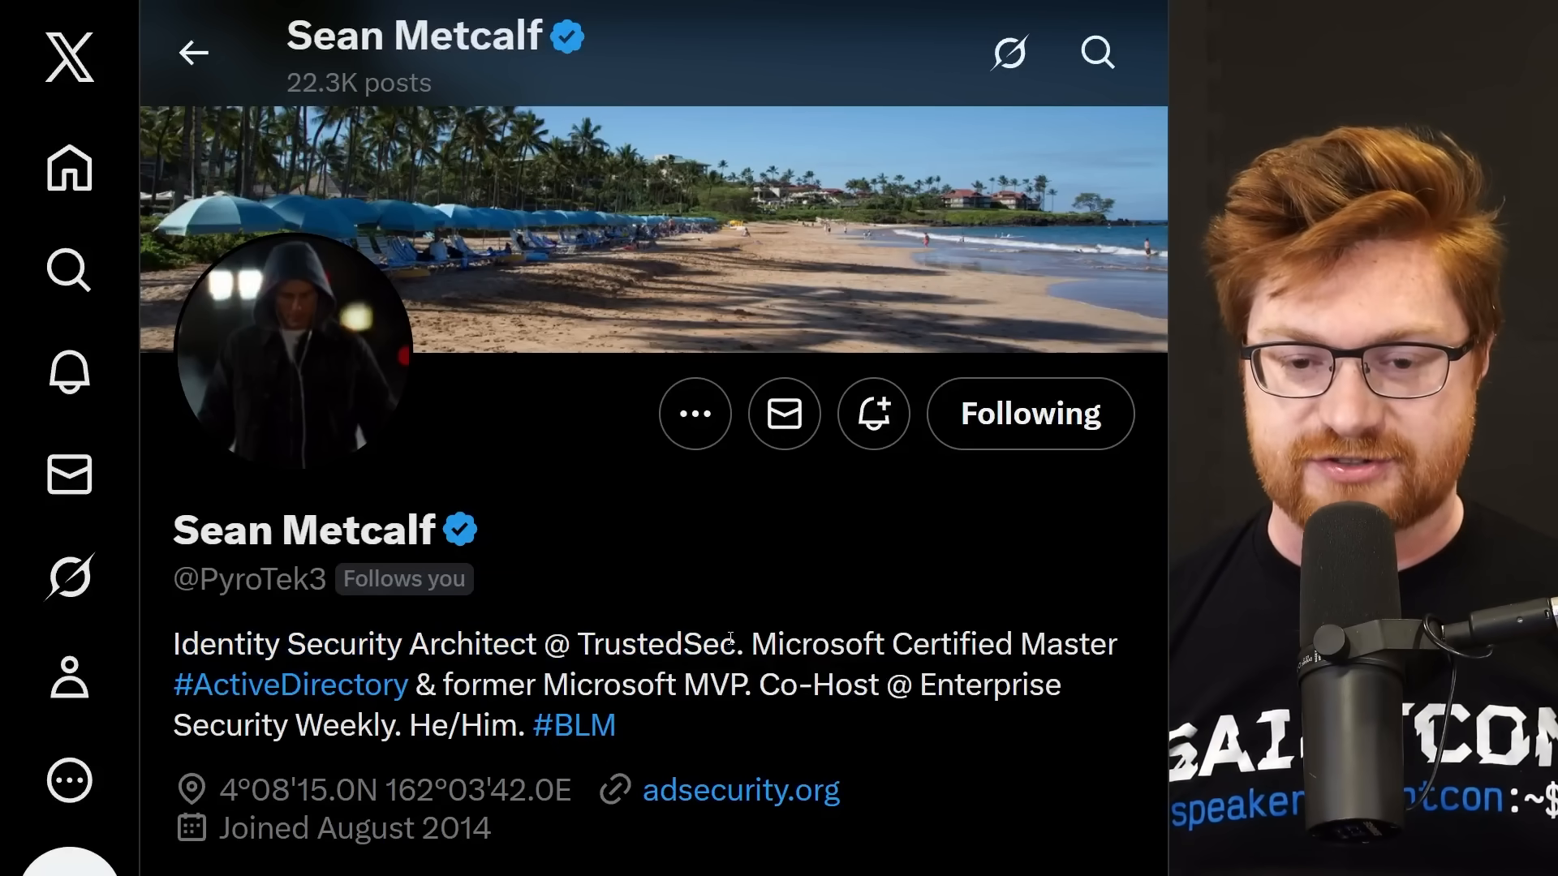
Open adsecurity.org from the link on the identity security architect's X profile.
double_click(755, 644)
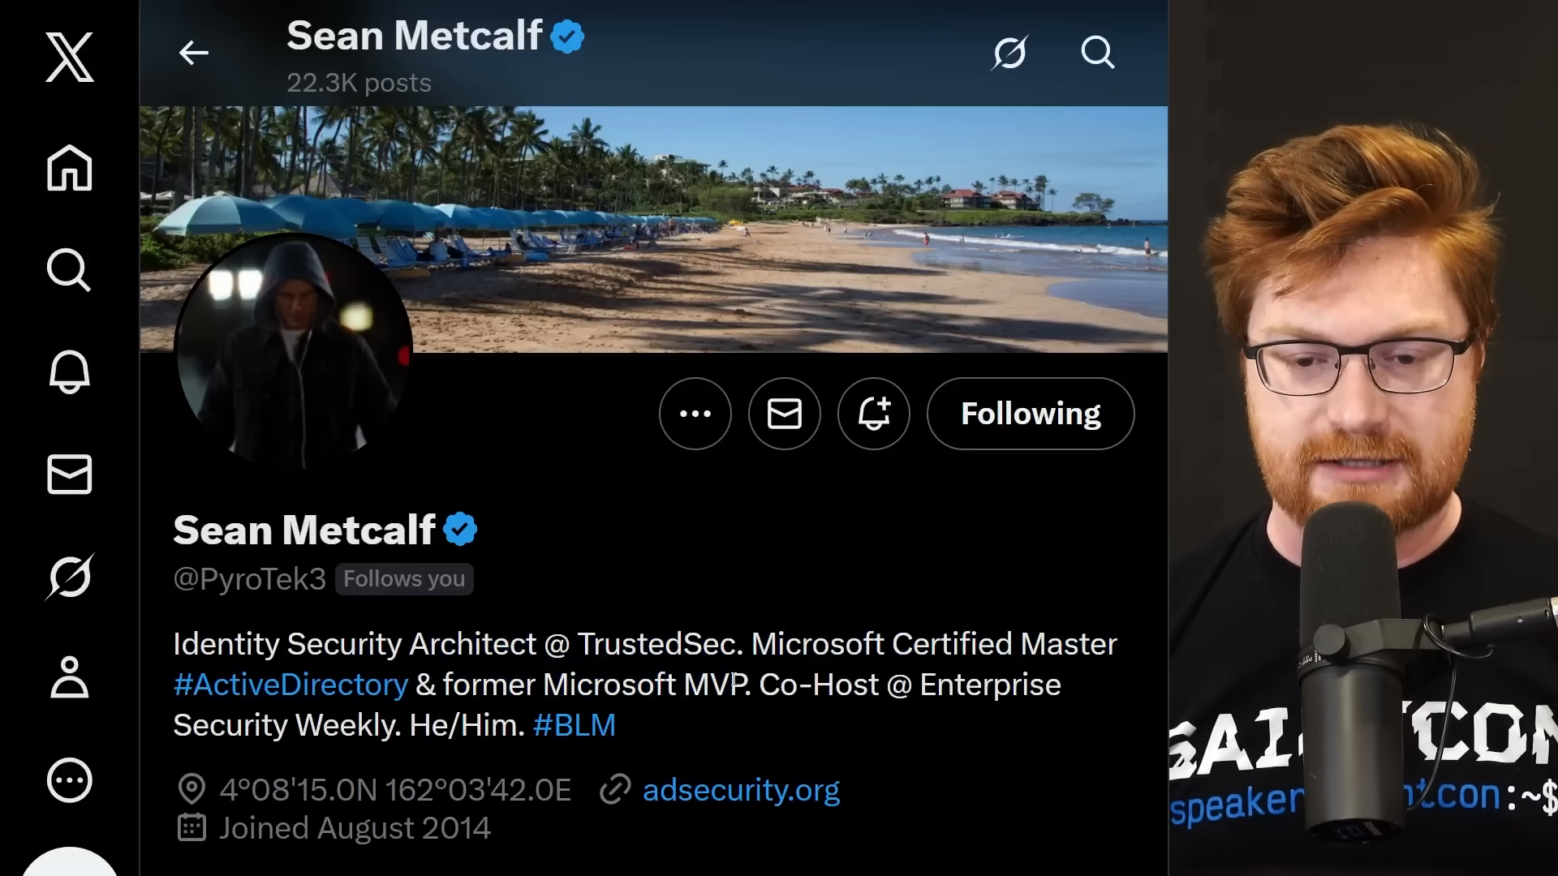
double_click(739, 789)
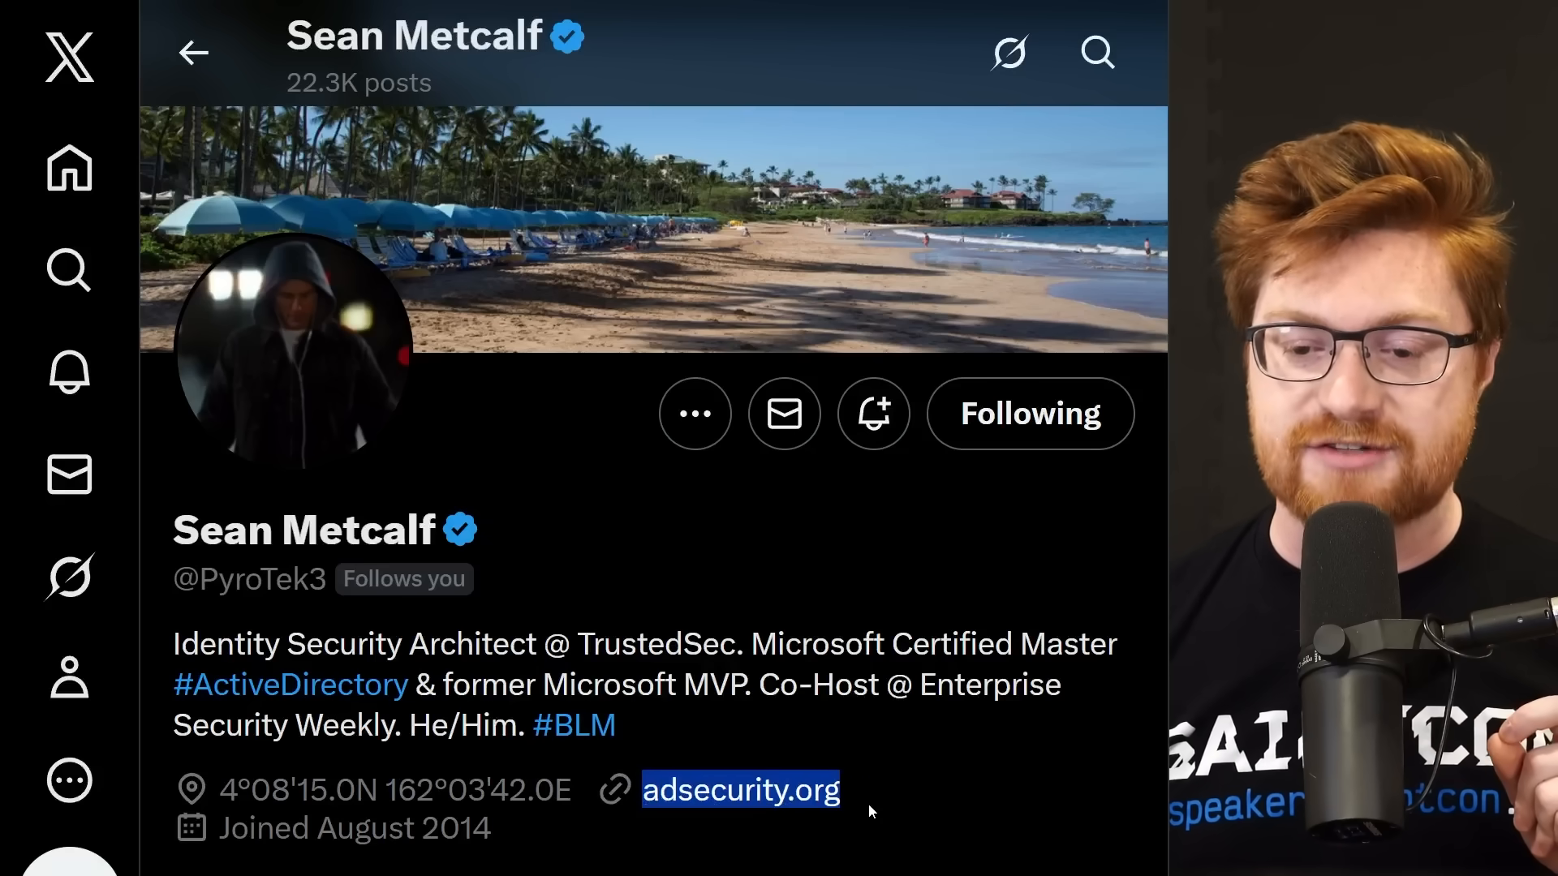
left_click(739, 790)
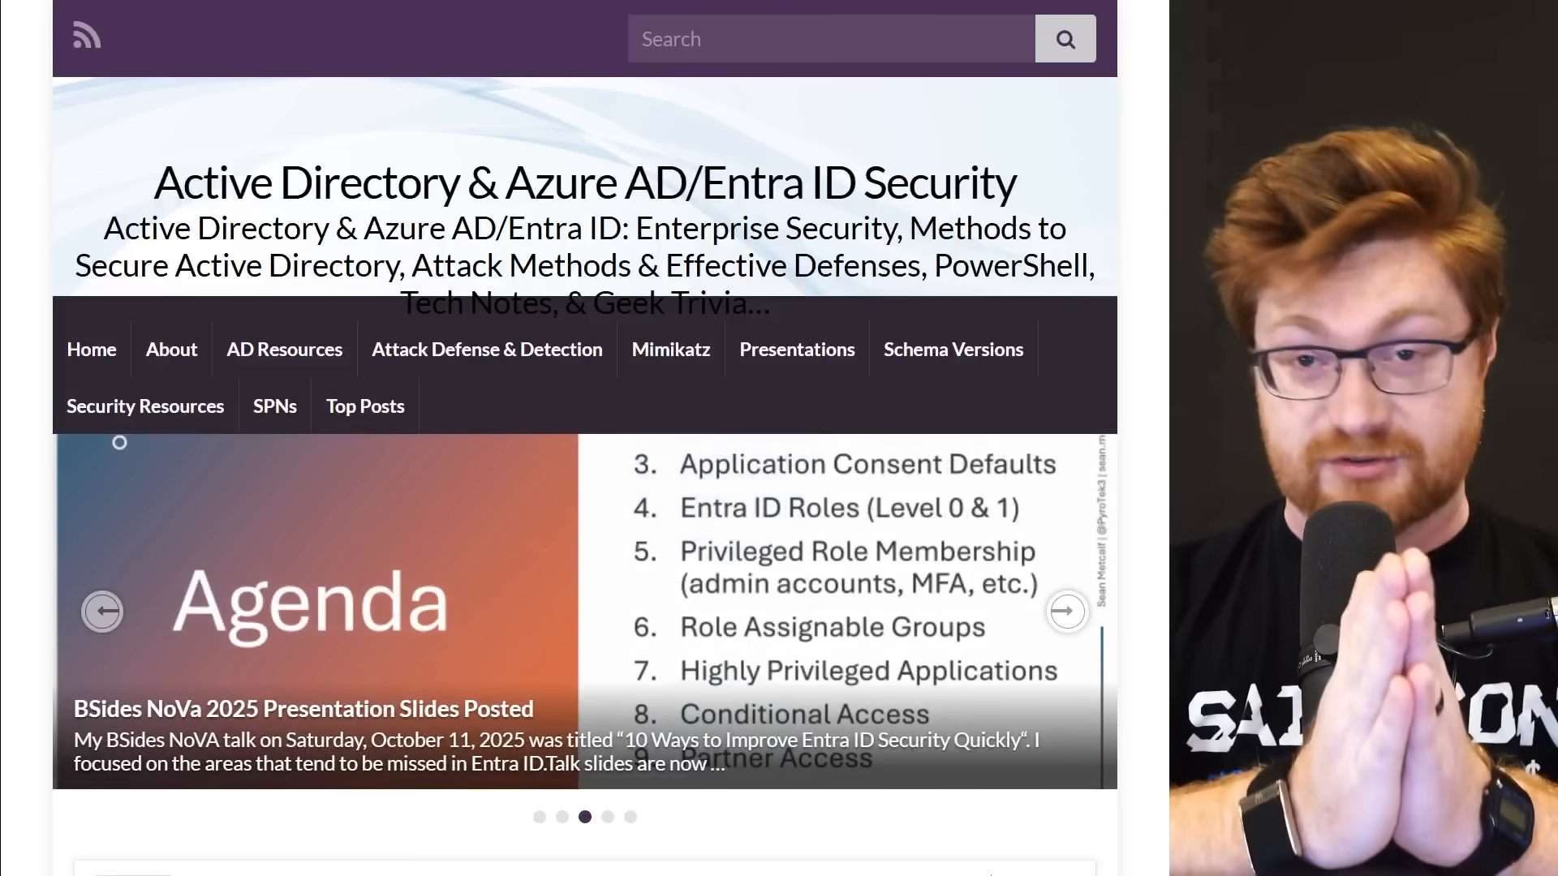
Open the 'Improve Entra ID Security More Quickly' post and read down to User Default Configurations.
left_click(1065, 610)
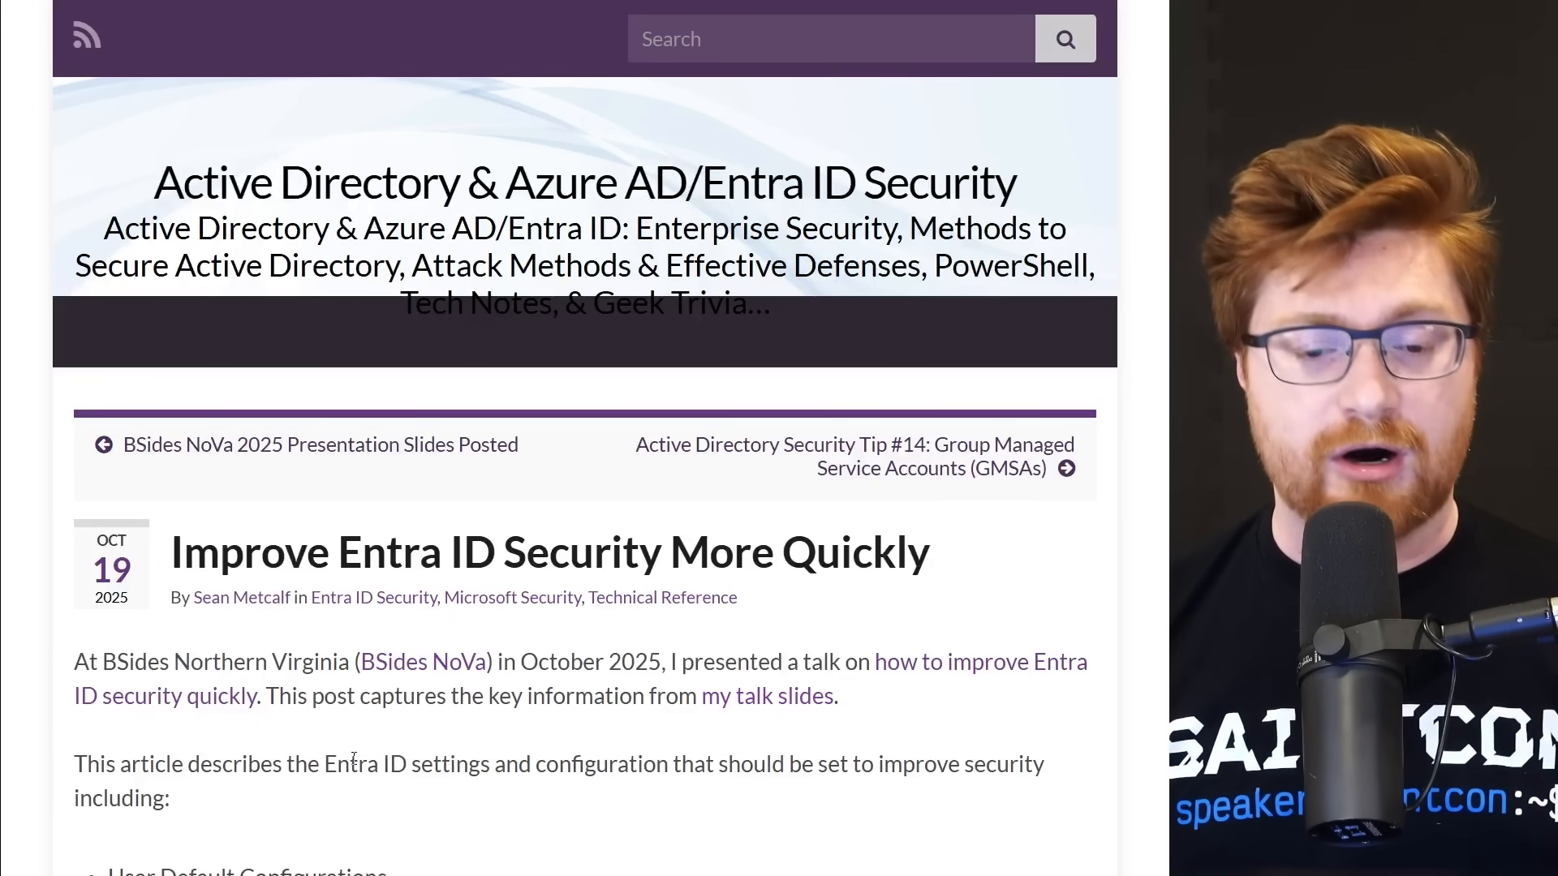
left_click_drag(324, 764, 668, 764)
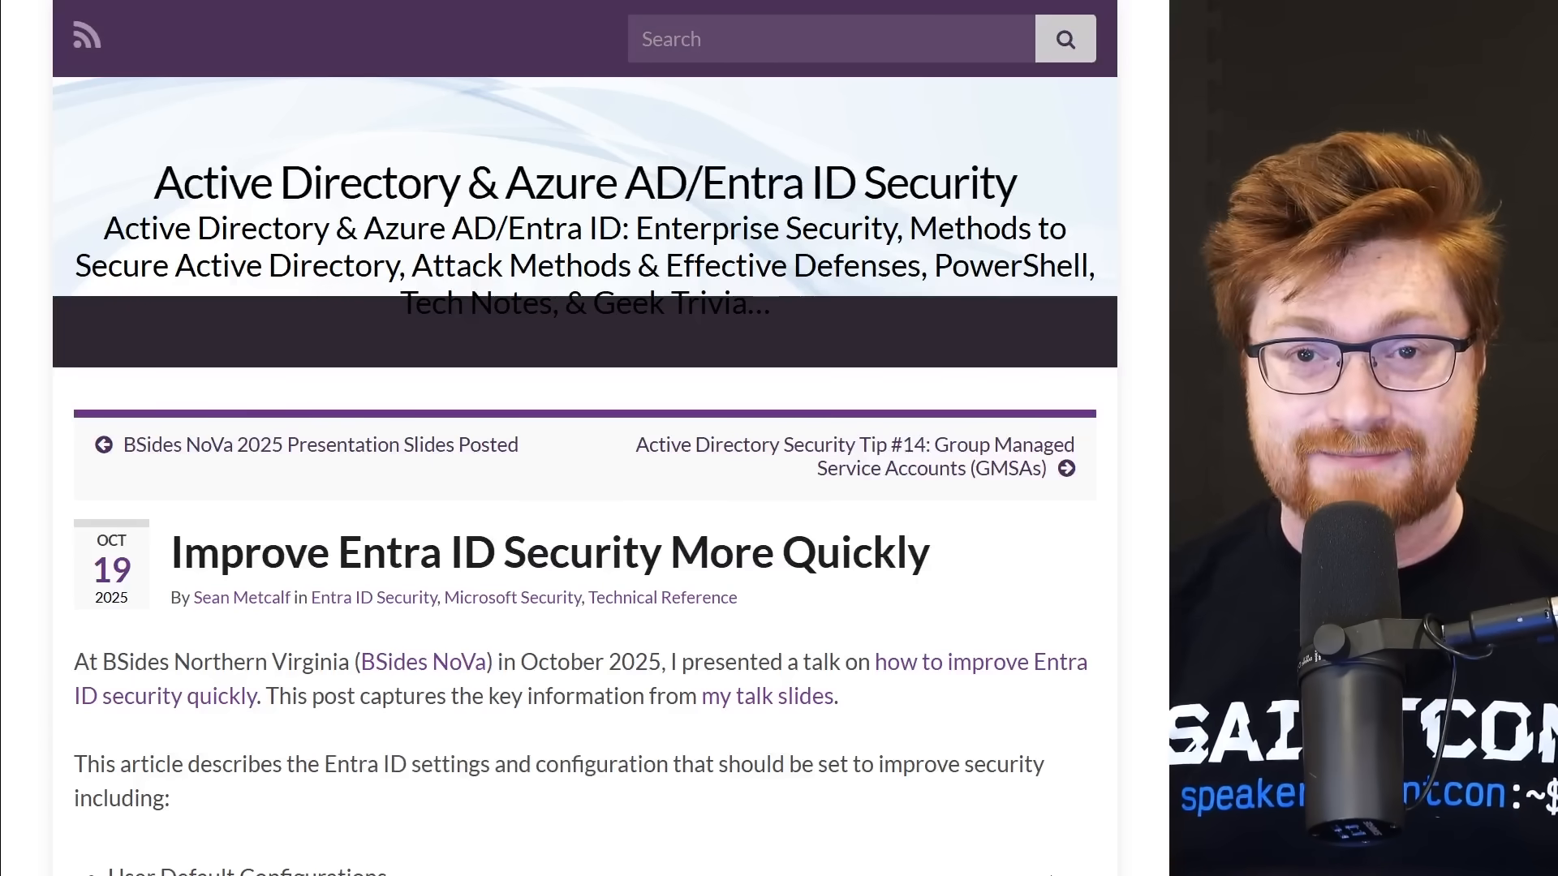
scroll("down", 3)
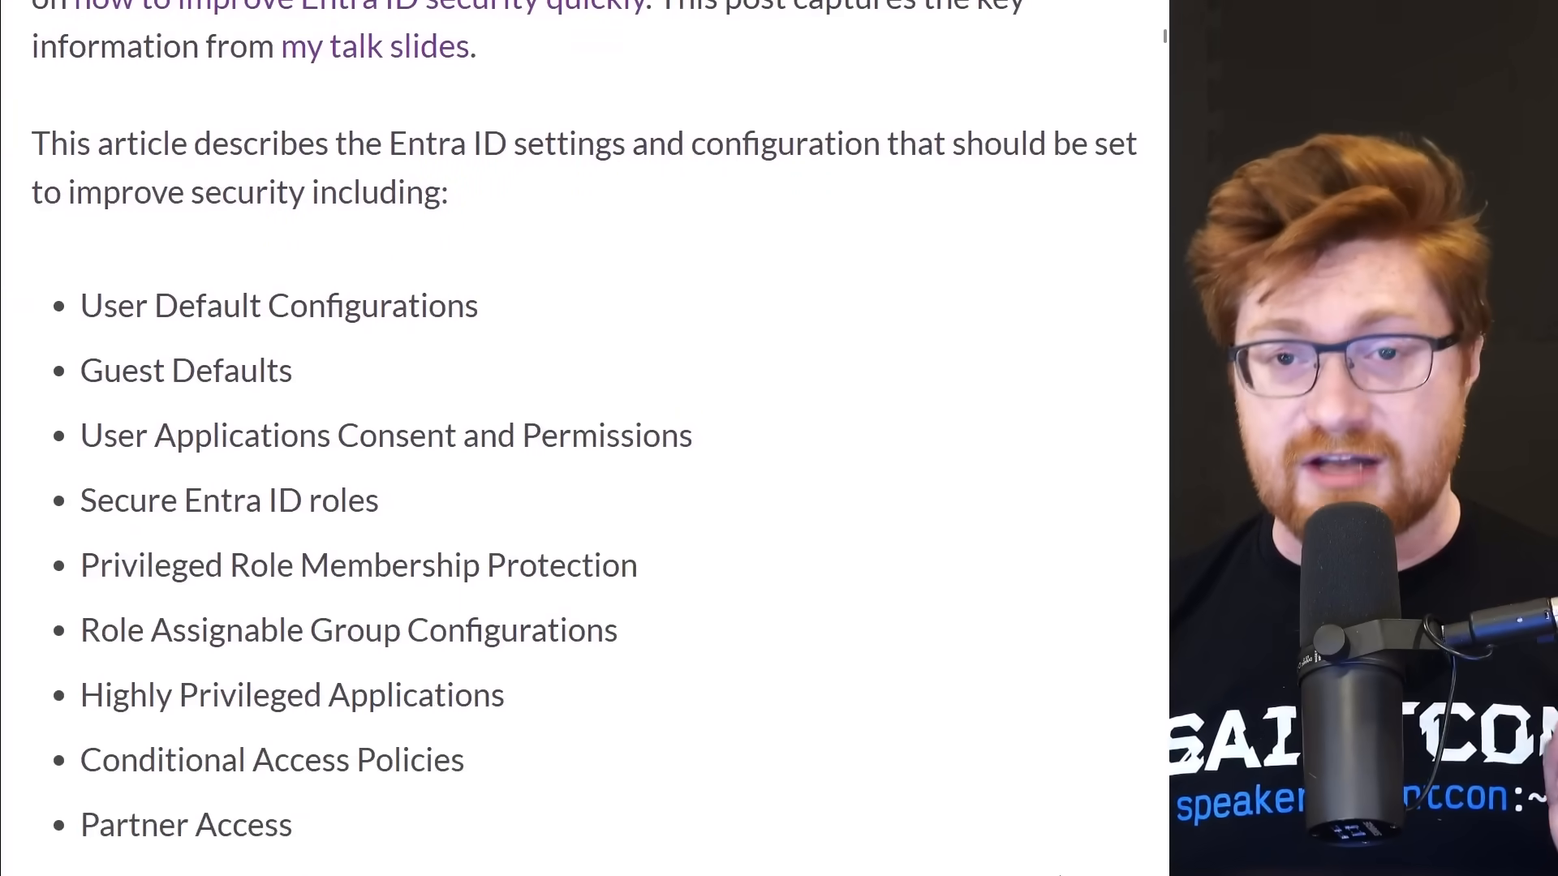
scroll("down", 3)
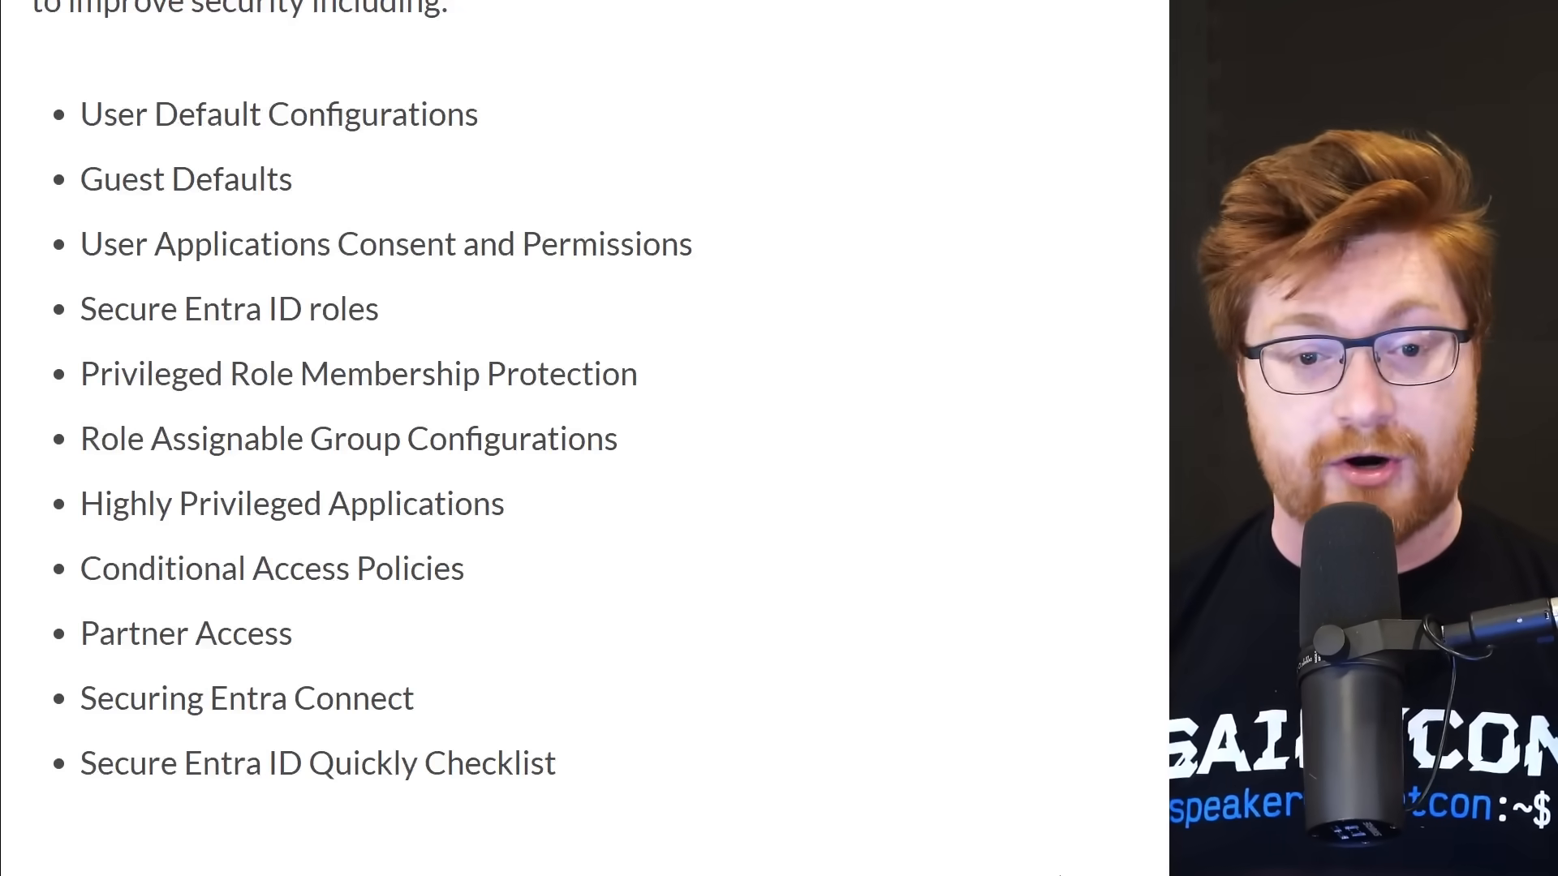
scroll("down", 3)
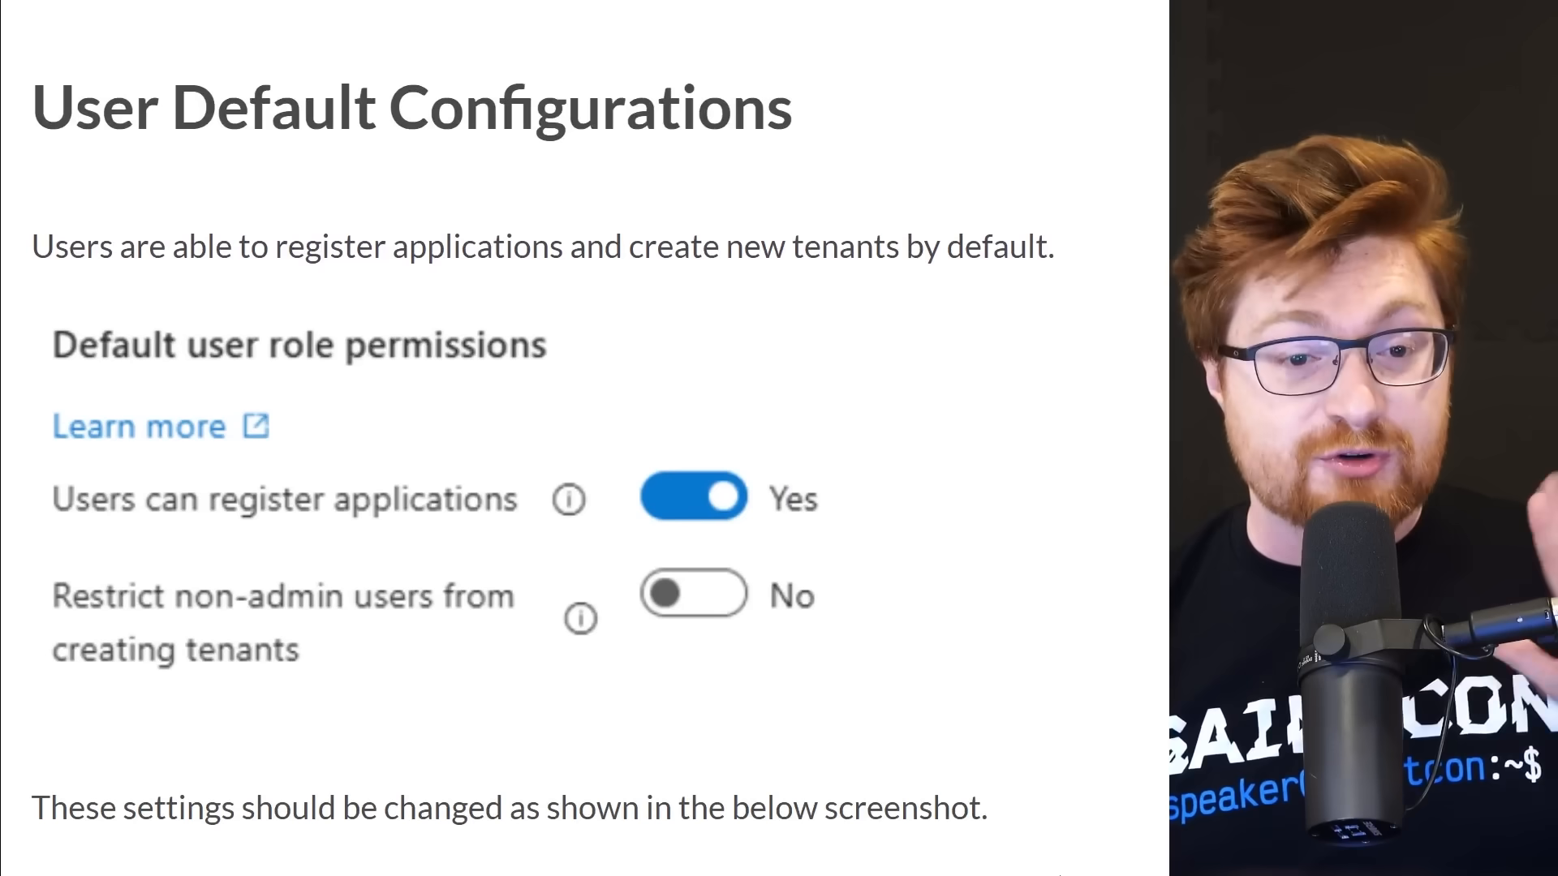
left_click_drag(171, 247, 494, 247)
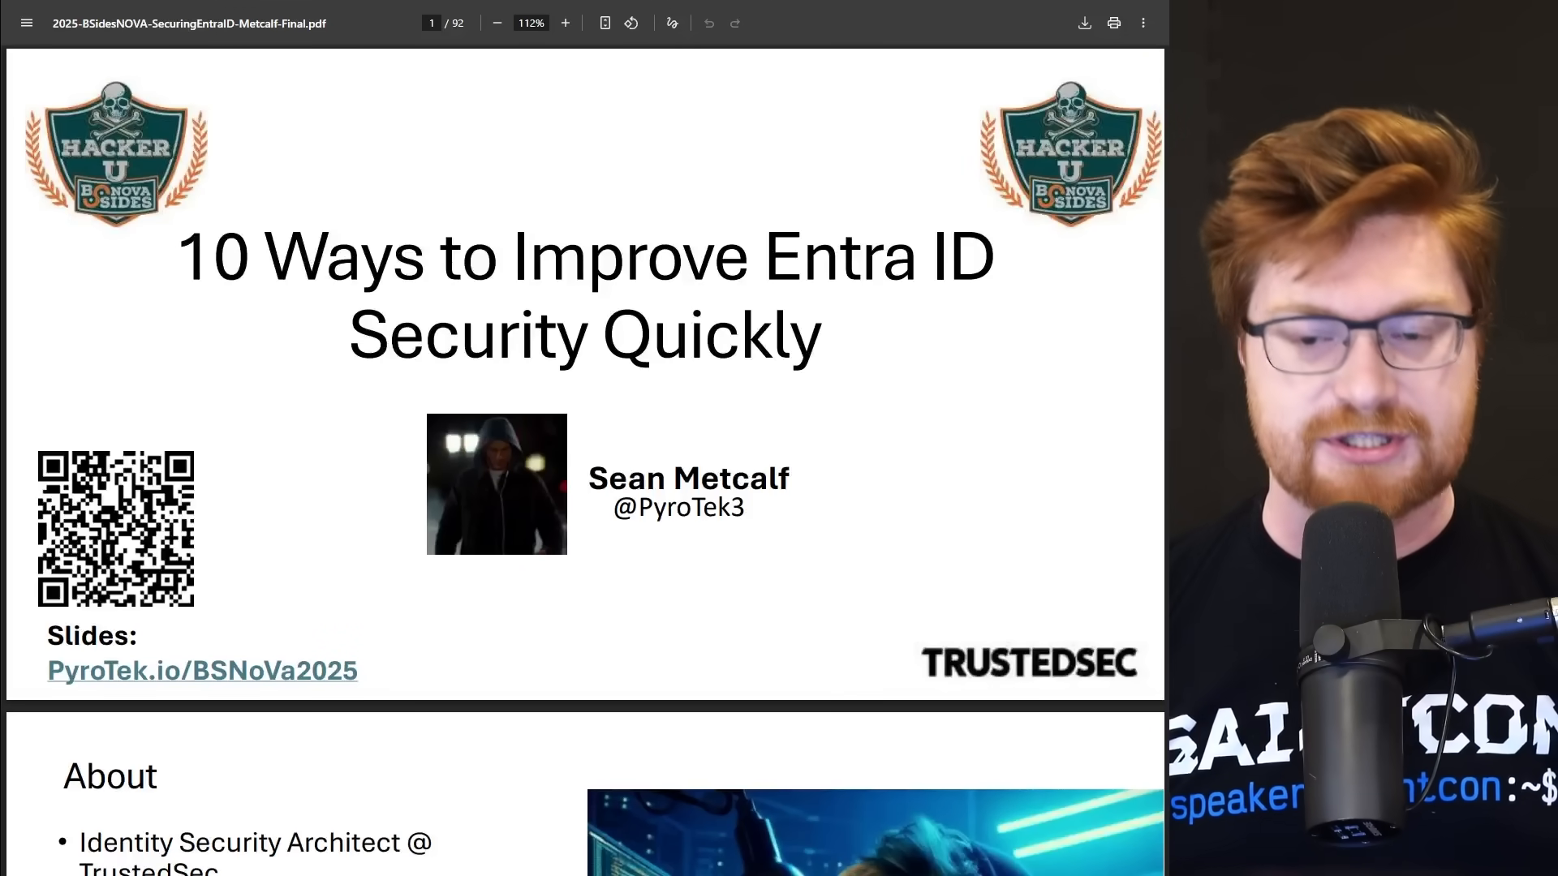
Page through the '10 Ways to Improve Entra ID Security Quickly' deck to slide 7, Unfortunate Defaults.
scroll("down", 3)
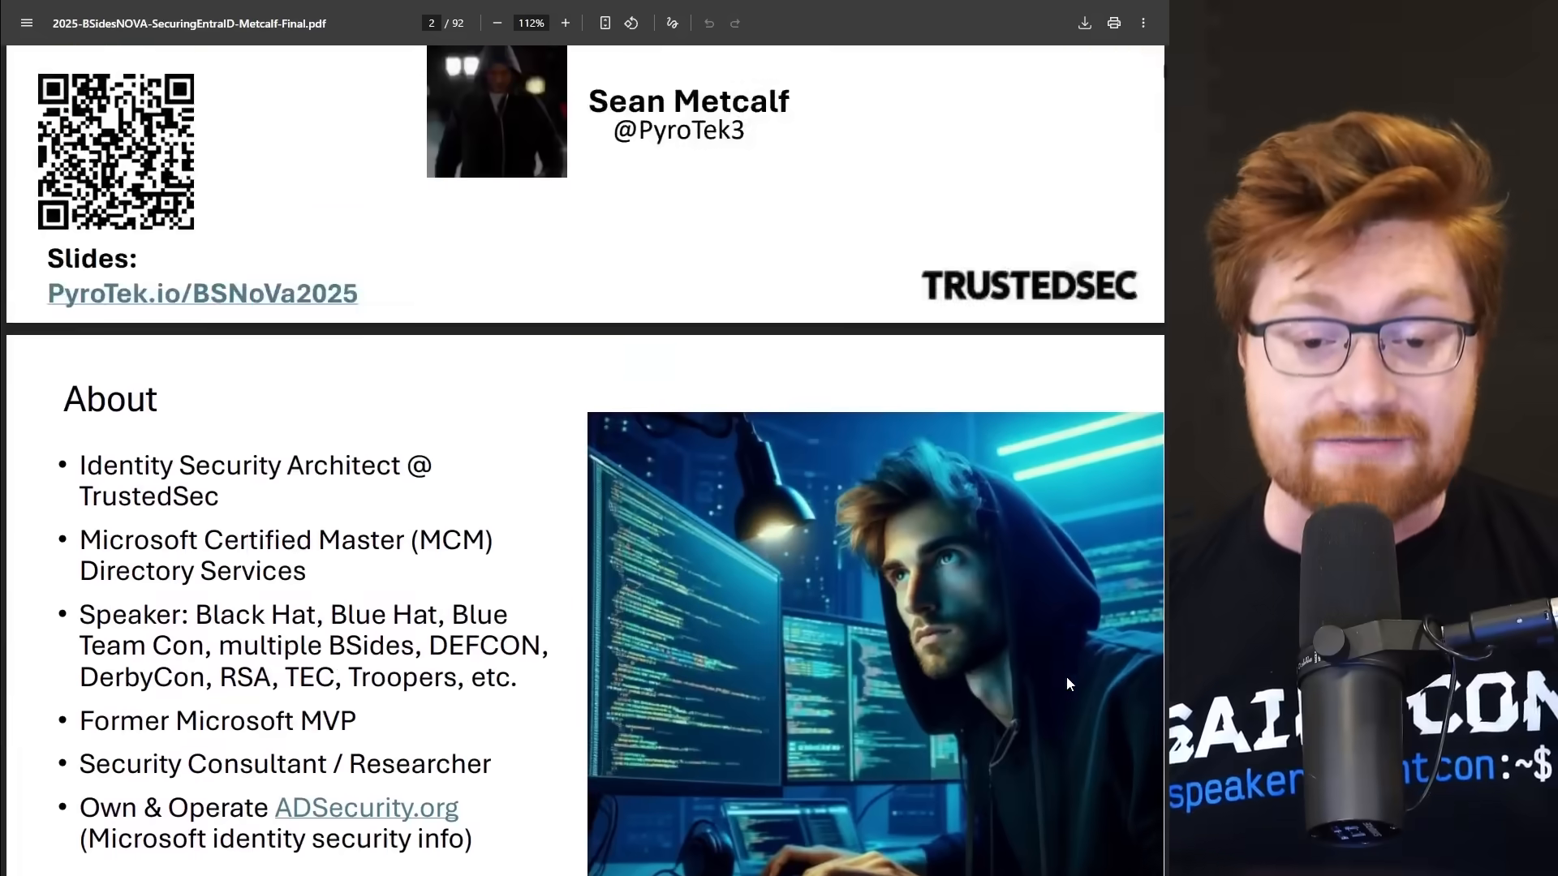
scroll("down", 3)
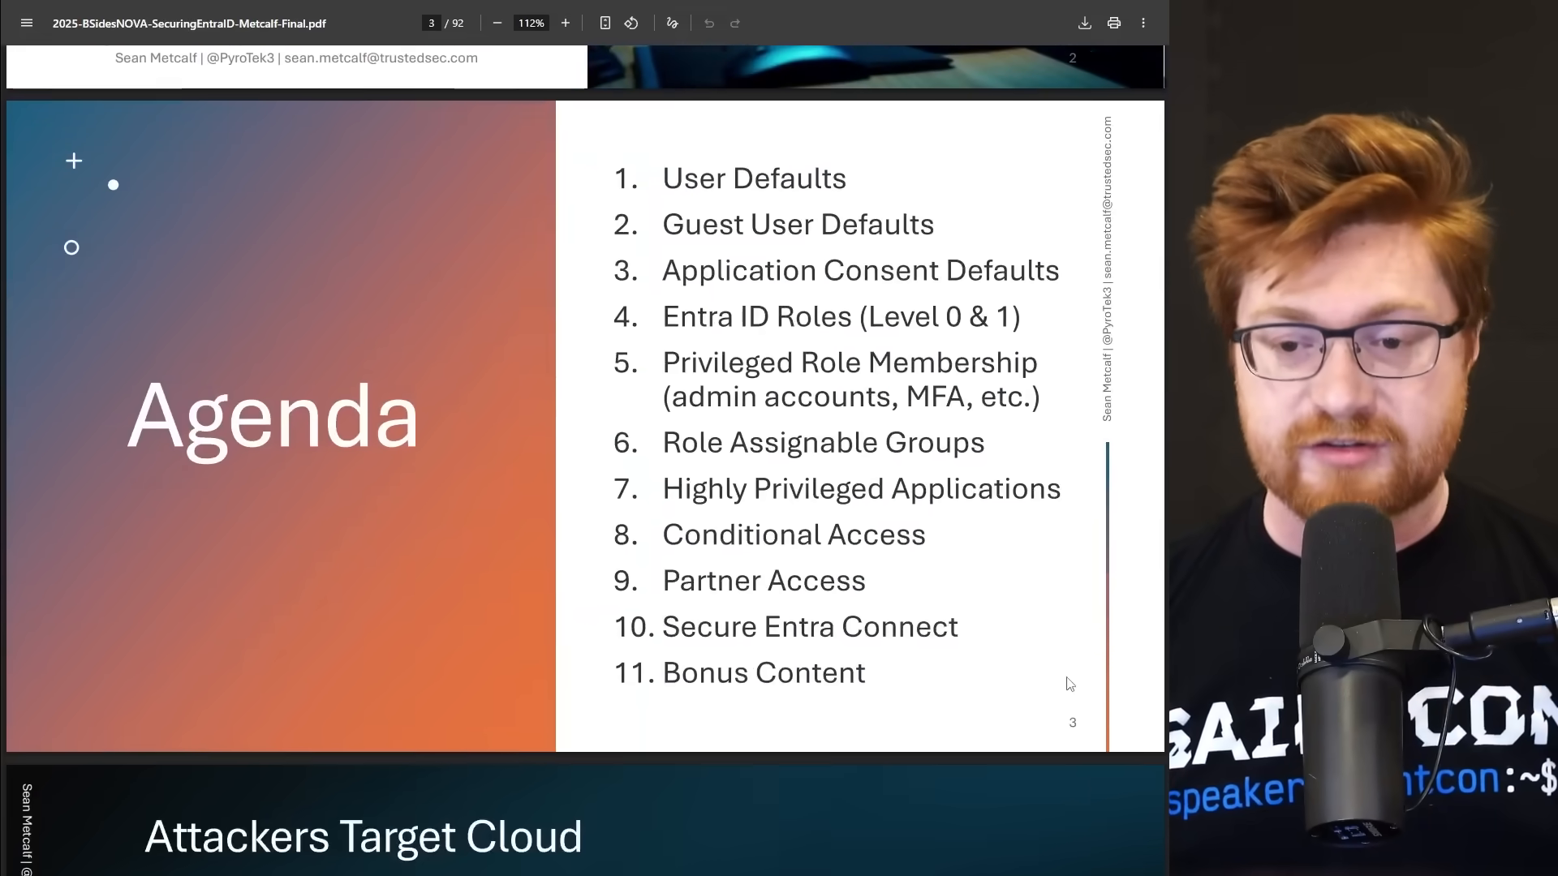
scroll("down", 3)
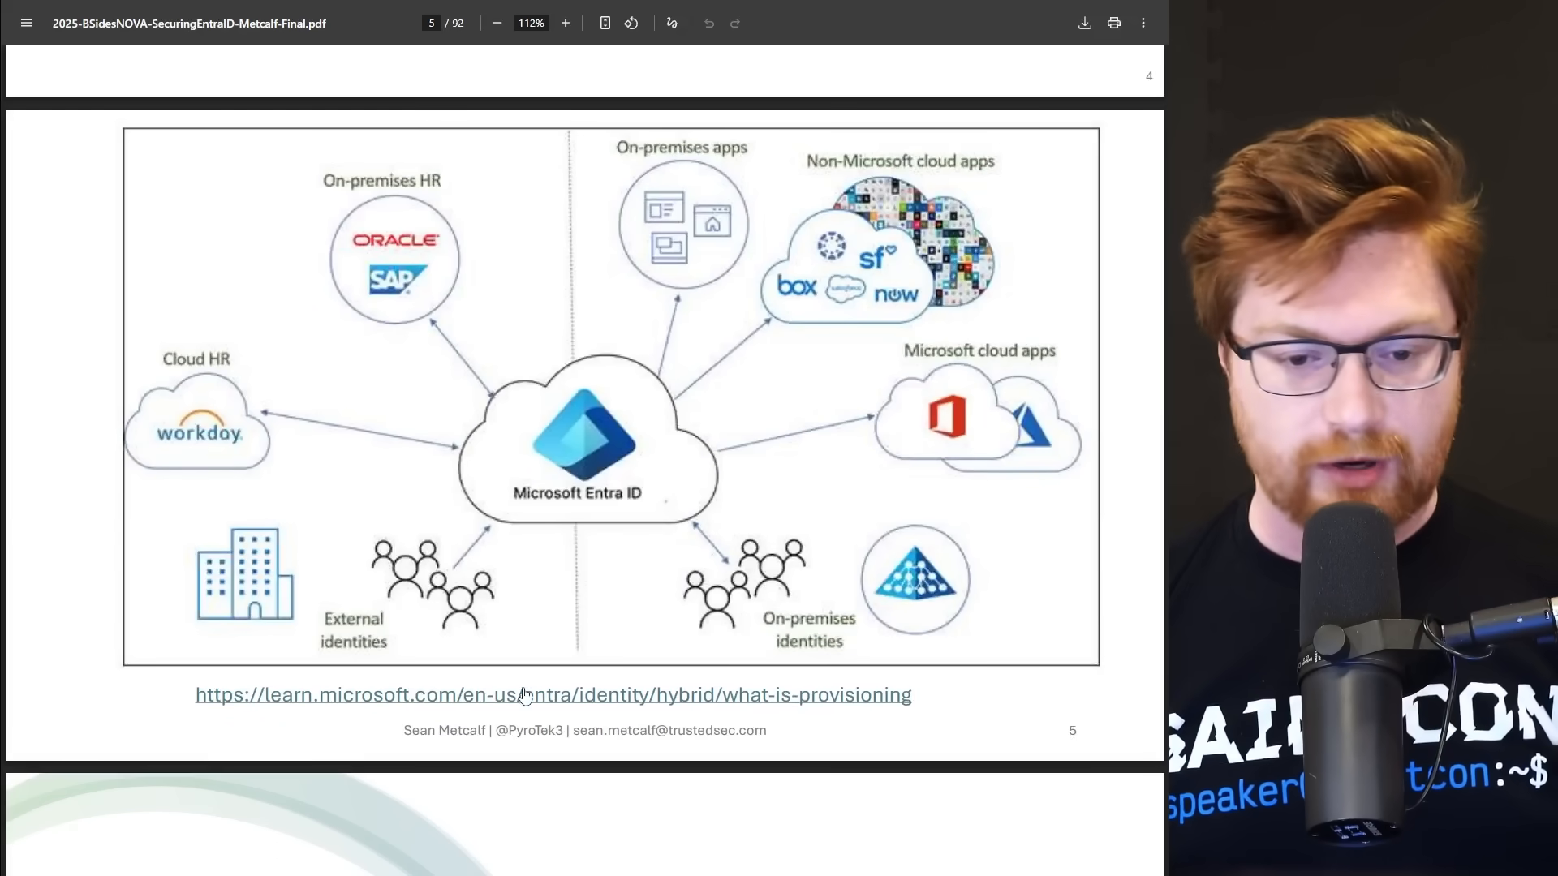
scroll("down", 3)
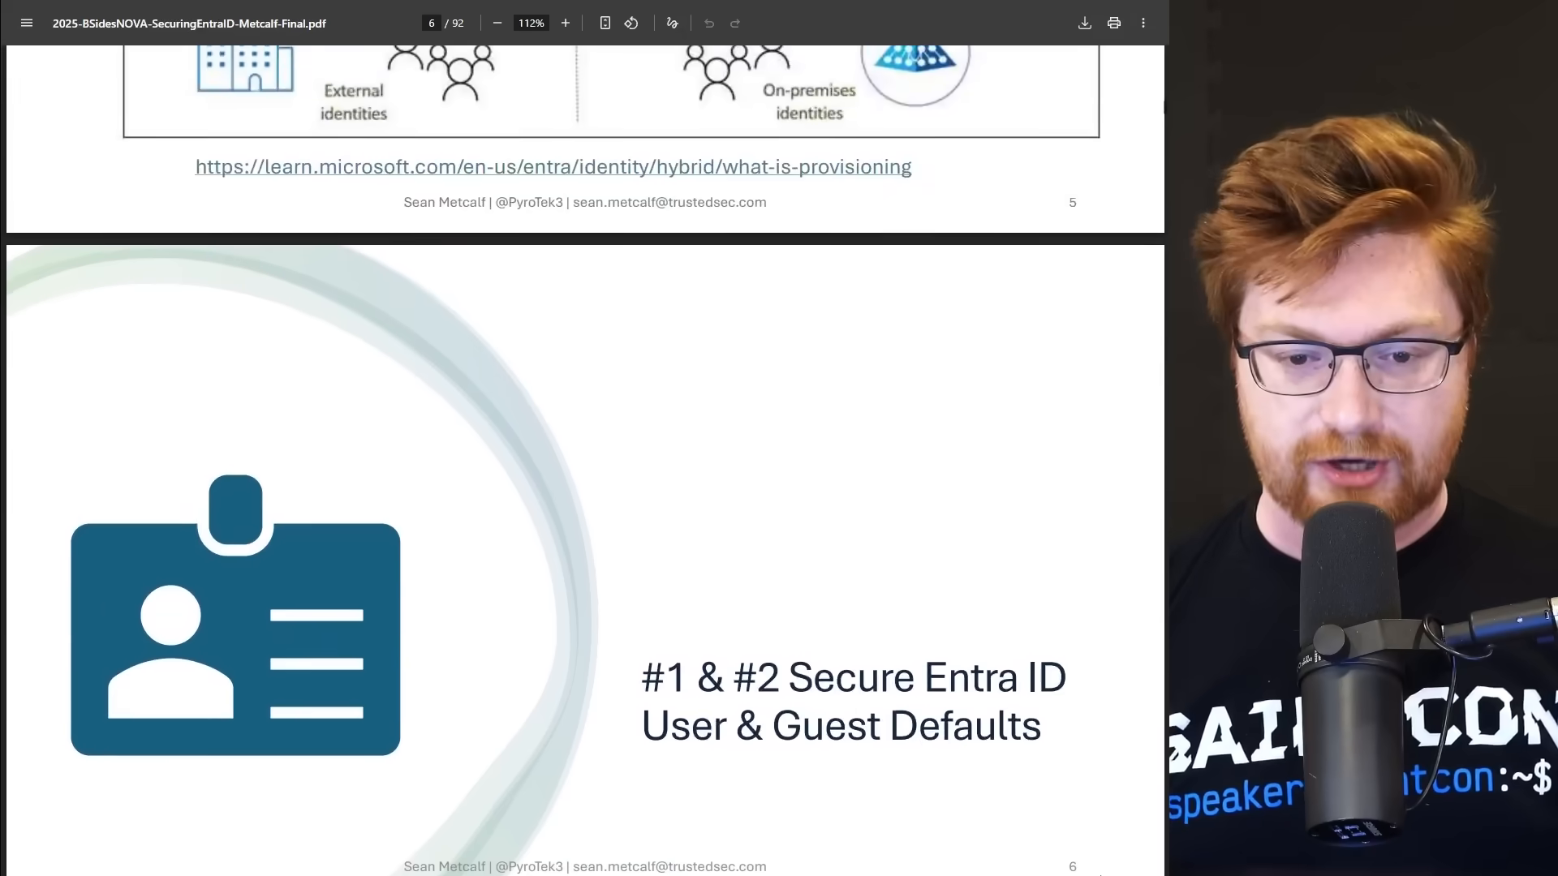
scroll("down", 3)
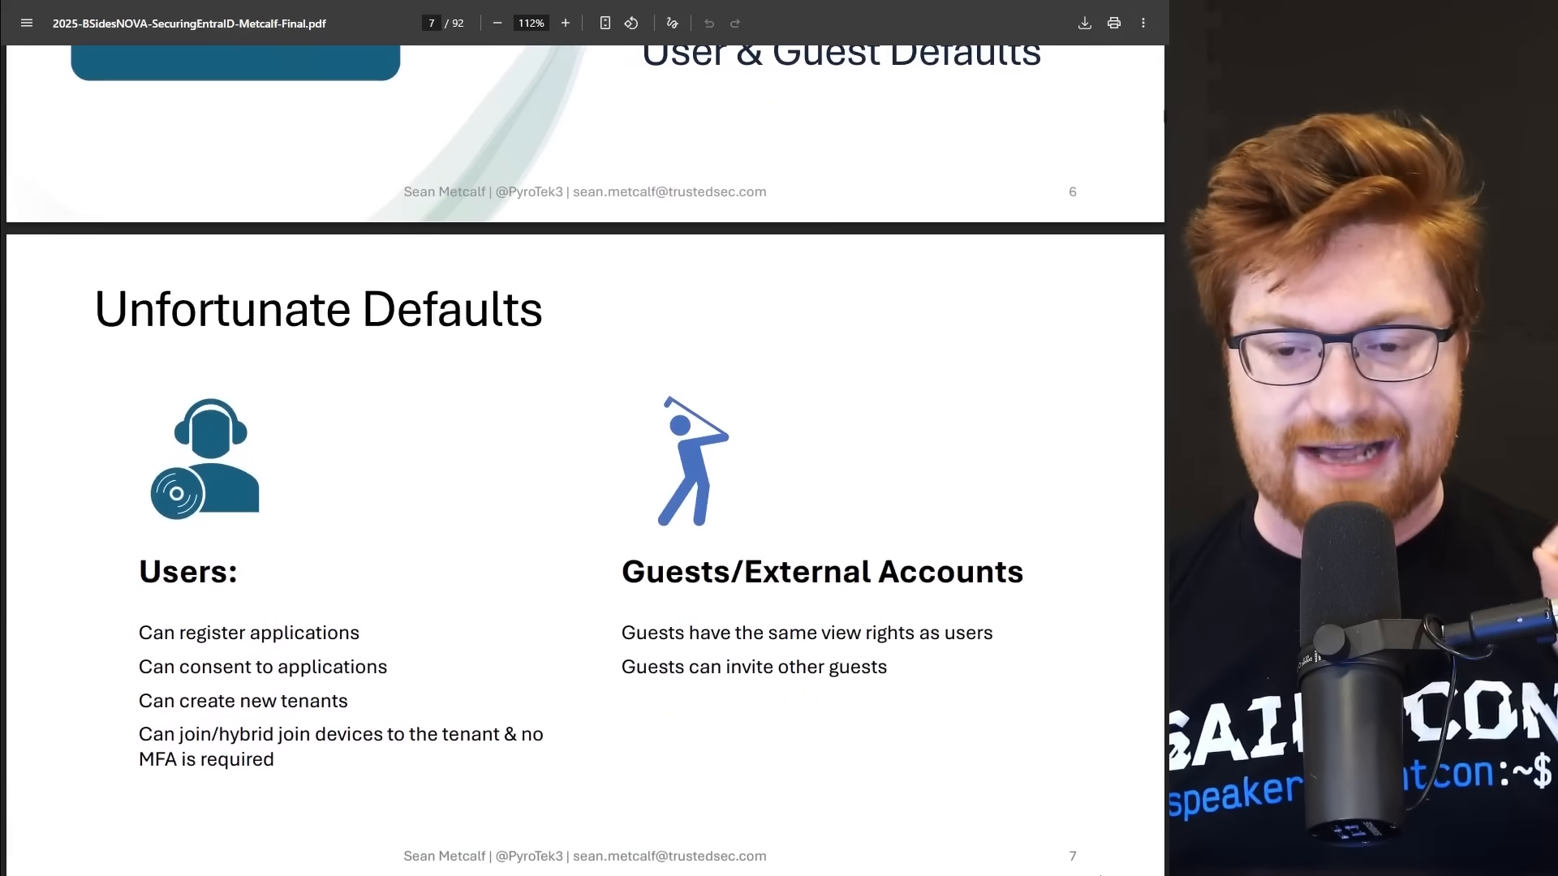
scroll("down", 3)
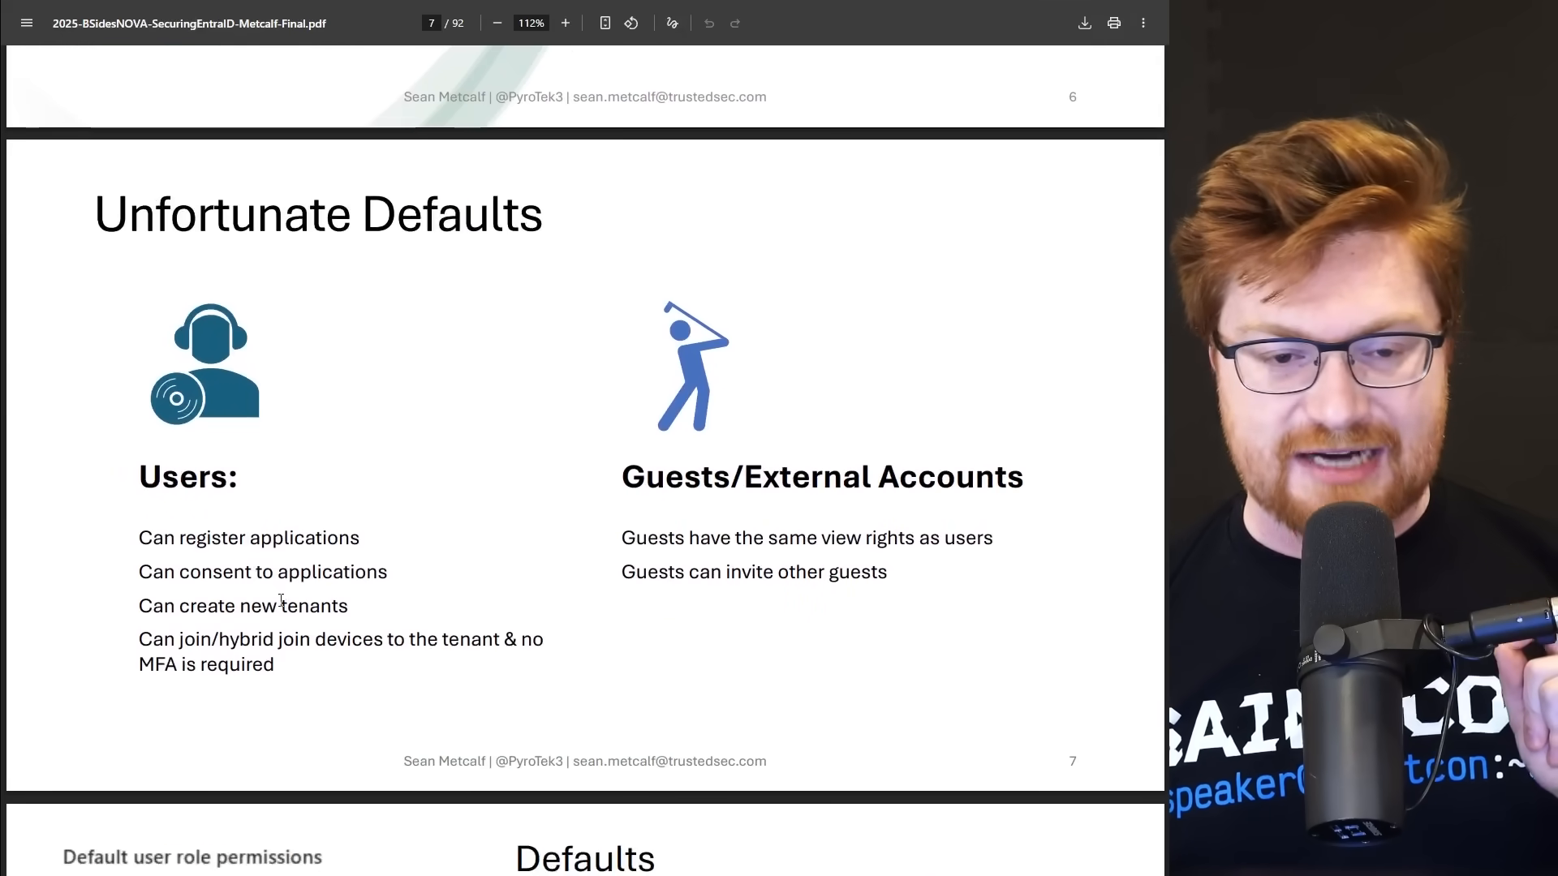
left_click_drag(139, 476, 319, 639)
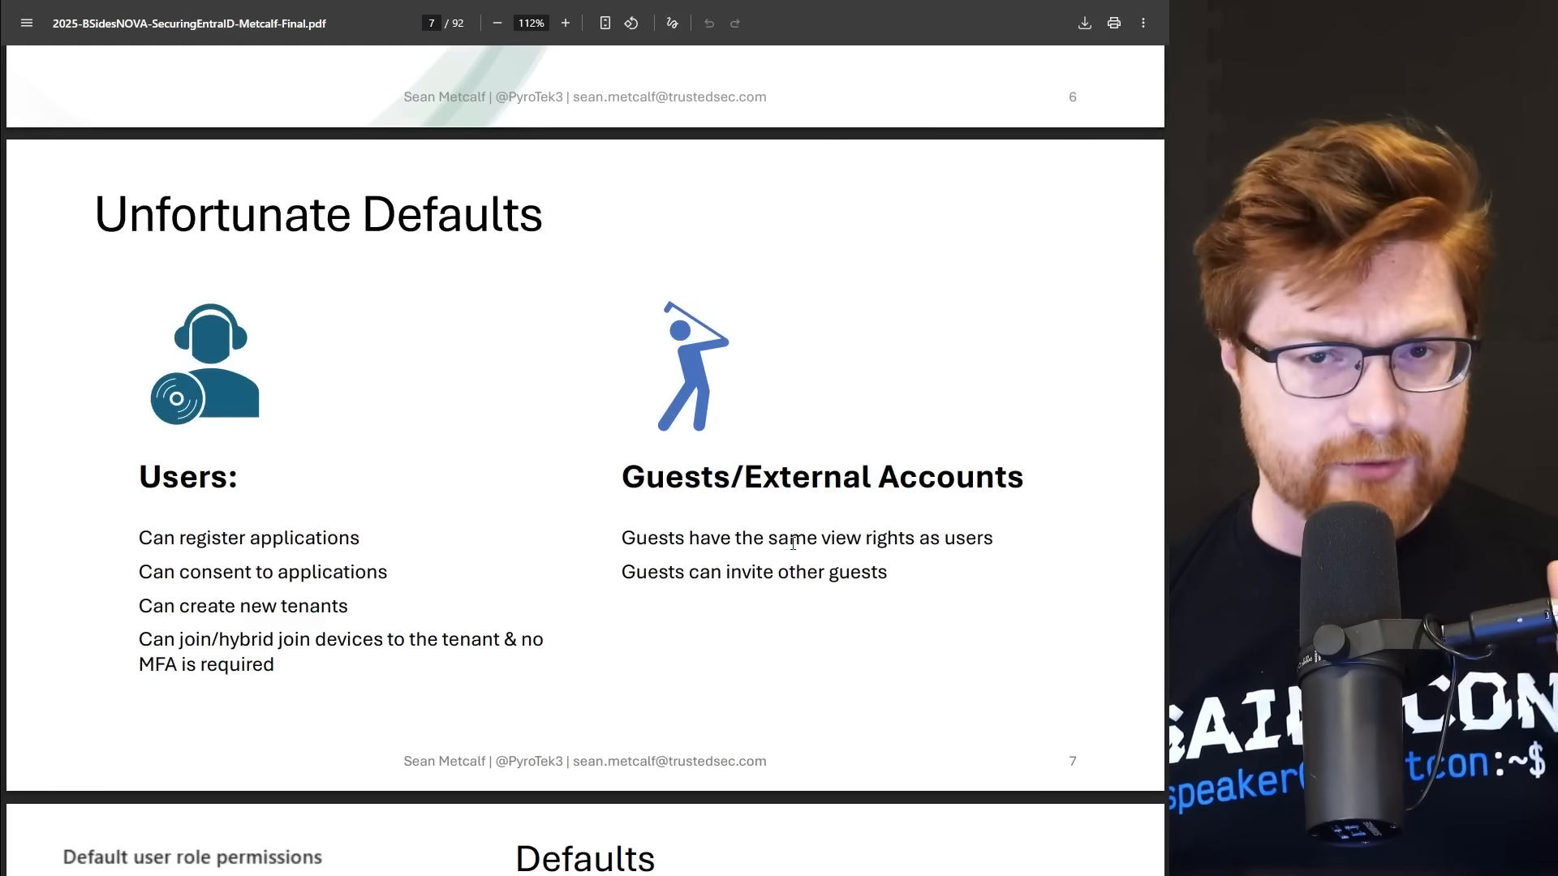
left_click_drag(620, 537, 993, 537)
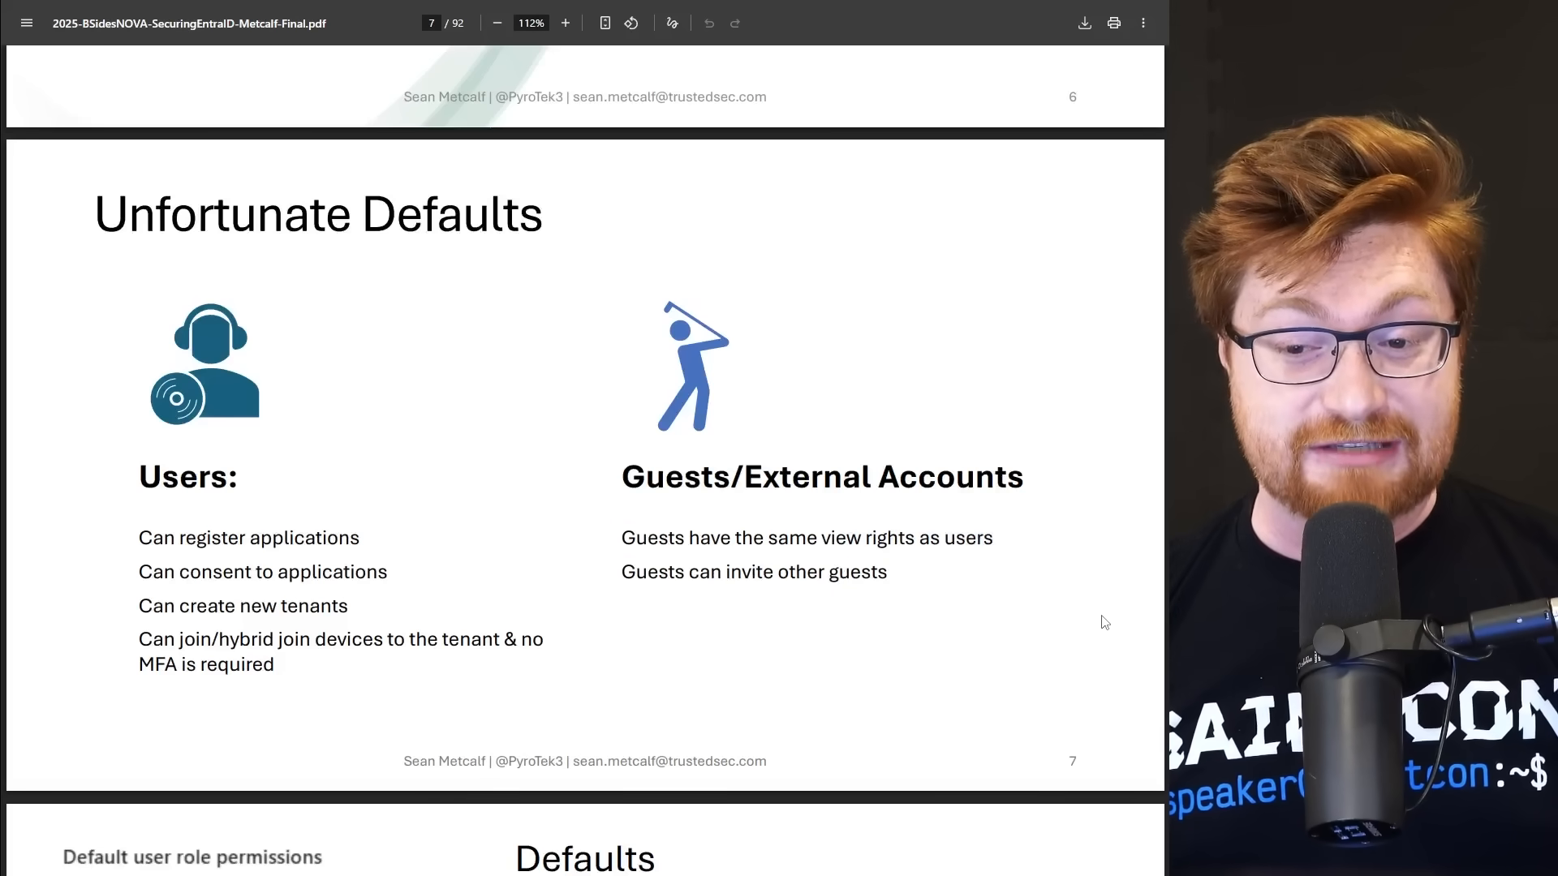
scroll("down", 3)
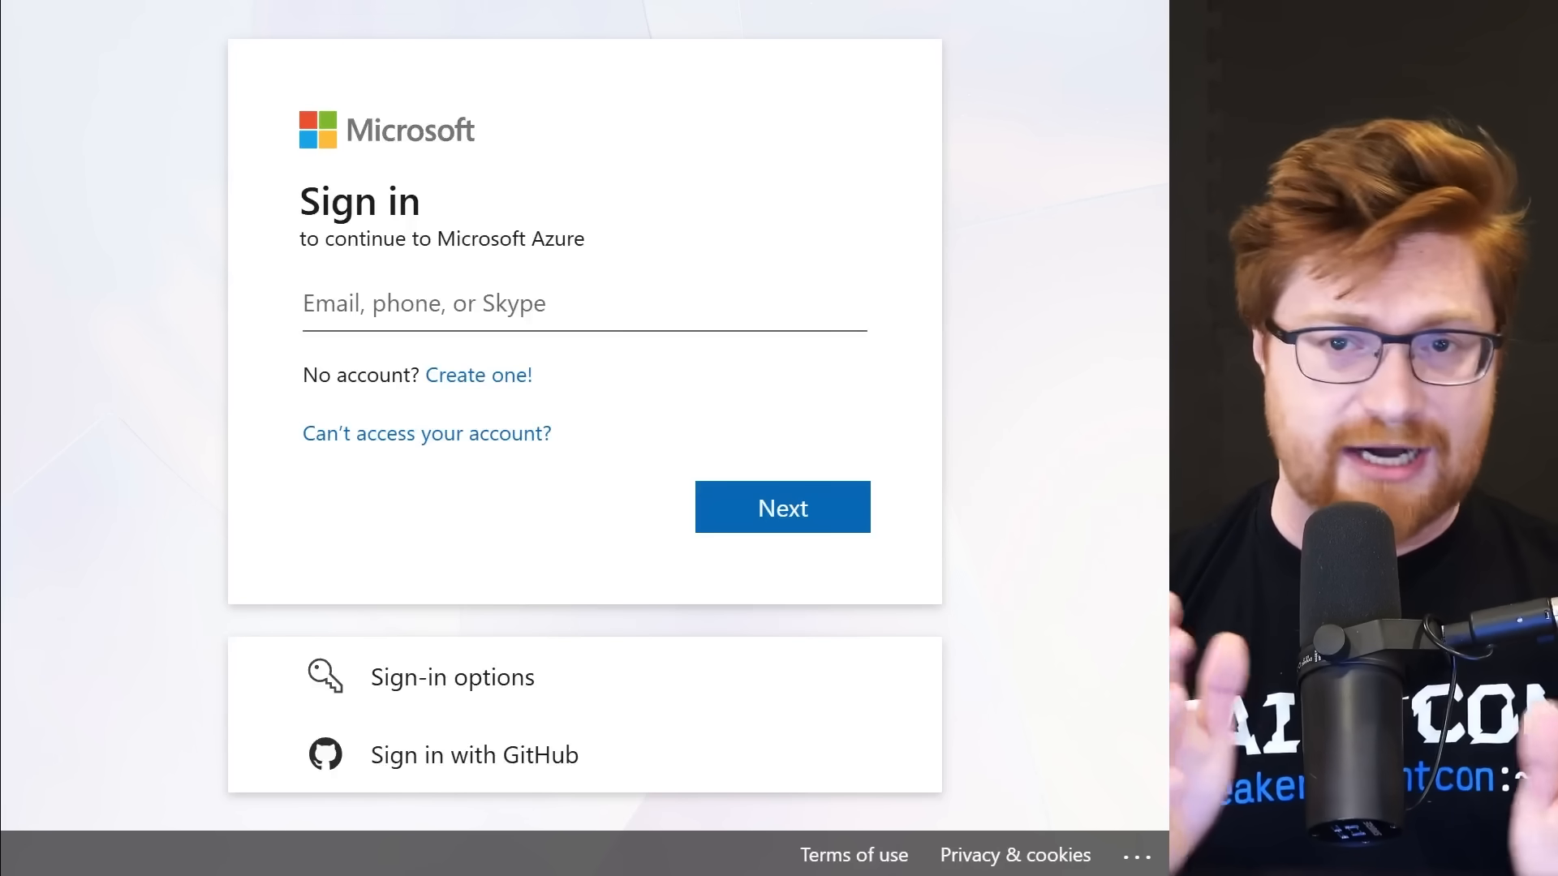
Sign in to Azure with the tenant admin email and password, choosing to stay signed in.
left_click(782, 507)
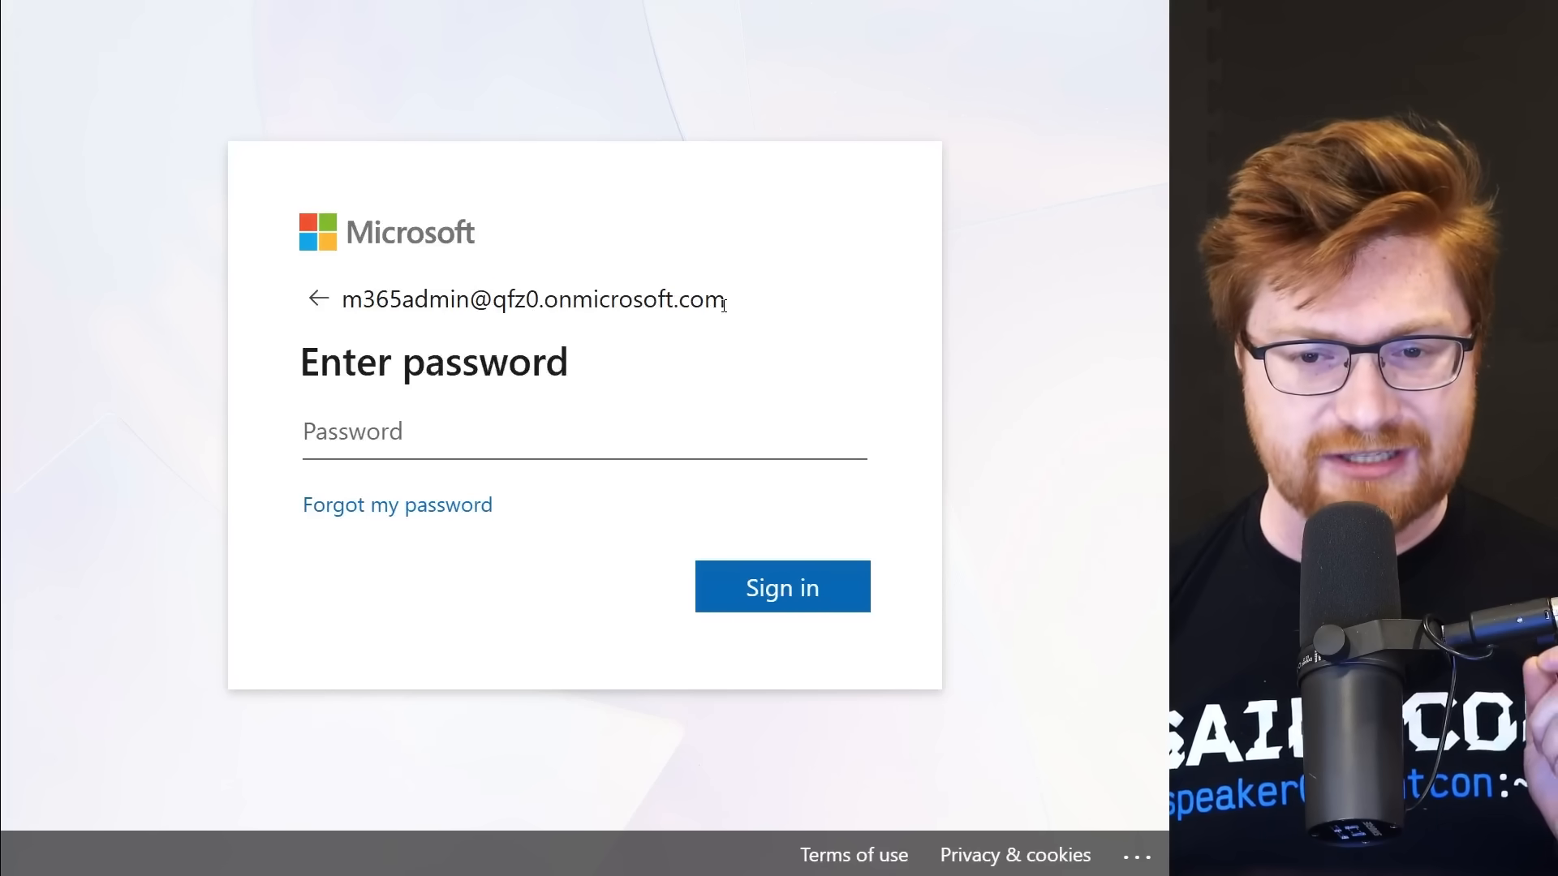
left_click(782, 585)
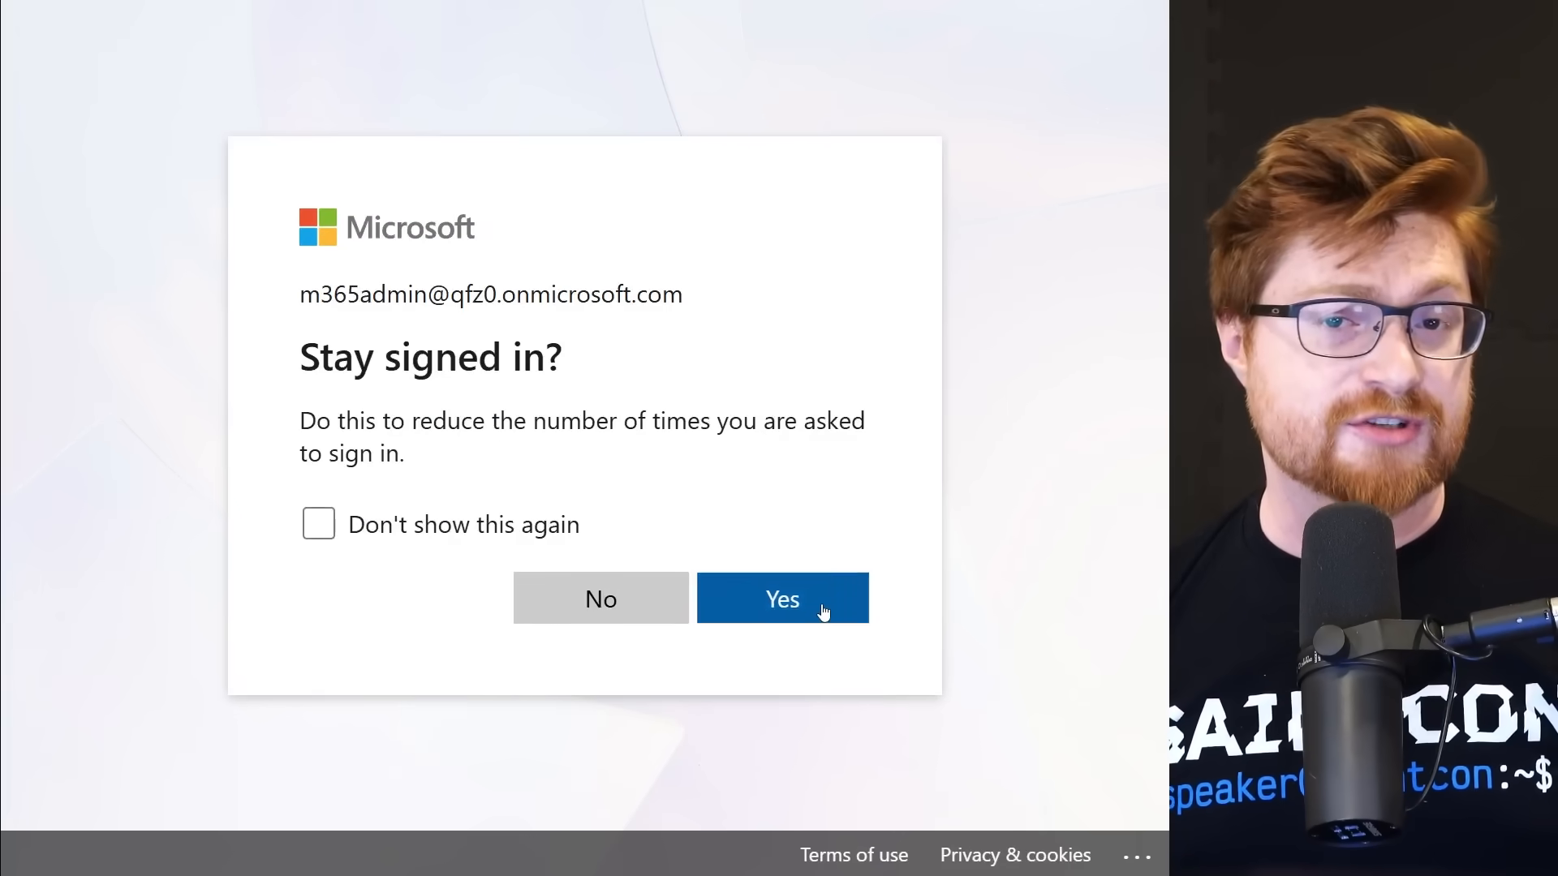
left_click(782, 598)
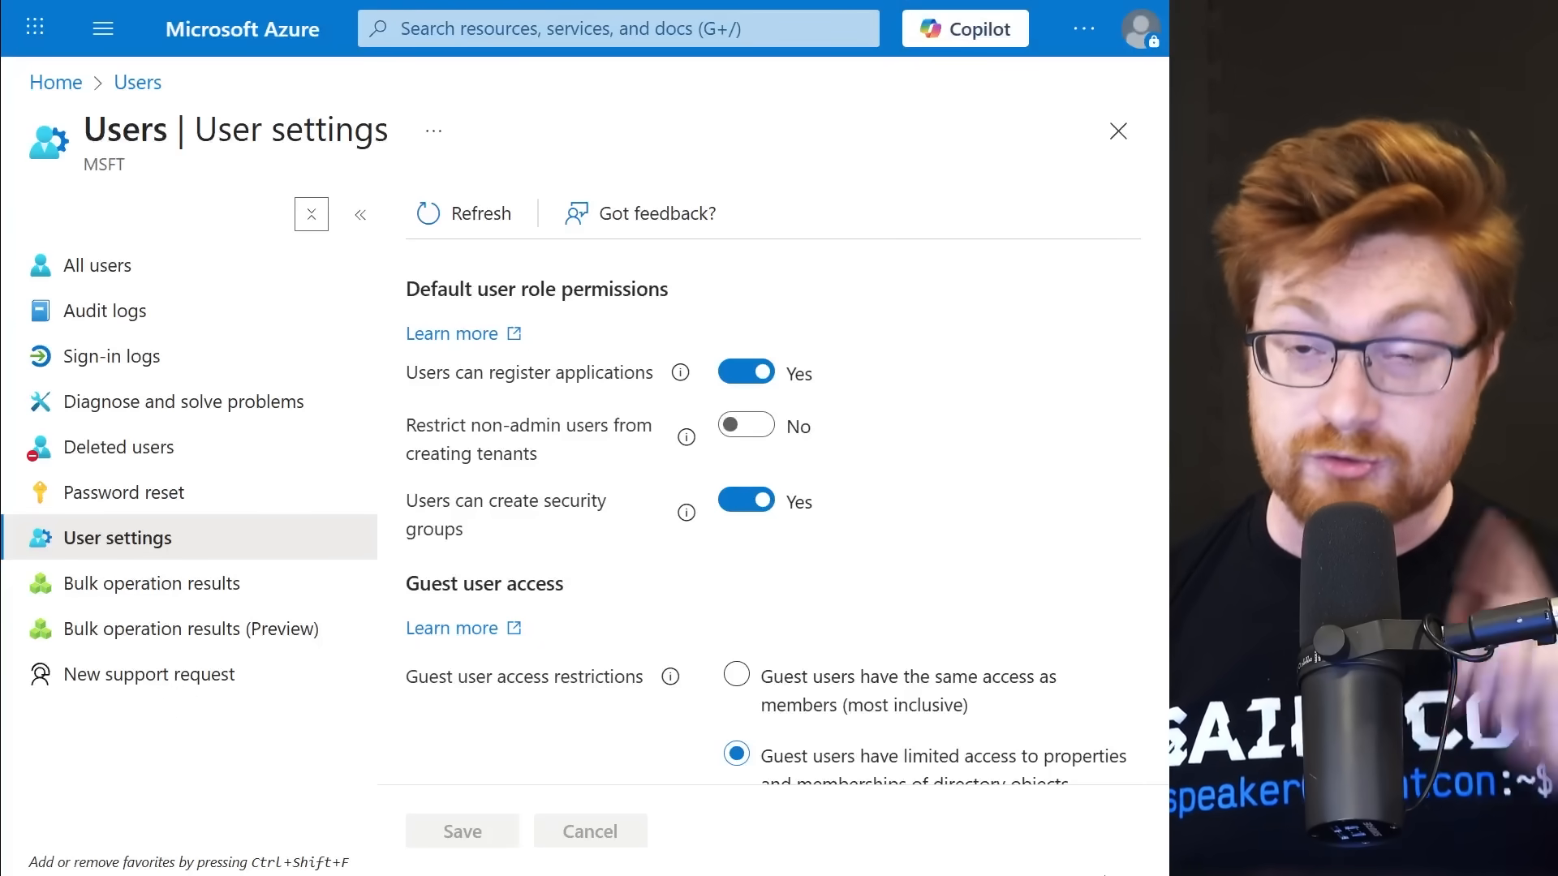
Set 'Users can register applications' to No and restrict non-admin users from creating tenants.
left_click(744, 372)
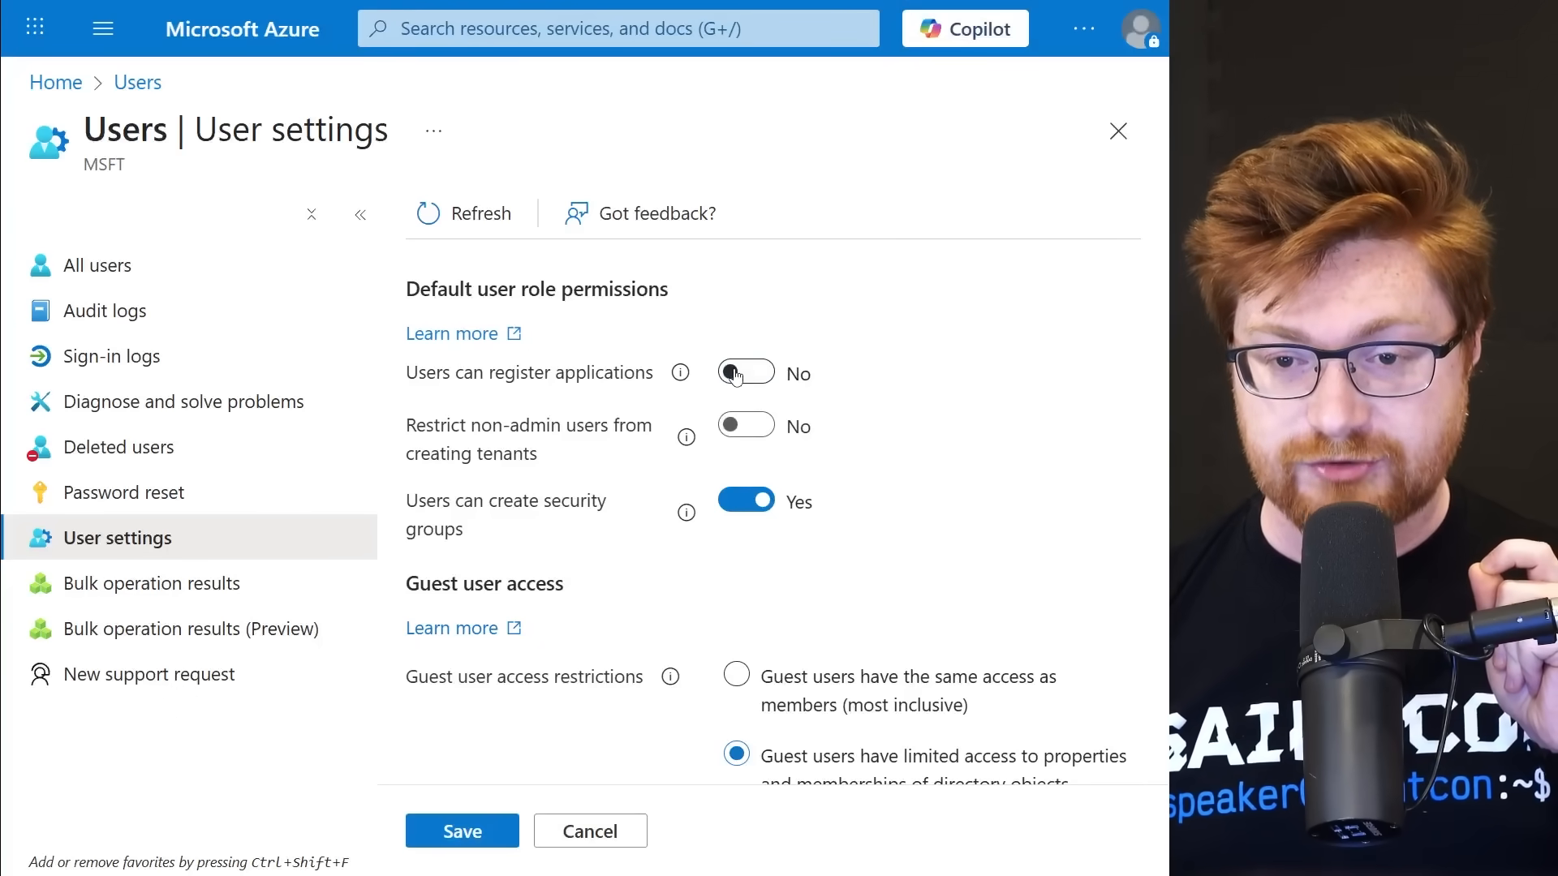
double_click(528, 439)
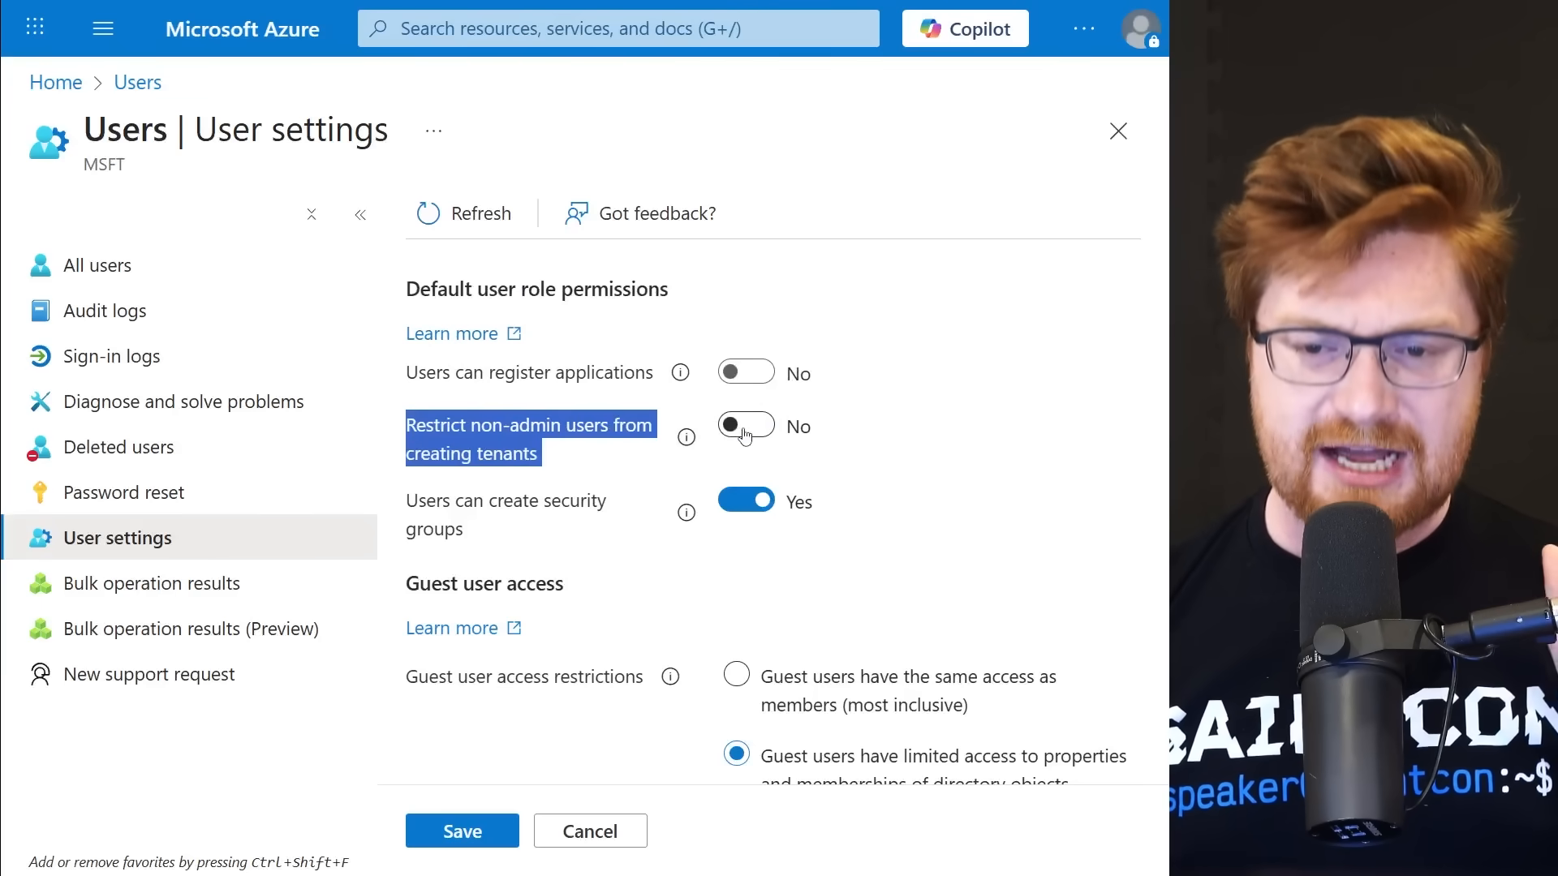
left_click(747, 425)
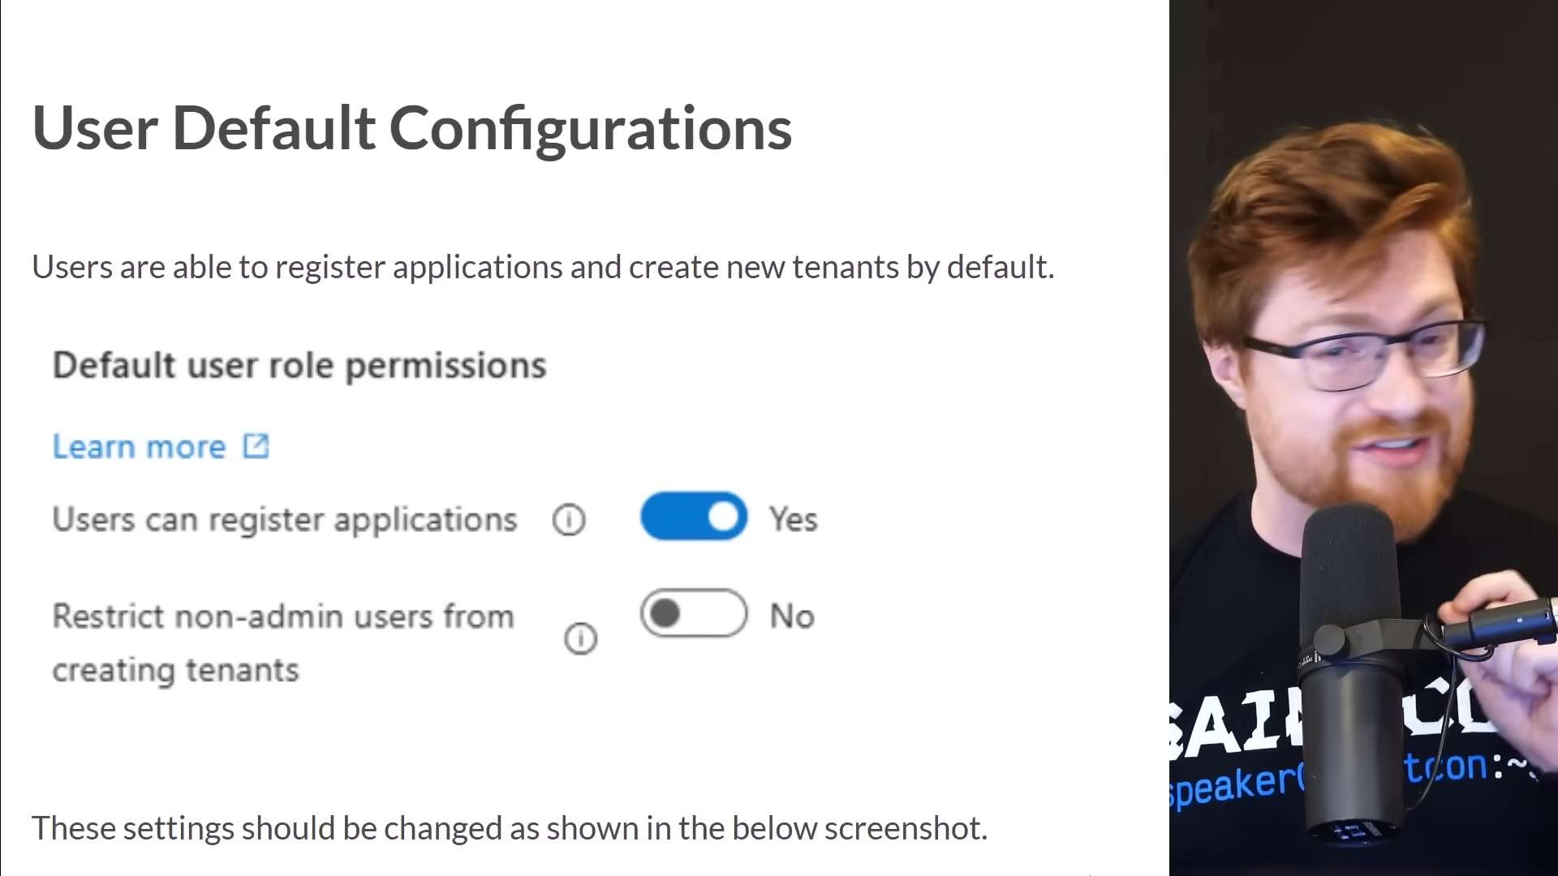
Scroll the blog to the recommended default toggles and the User Defaults Actions list.
scroll("down", 3)
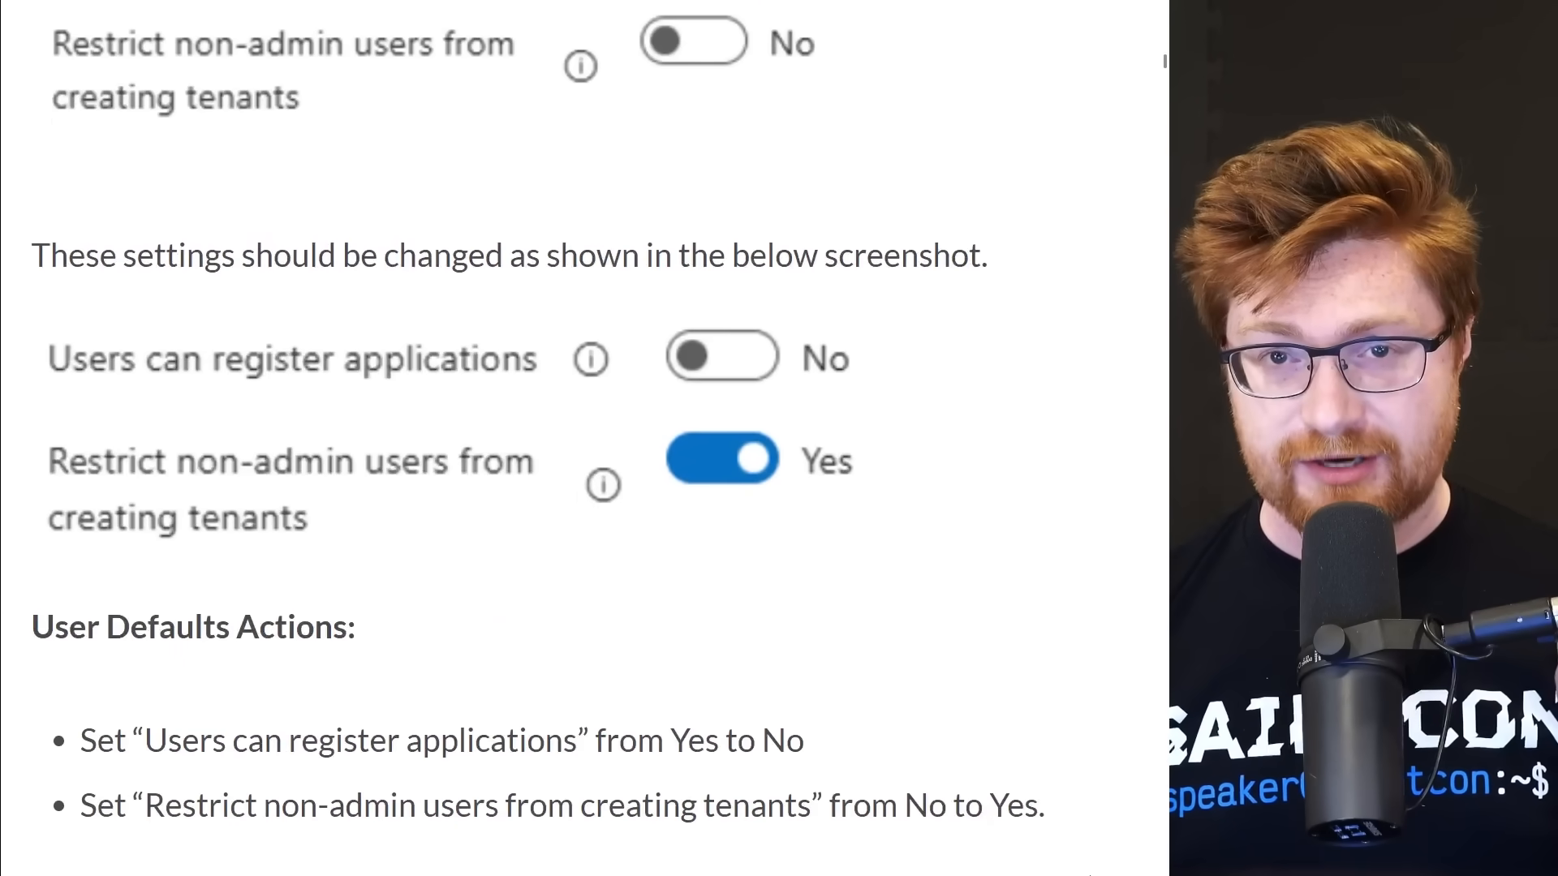
scroll("down", 3)
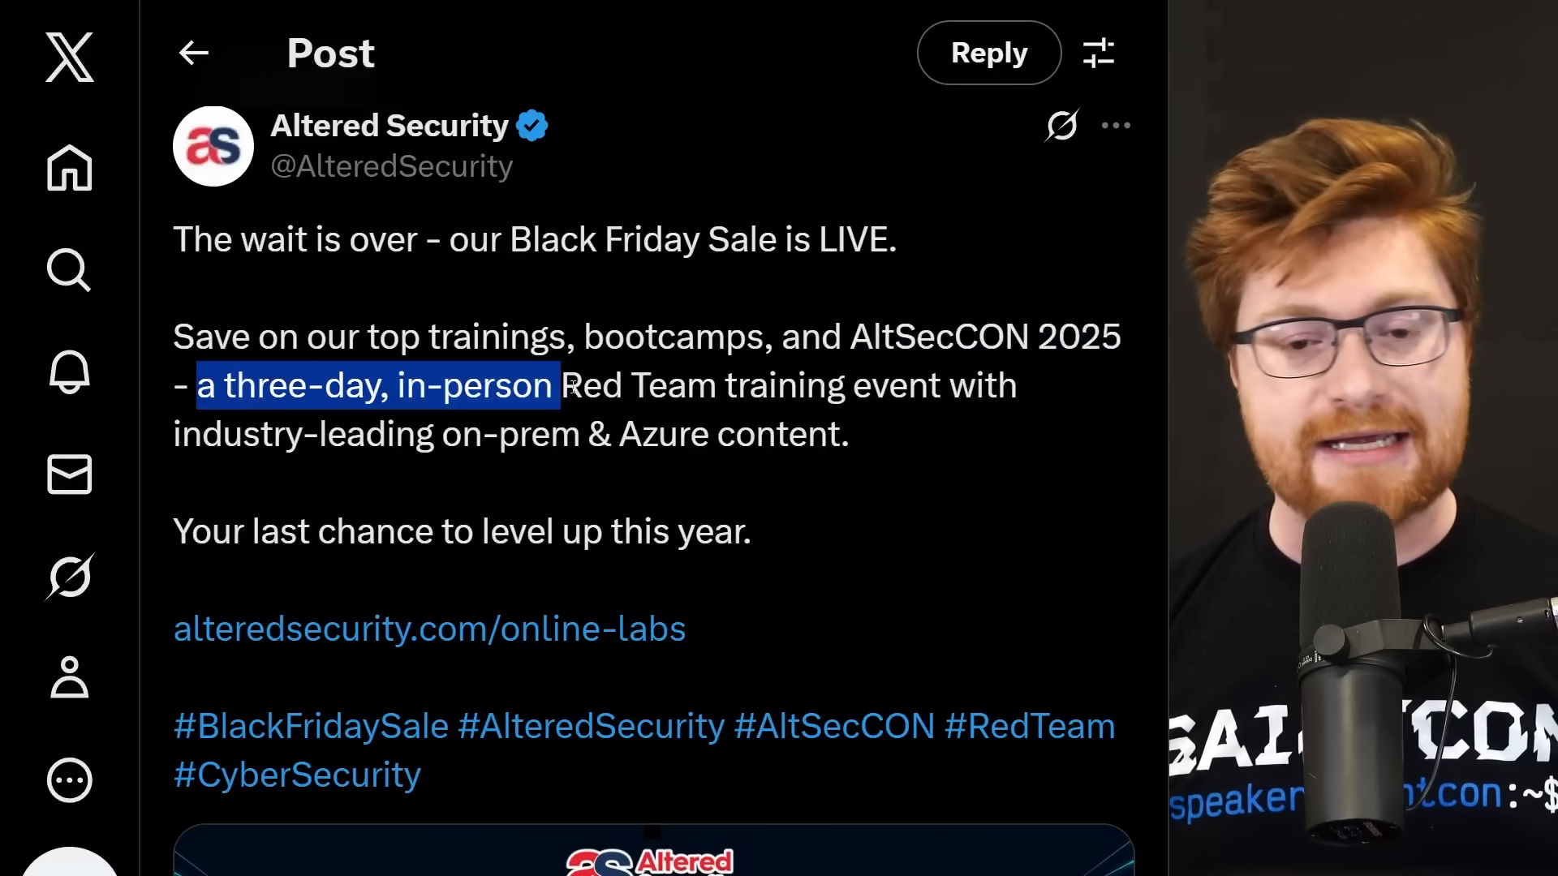
Highlight the AltSecCON three-day, in-person Red Team training event description in the Altered Security post.
left_click_drag(553, 385, 1013, 437)
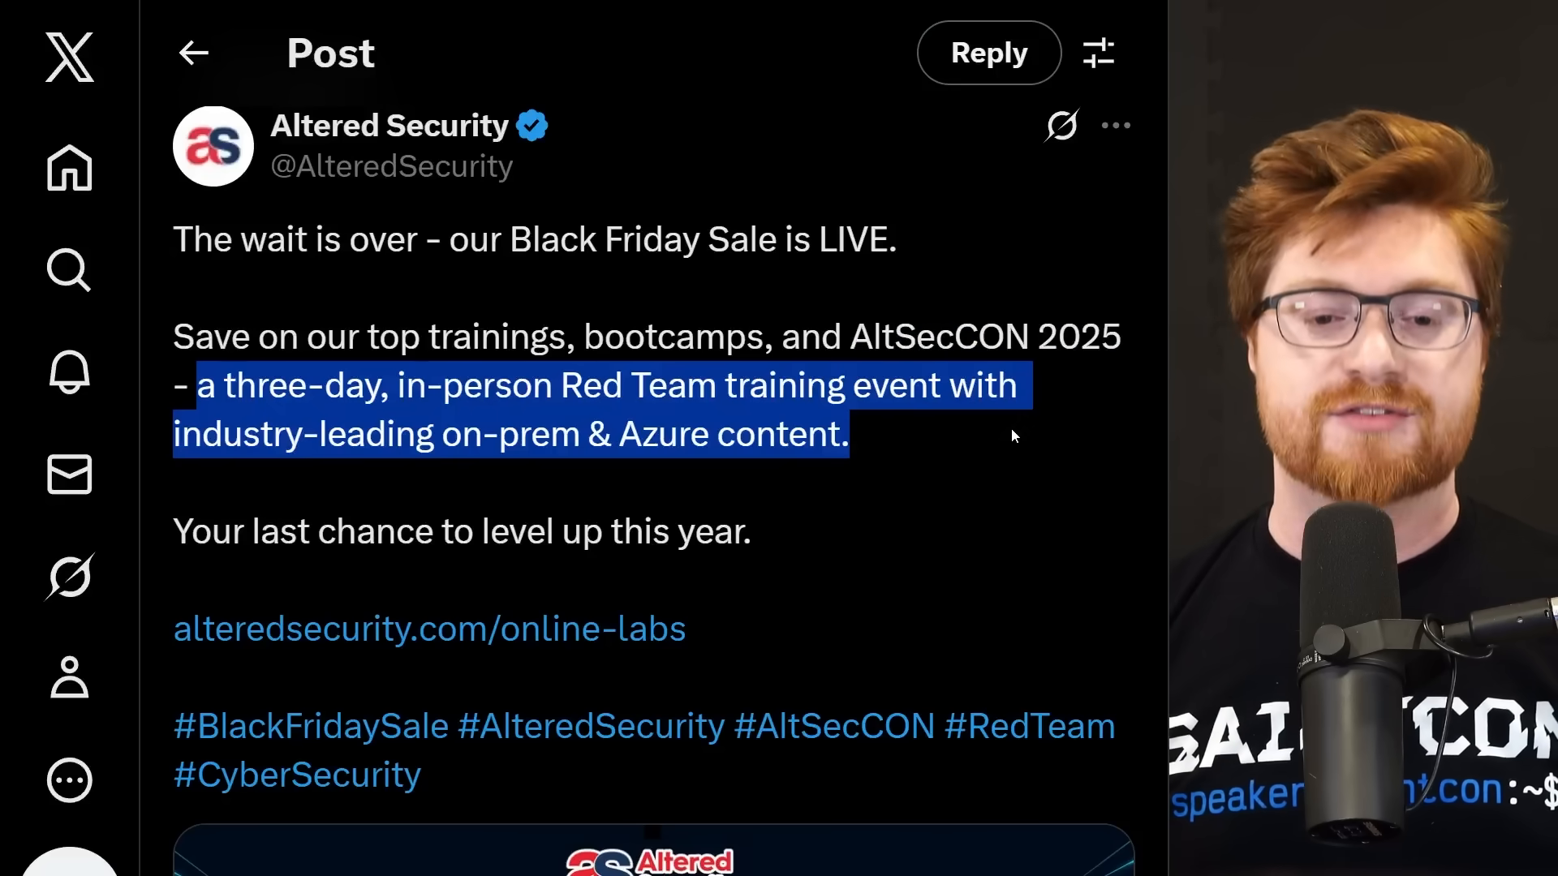
mouse_move(1005, 460)
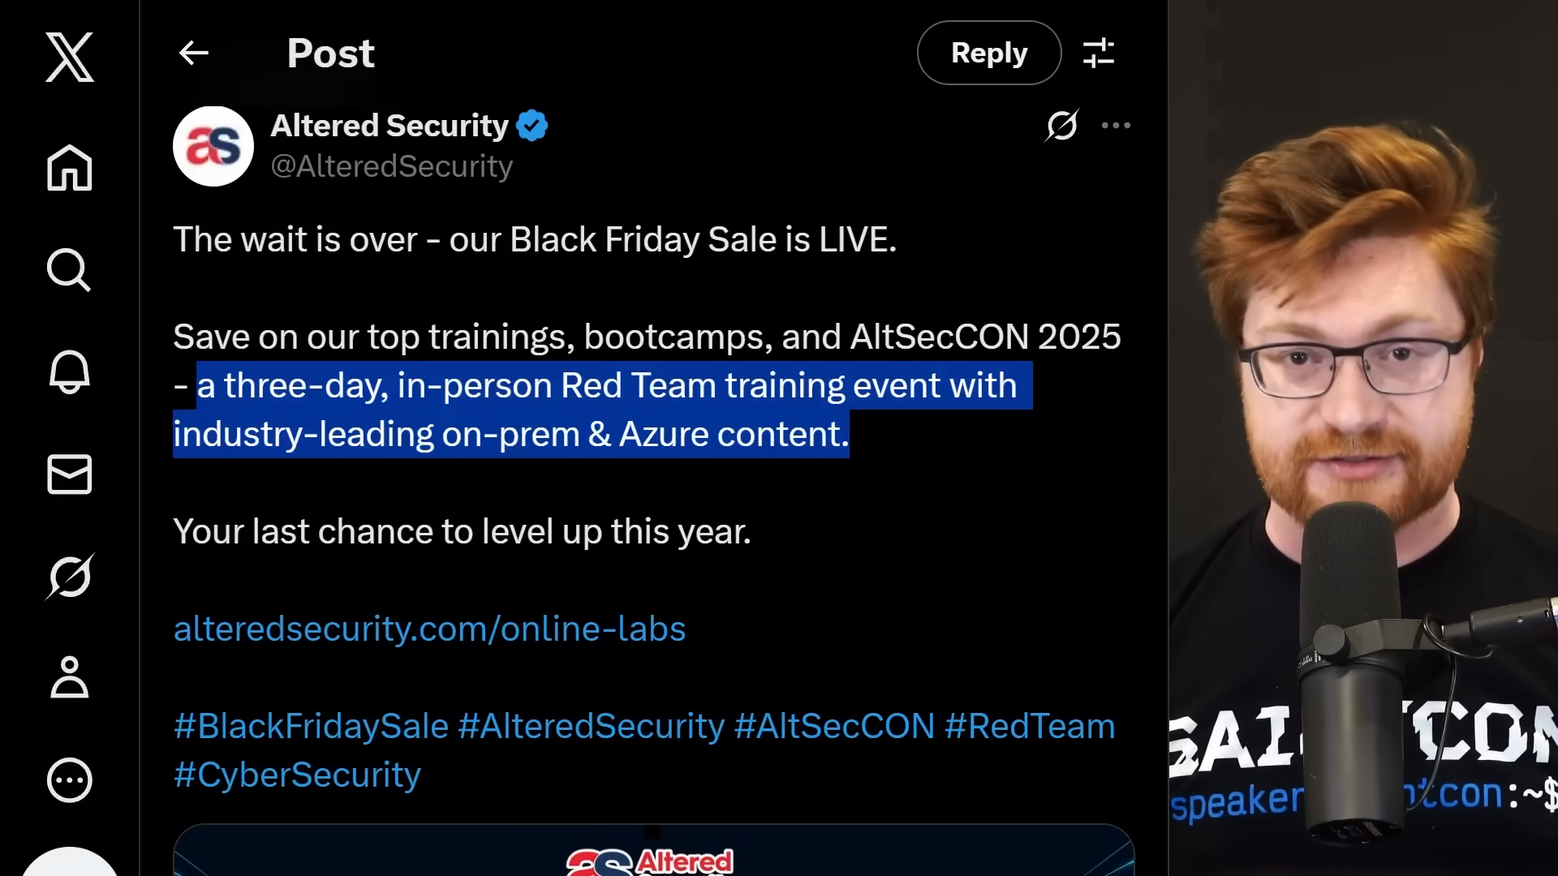
scroll("down", 3)
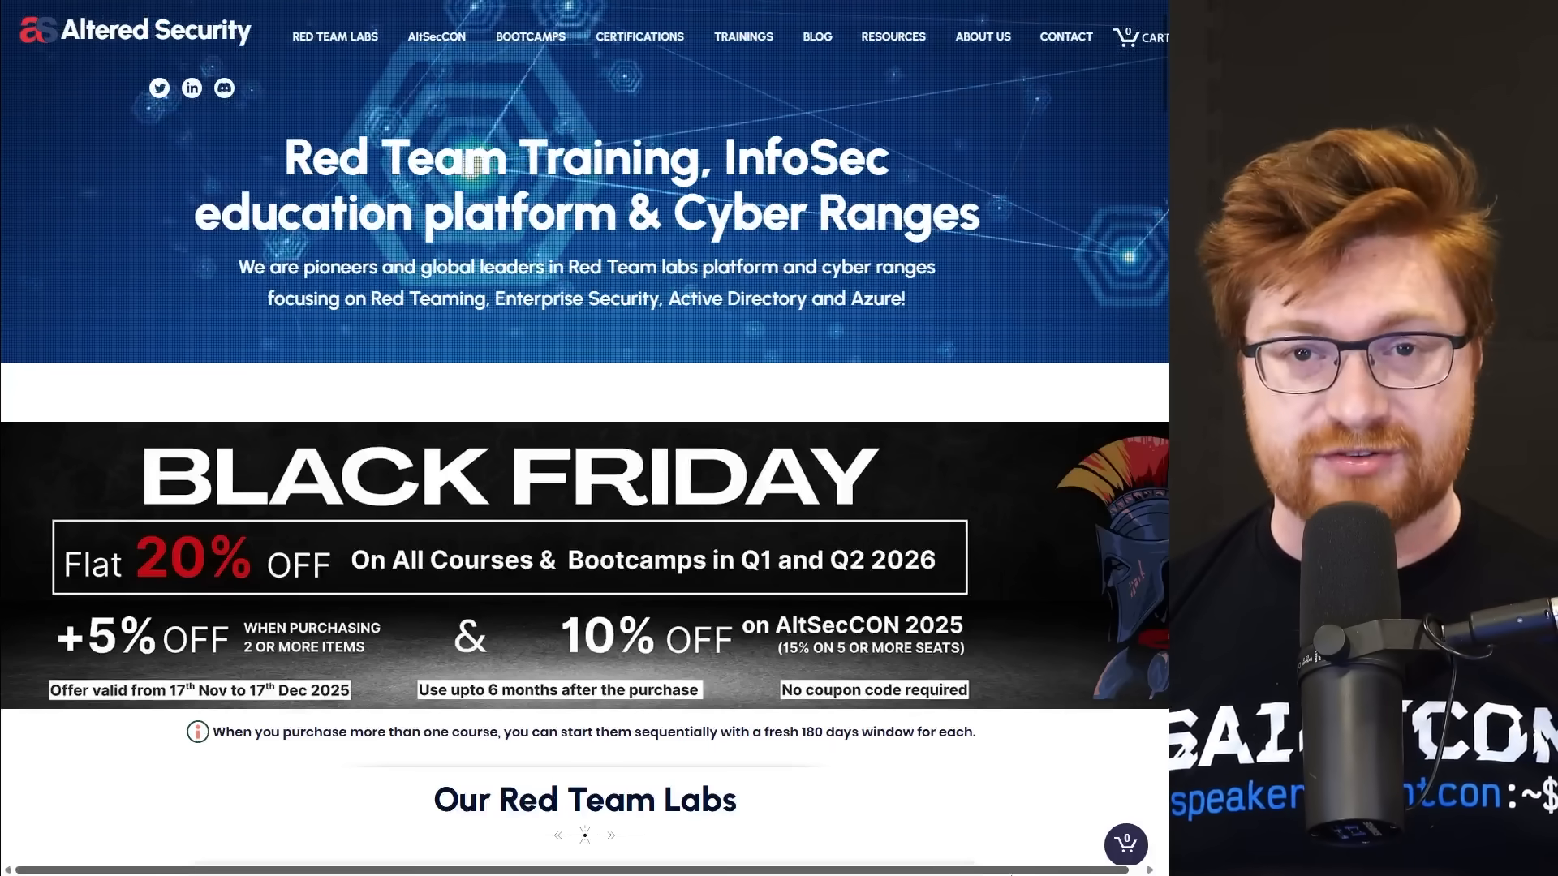
scroll("down", 3)
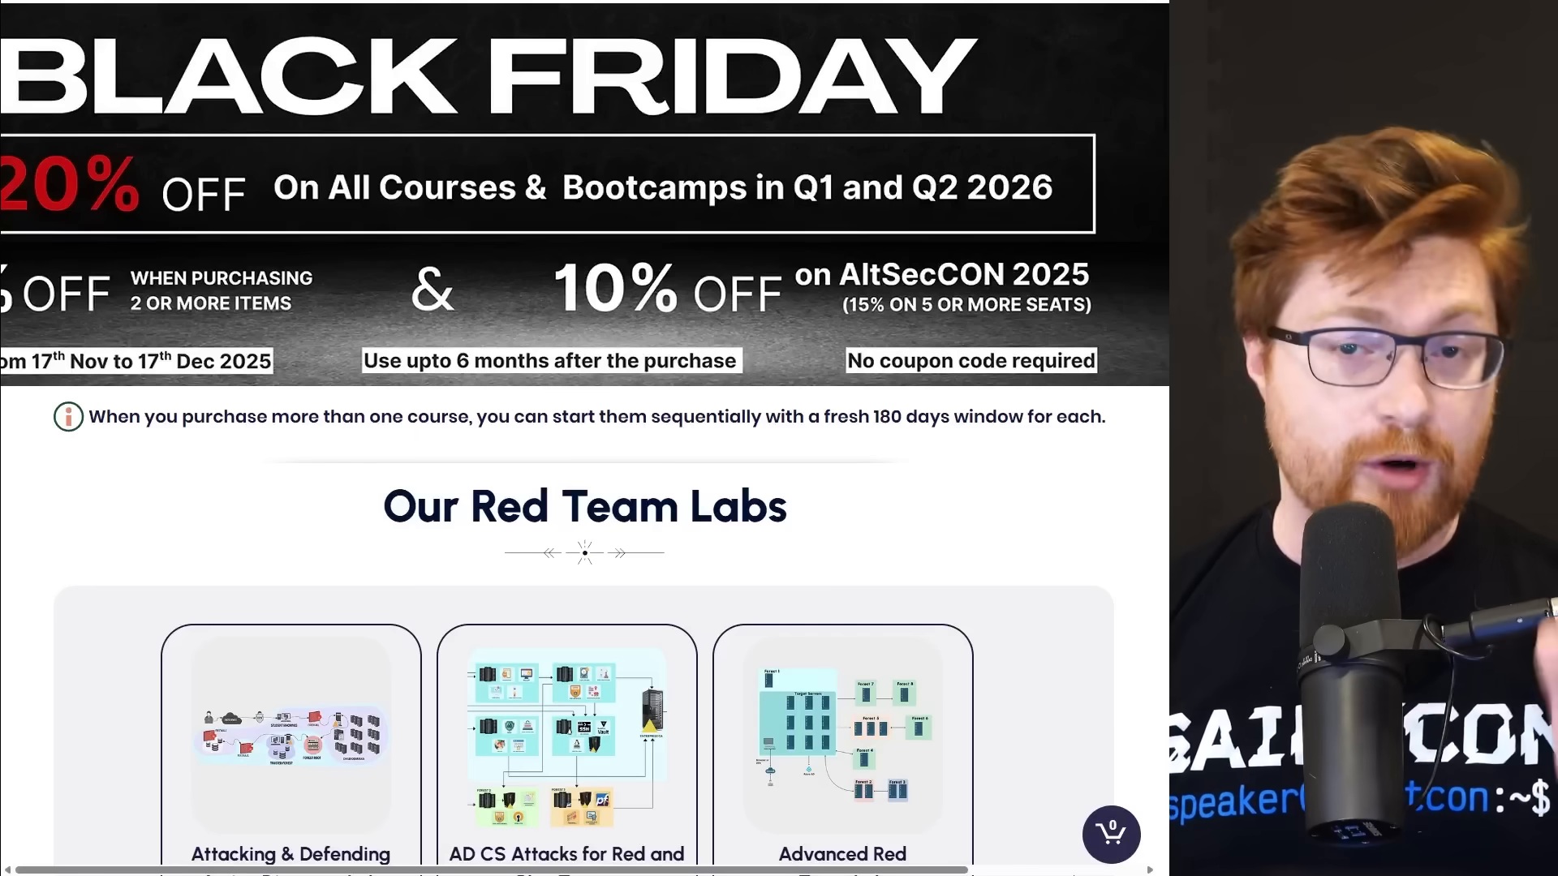
scroll("down", 3)
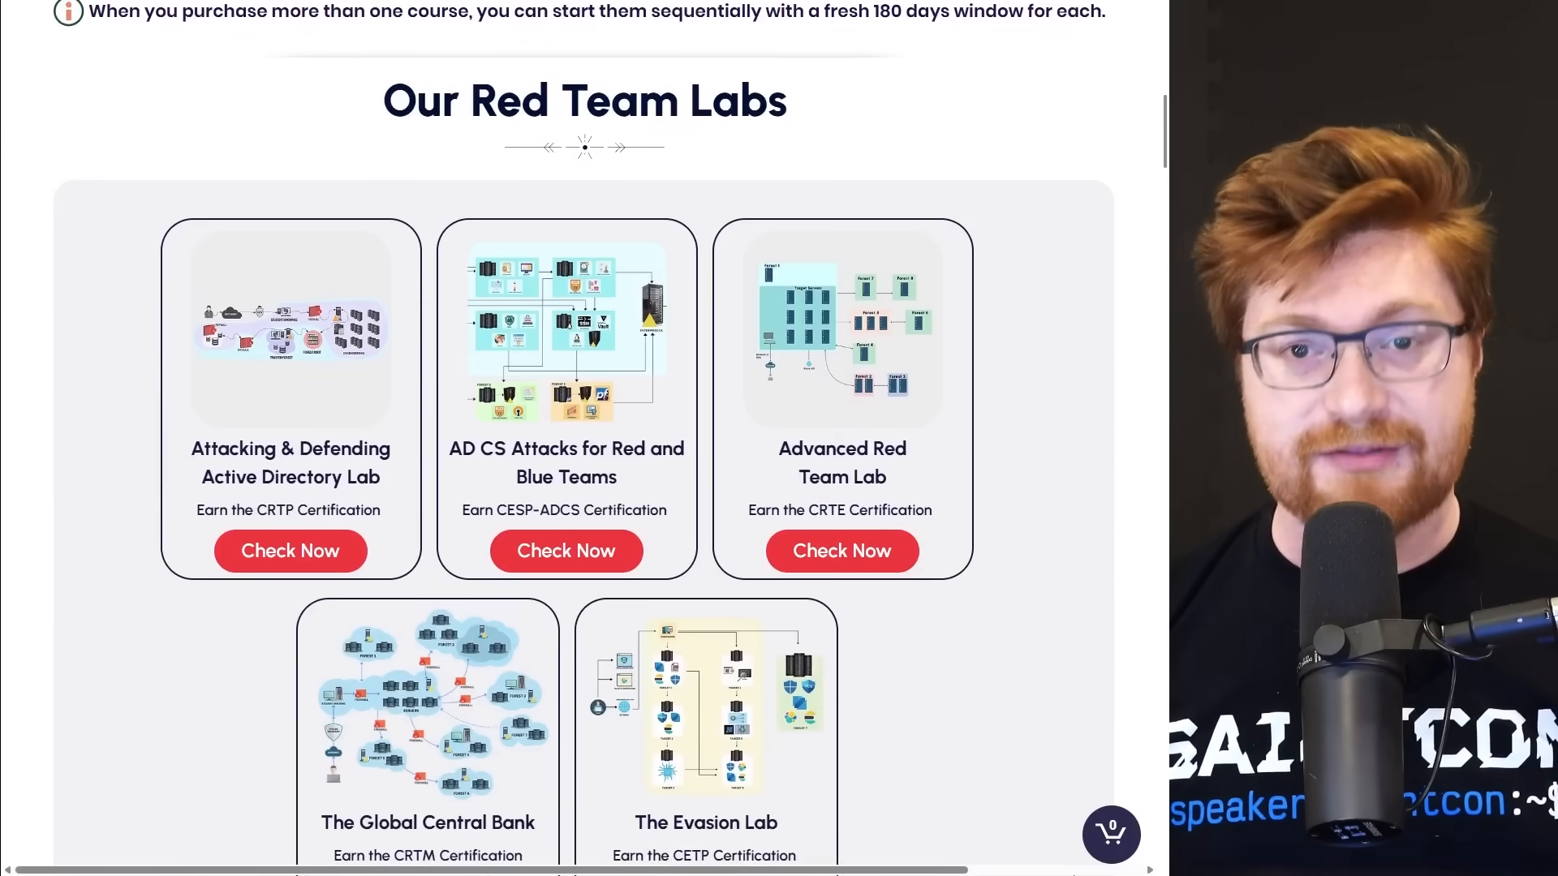
scroll("down", 3)
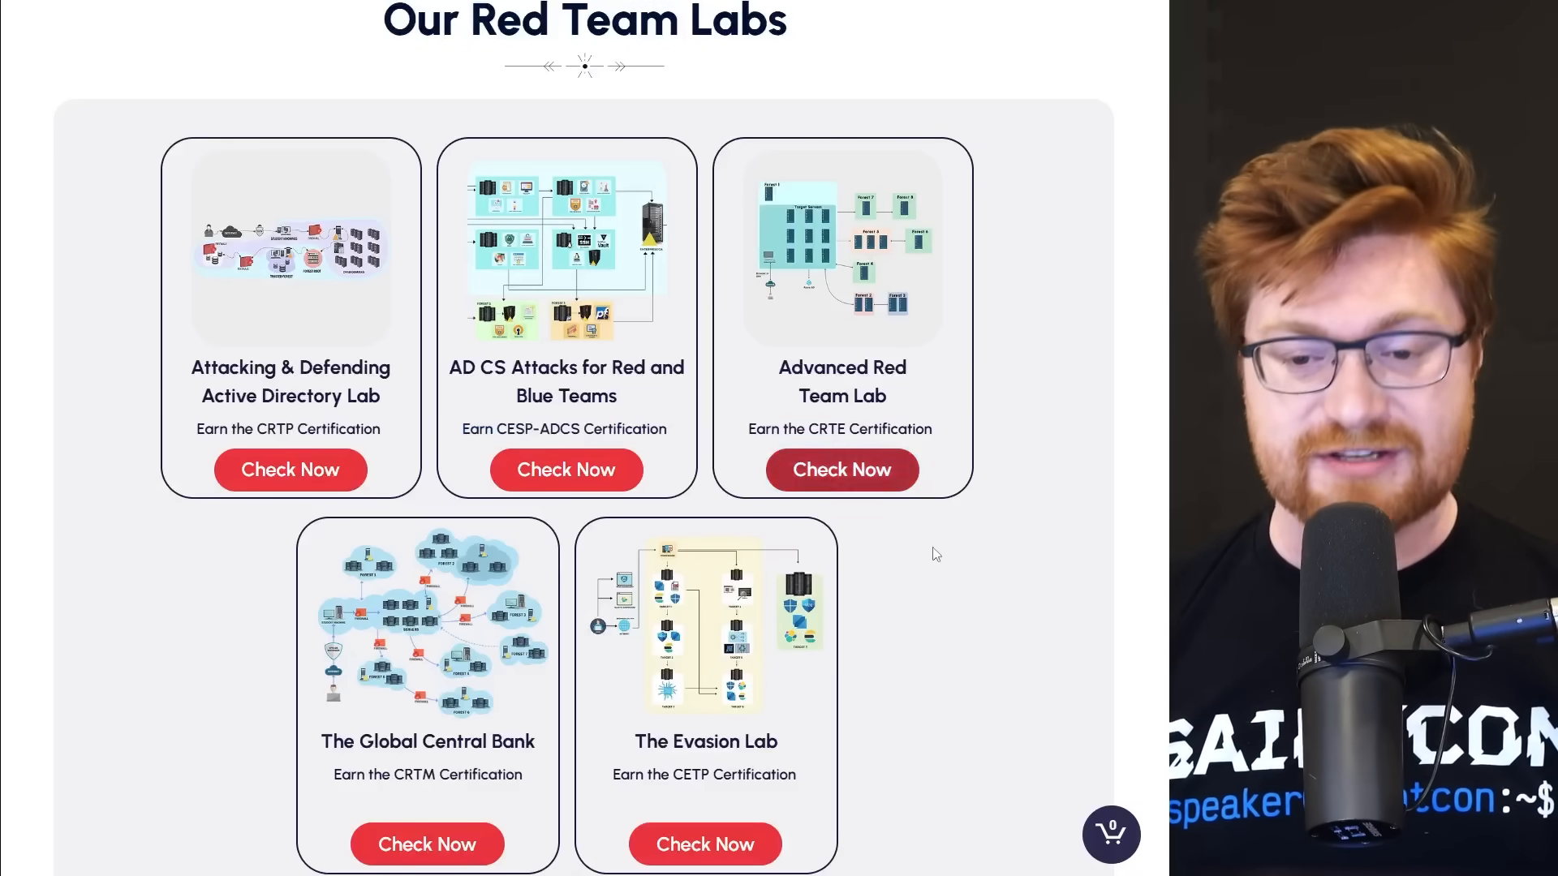
scroll("down", 3)
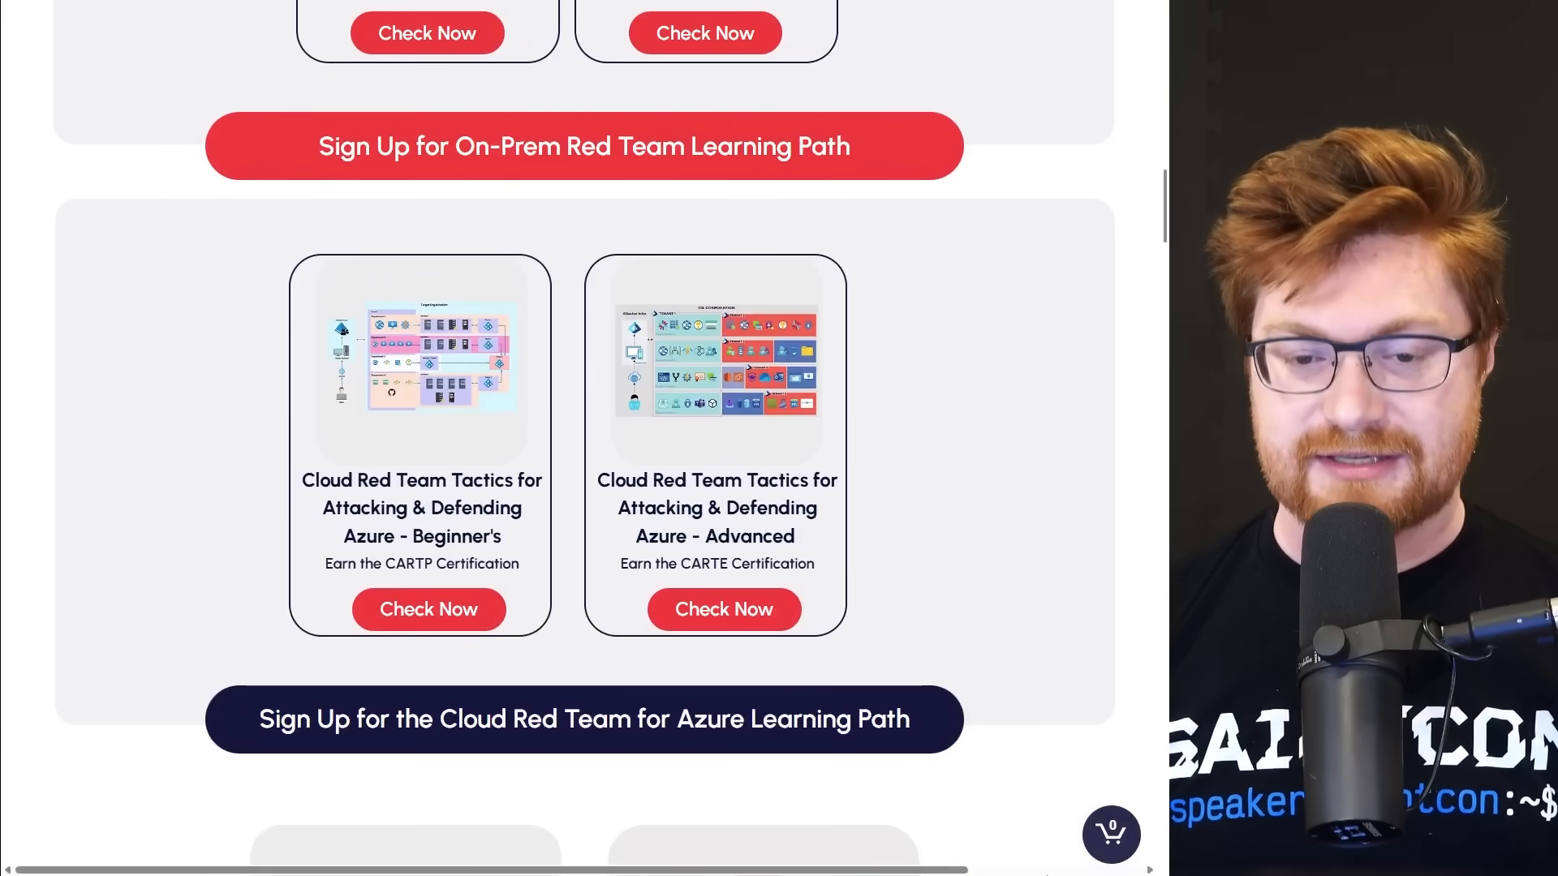
scroll("down", 3)
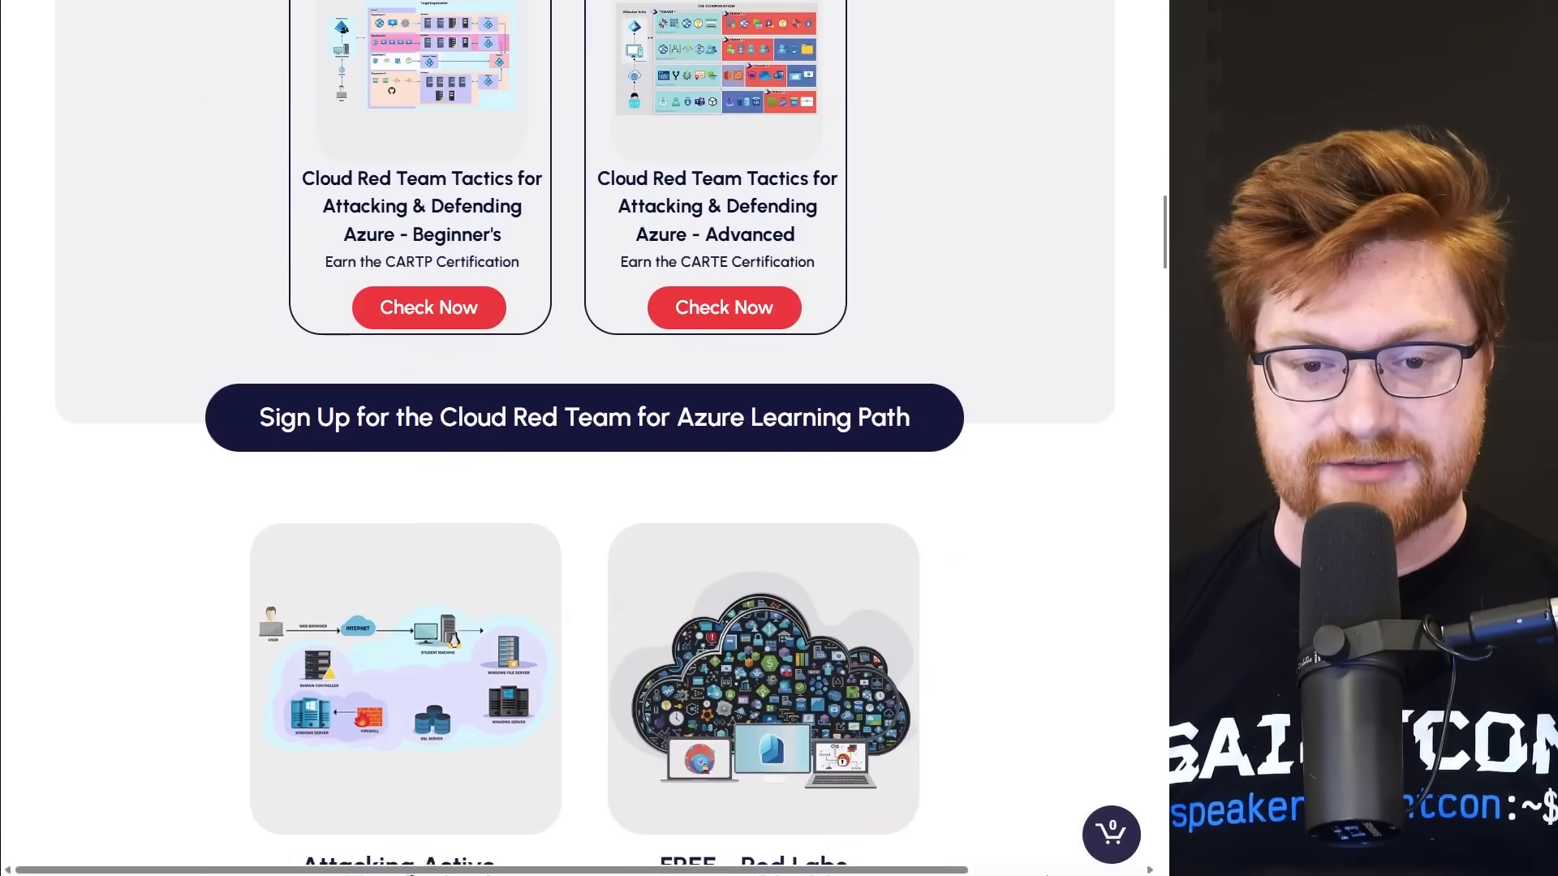
scroll("down", 3)
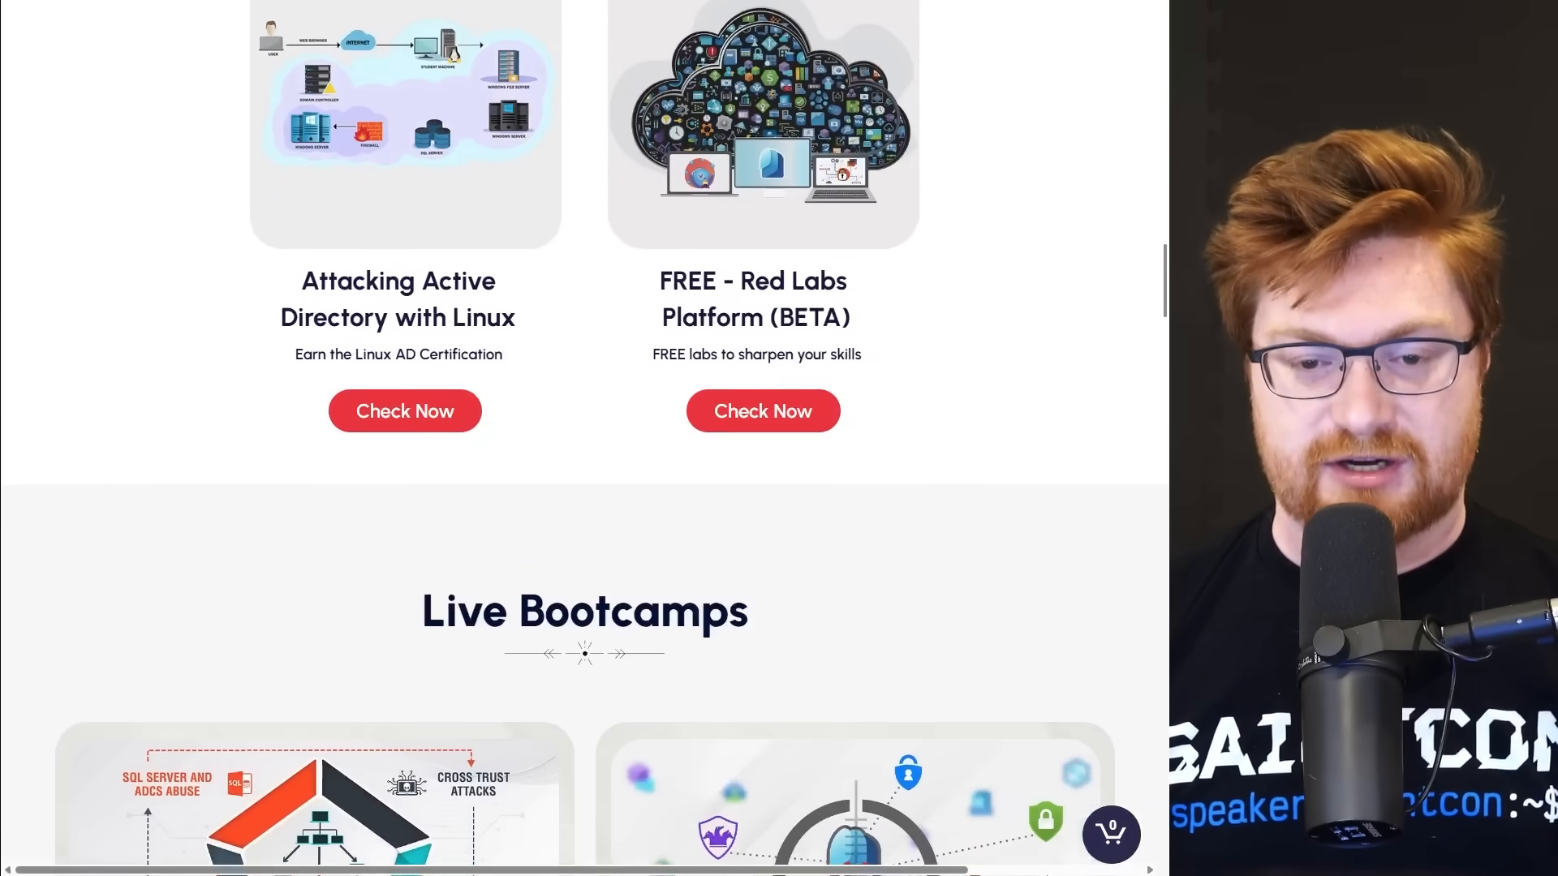
scroll("down", 3)
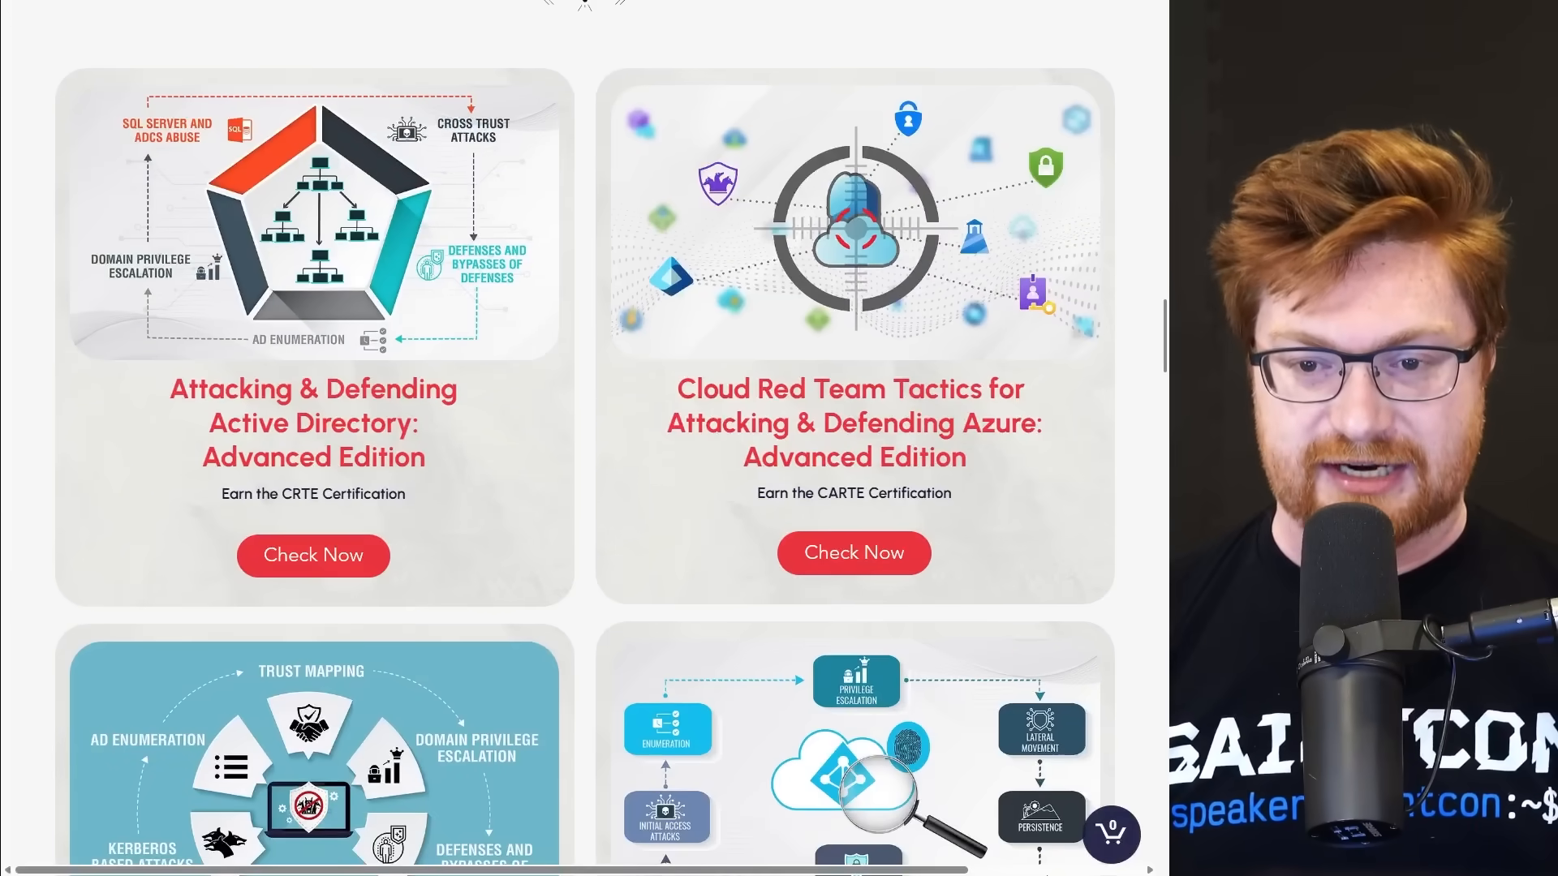
scroll("down", 3)
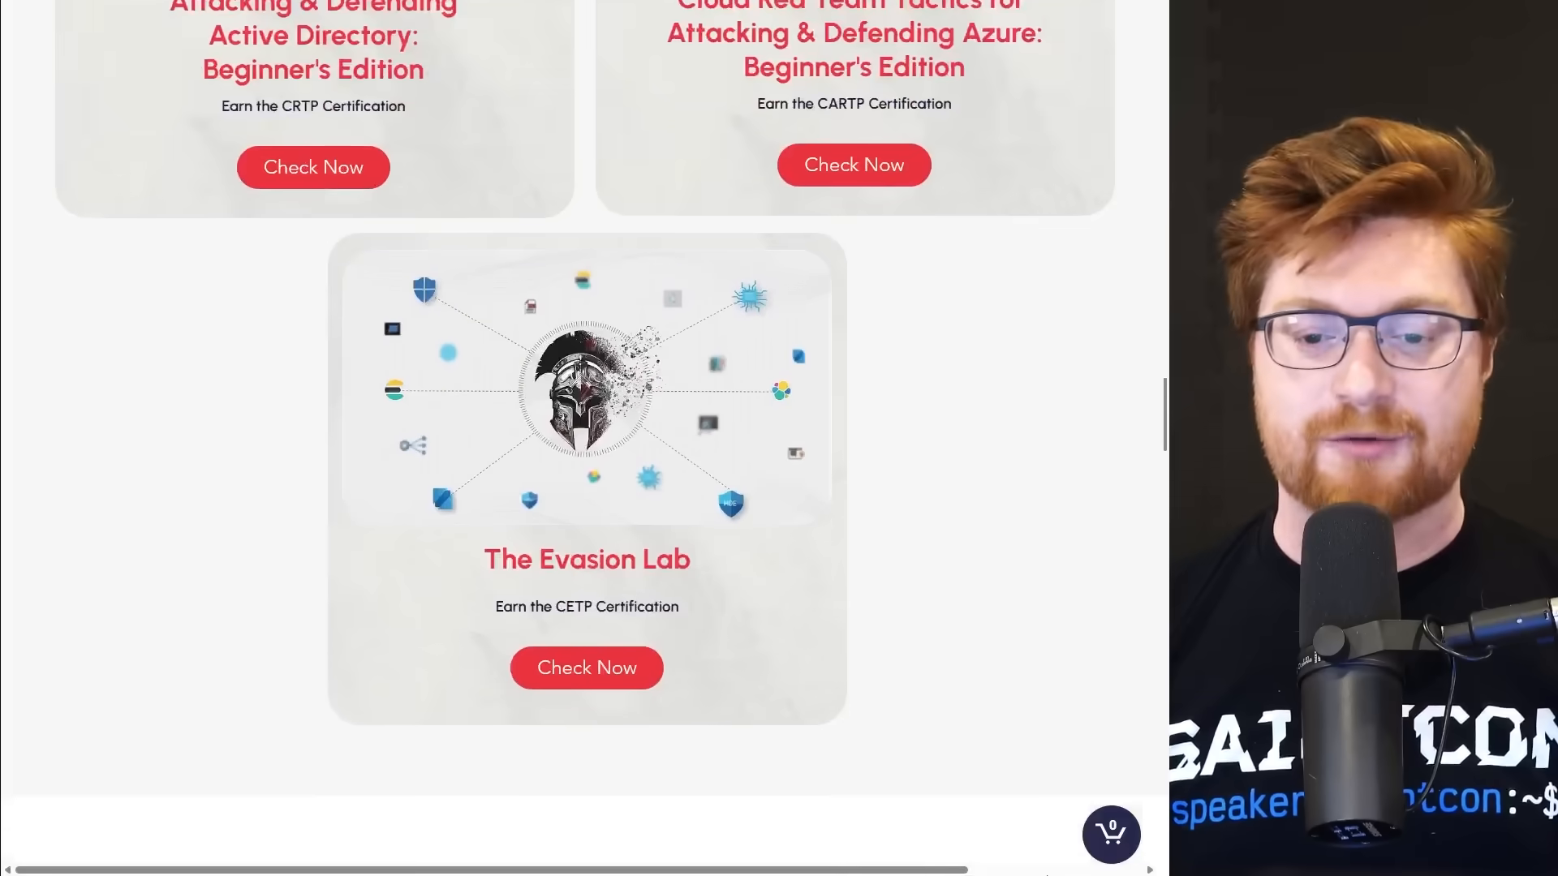
scroll("down", 3)
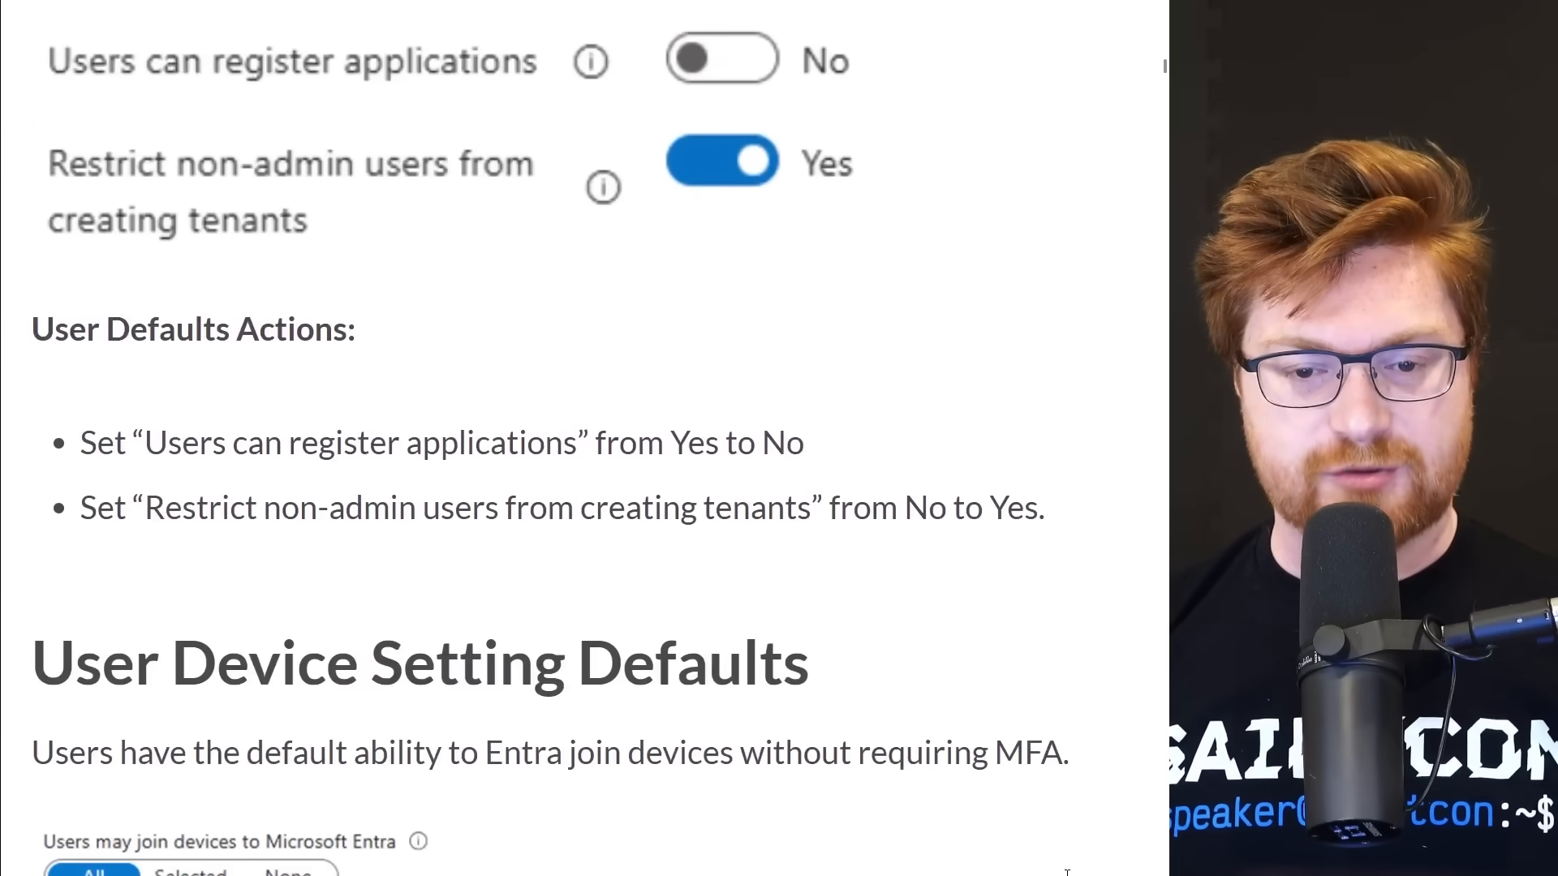
scroll("down", 3)
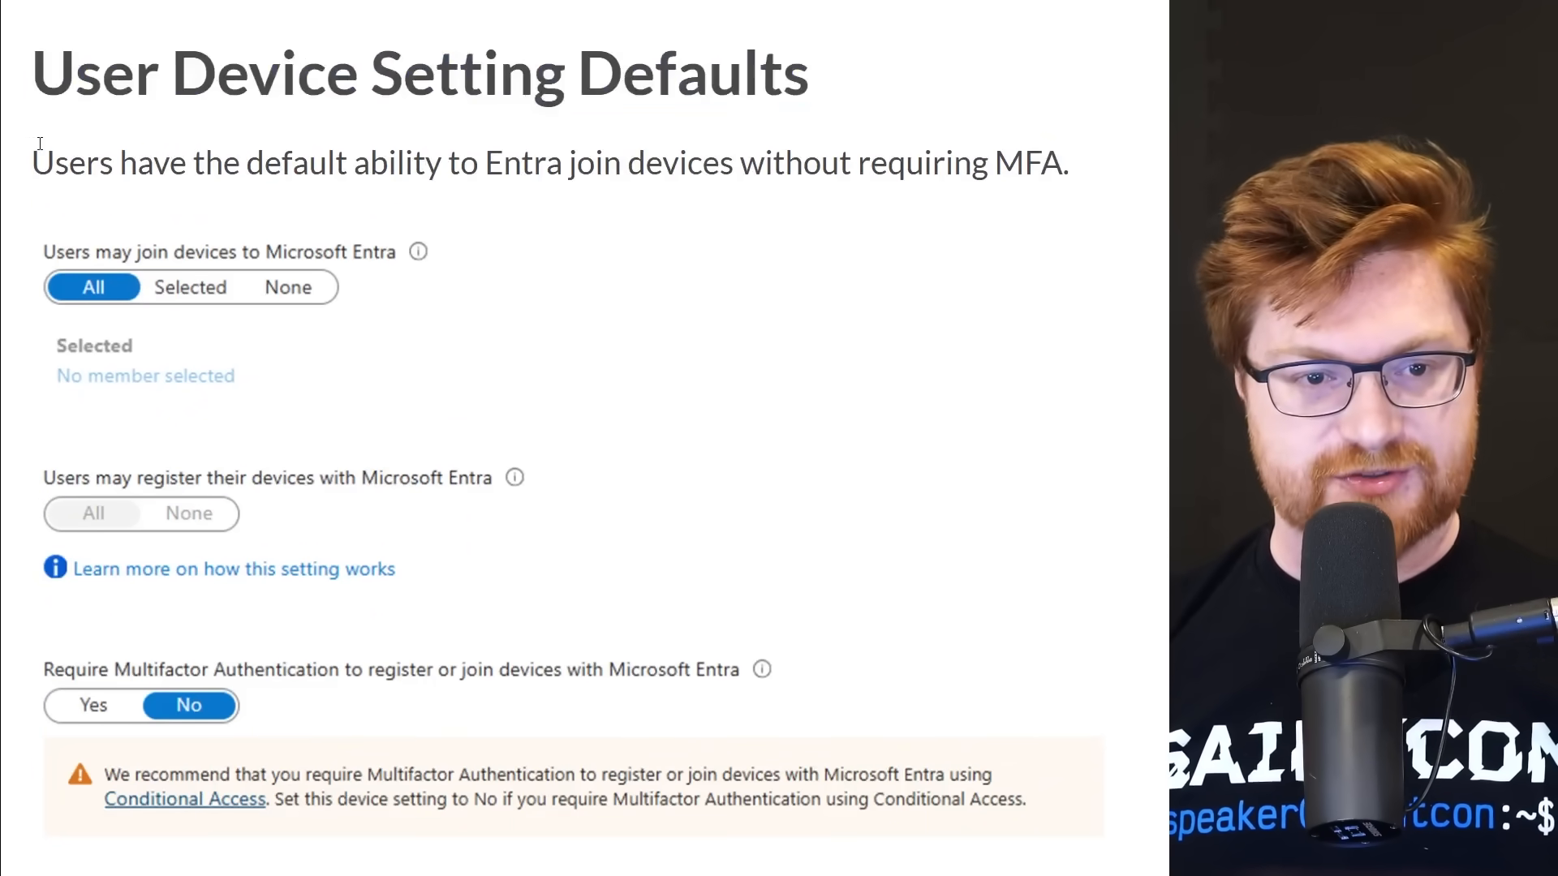
left_click_drag(33, 163, 571, 163)
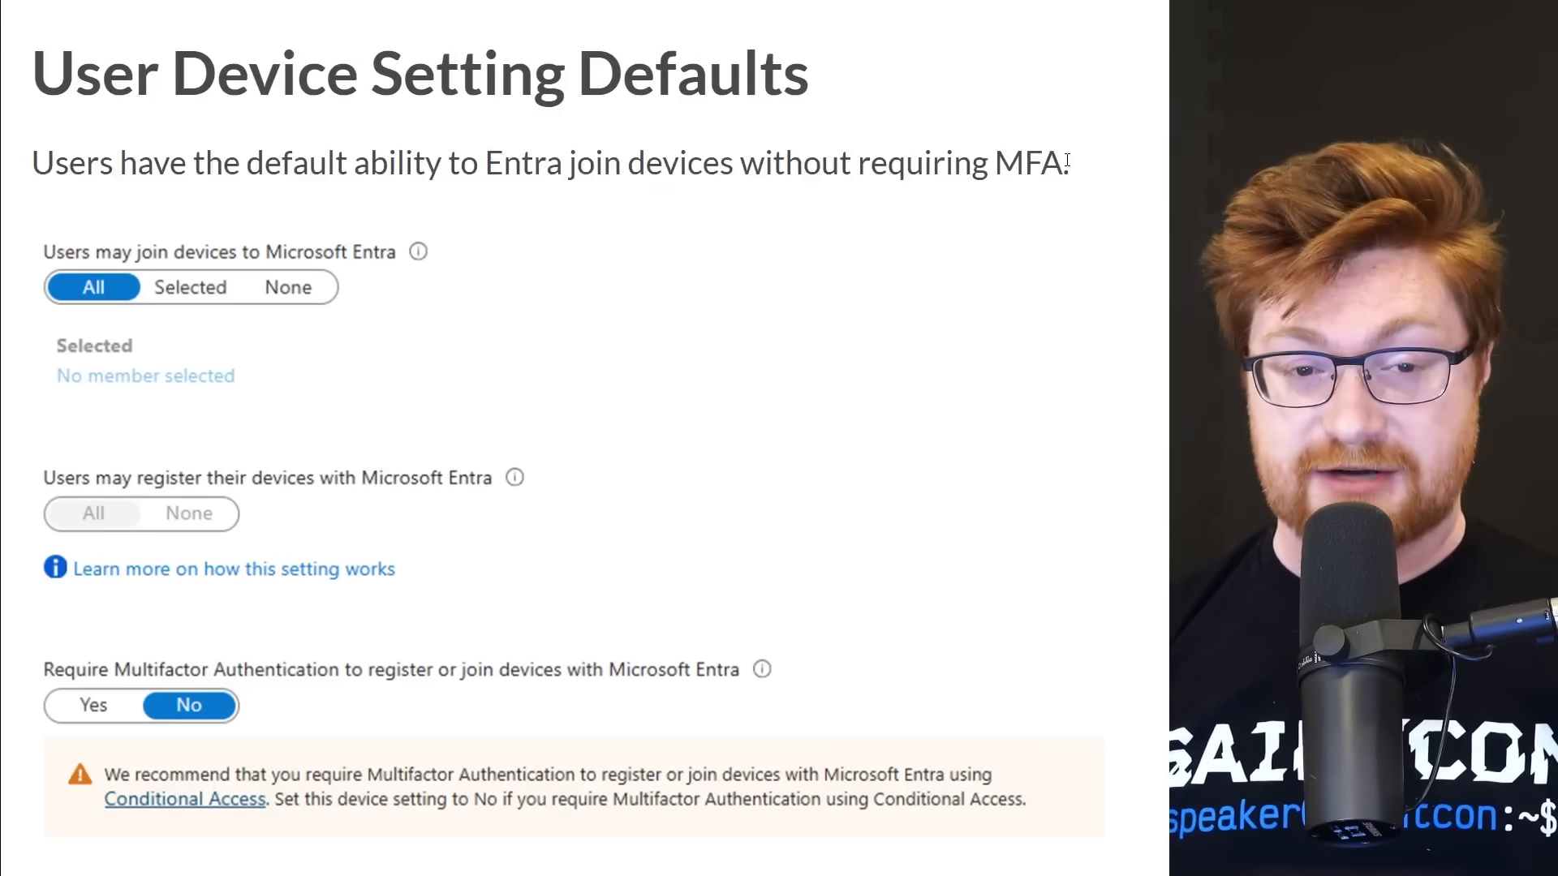
scroll("down", 3)
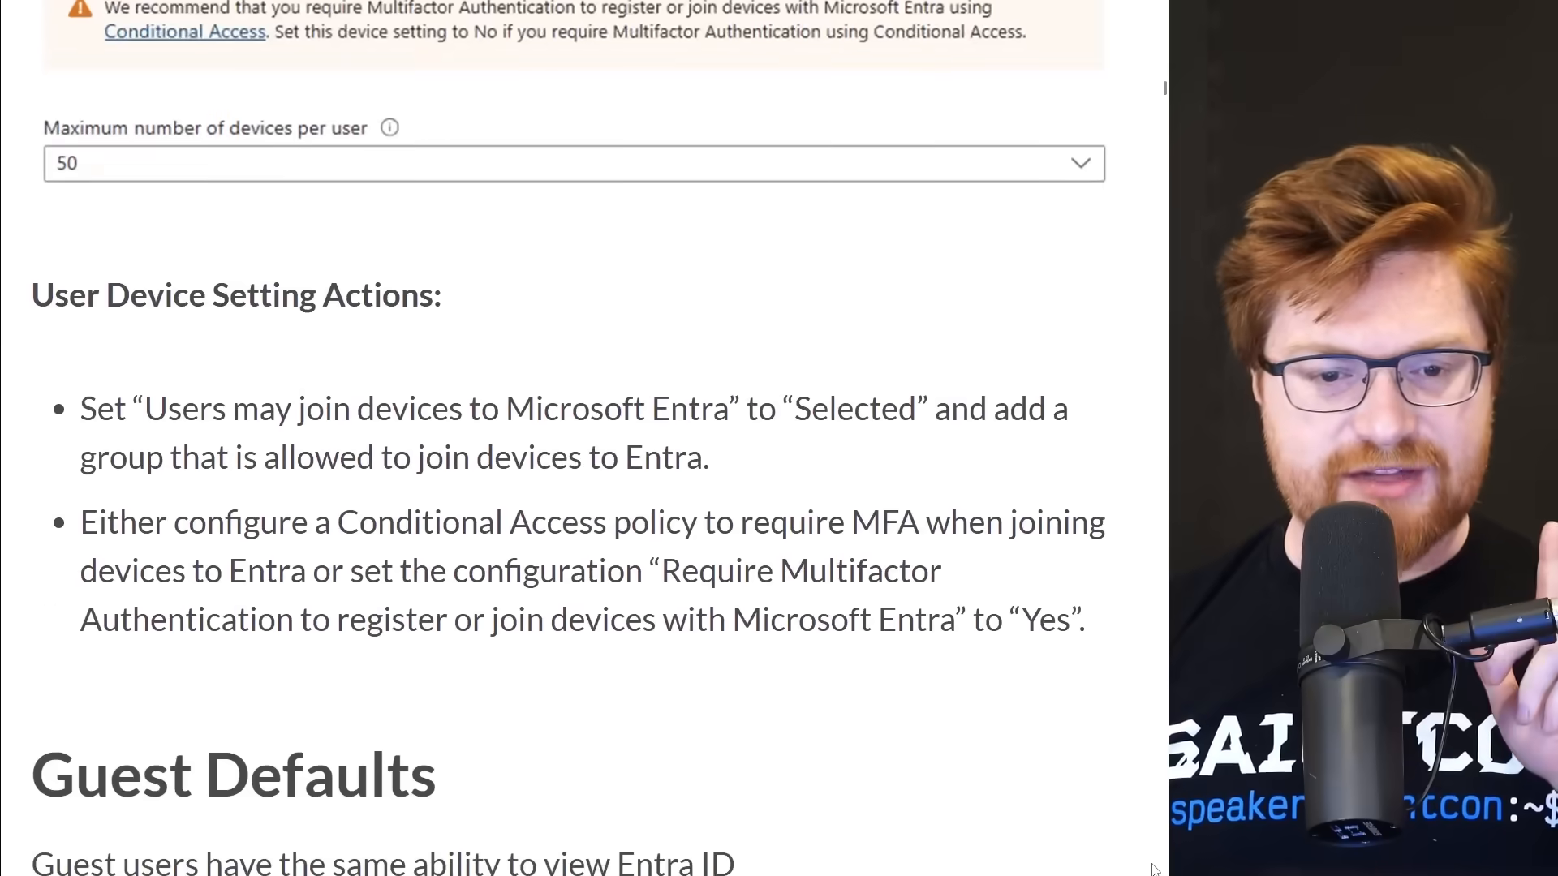
scroll("down", 3)
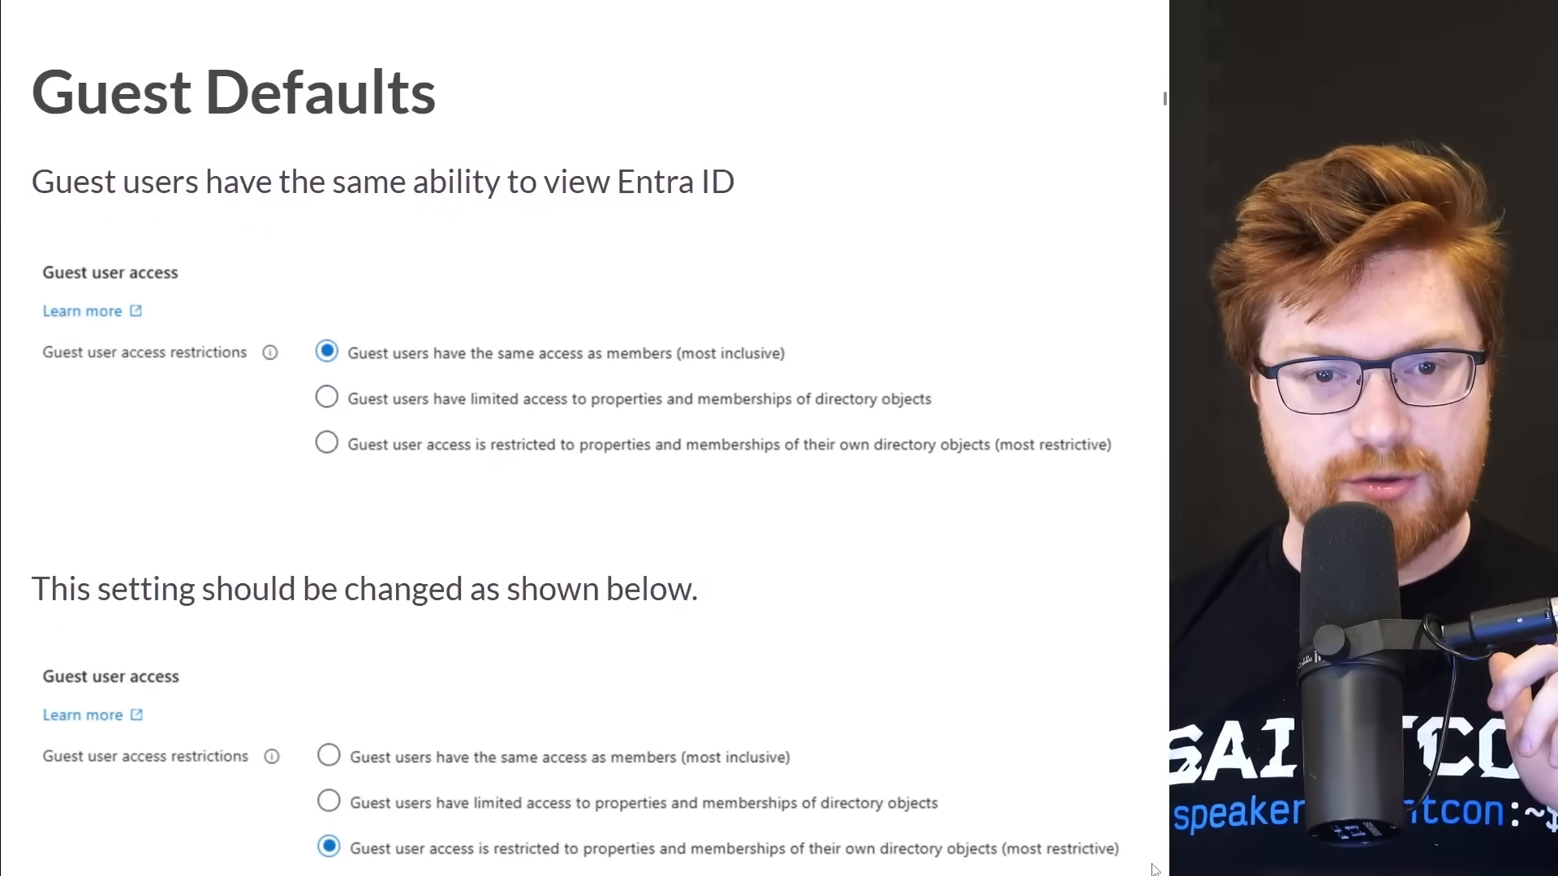
double_click(199, 87)
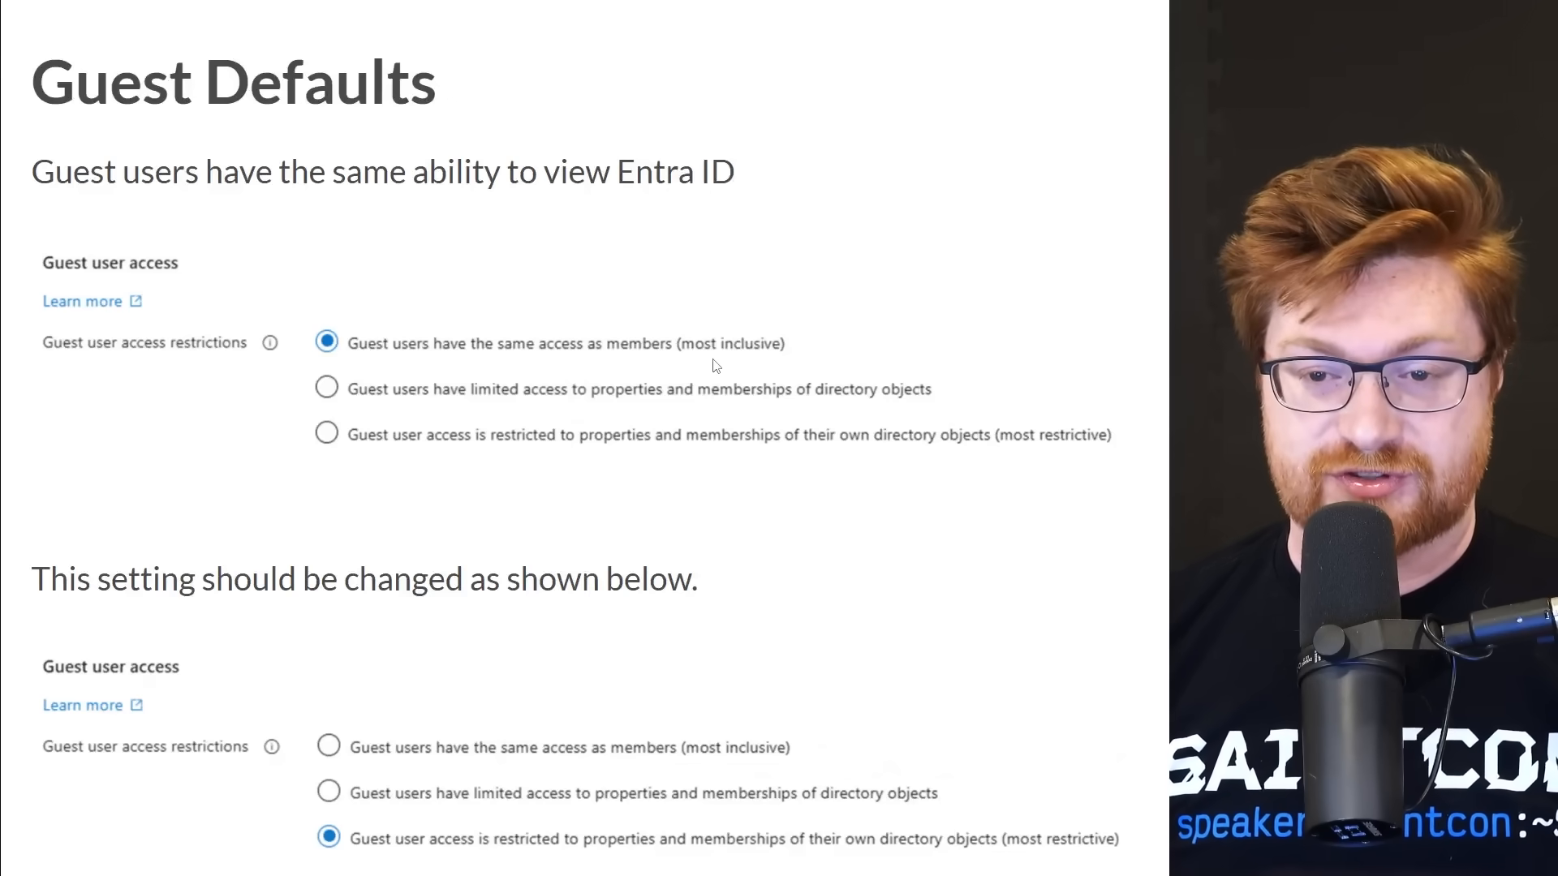
scroll("down", 3)
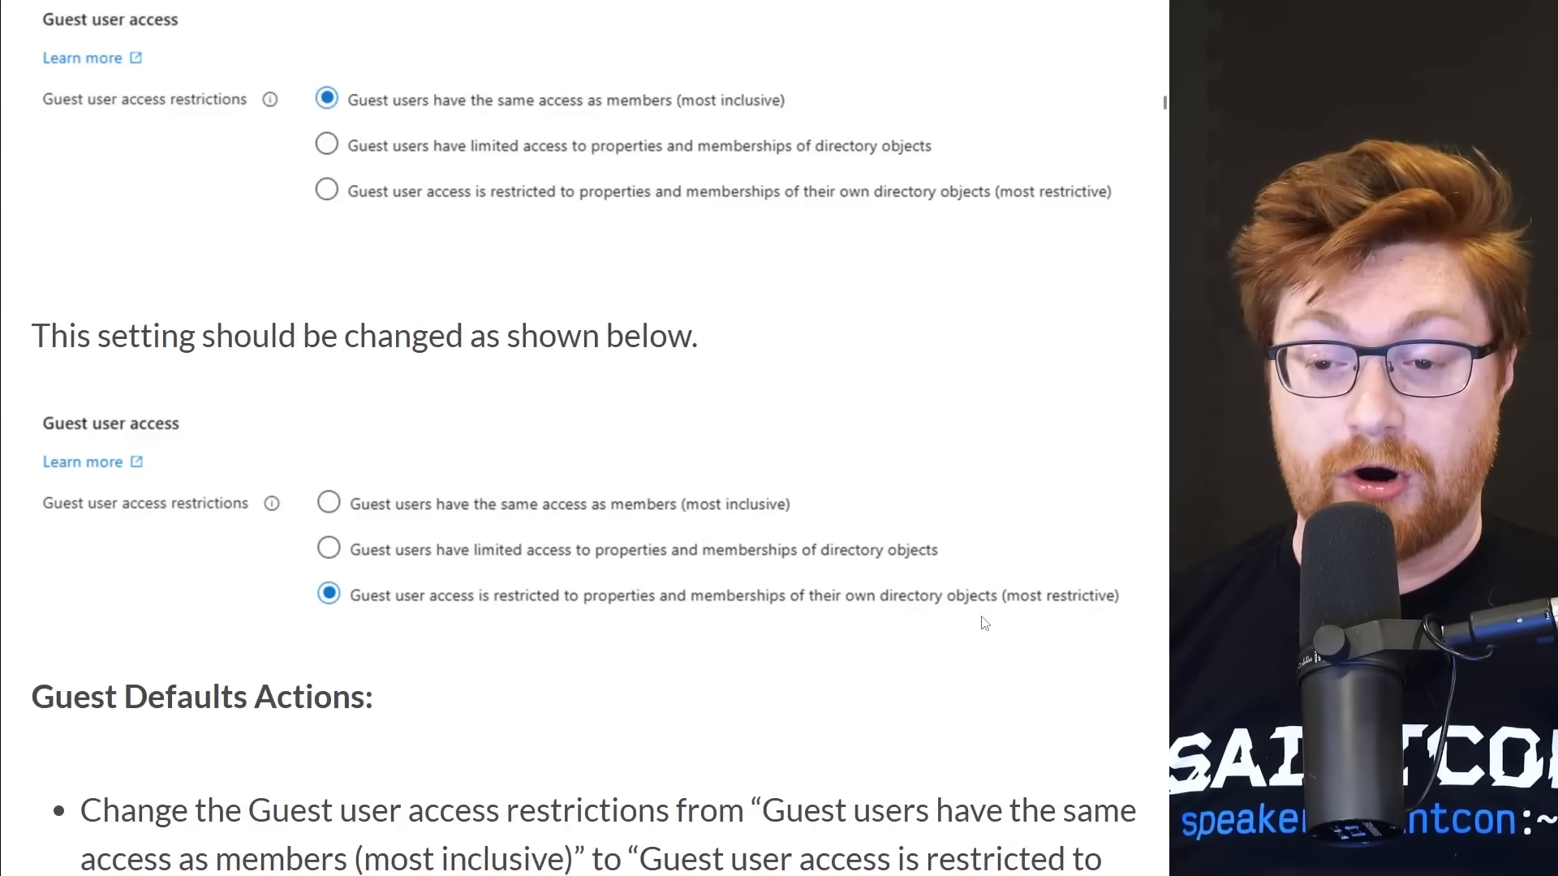
scroll("down", 3)
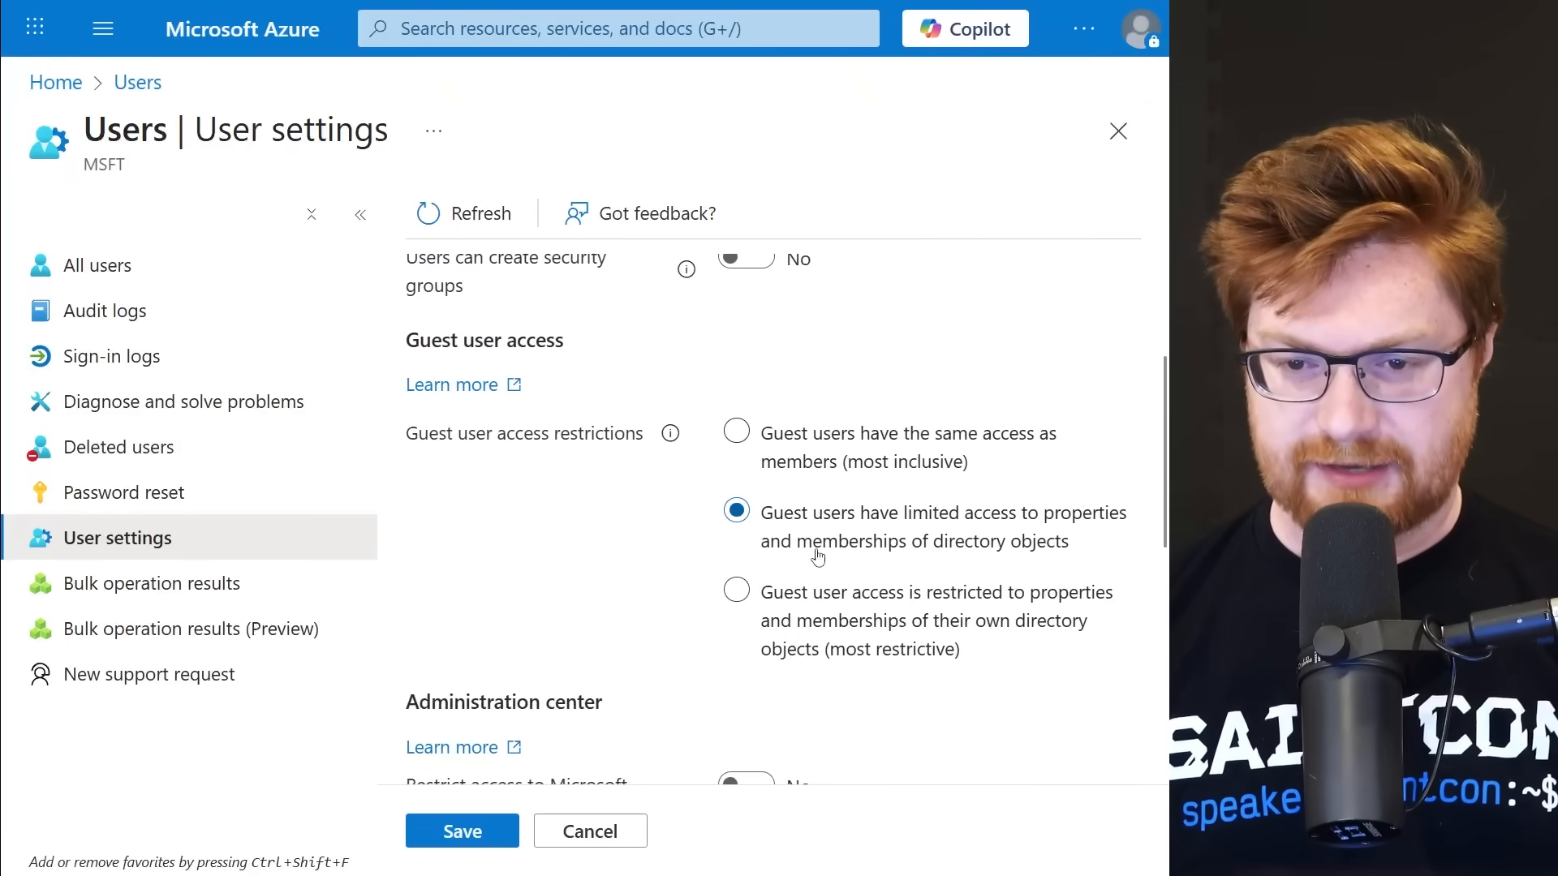
mouse_move(1043, 530)
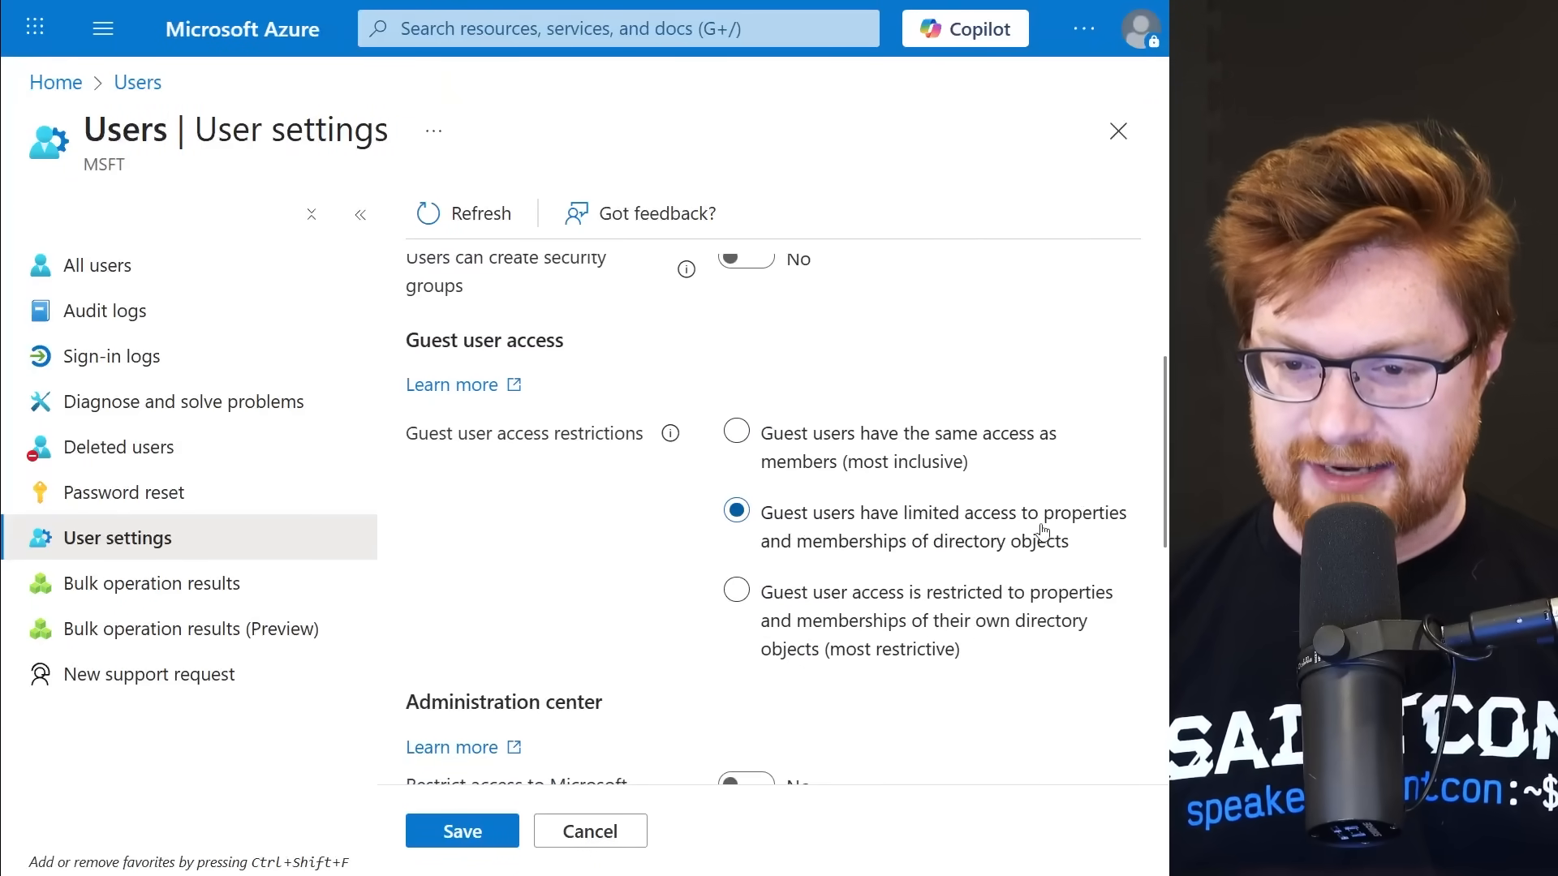
Set Guest user access to the most restrictive option, save, and review remaining user settings.
left_click(735, 593)
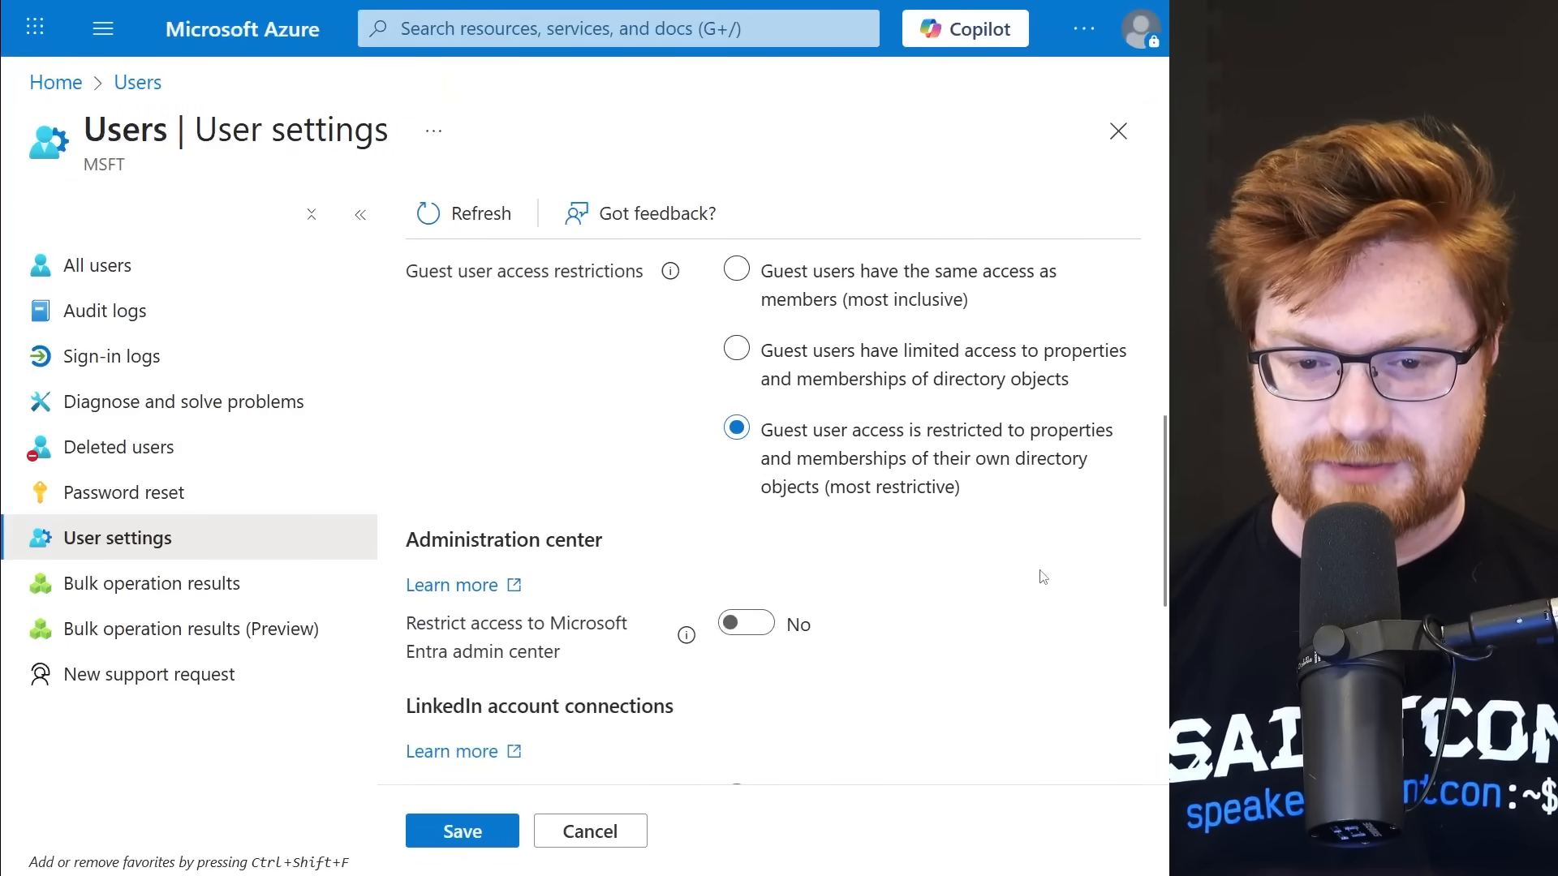
scroll("down", 3)
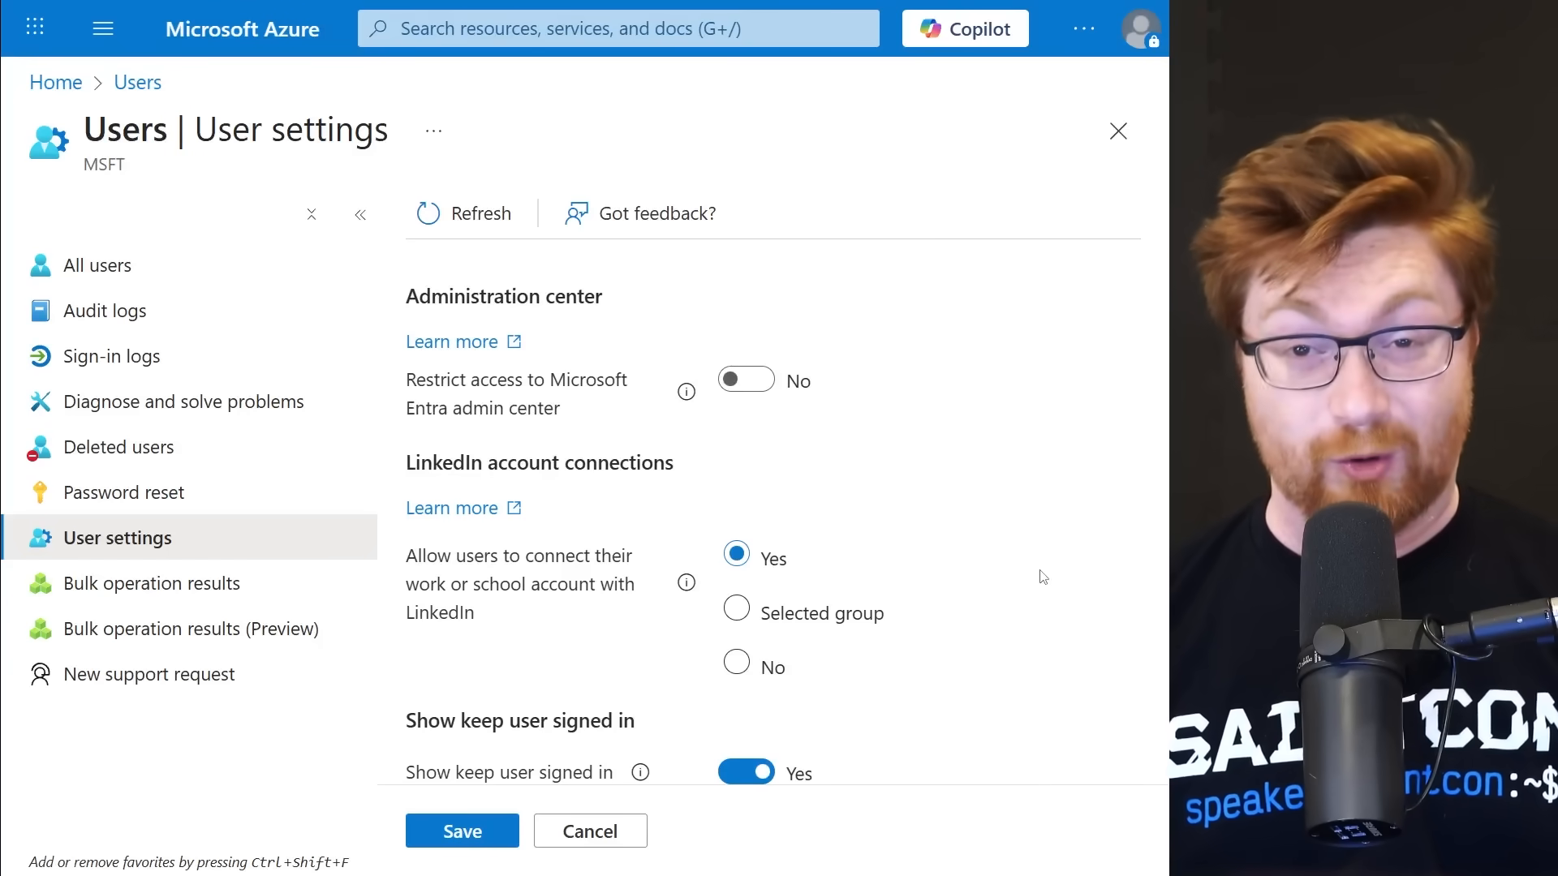
scroll("down", 3)
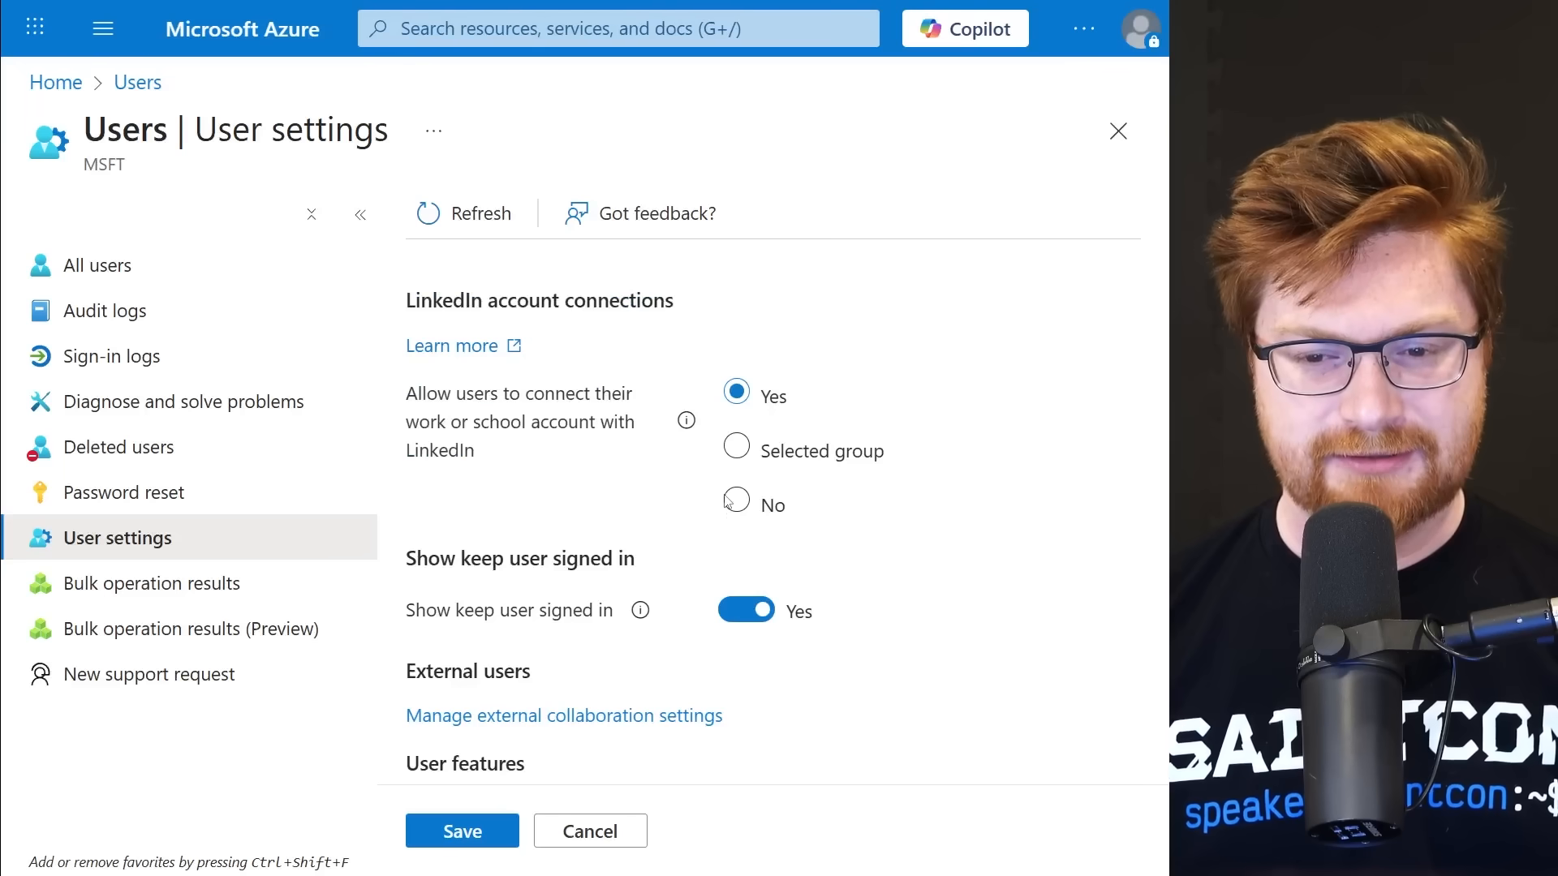
scroll("down", 3)
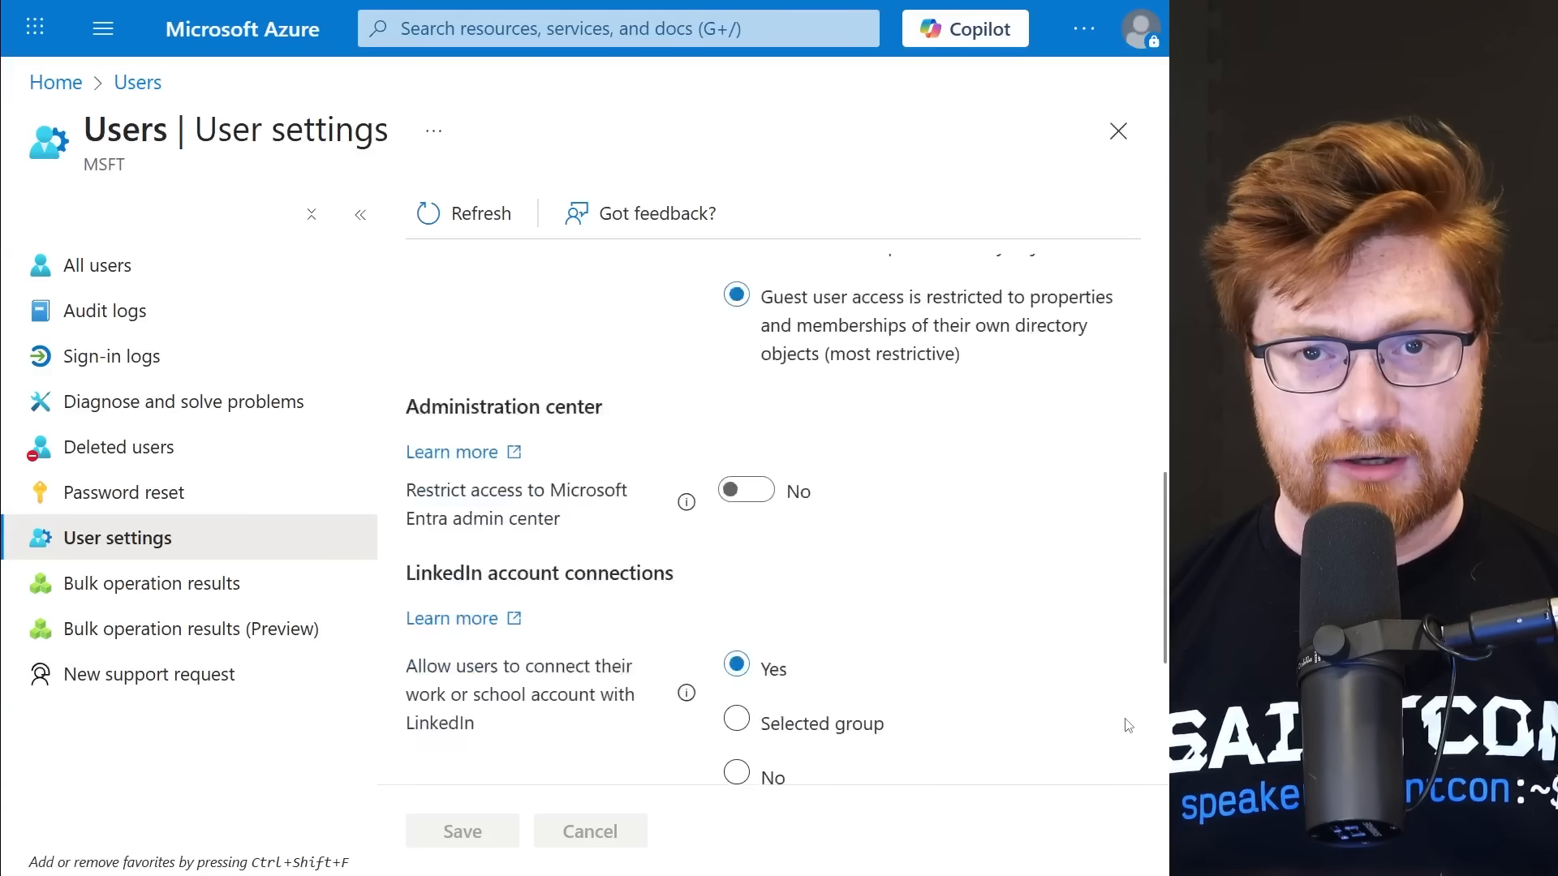
scroll("down", 3)
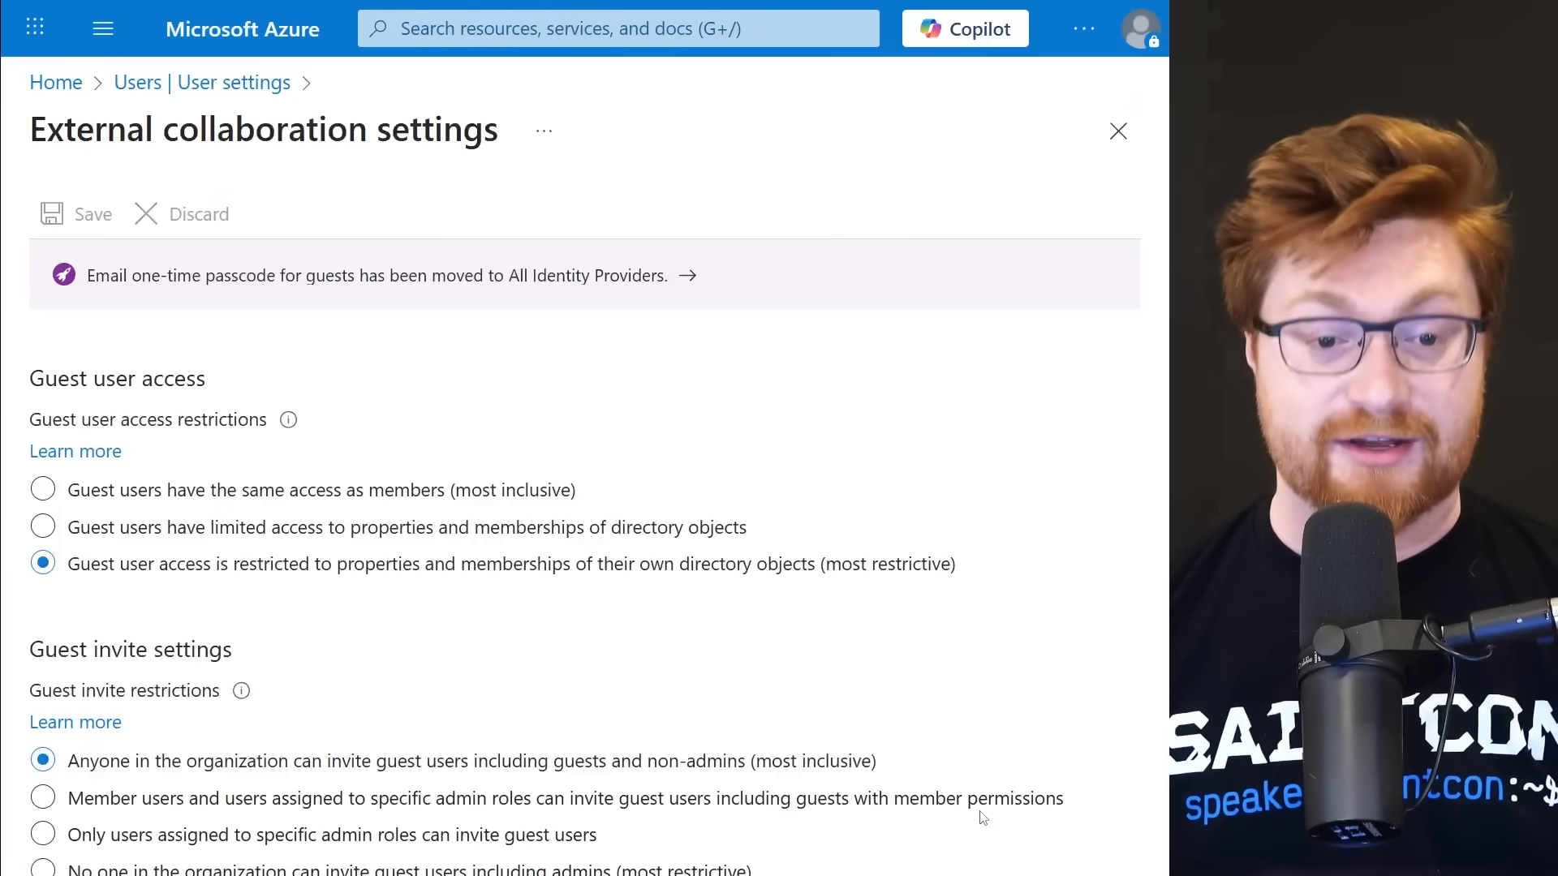
scroll("down", 3)
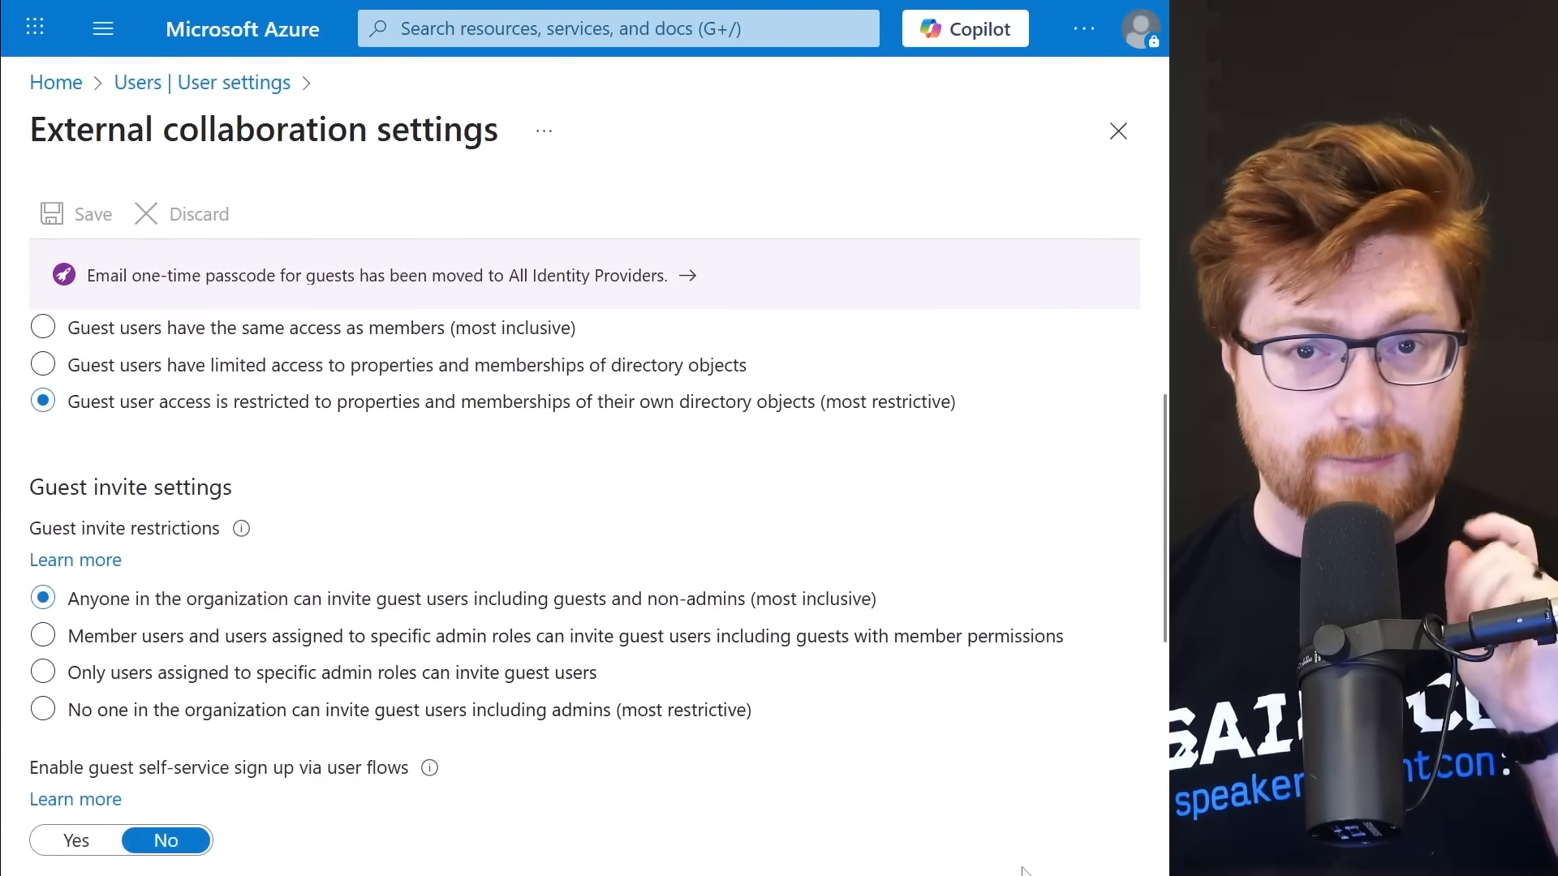
scroll("down", 3)
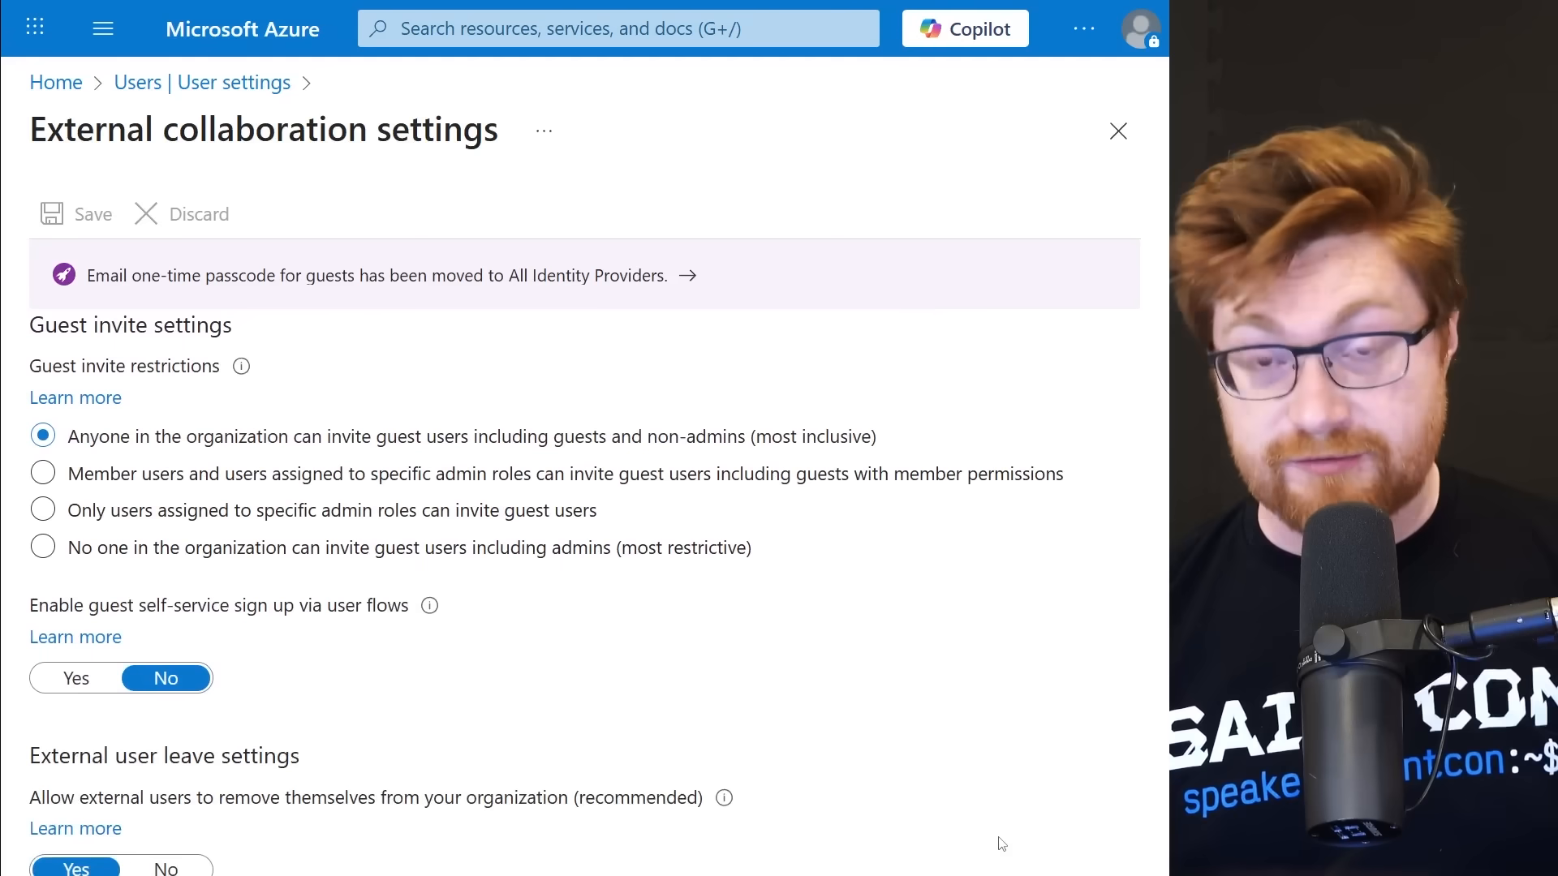
left_click_drag(30, 324, 234, 365)
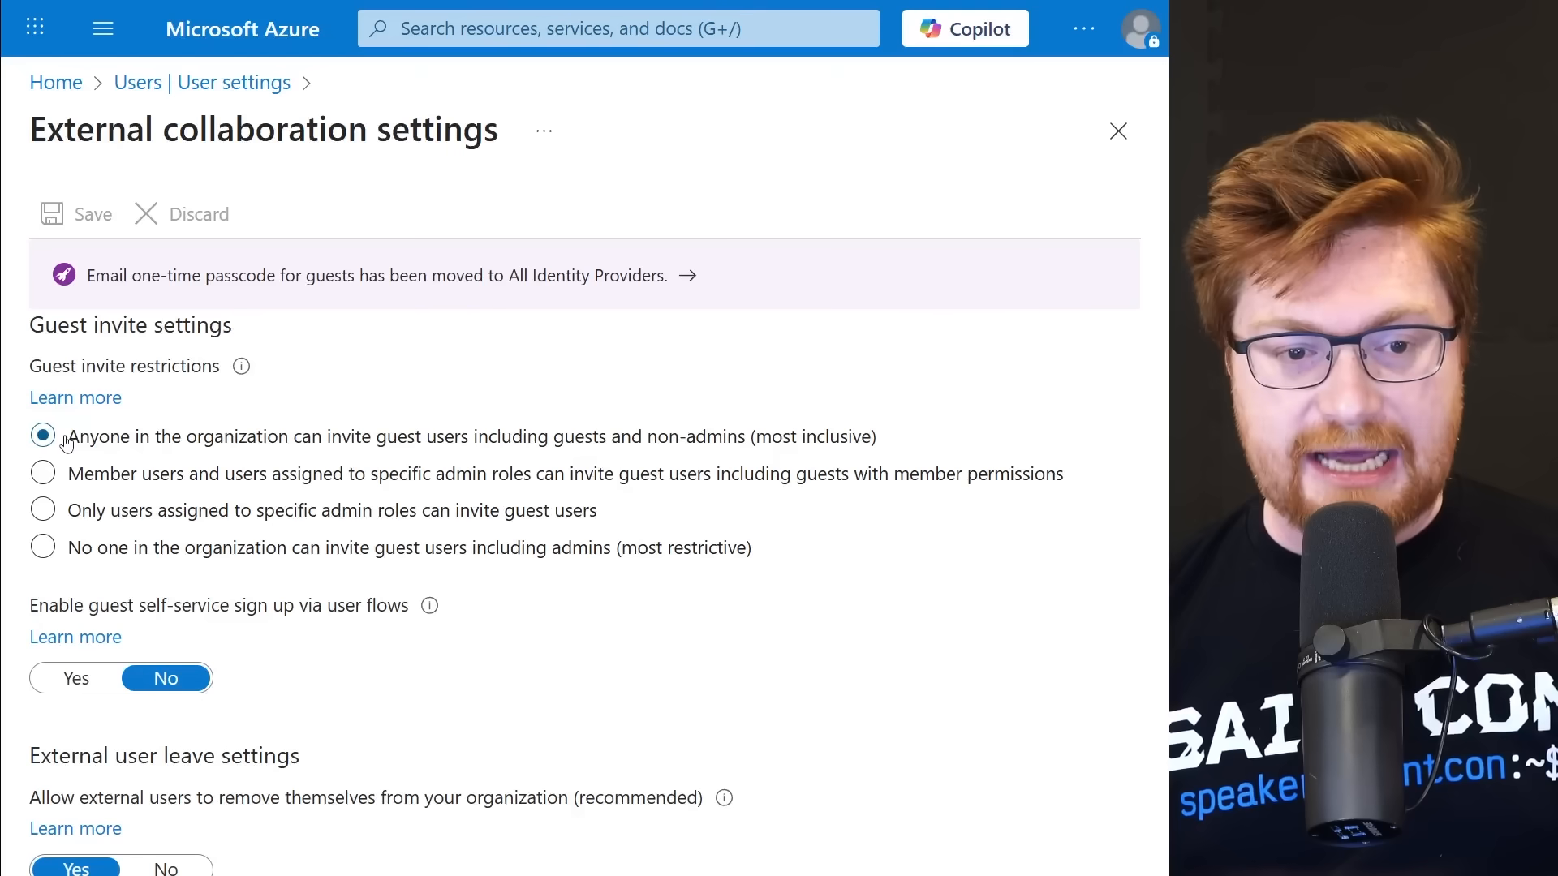
left_click_drag(68, 436, 497, 437)
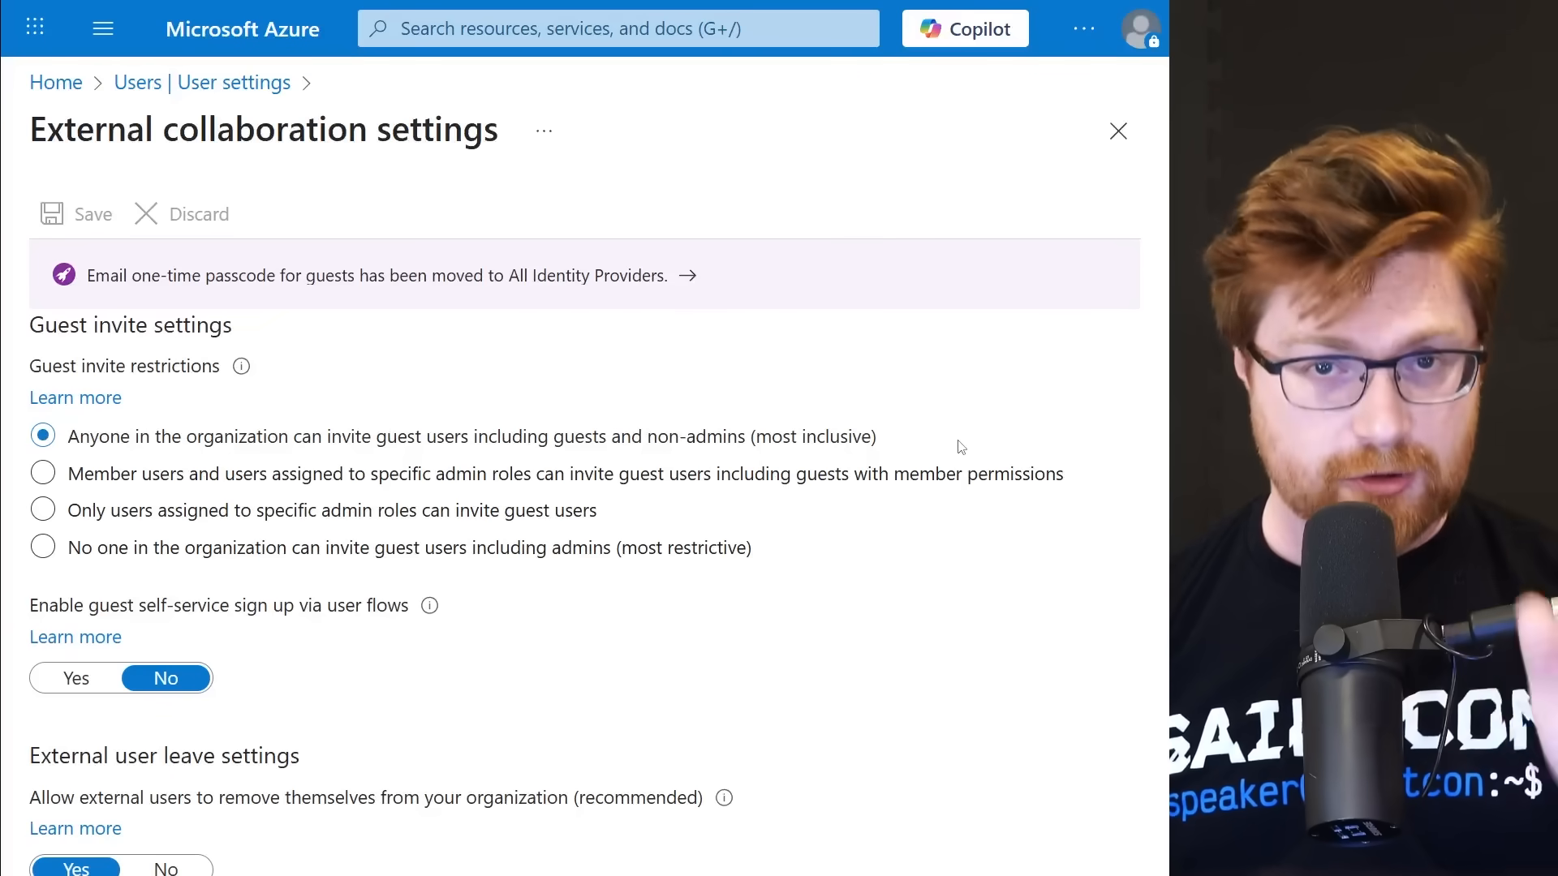
left_click(43, 474)
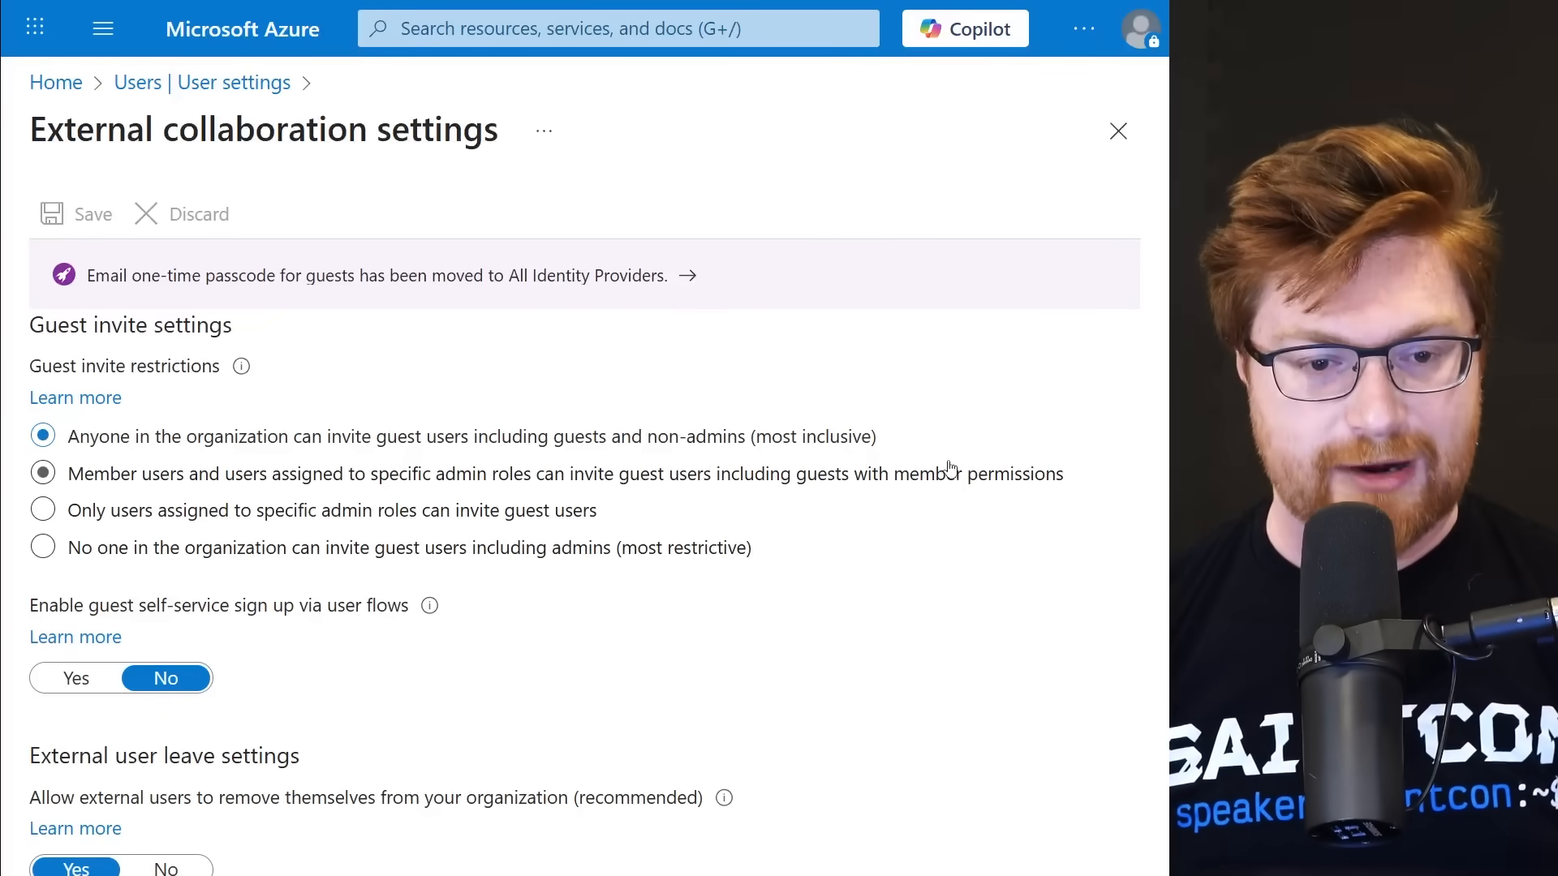
left_click(43, 548)
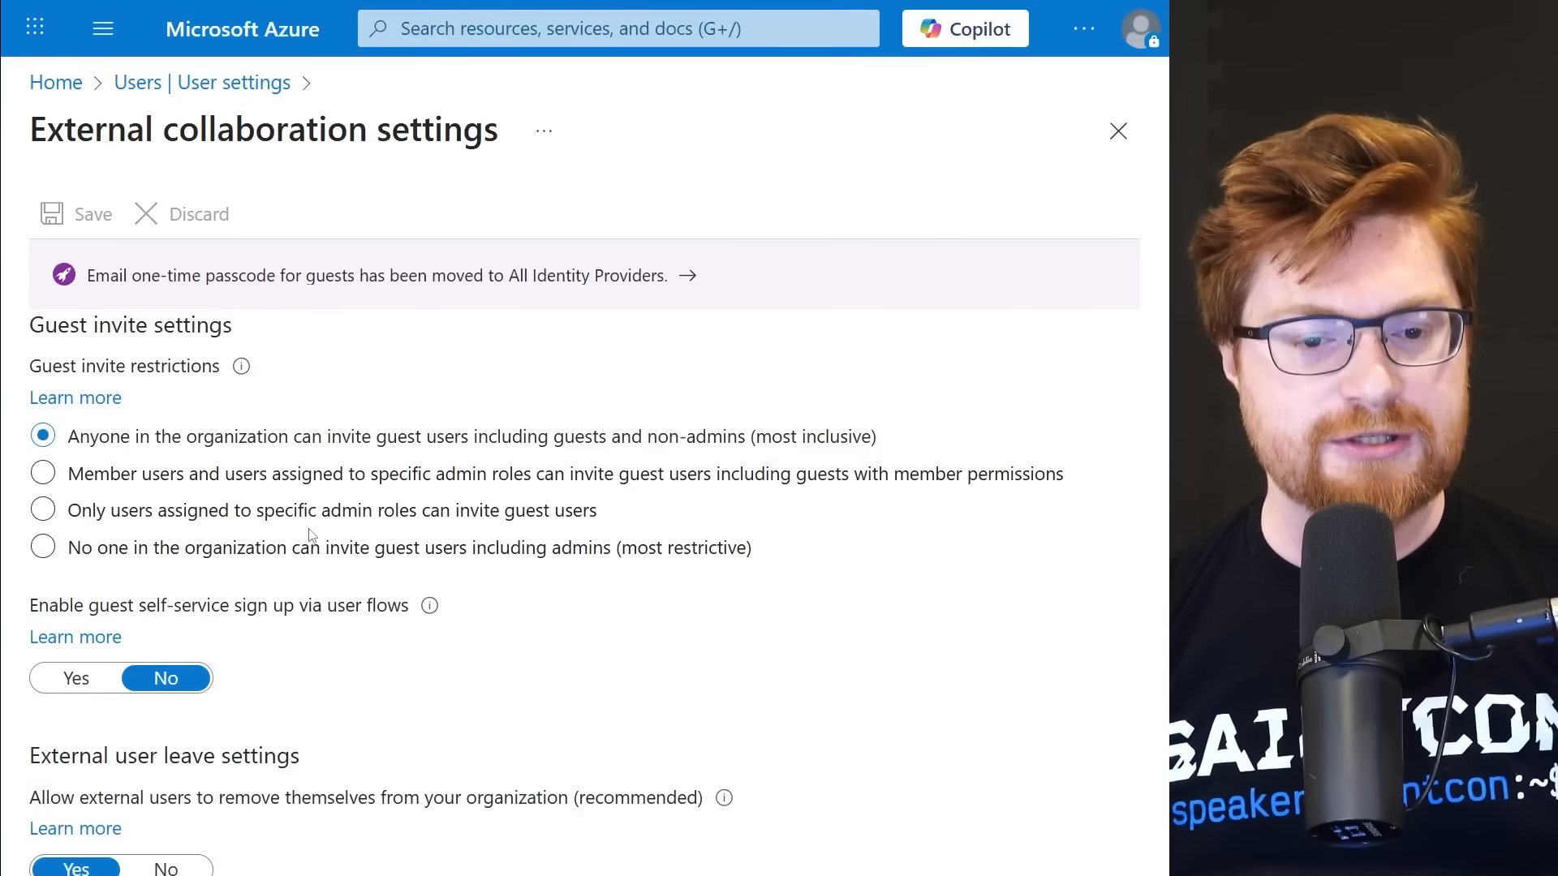
left_click(43, 510)
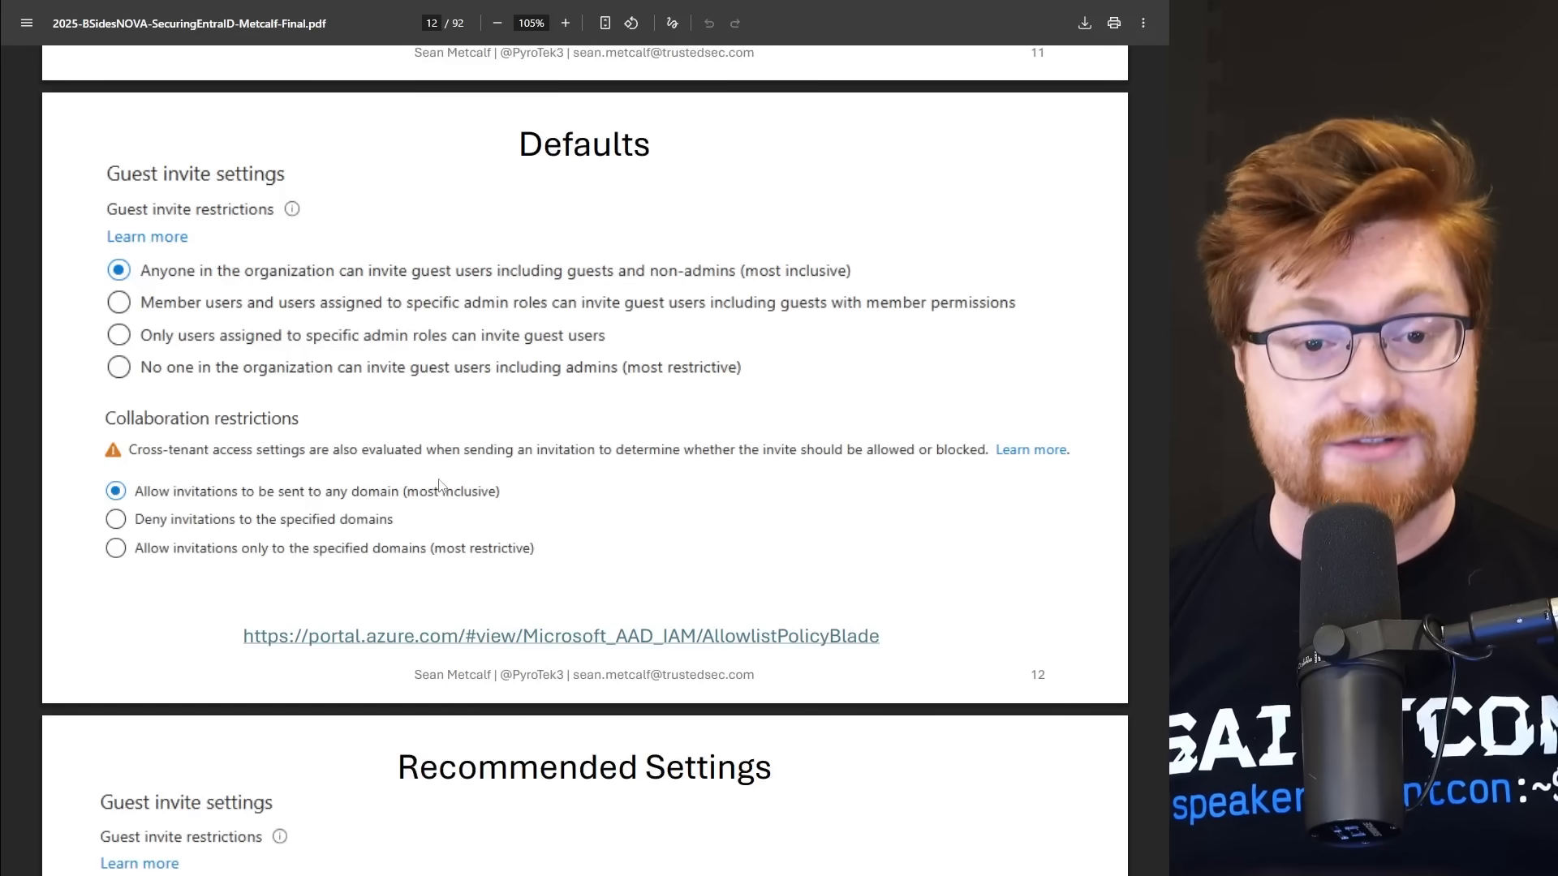
Scroll the deck to slide 13, Recommended Settings for guest invite and collaboration restrictions.
scroll("down", 3)
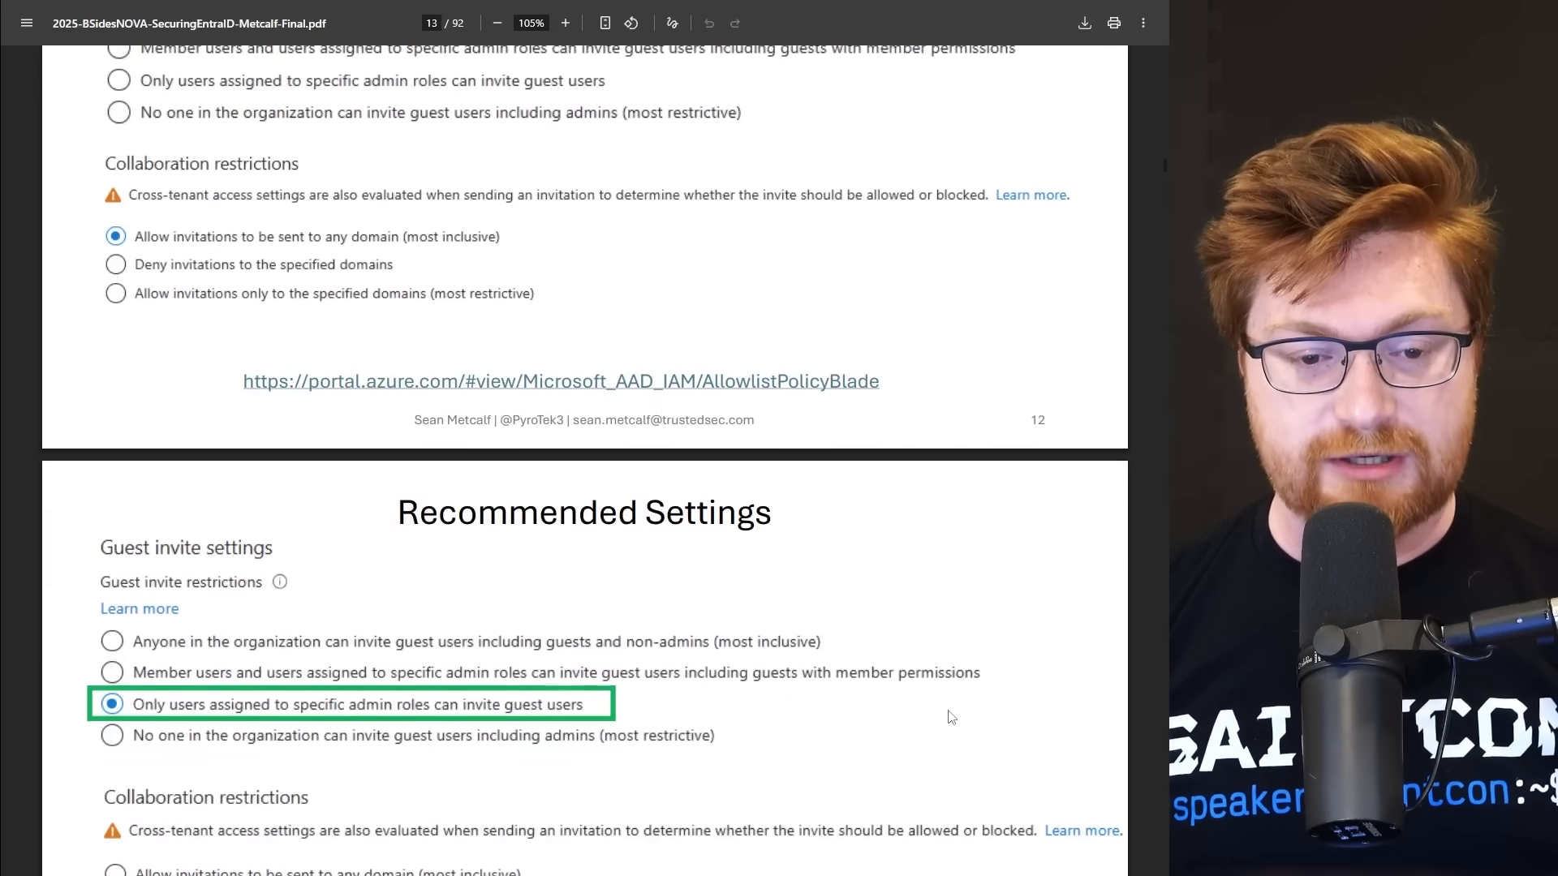
scroll("down", 3)
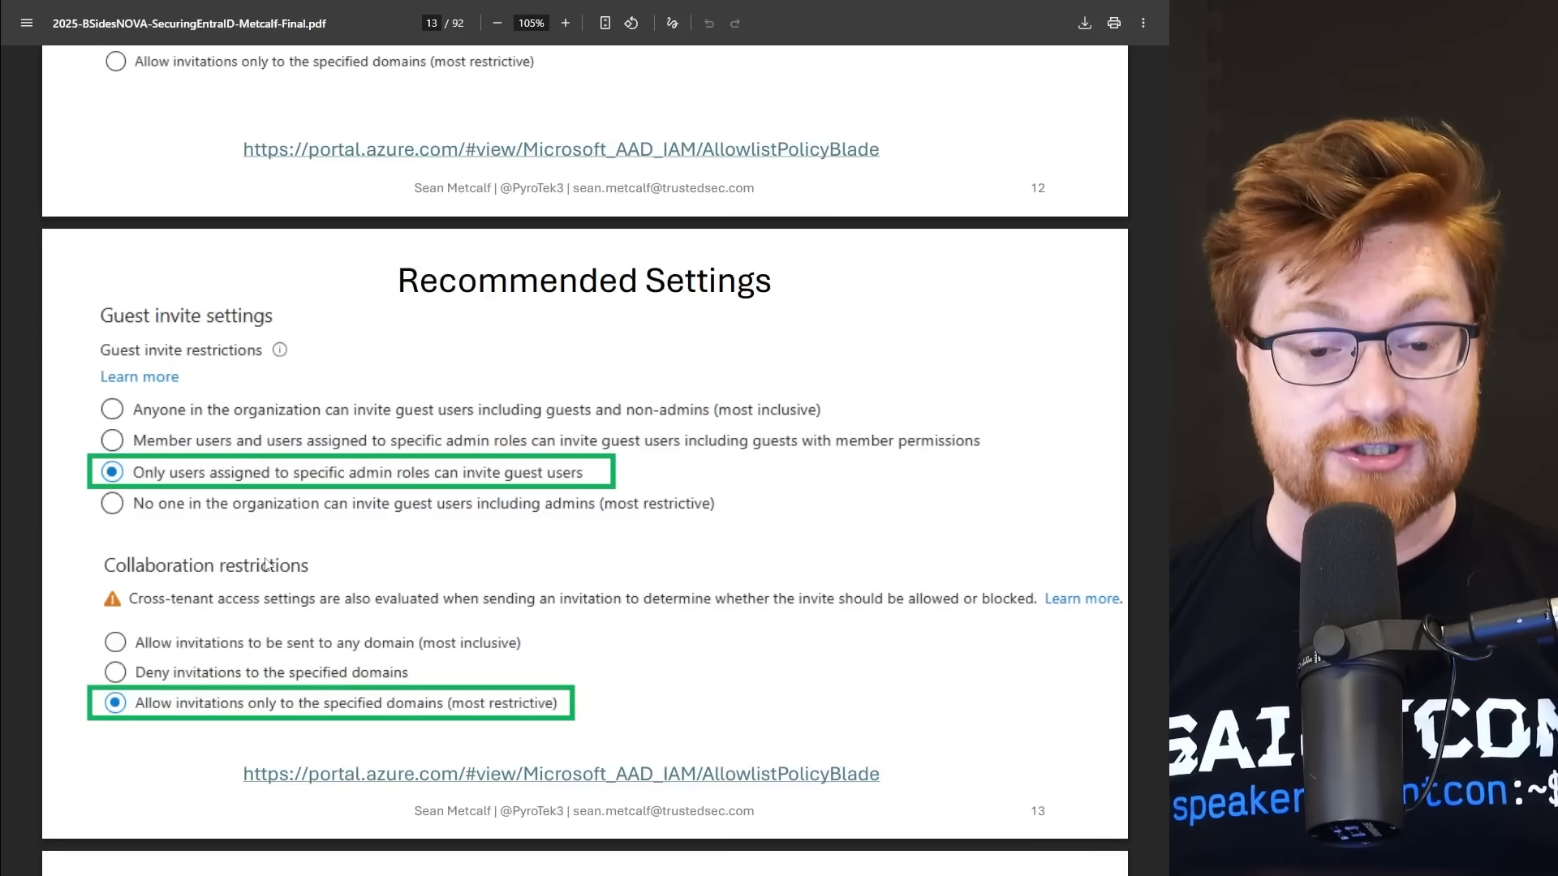
mouse_move(544, 733)
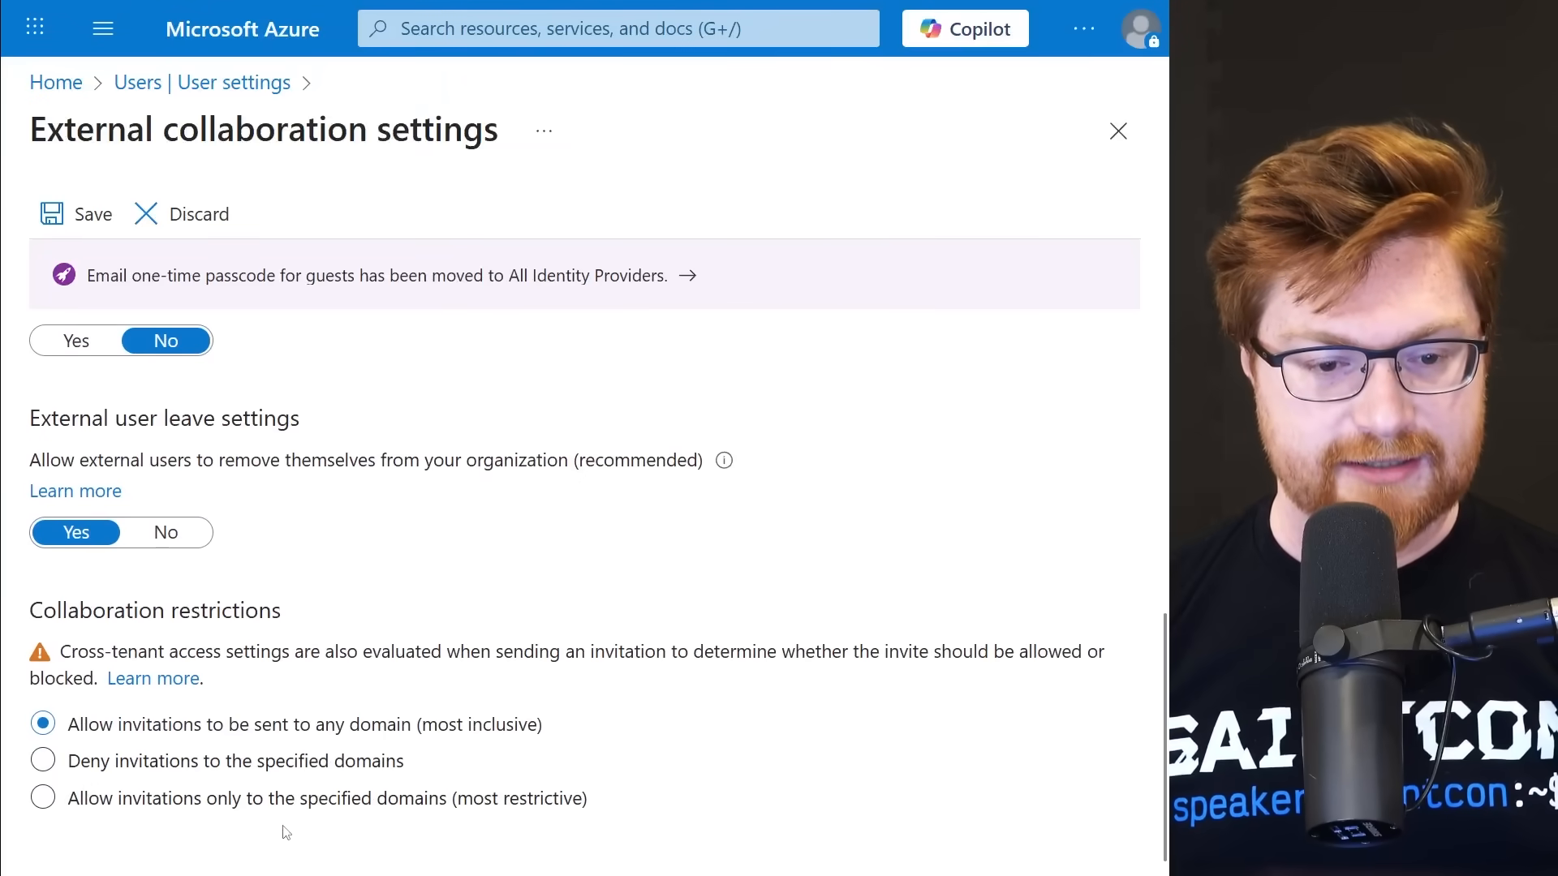
Allow invitations only to specified domains, add qfz0.onmicrosoft.com as target, and save.
left_click(43, 797)
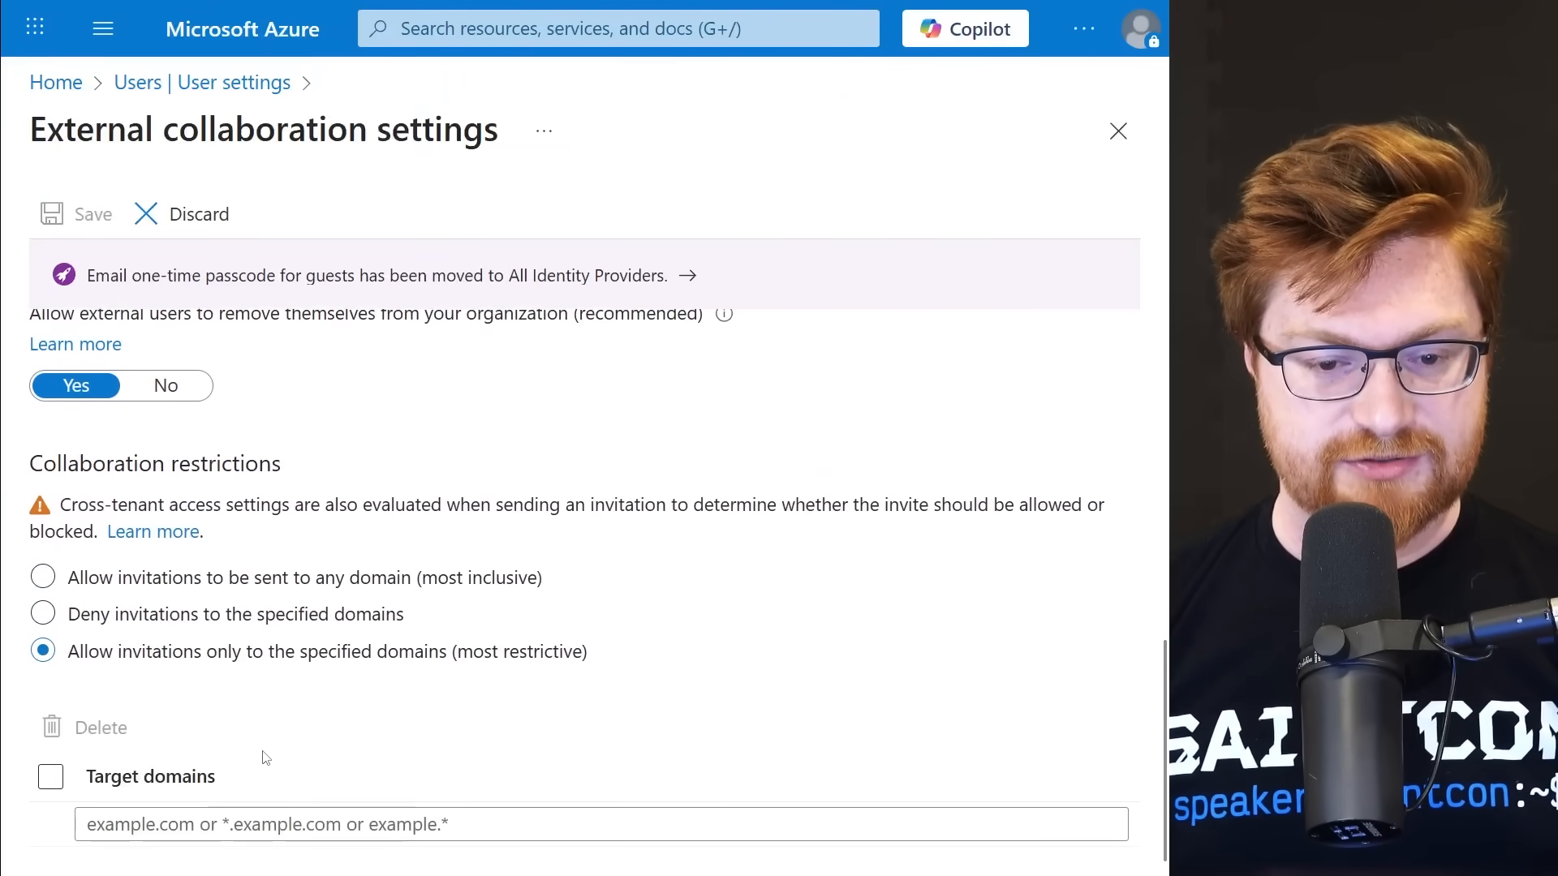
type("qfz0.onmicrosoft.com")
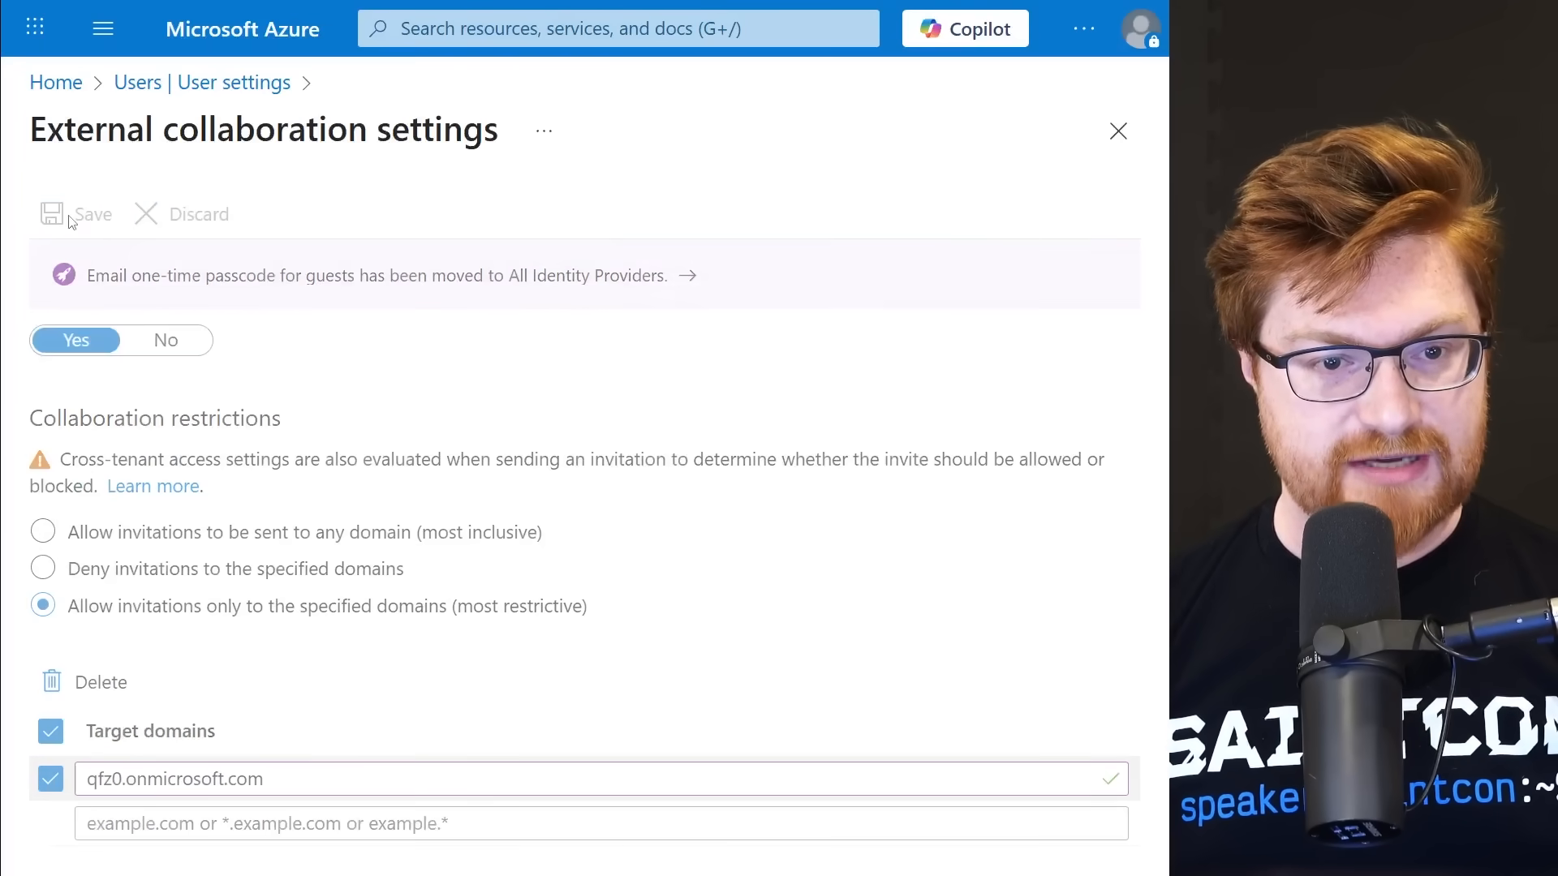
left_click(92, 214)
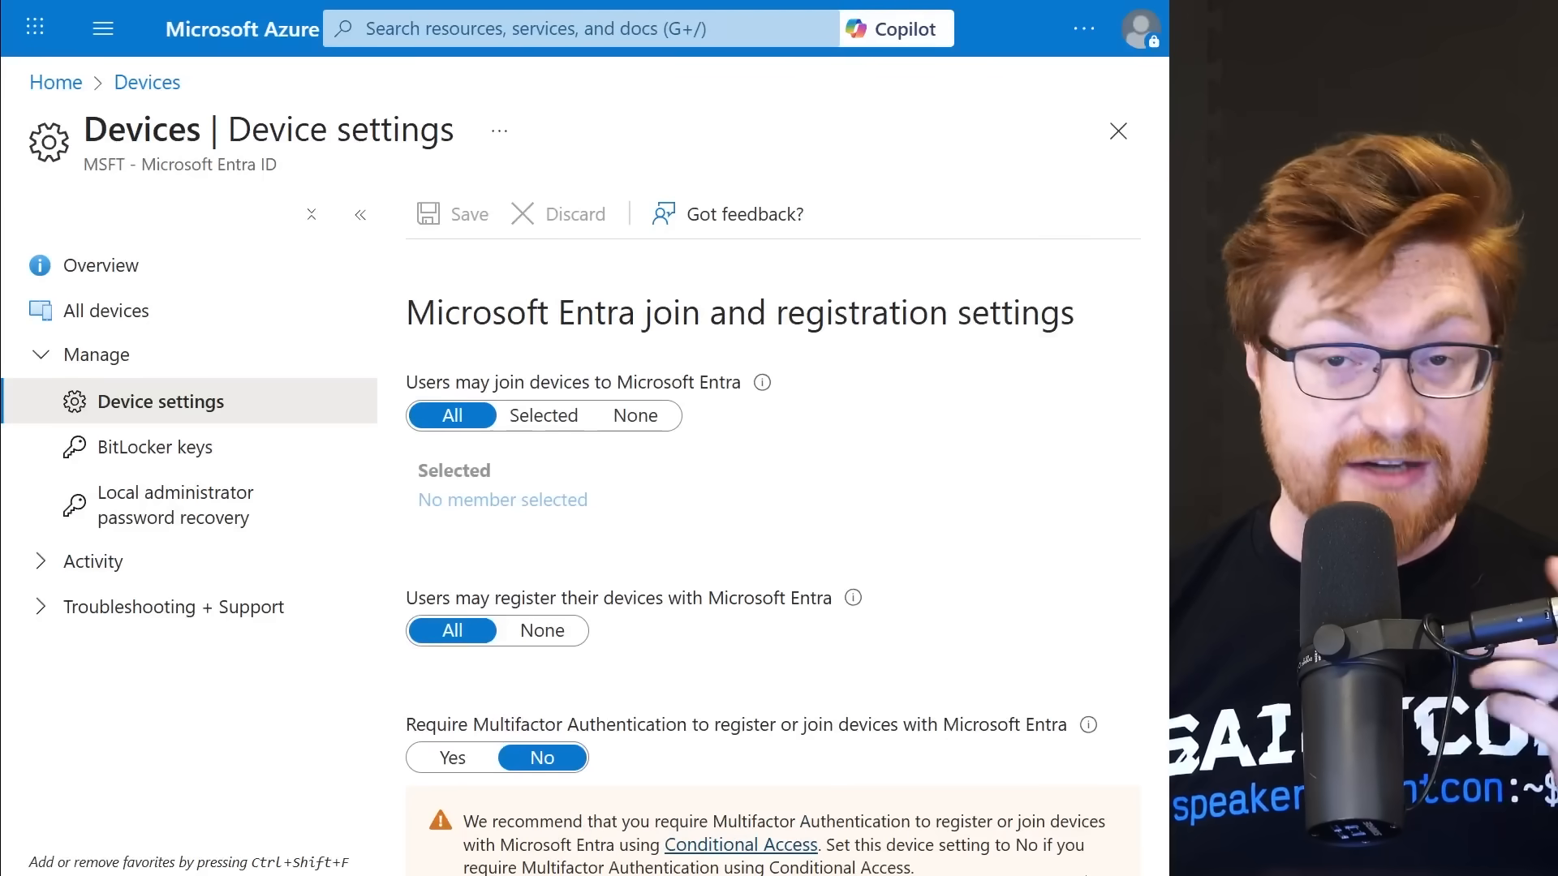
mouse_move(634, 416)
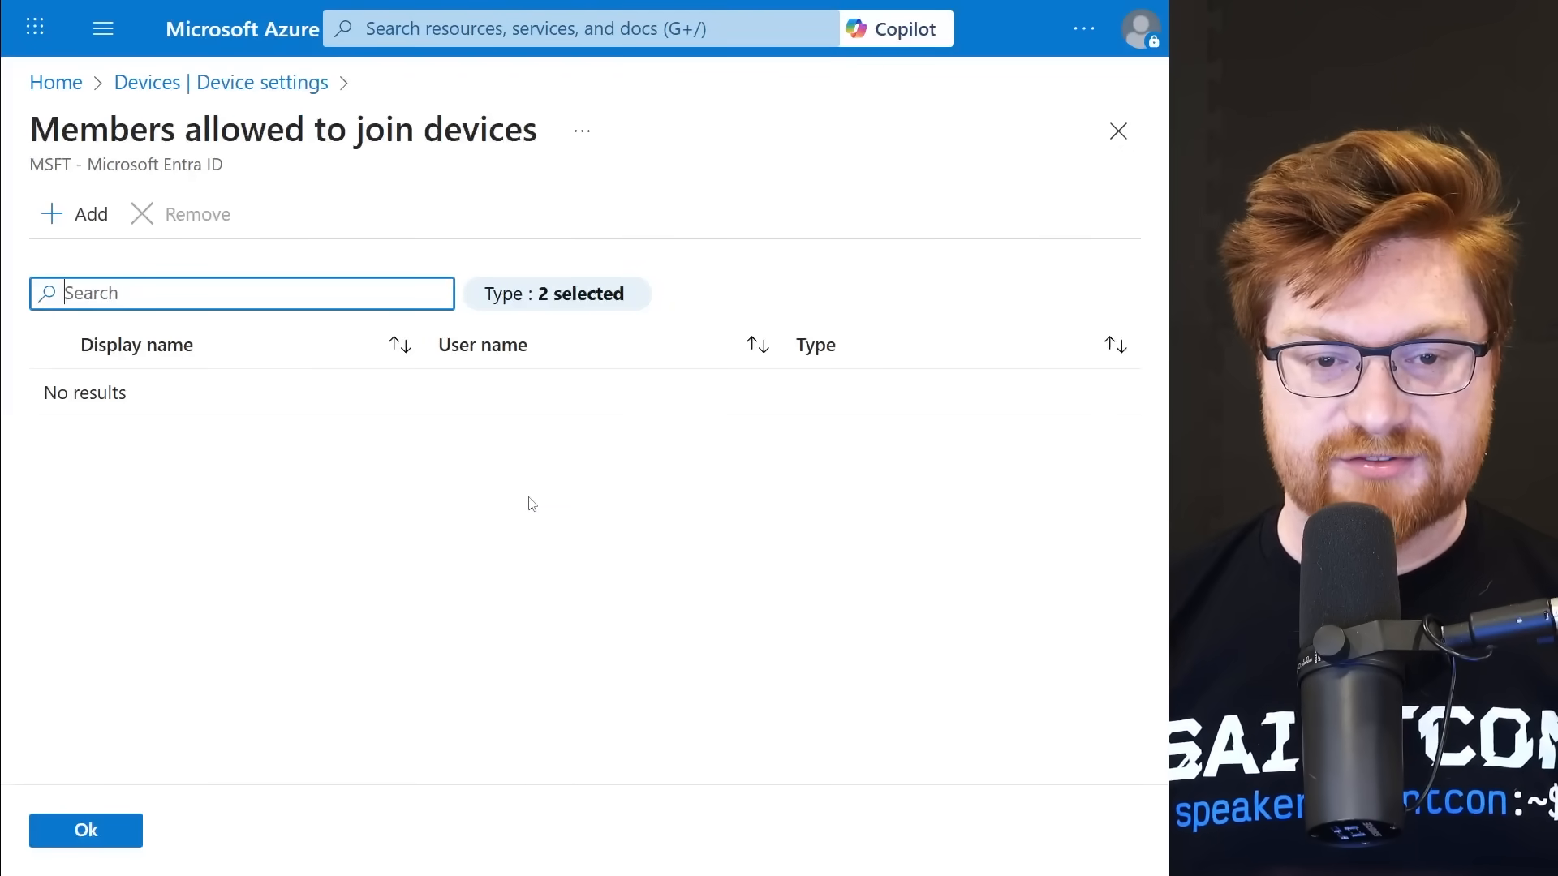
Allow only Global Administrator, as the Selected member, to join devices.
left_click(73, 214)
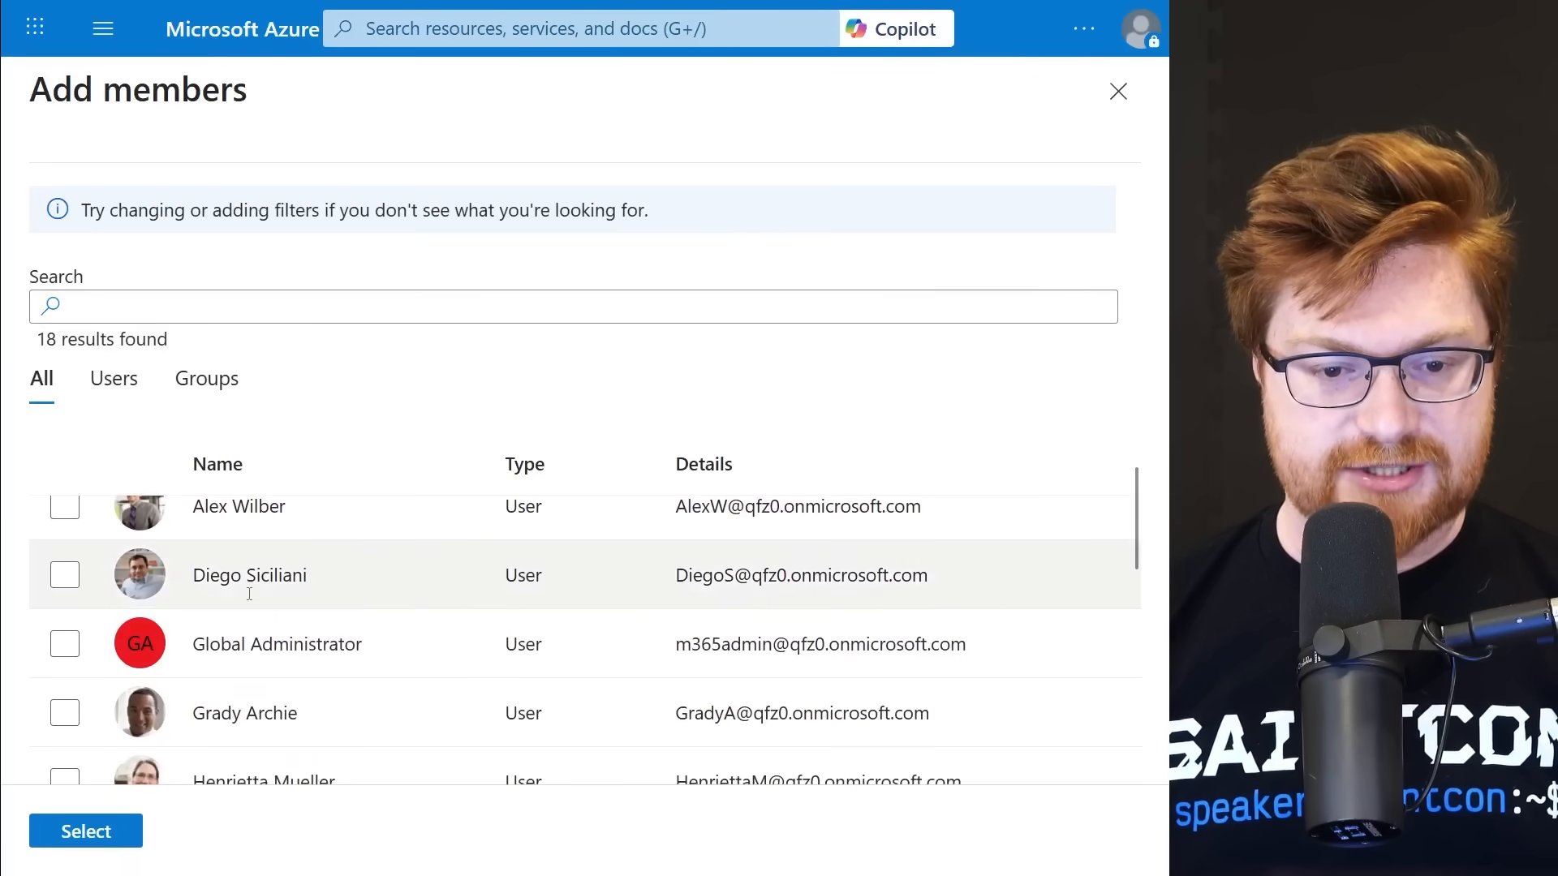
left_click(64, 643)
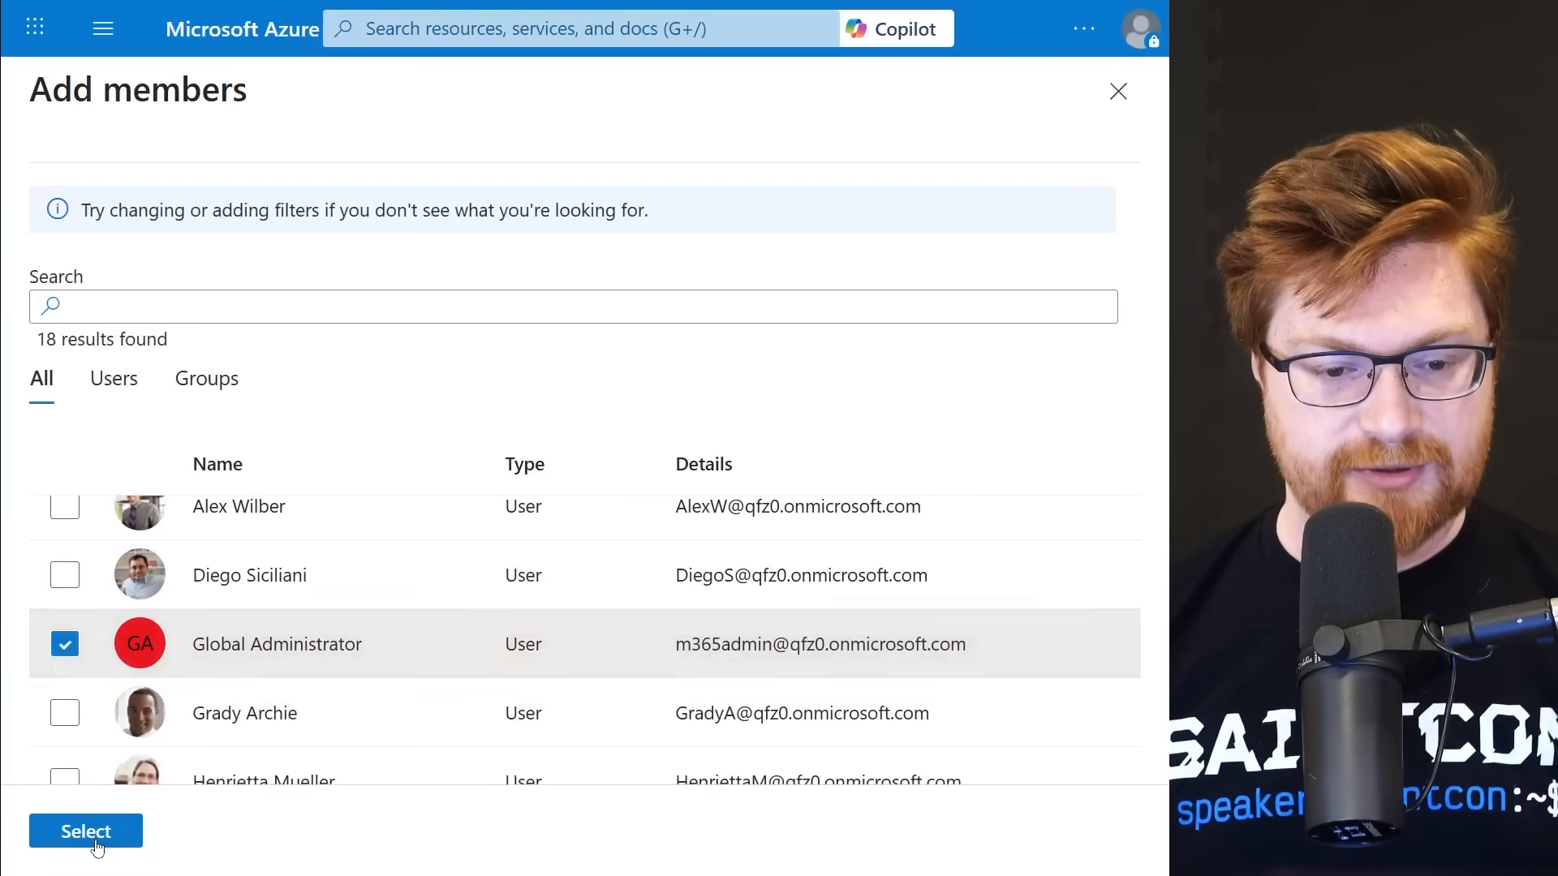
left_click(86, 831)
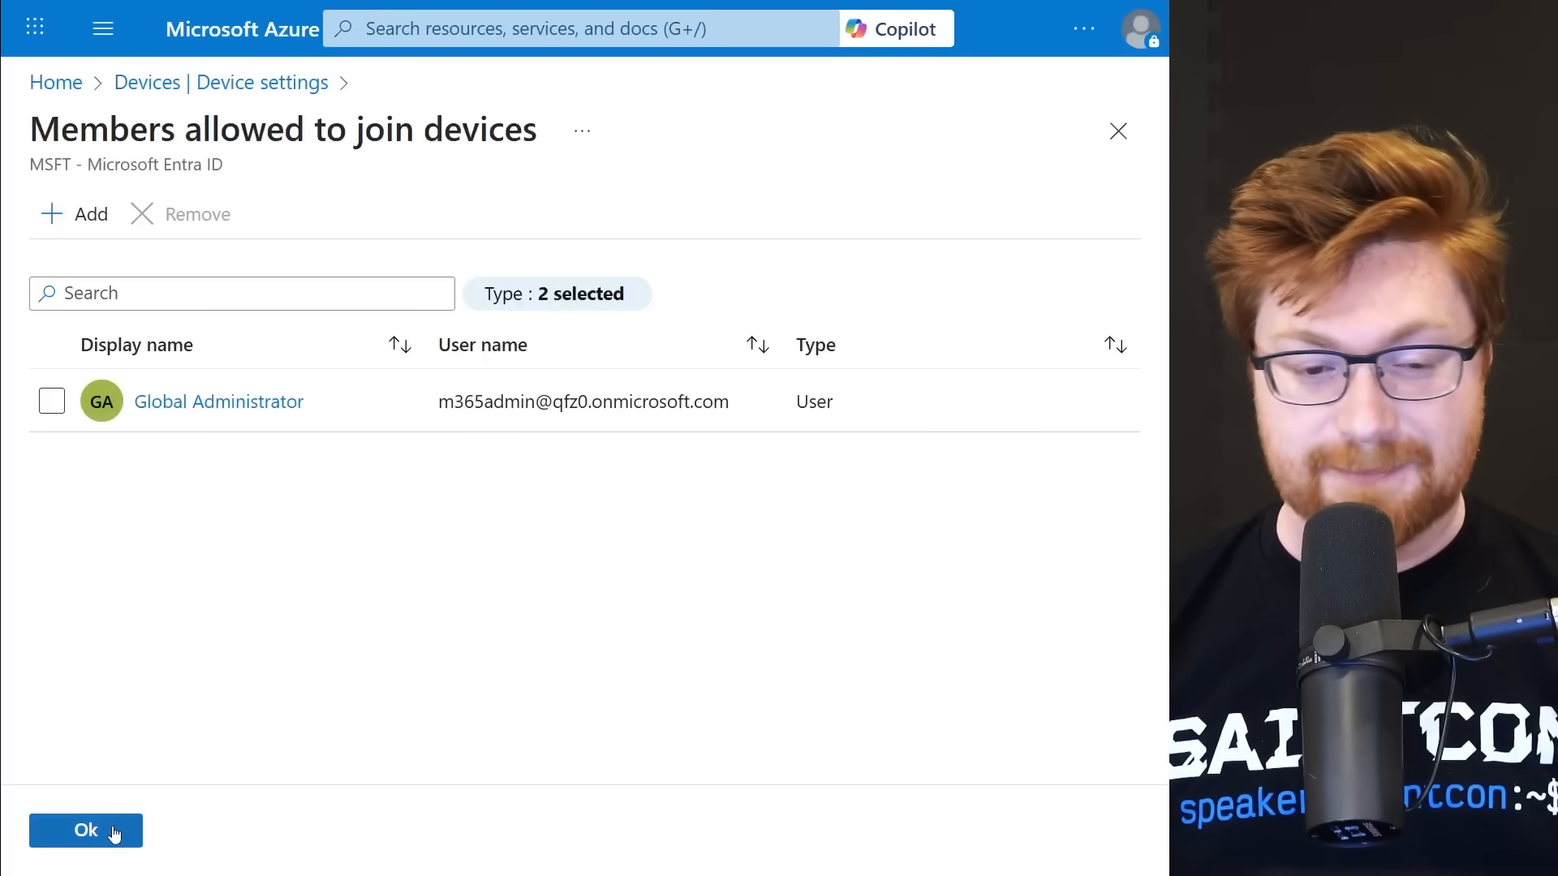
left_click(84, 829)
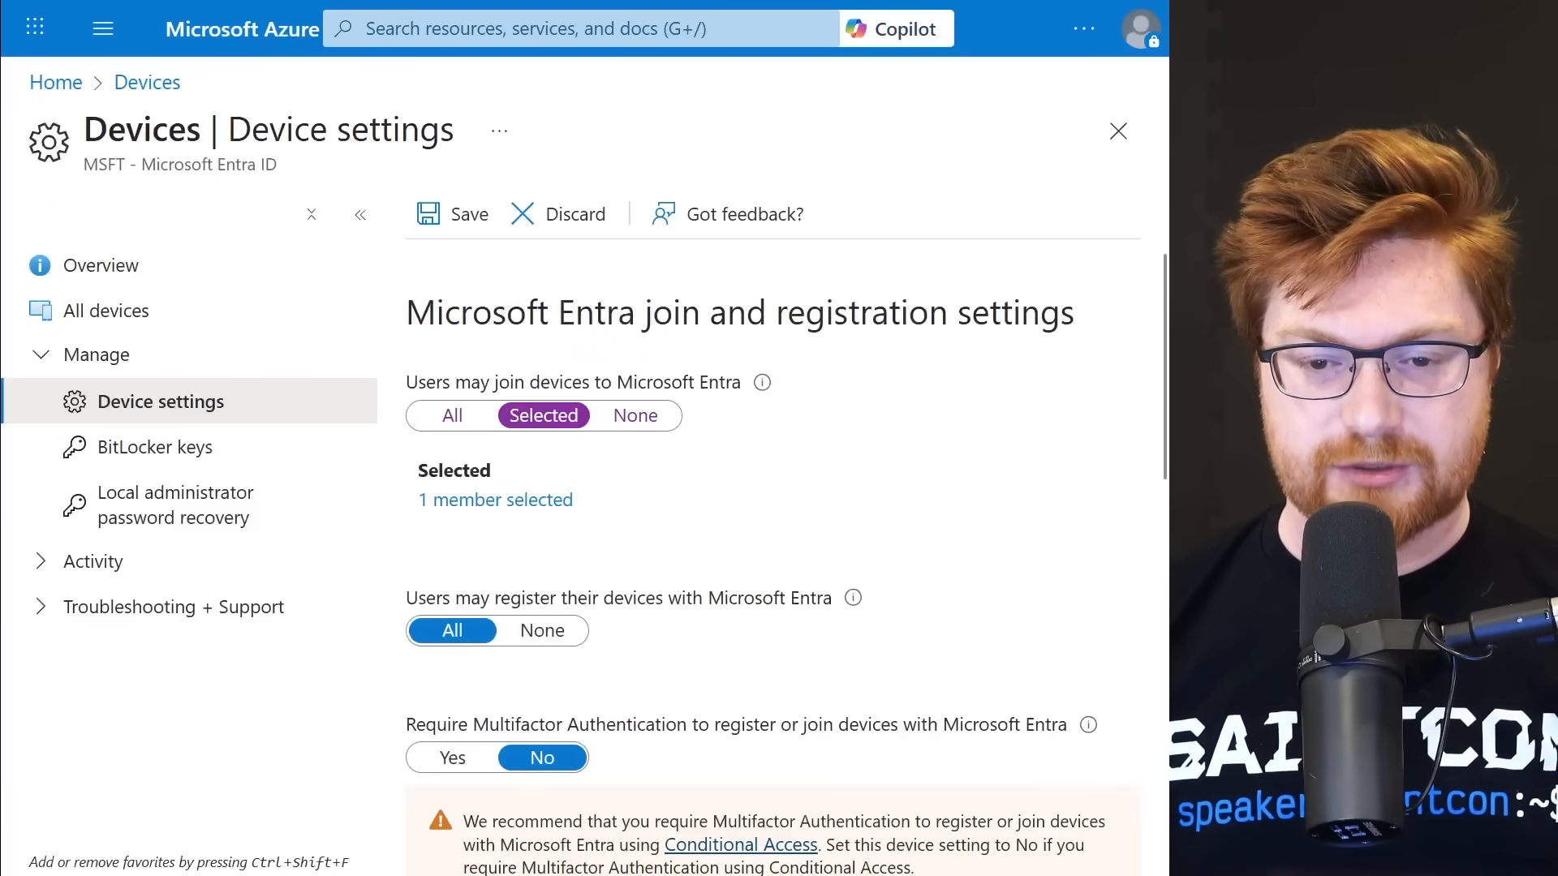
Set register devices to None and require MFA to join or register devices.
scroll("down", 3)
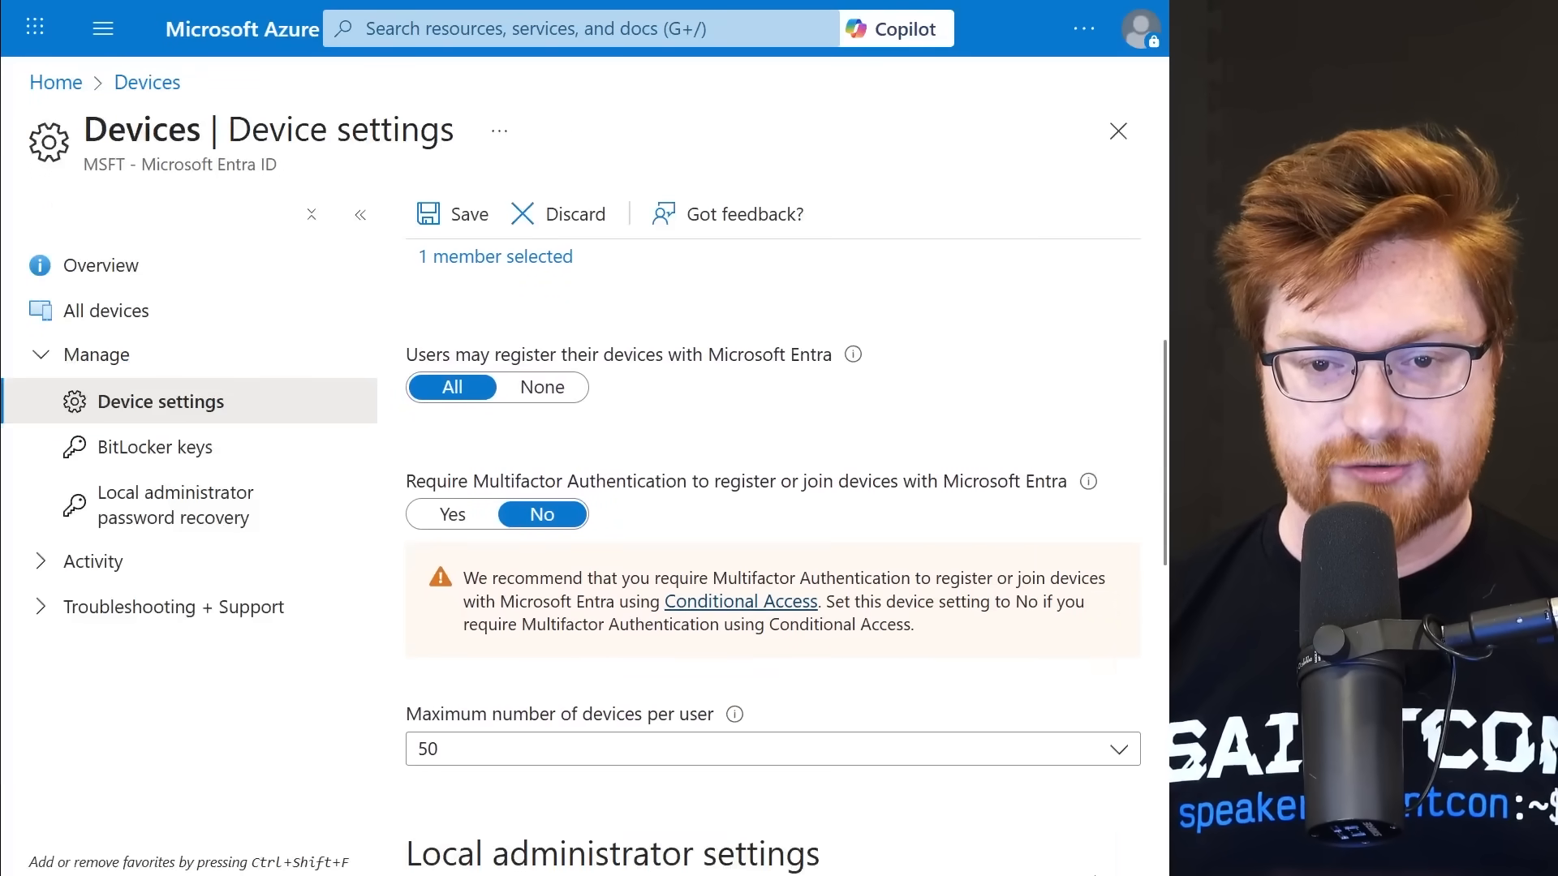
left_click(543, 388)
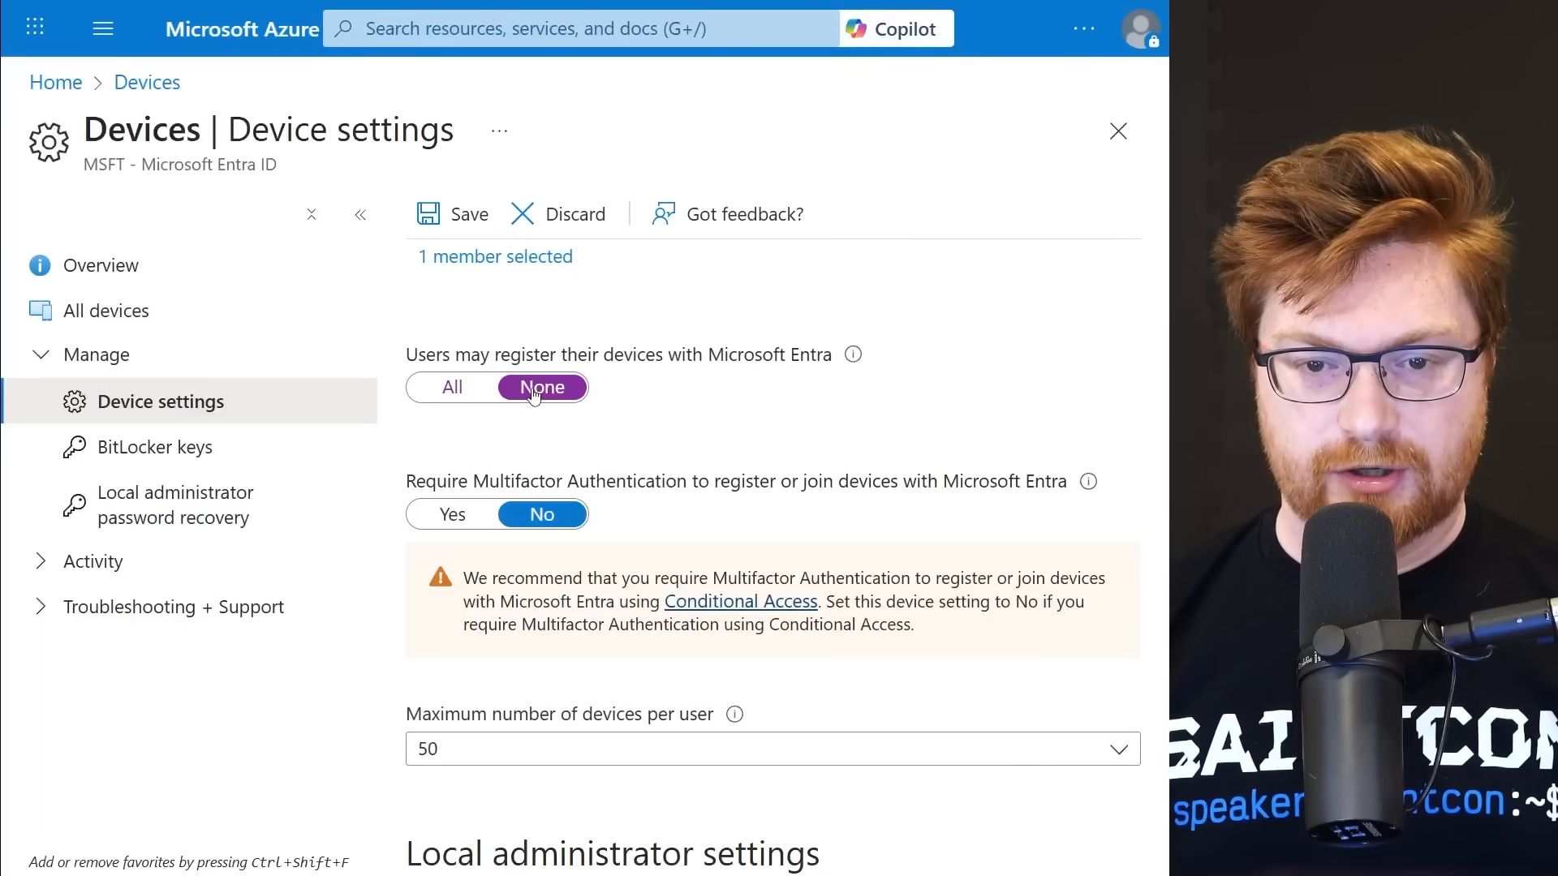
left_click(451, 513)
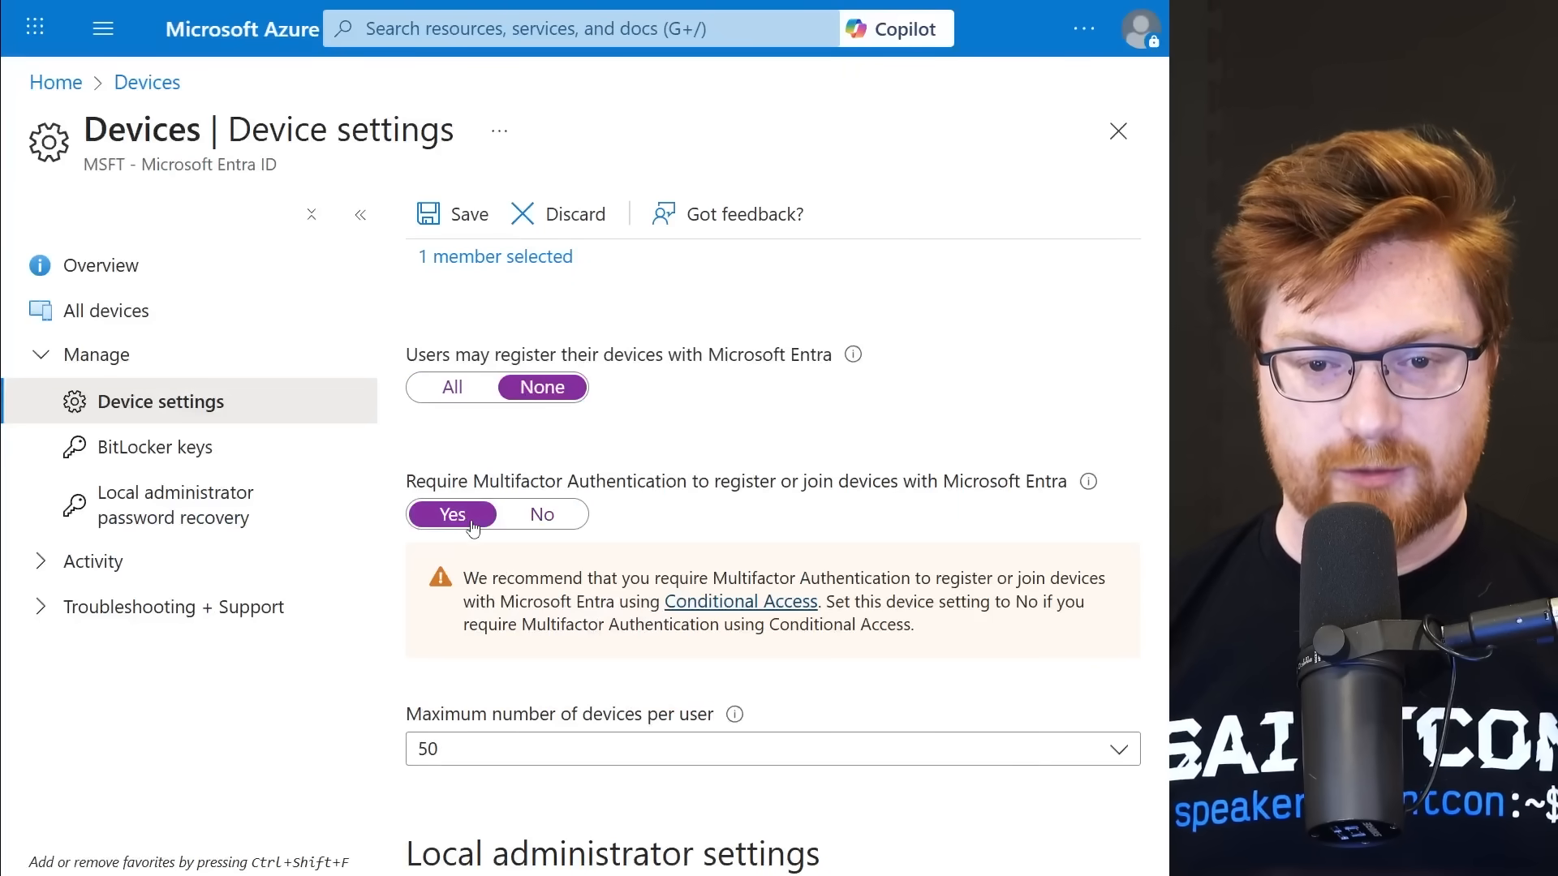
left_click_drag(405, 481, 1033, 481)
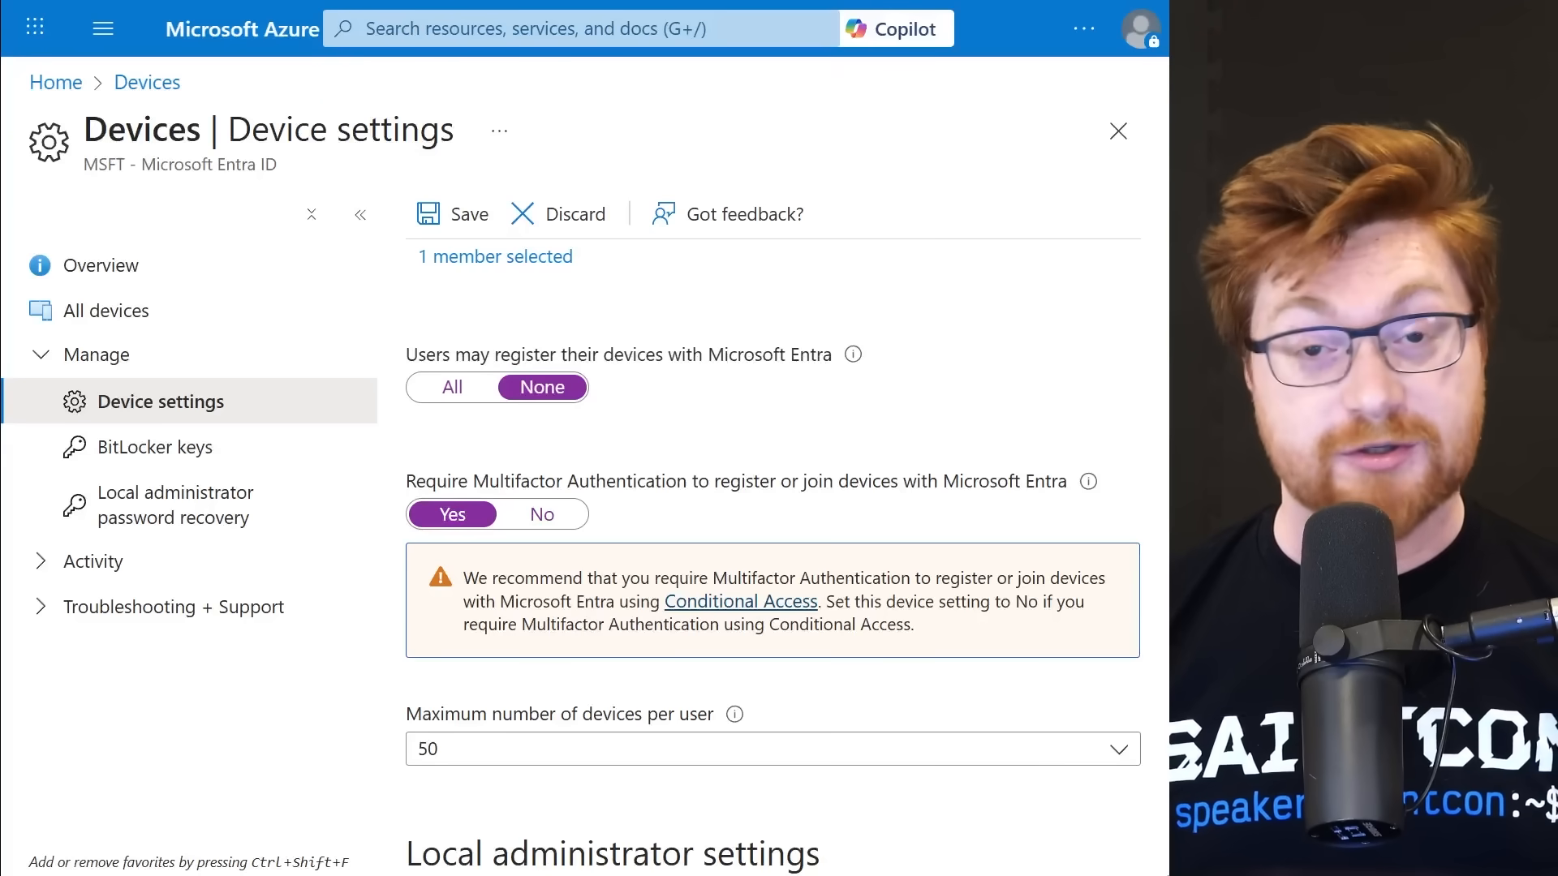
scroll("up", 3)
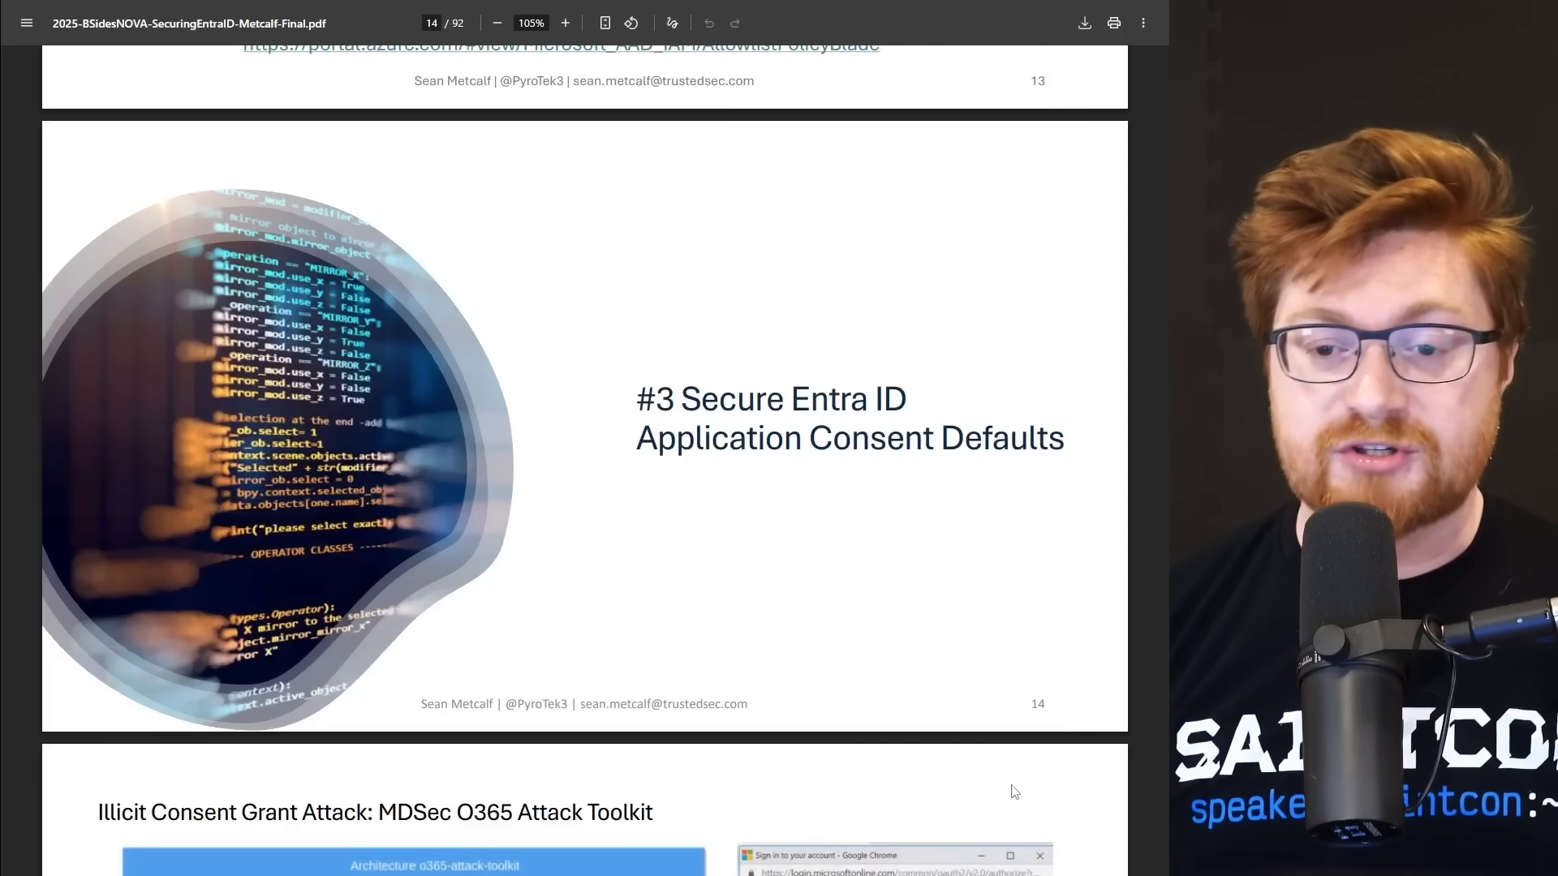
Scroll to the Illicit Consent Grant Attack slide and highlight its title.
scroll("down", 3)
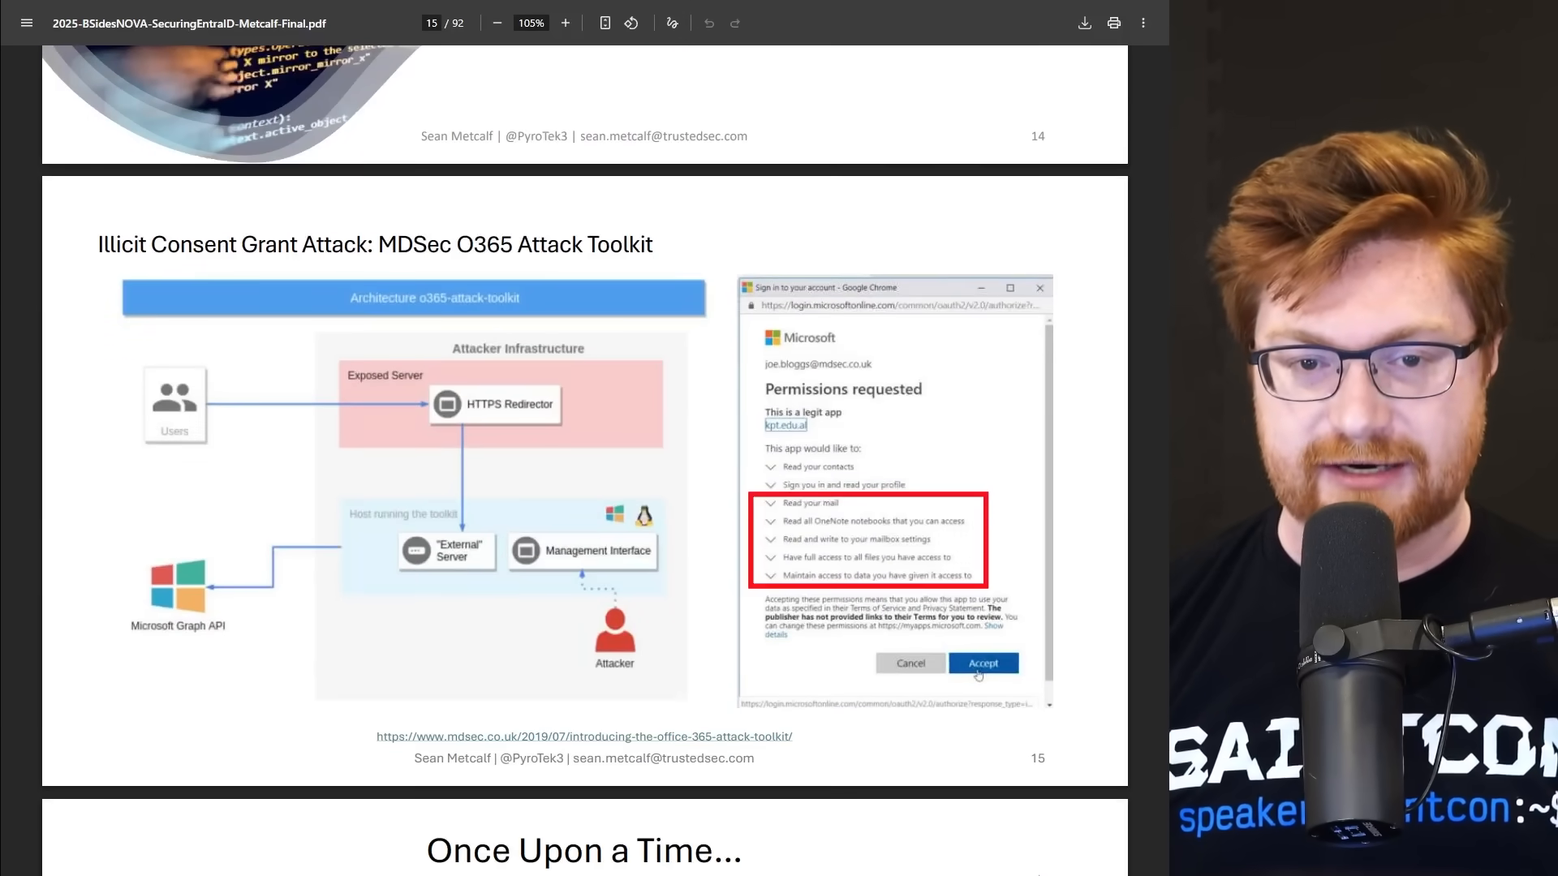
left_click_drag(98, 244, 566, 244)
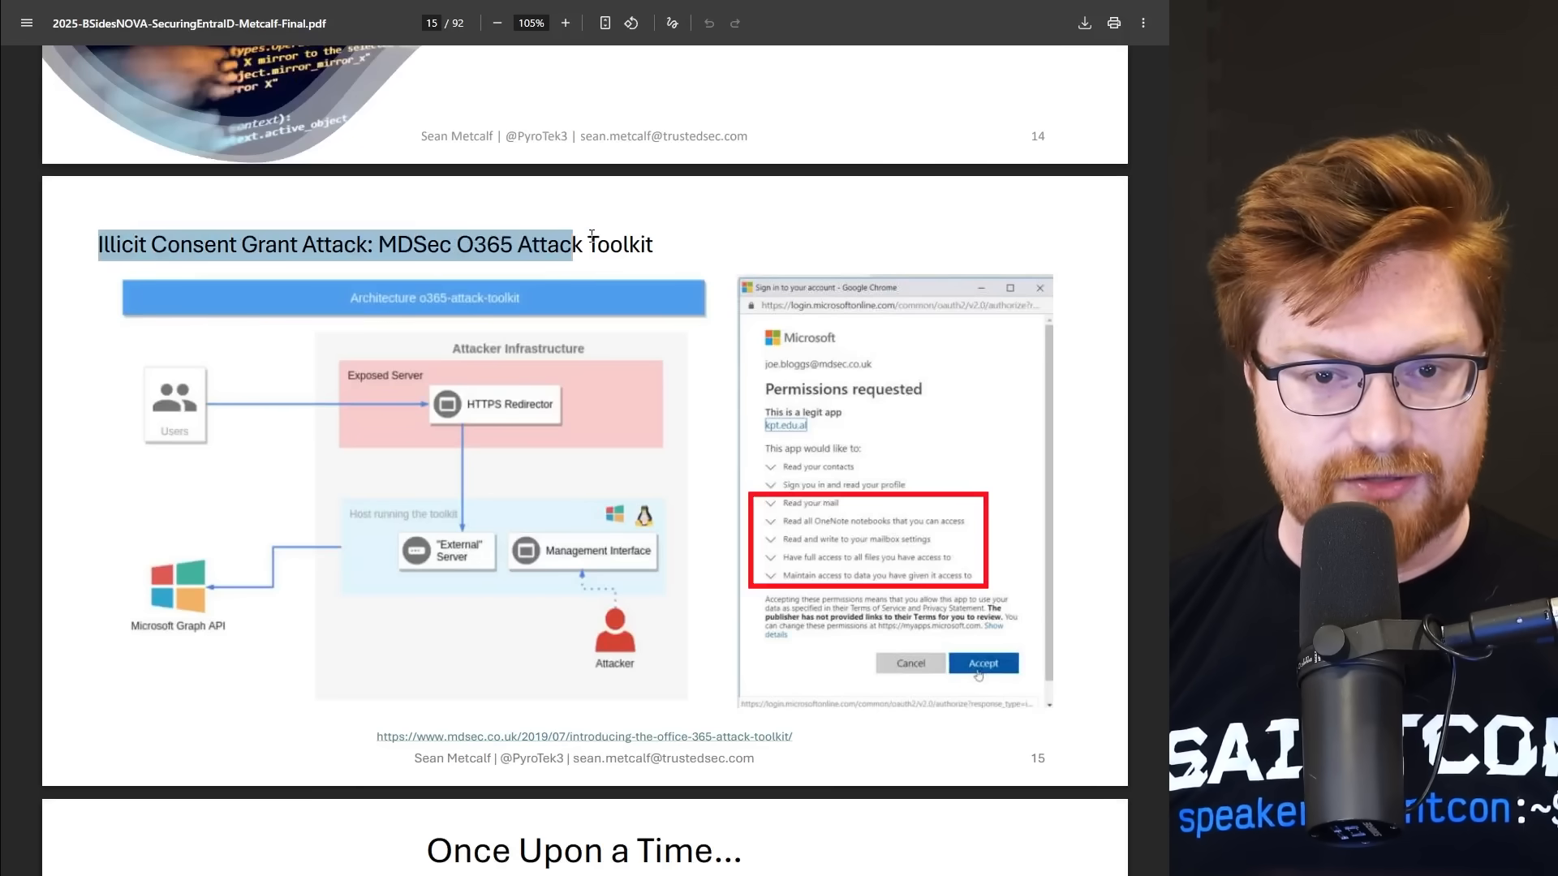
left_click_drag(586, 244, 298, 244)
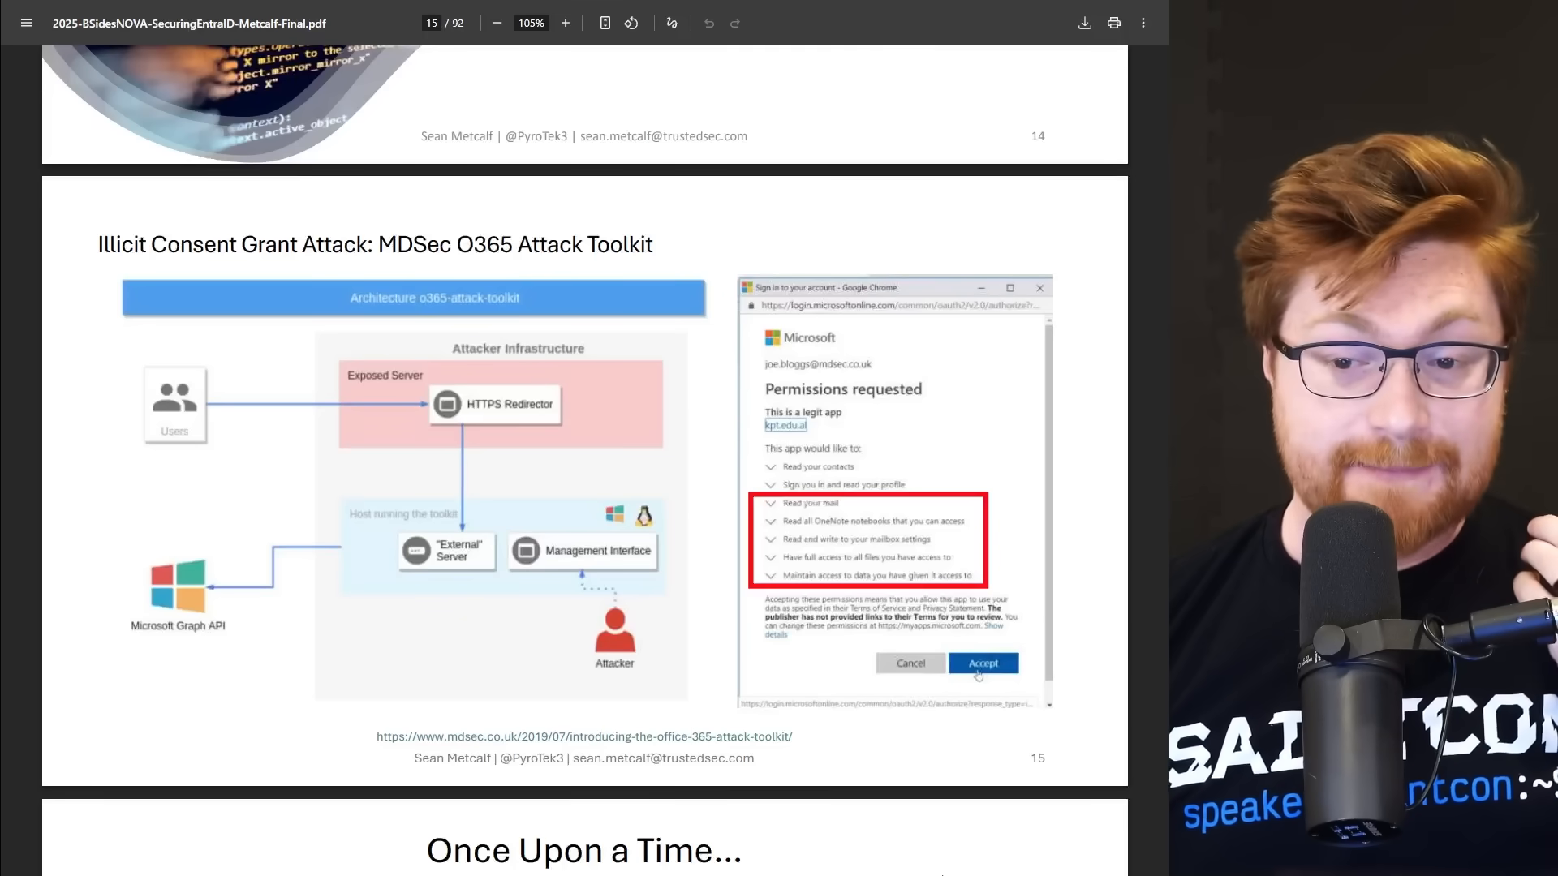
Continue through the consent attack slides to slide 17, Defaults.
scroll("down", 3)
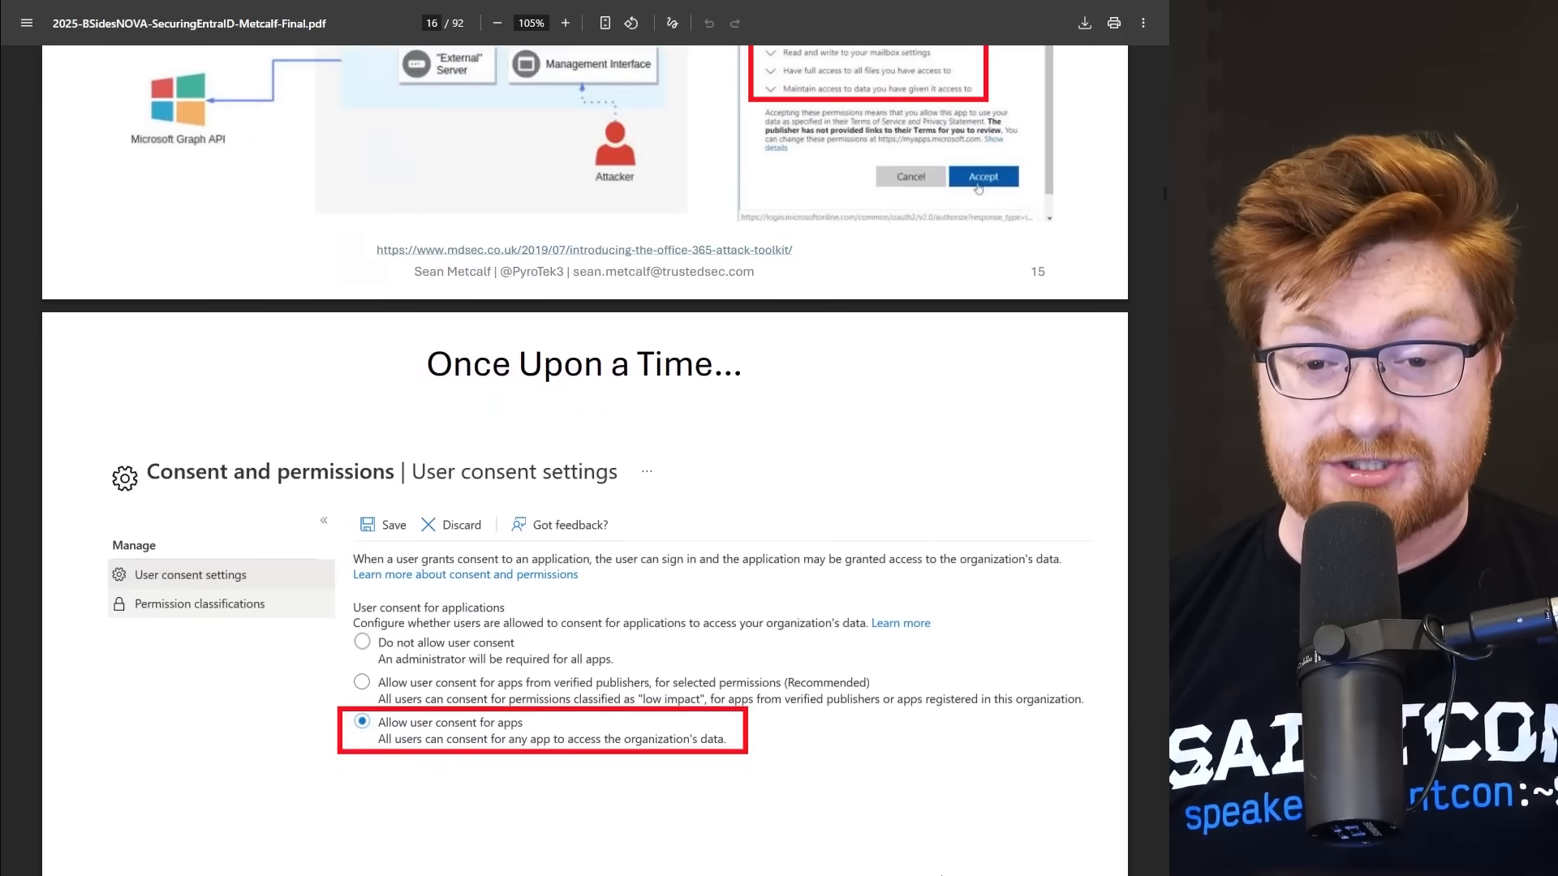
scroll("down", 3)
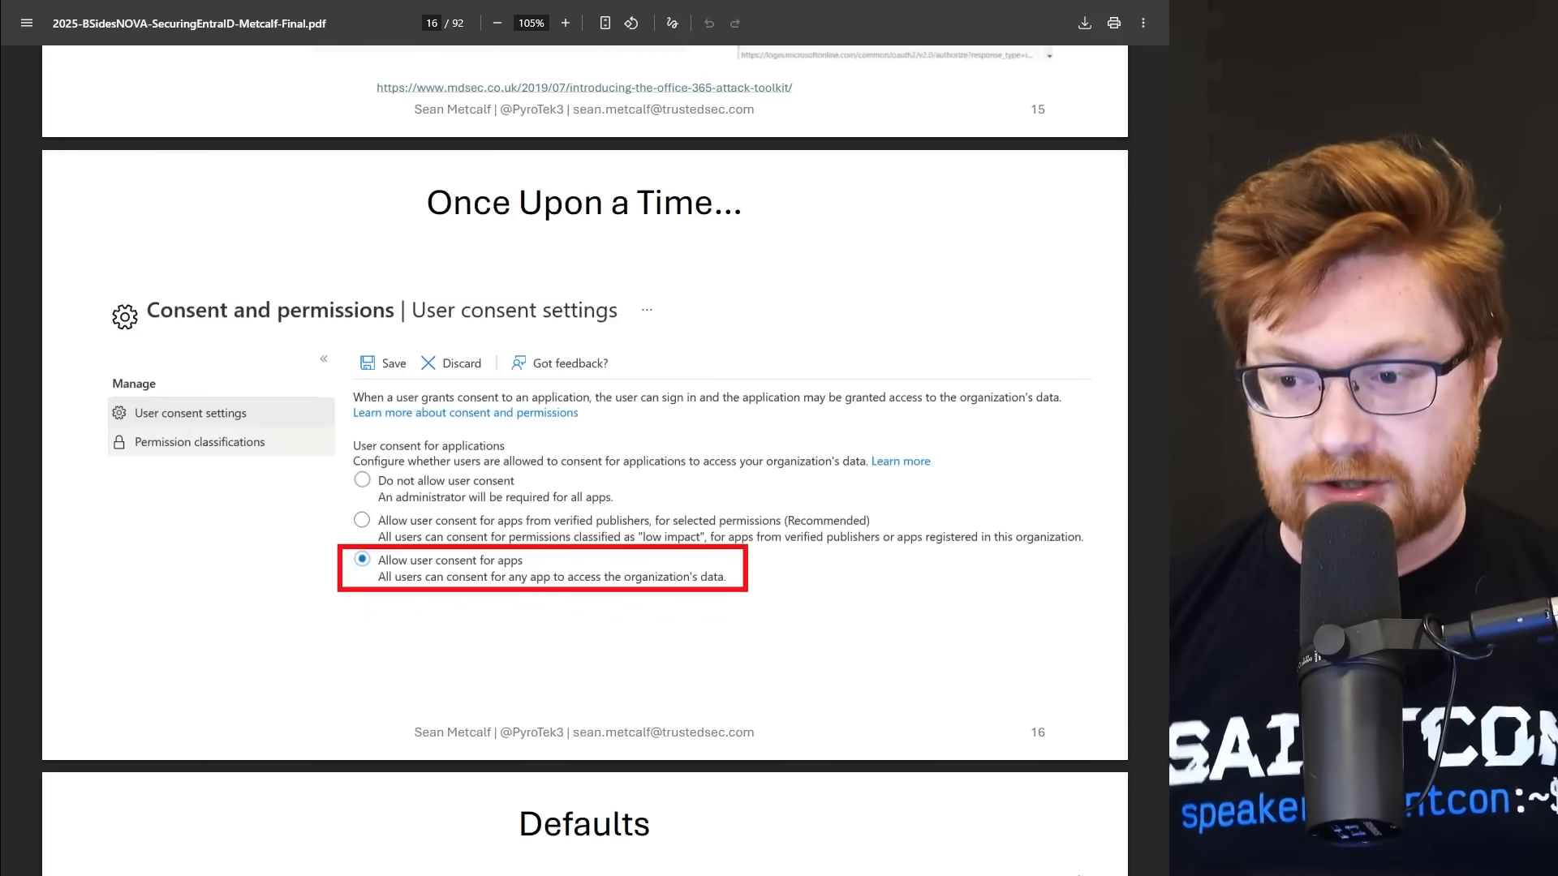
scroll("down", 3)
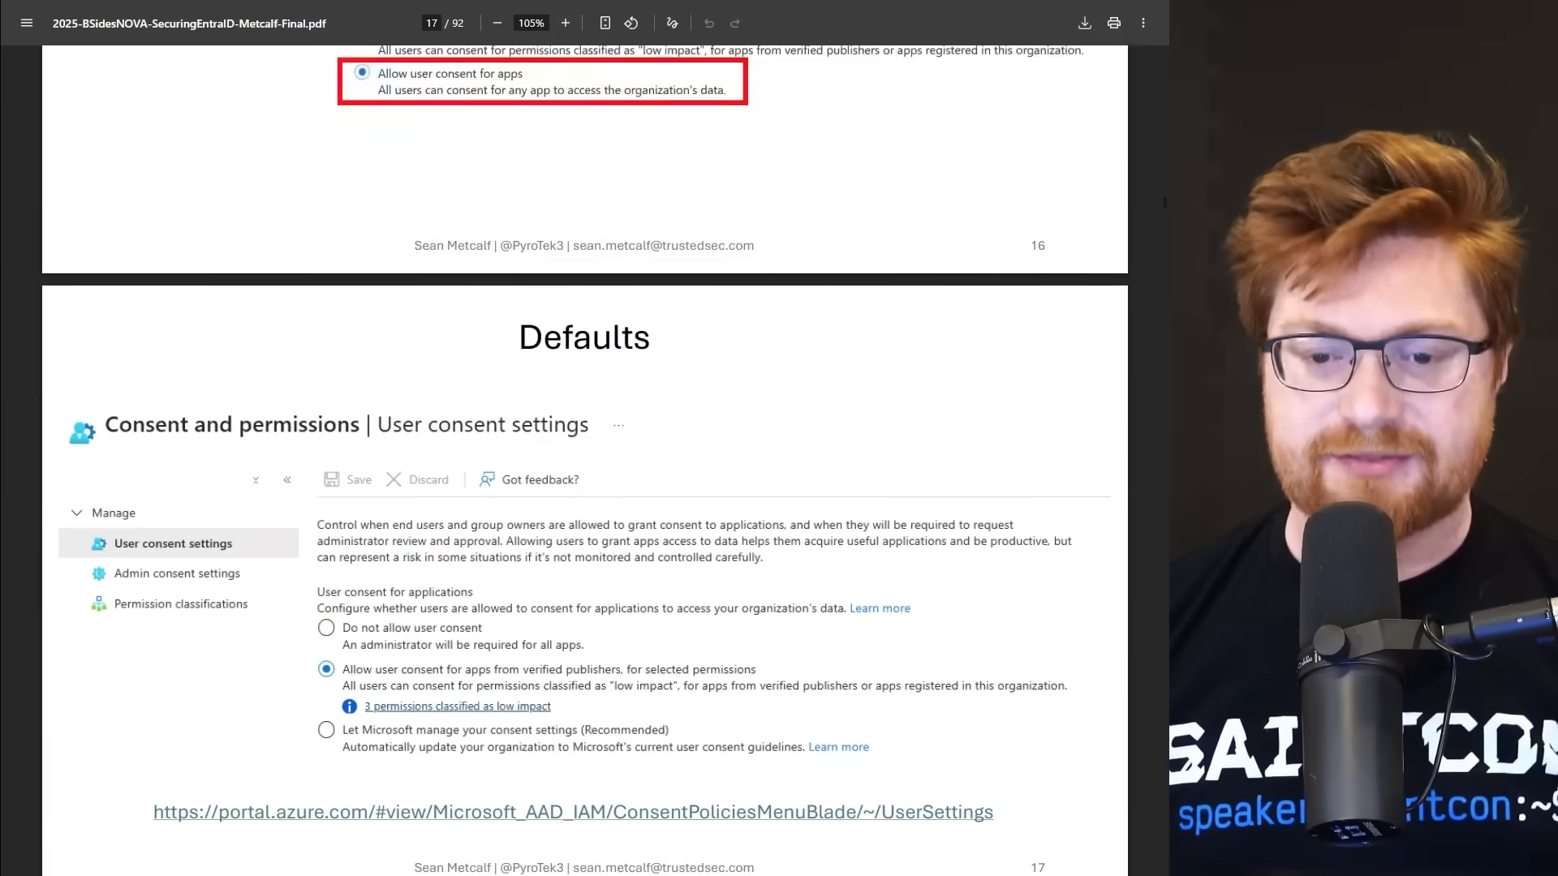
scroll("down", 3)
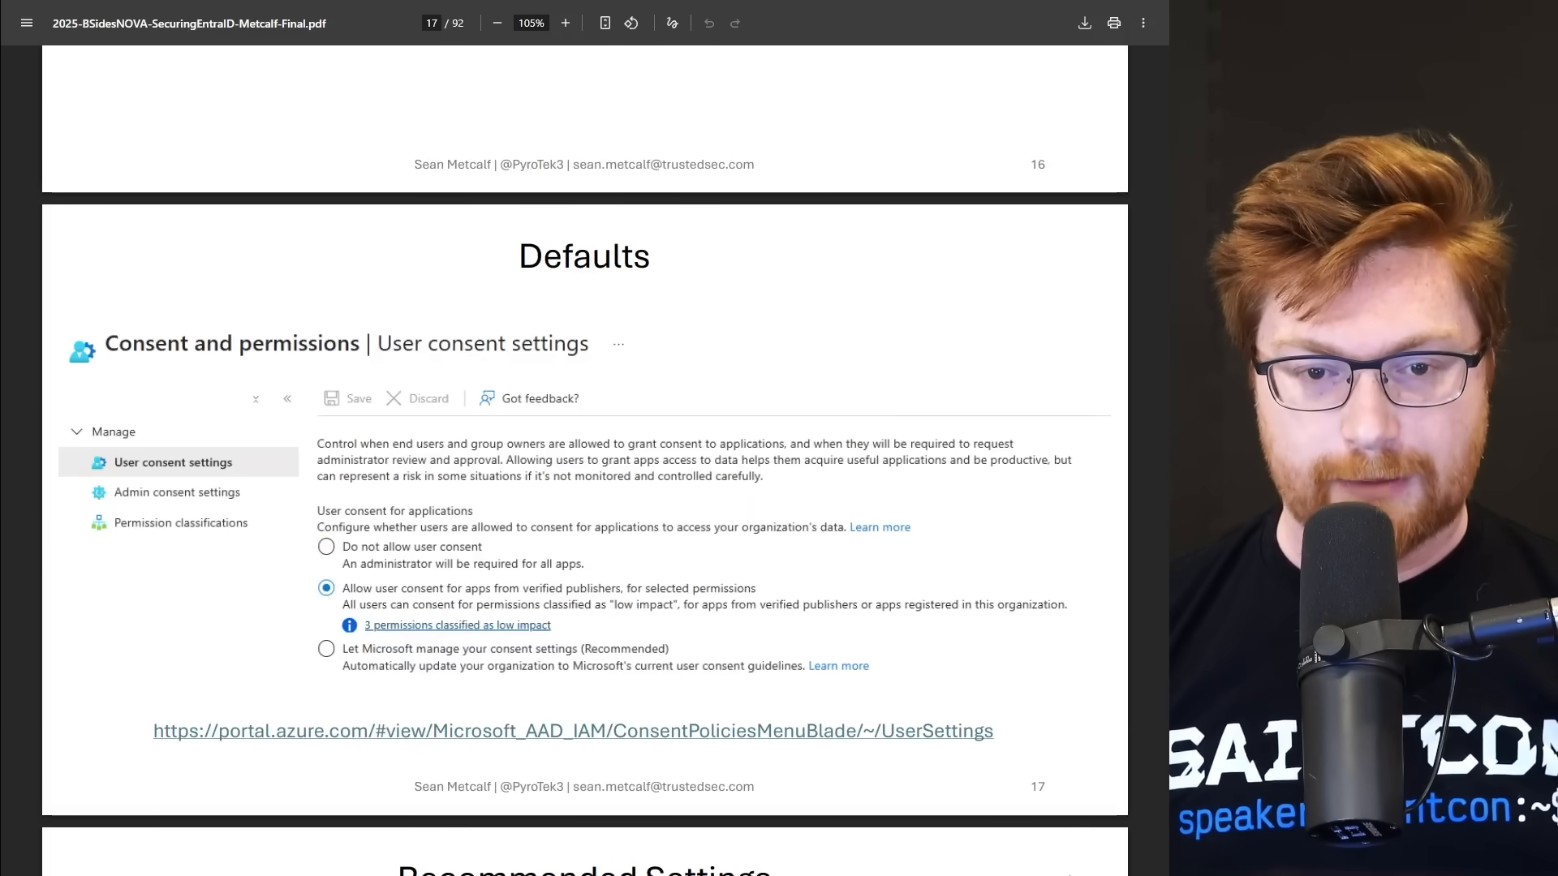
scroll("down", 3)
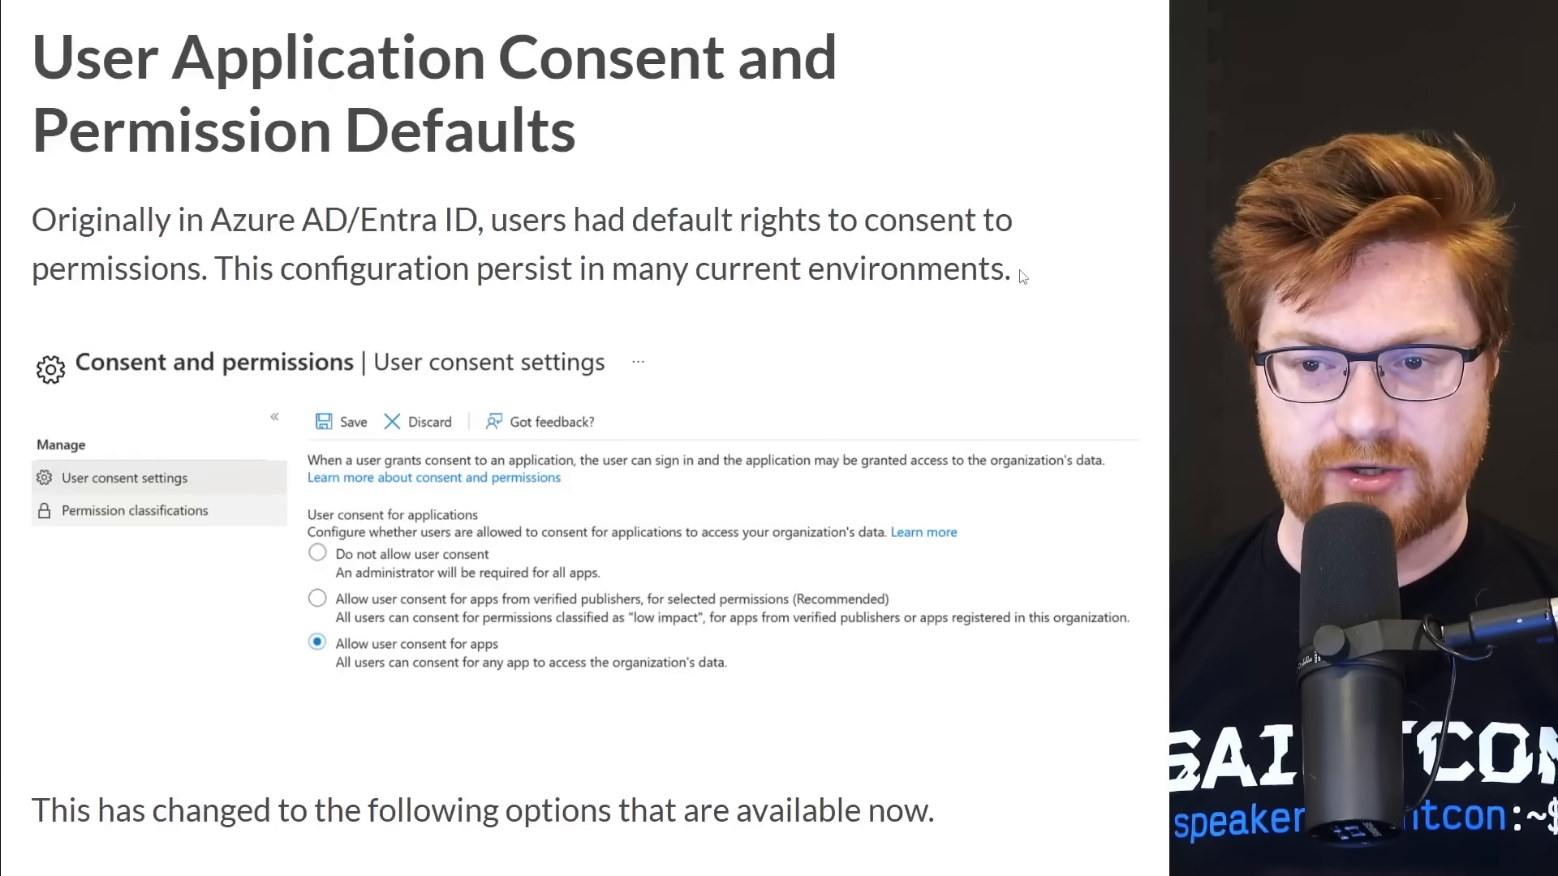
Scroll the blog post into the large Entra roles table.
scroll("down", 3)
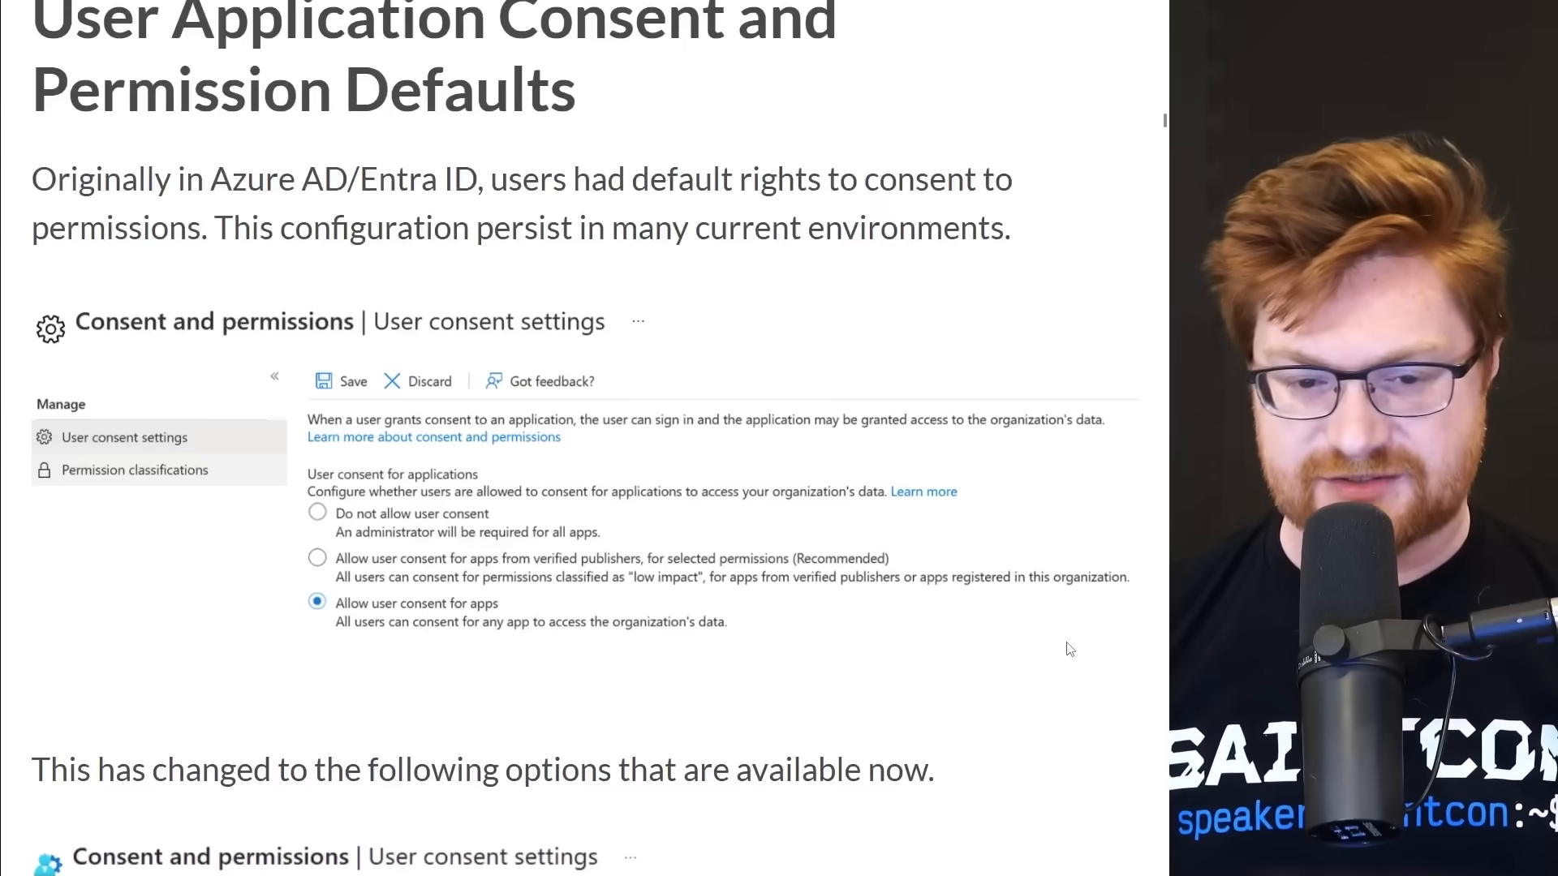
scroll("down", 3)
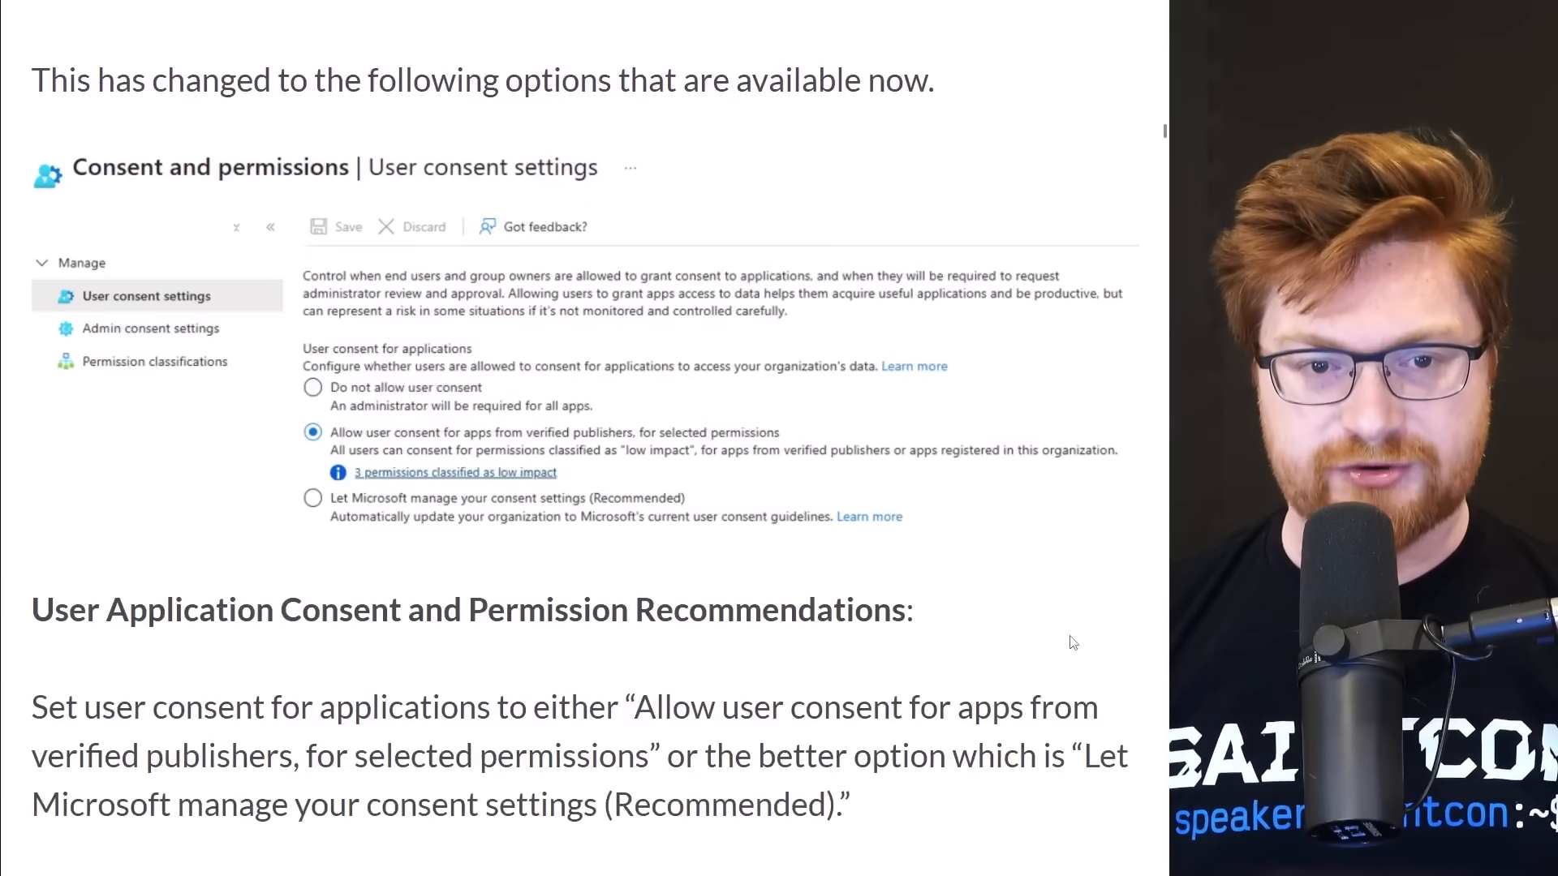
scroll("down", 3)
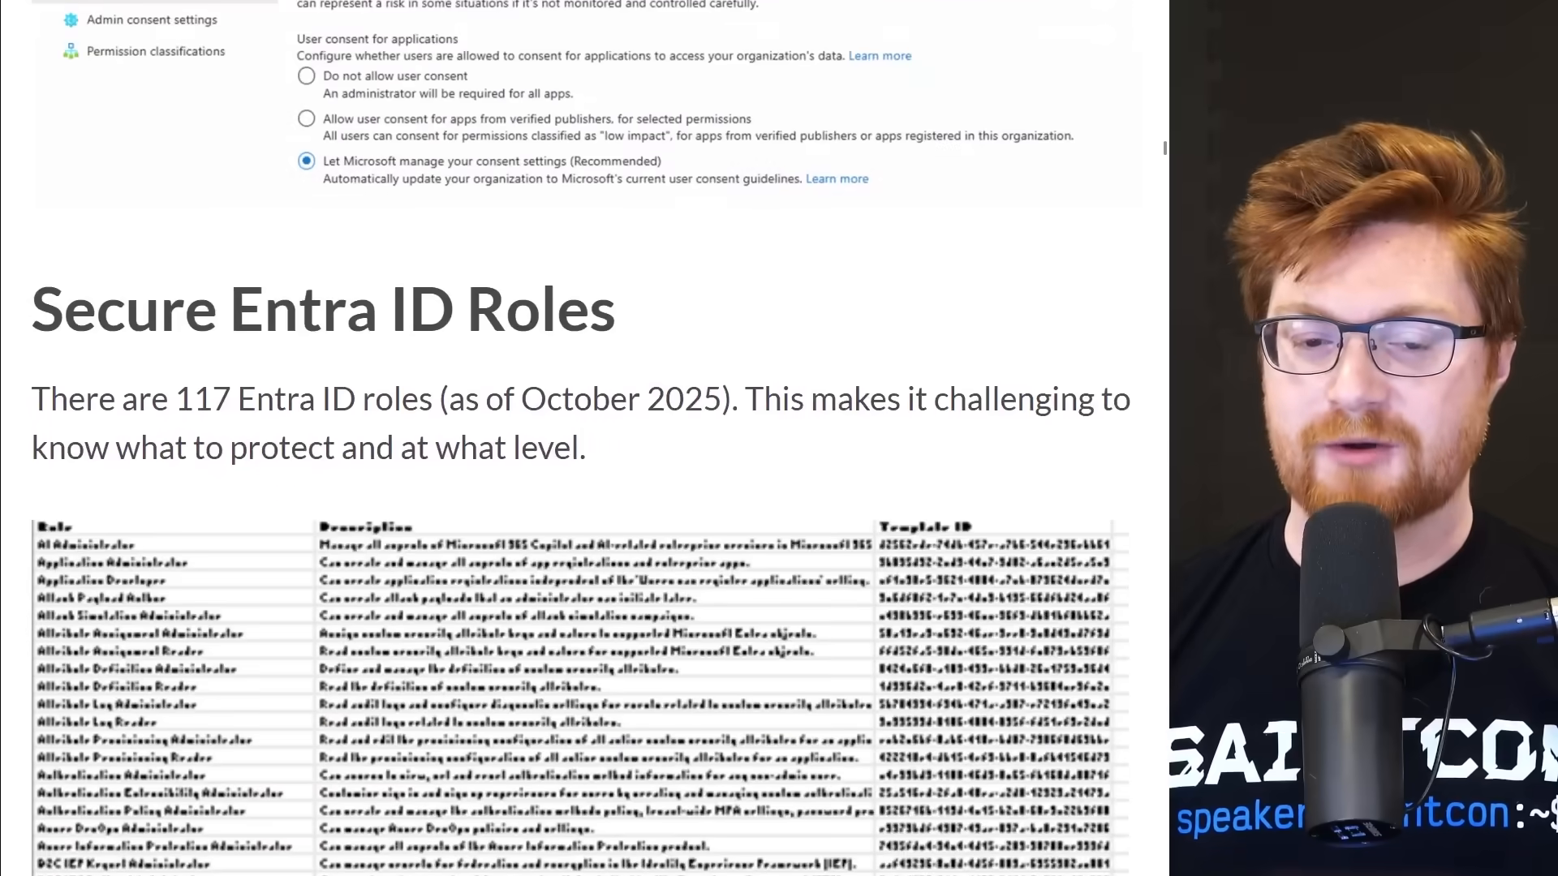
scroll("down", 3)
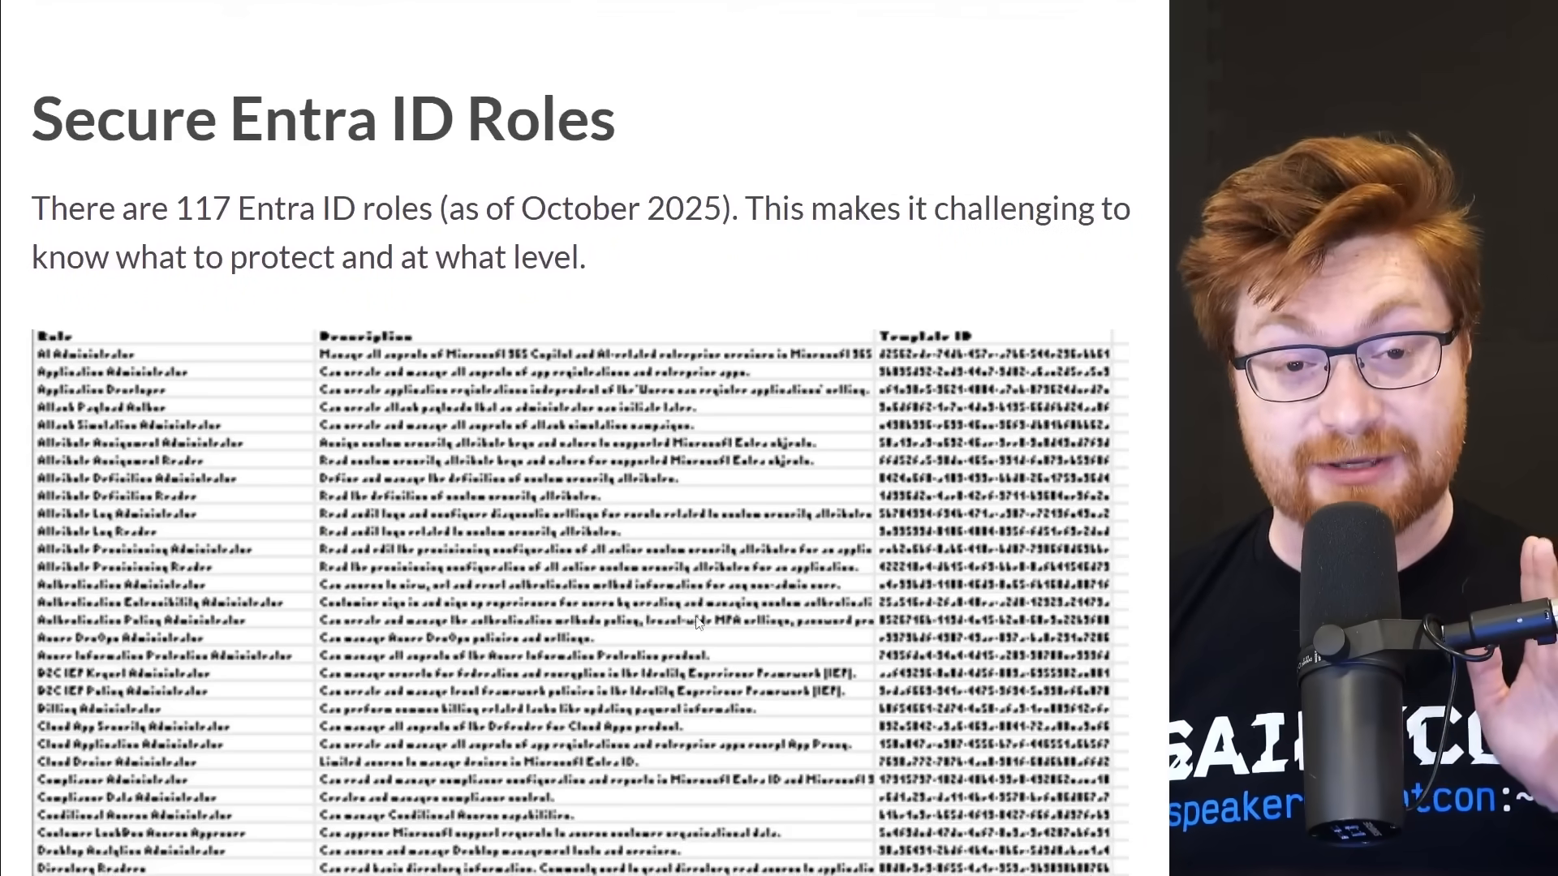
left_click_drag(31, 208, 318, 207)
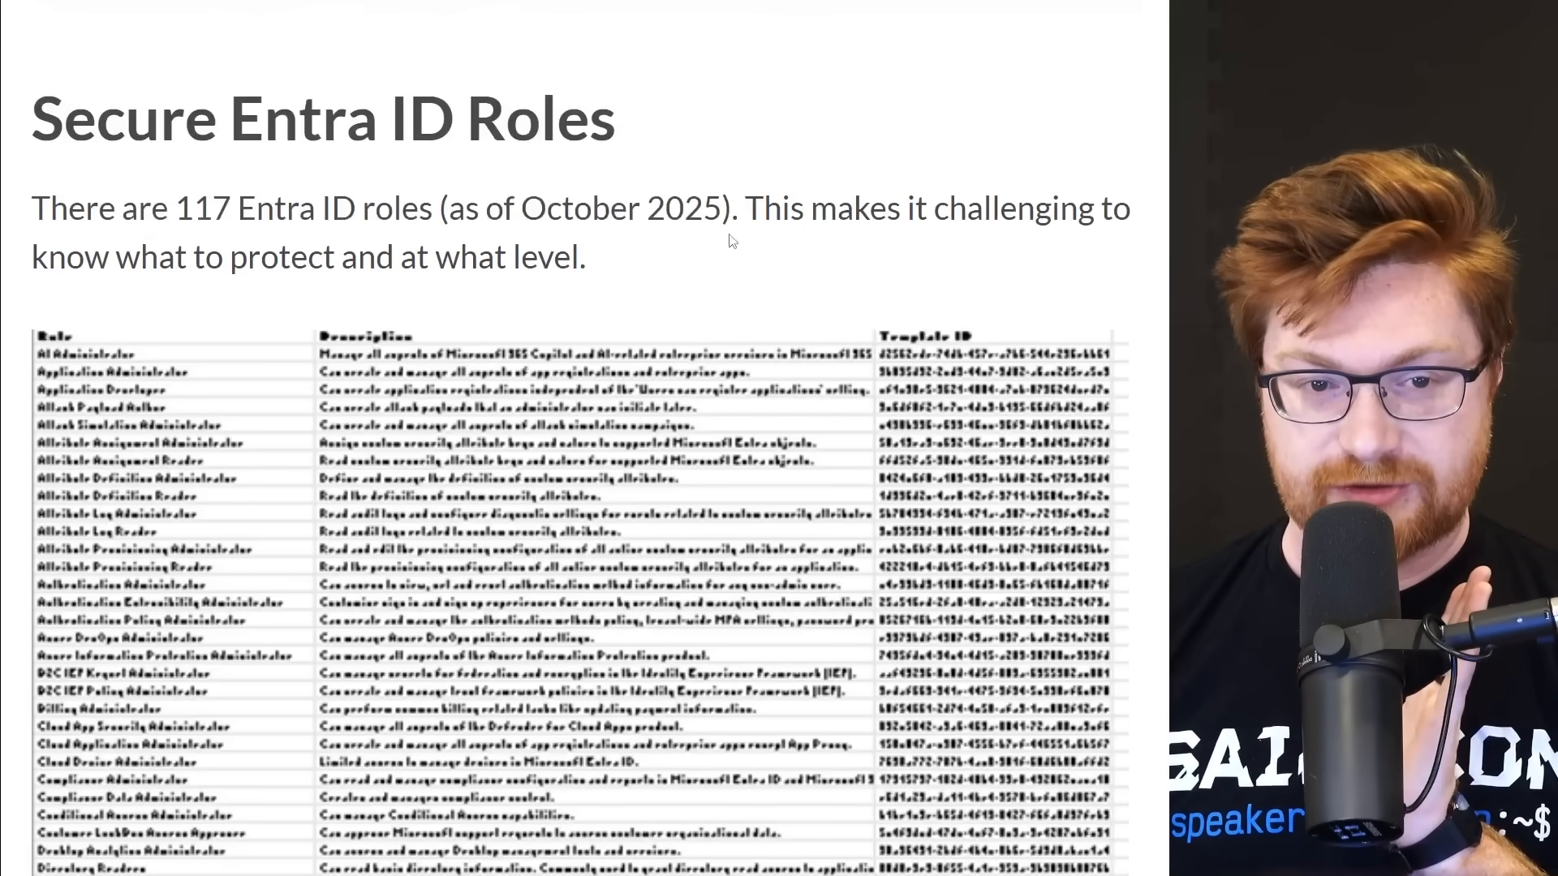
Continue past the table to 'Microsoft has tagged 28 roles as Privileged' and its list.
scroll("down", 3)
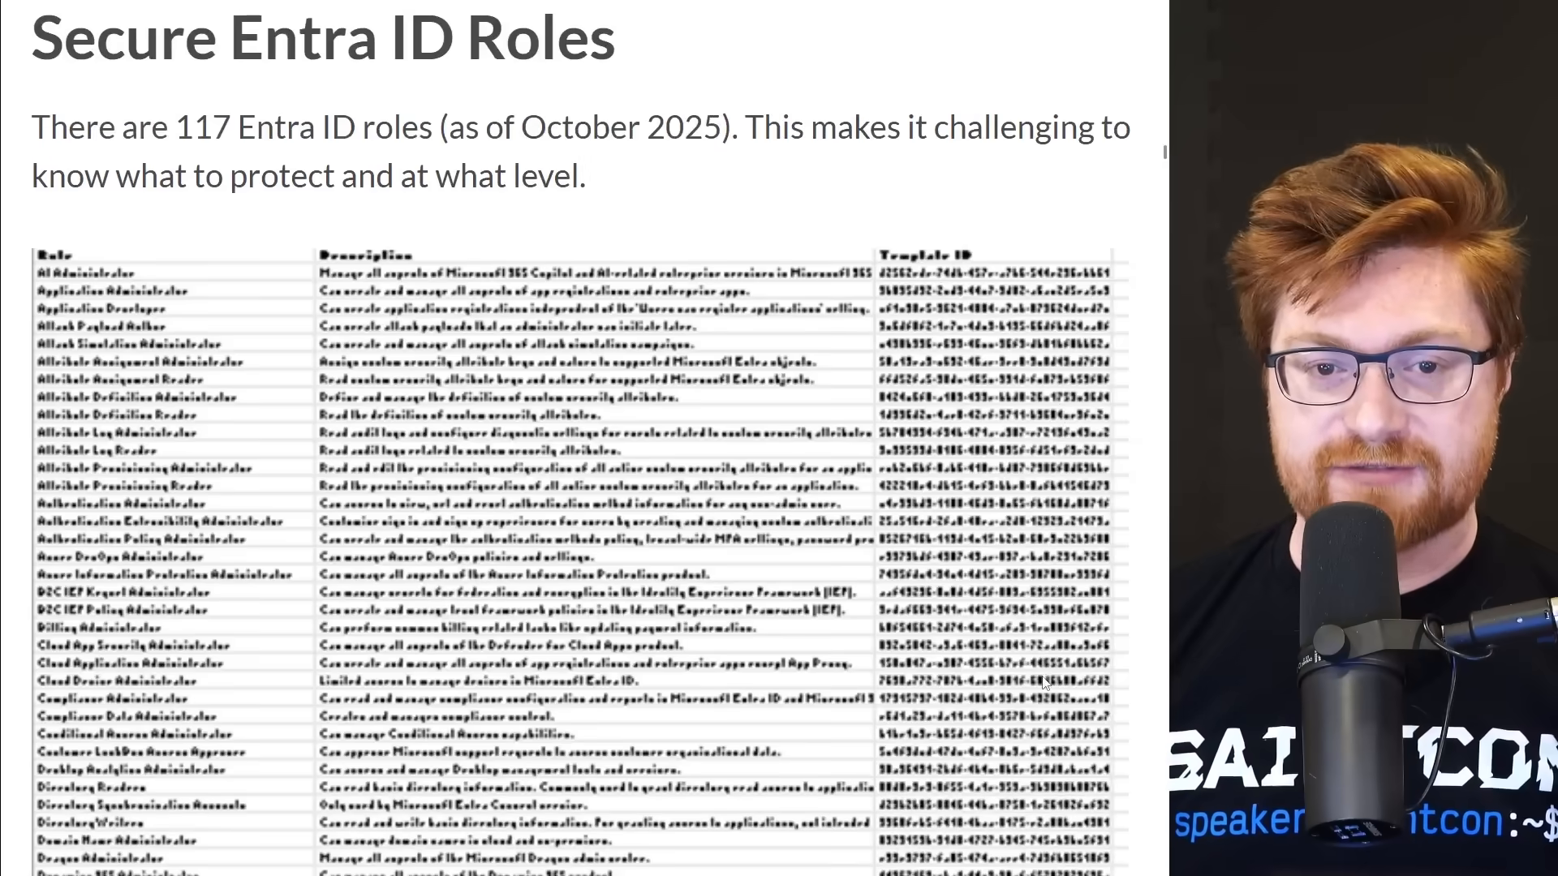
scroll("down", 3)
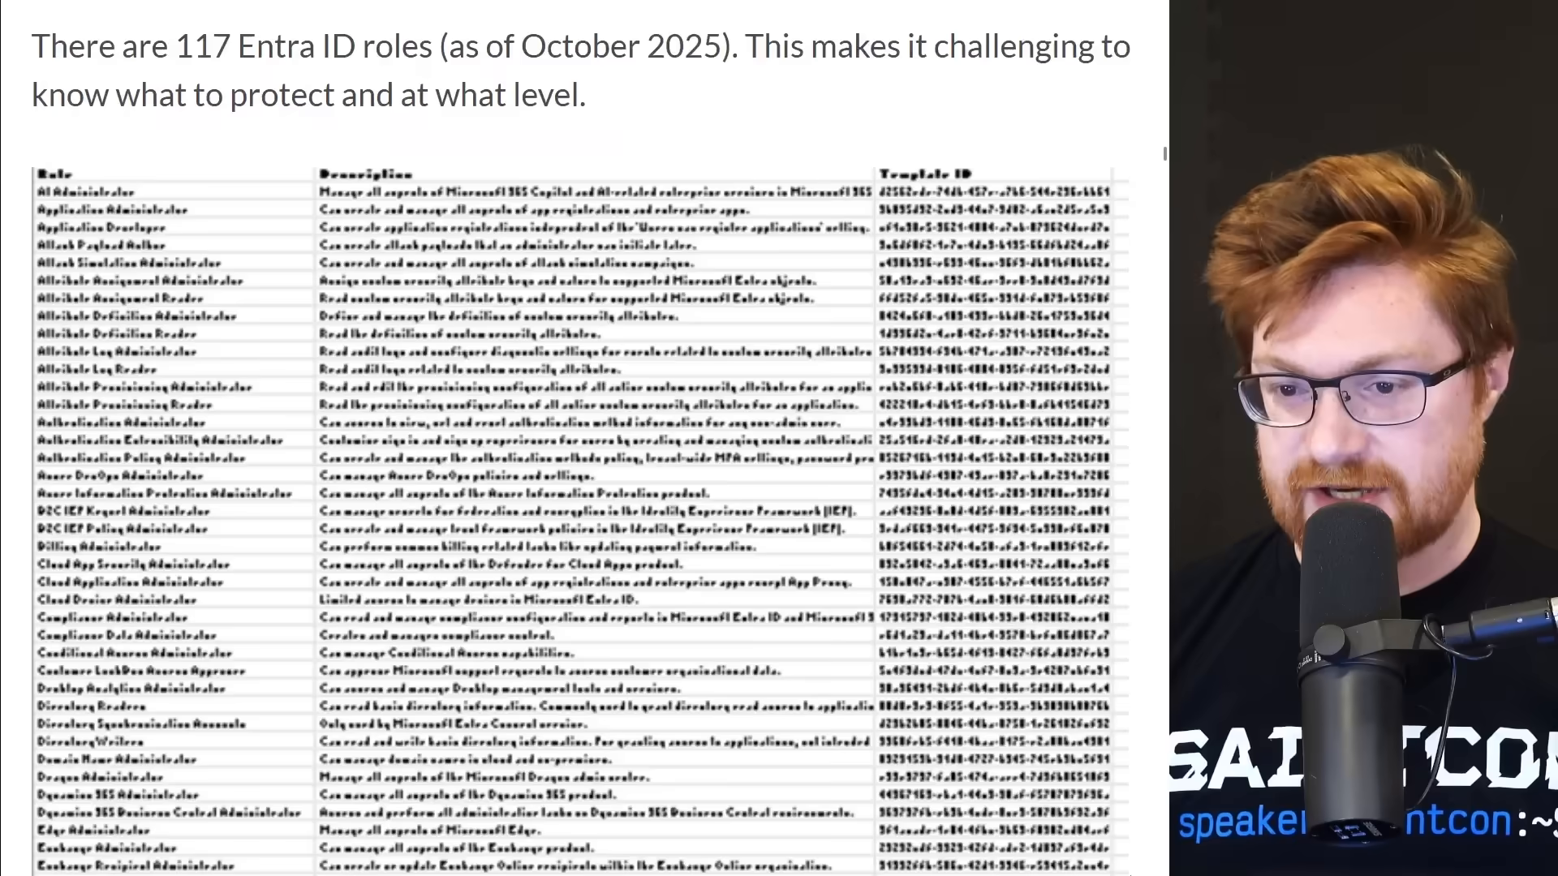
scroll("down", 3)
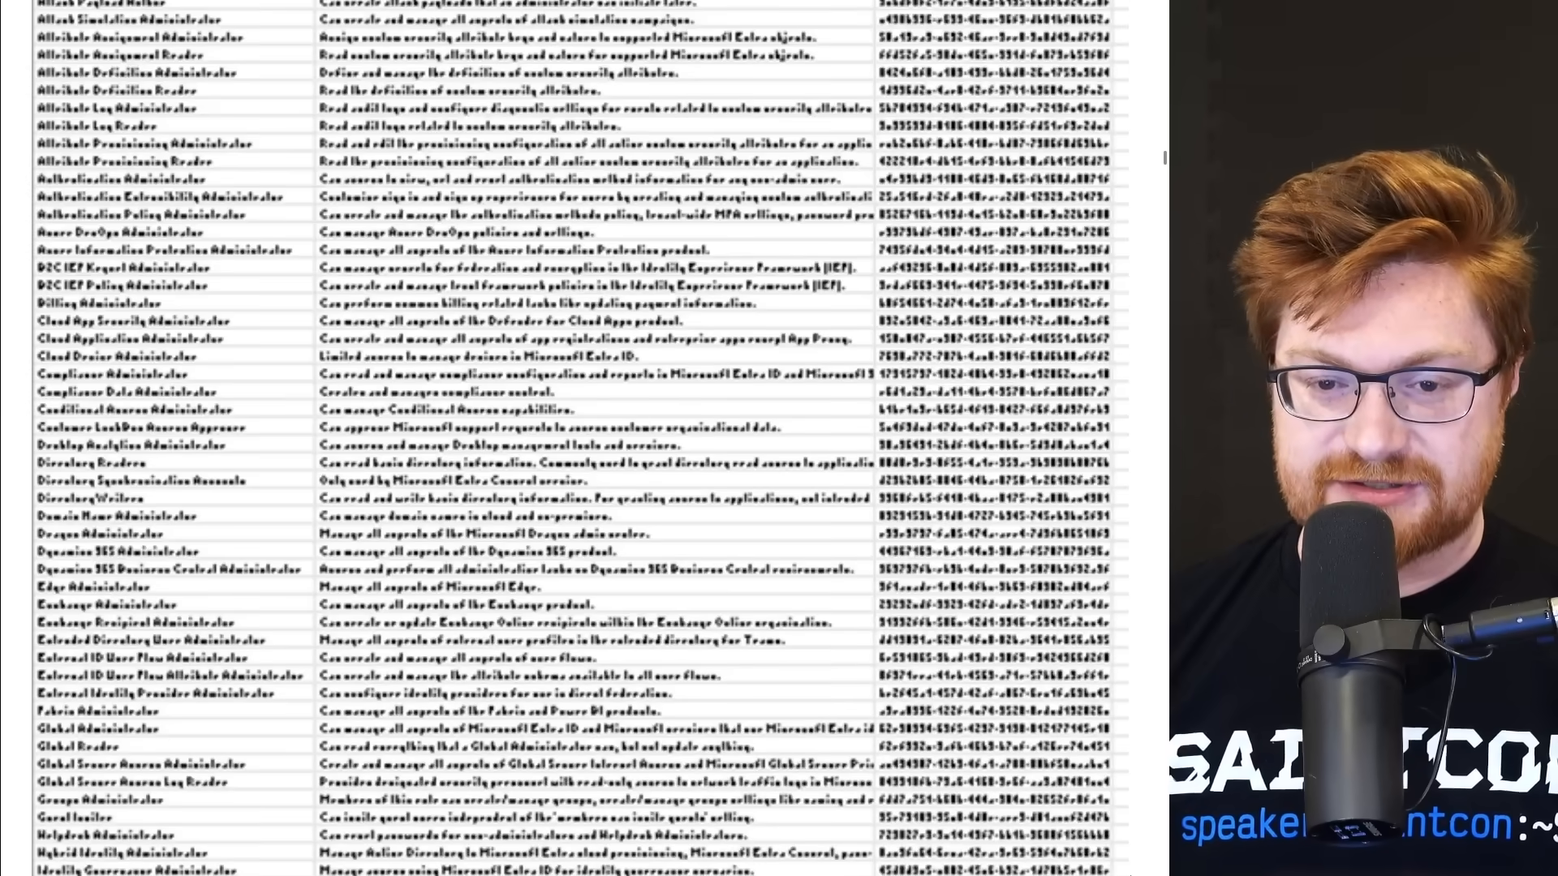
scroll("down", 3)
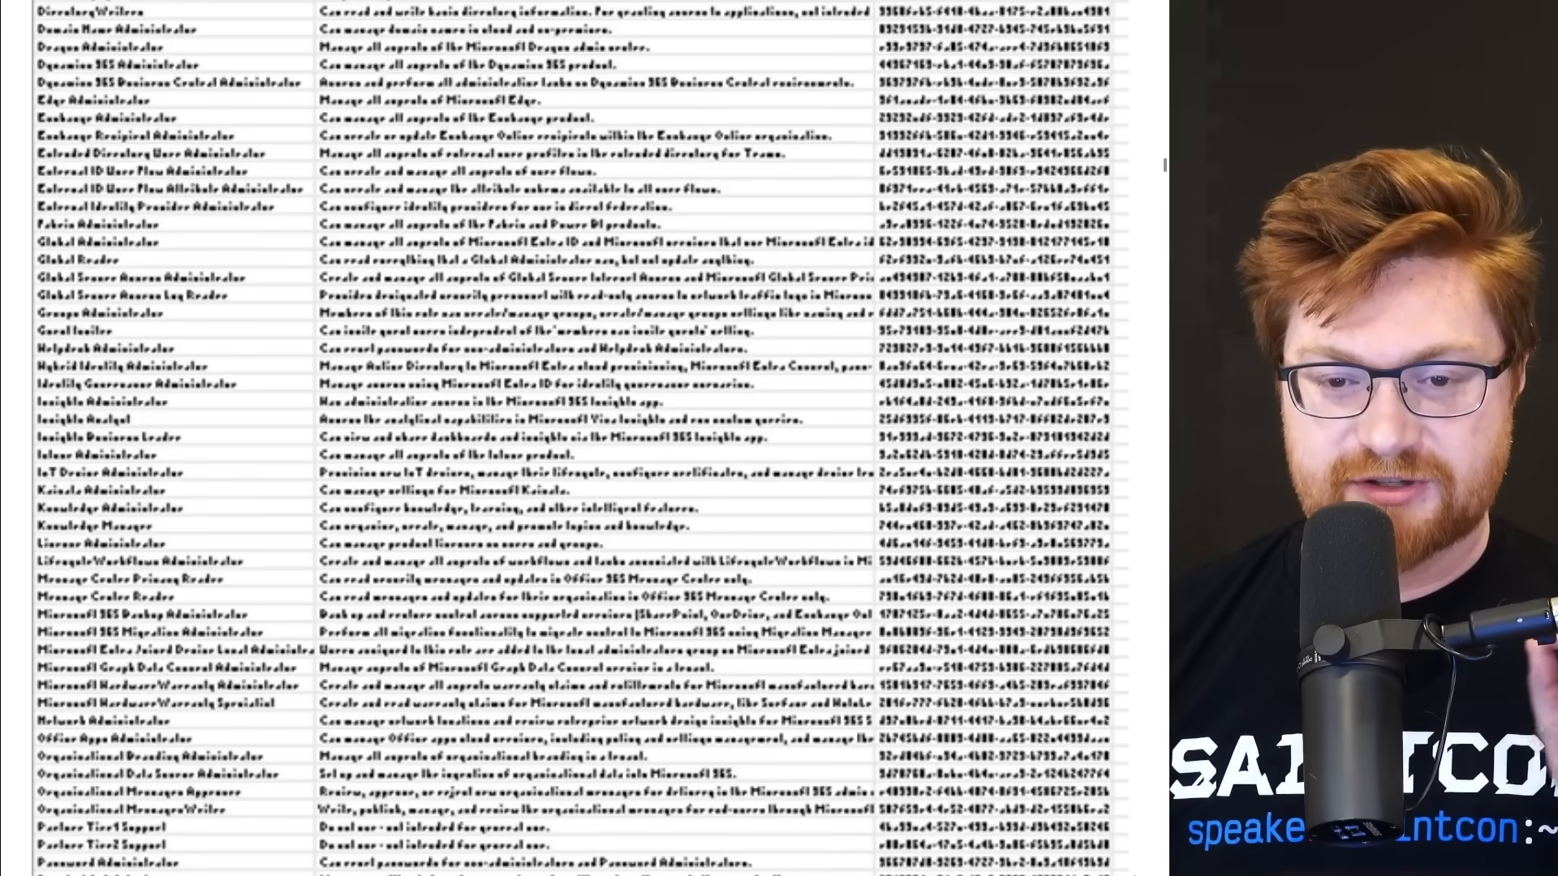
scroll("down", 3)
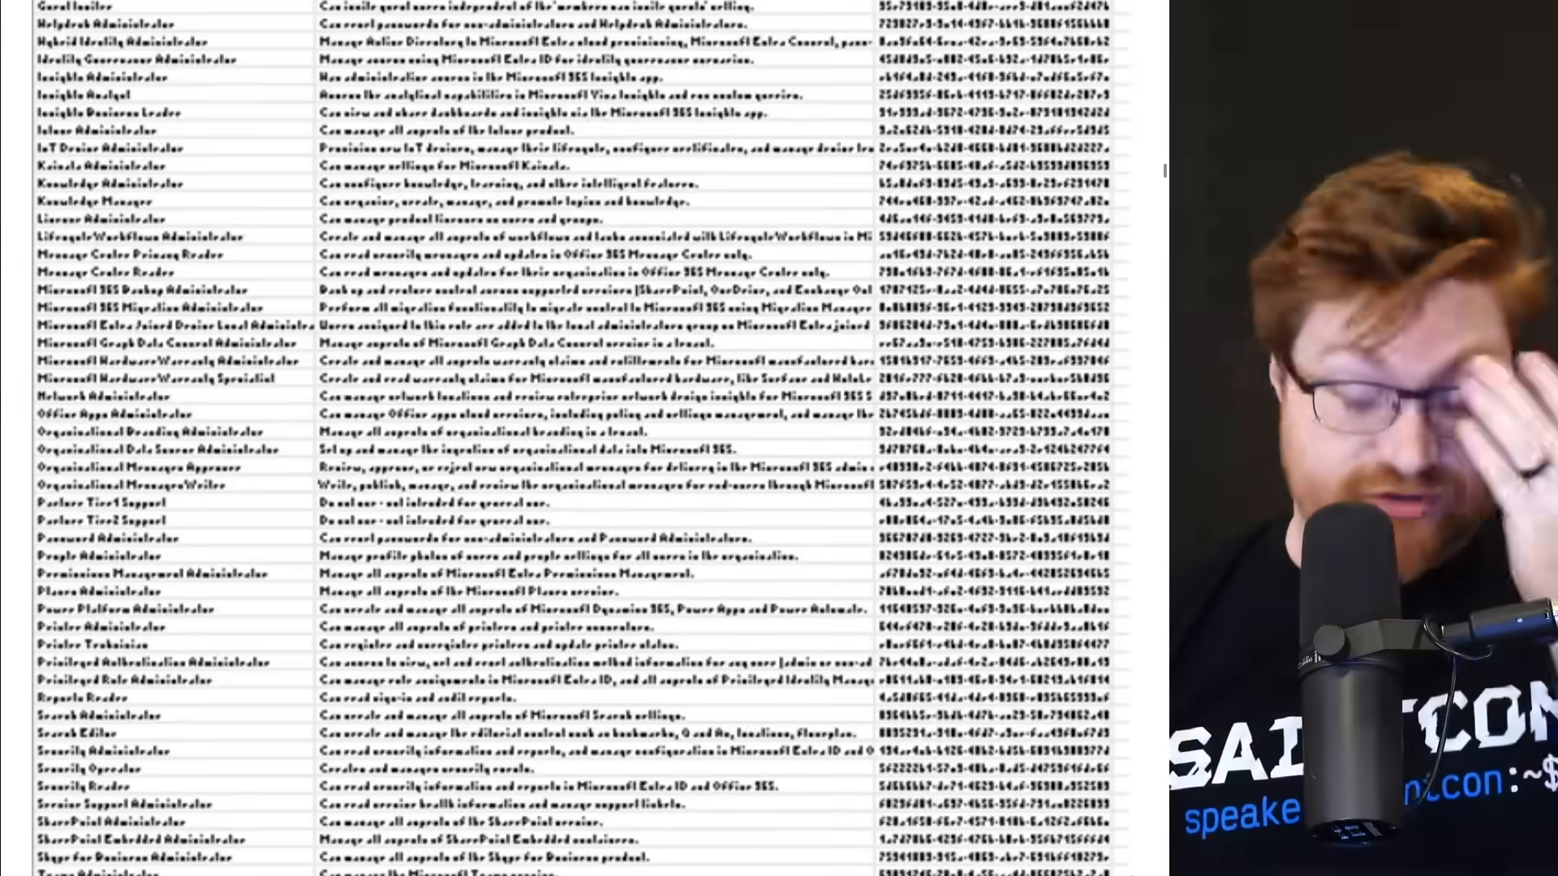
scroll("down", 3)
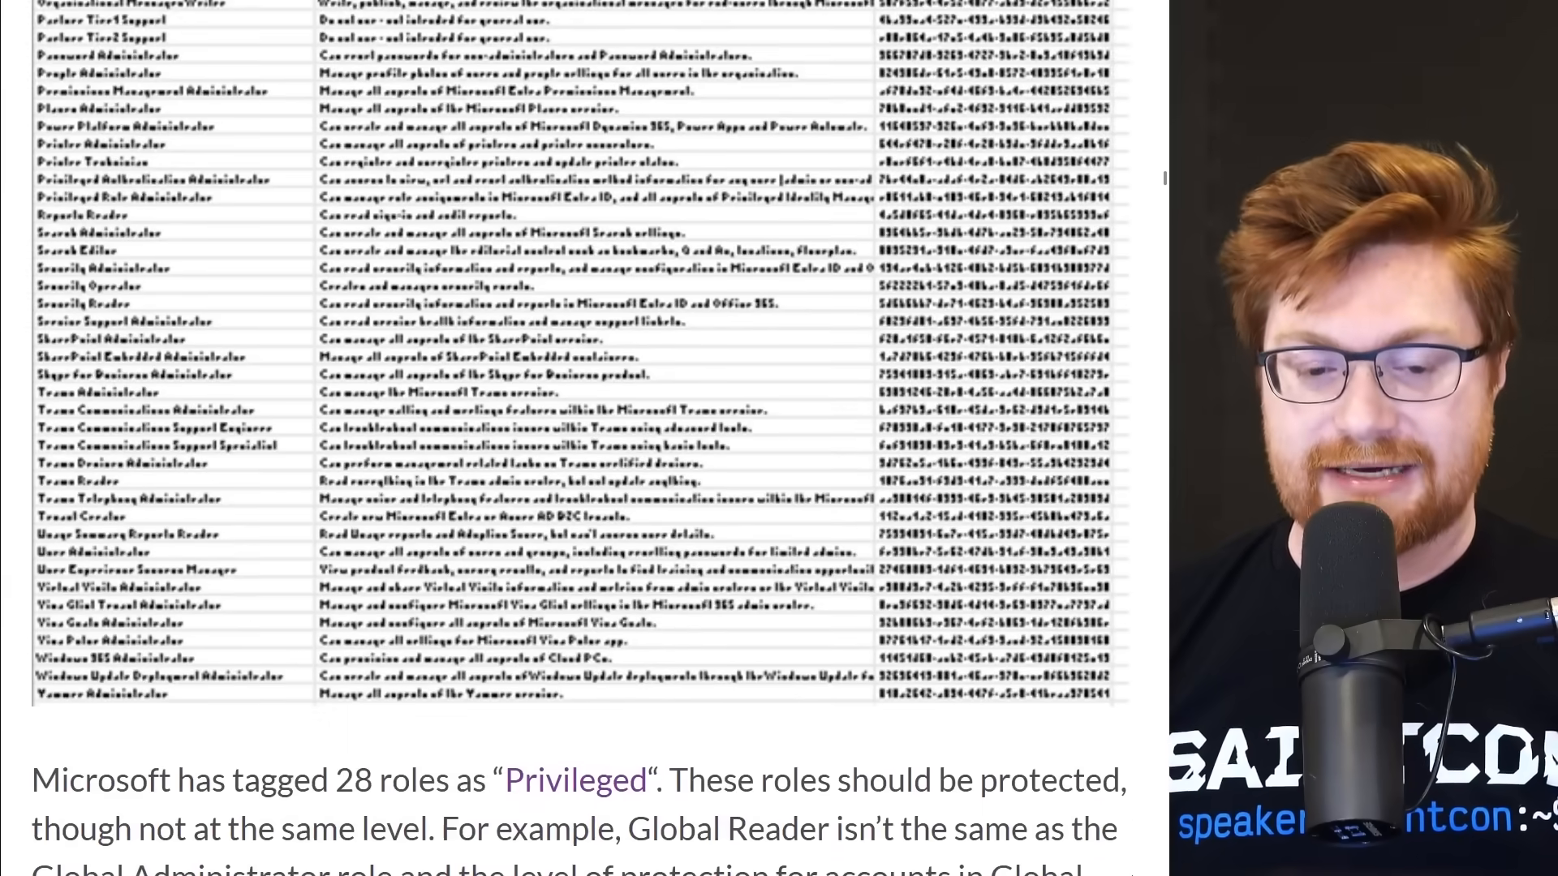
scroll("down", 3)
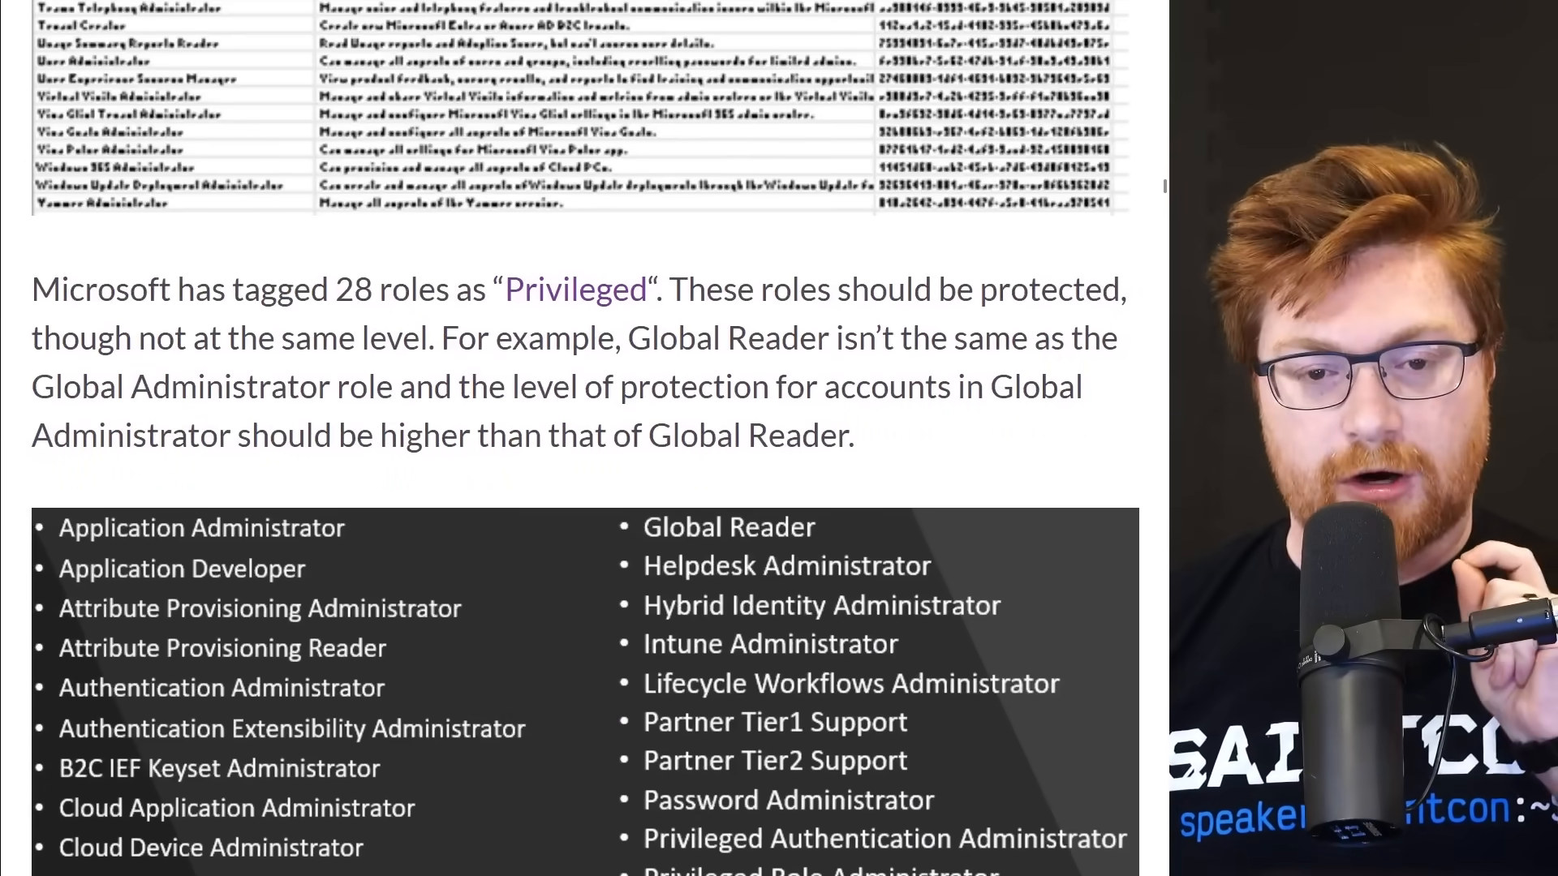
scroll("down", 3)
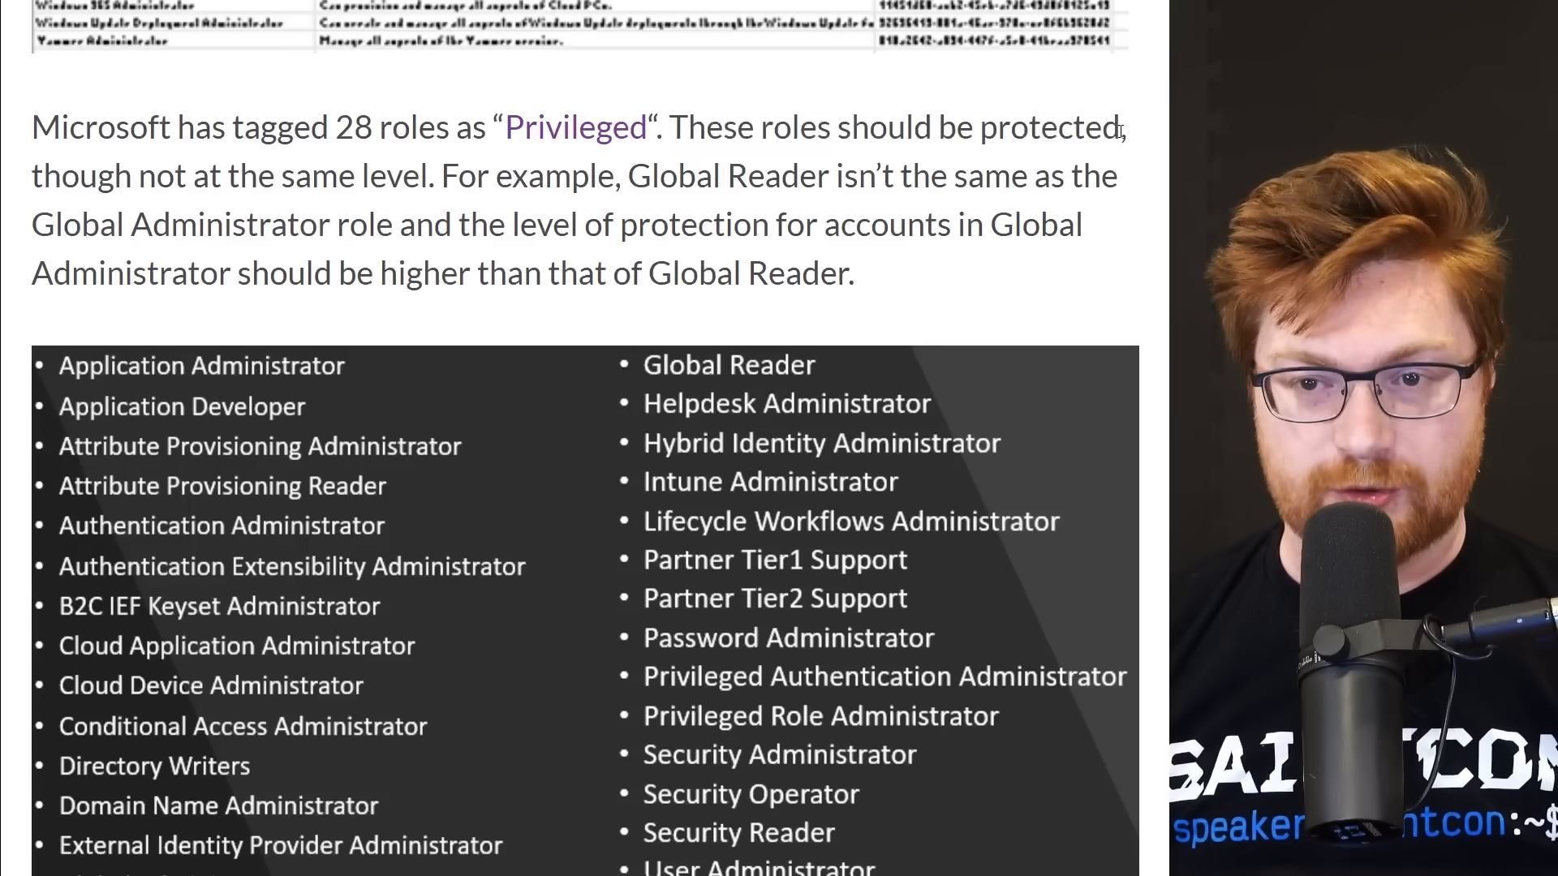
Highlight blog text, then reach the bolded privileged roles and Tier 0 Entra ID Roles heading.
left_click_drag(32, 176, 238, 176)
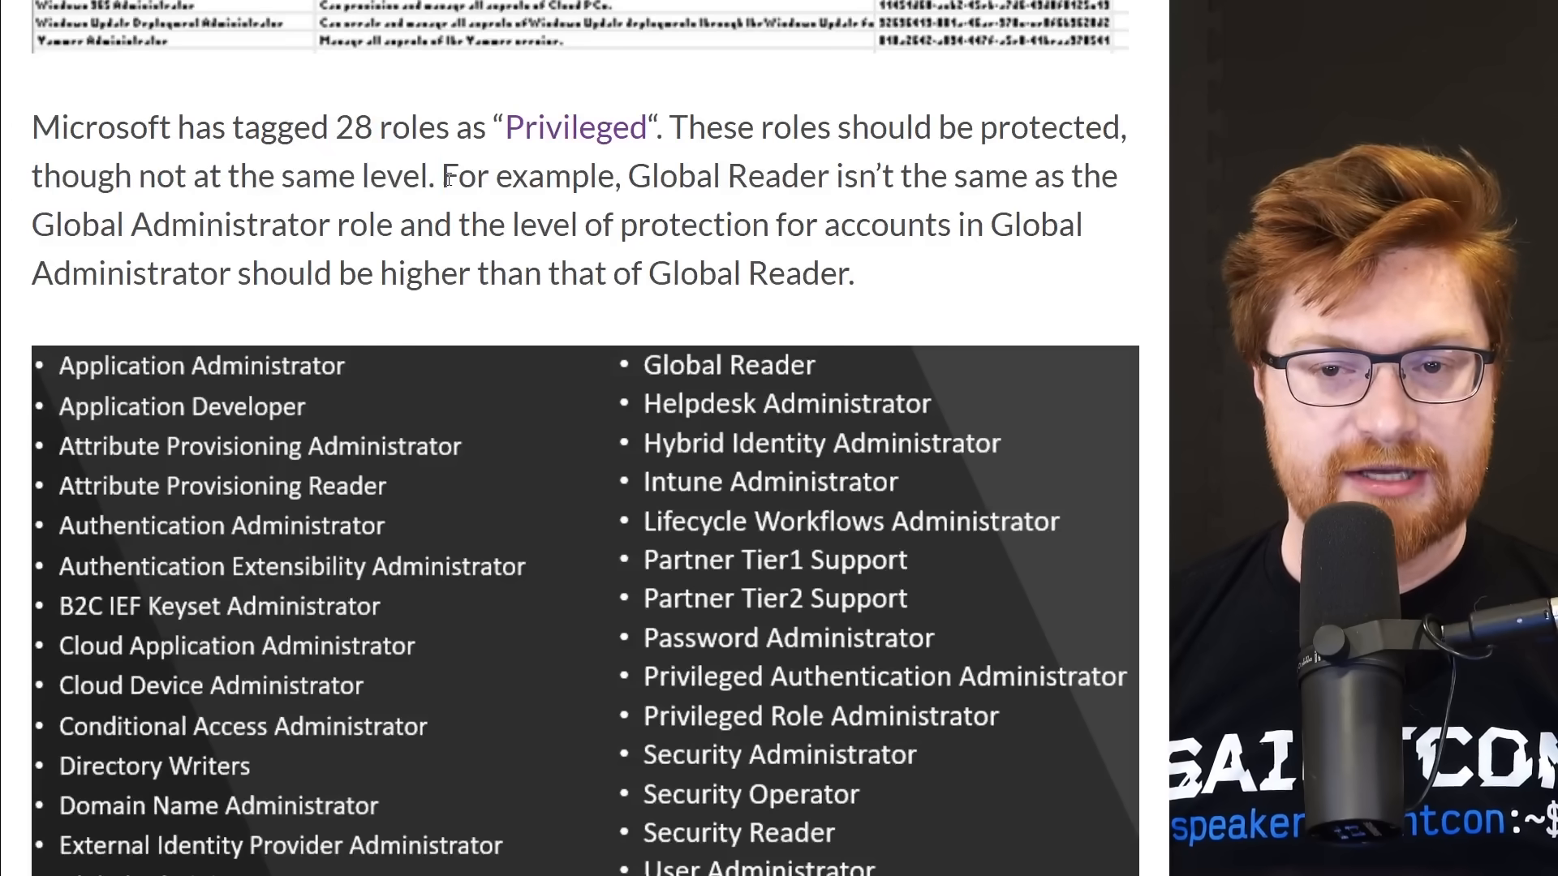
left_click_drag(441, 176, 986, 176)
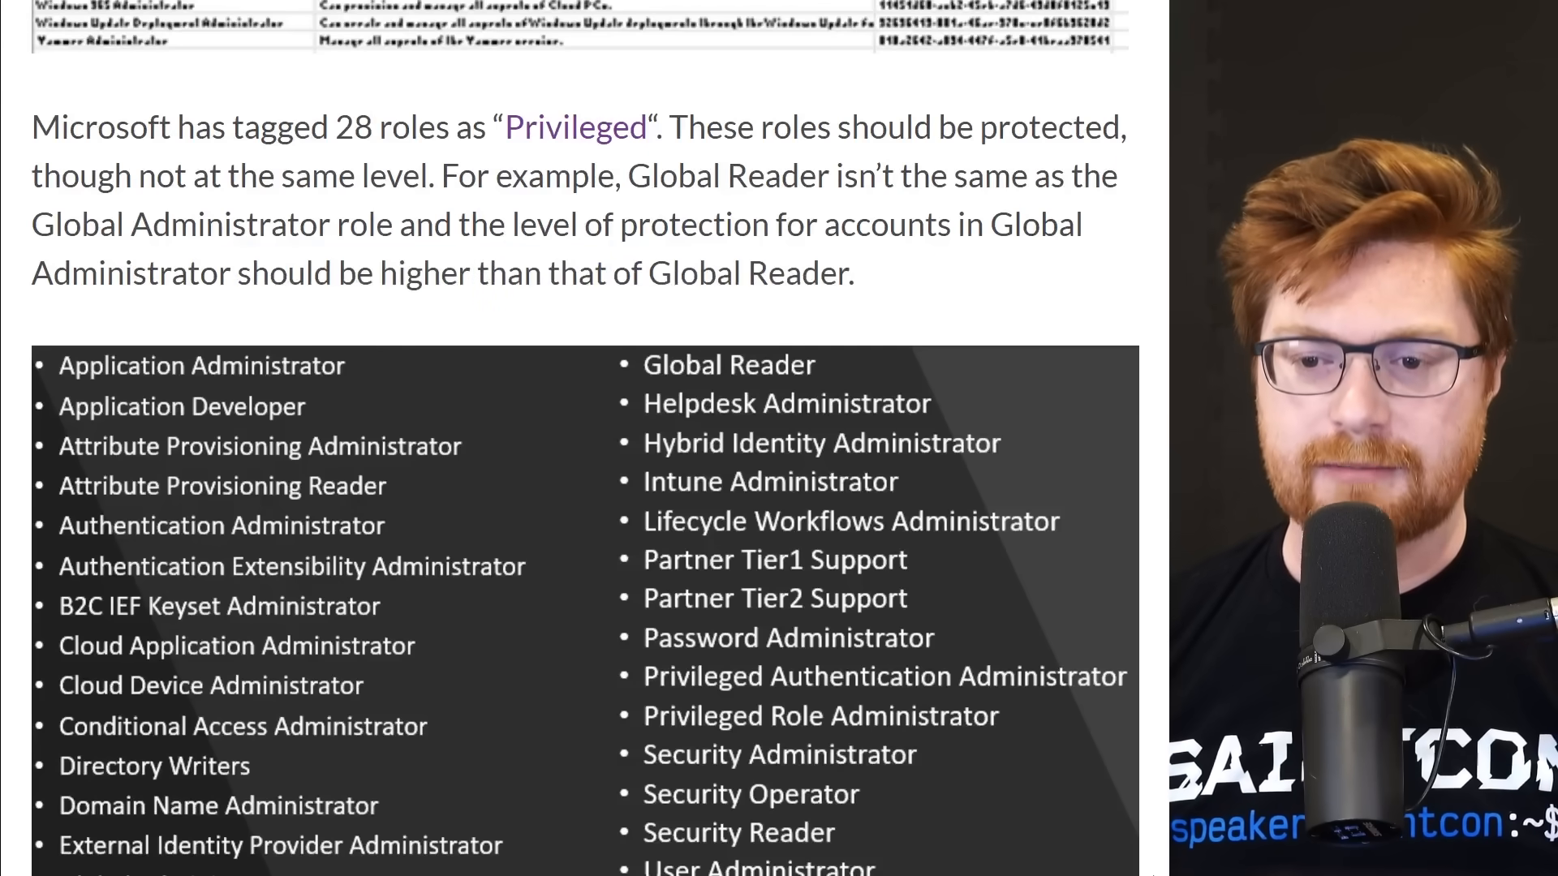
scroll("down", 3)
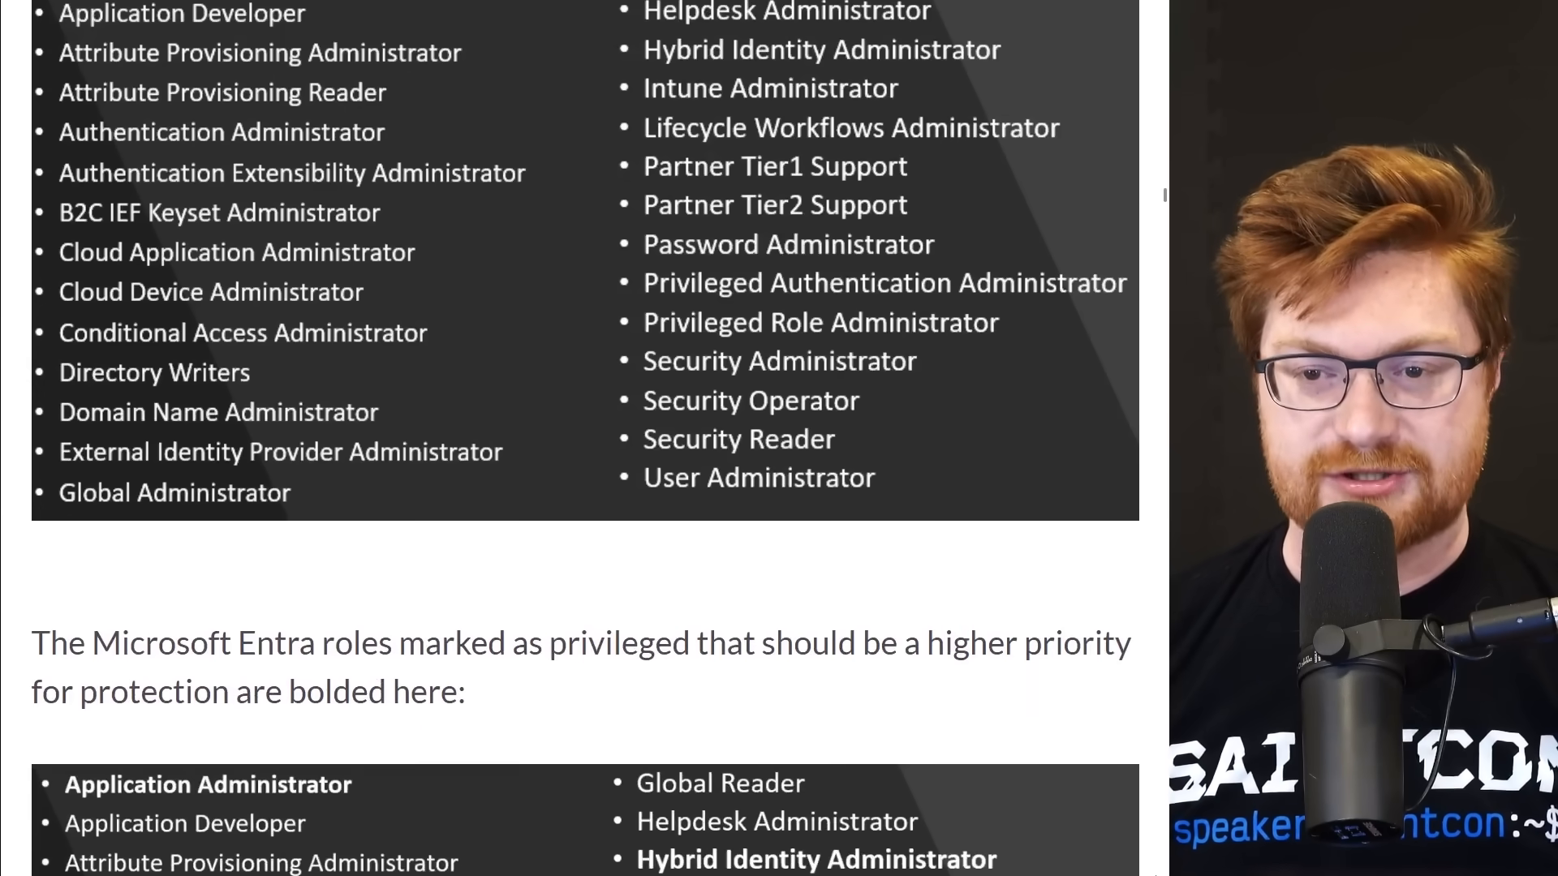
scroll("down", 3)
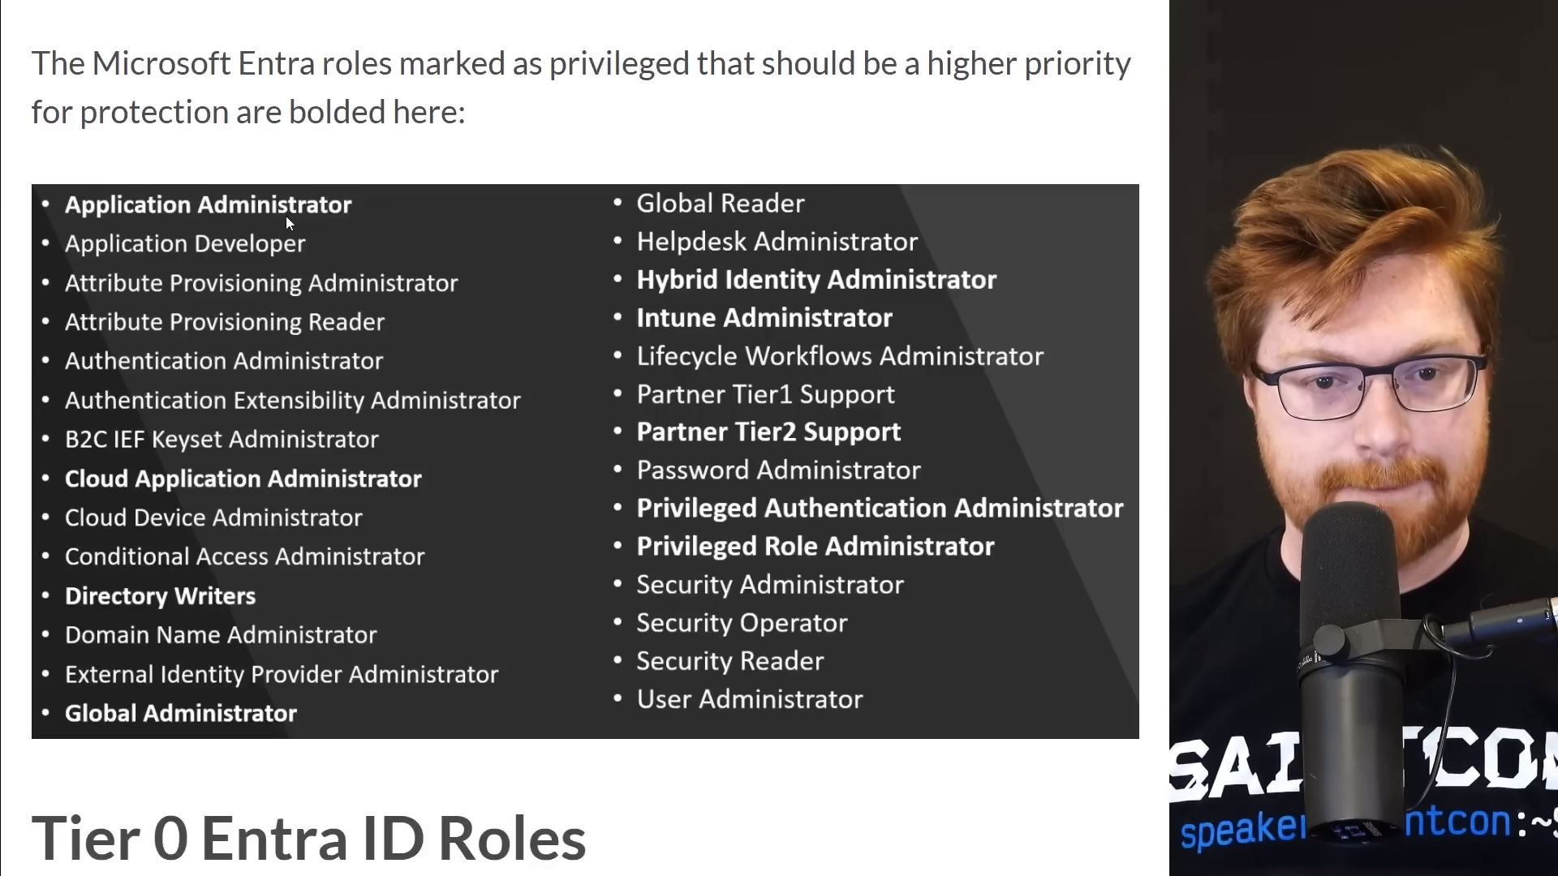
mouse_move(235, 224)
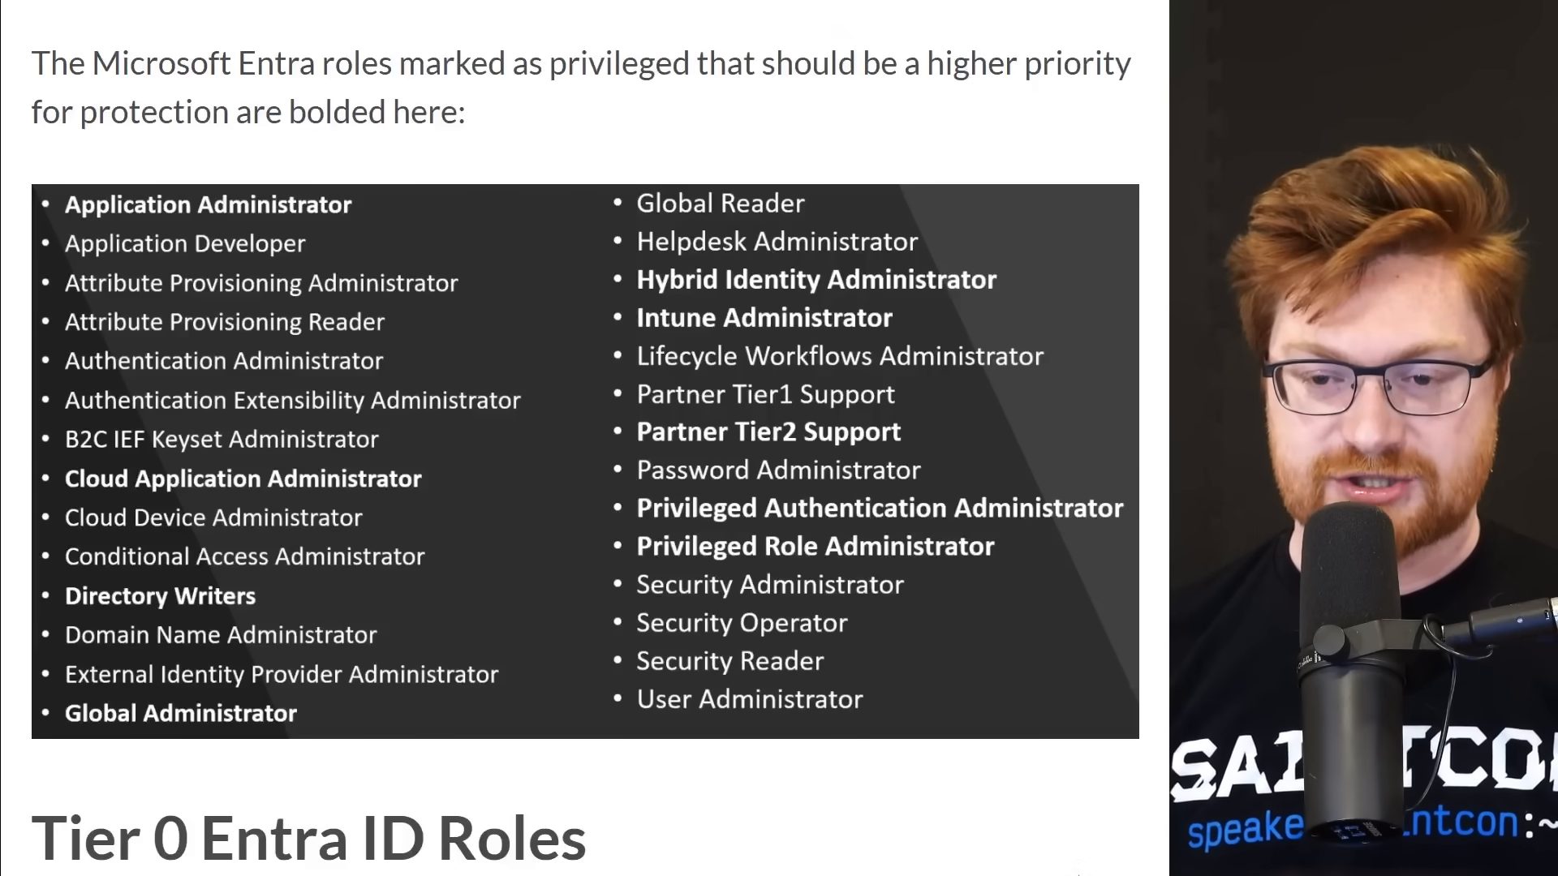
scroll("down", 3)
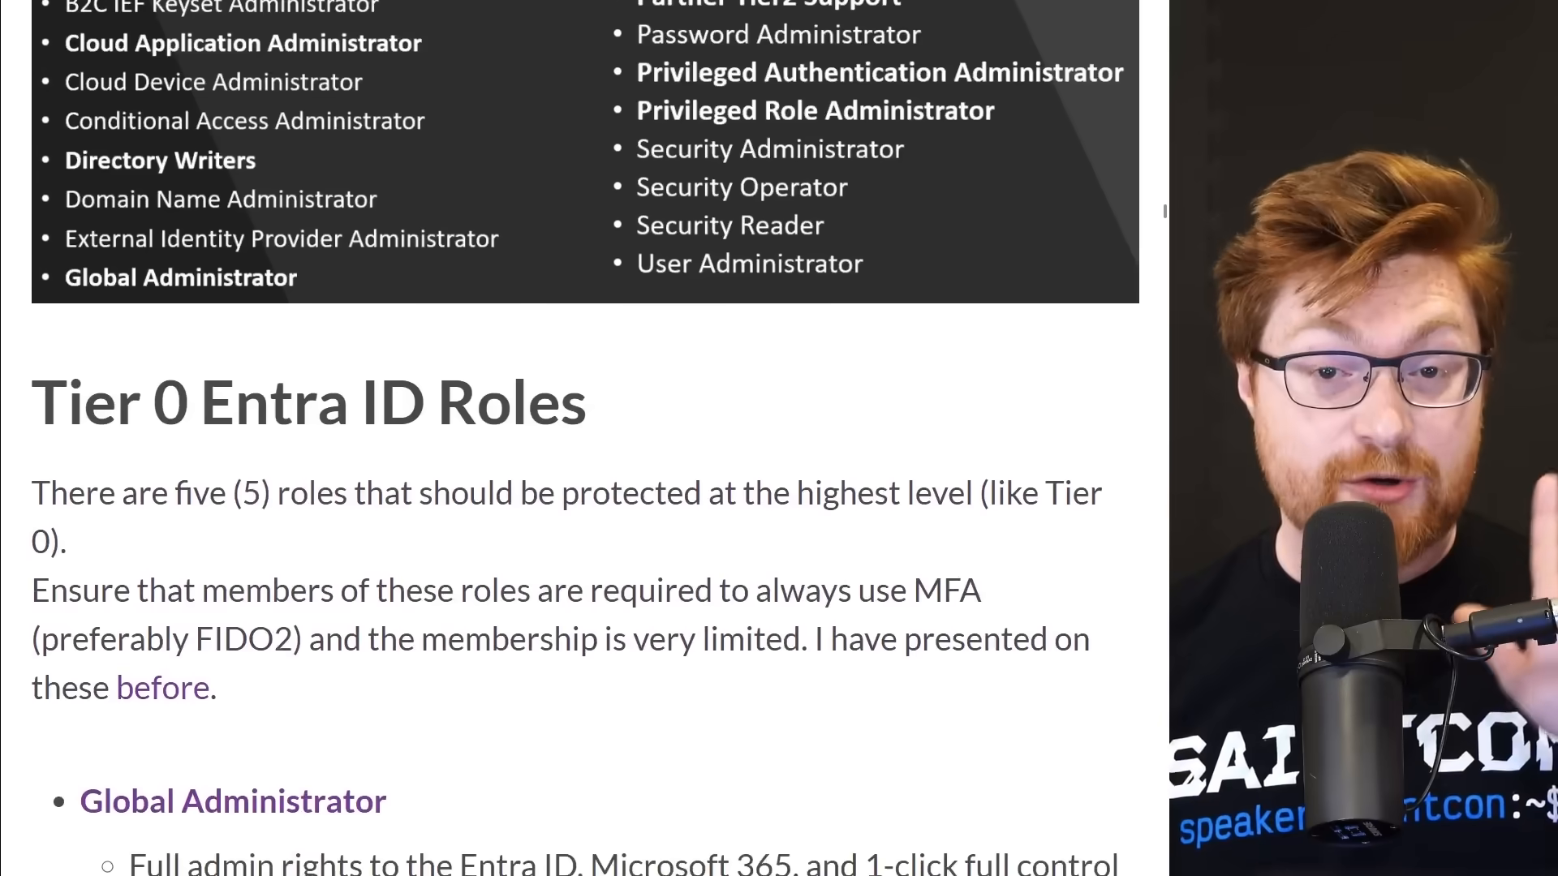
Highlight that Tier 0 role members must always use MFA, then follow the 'before' link.
scroll("down", 3)
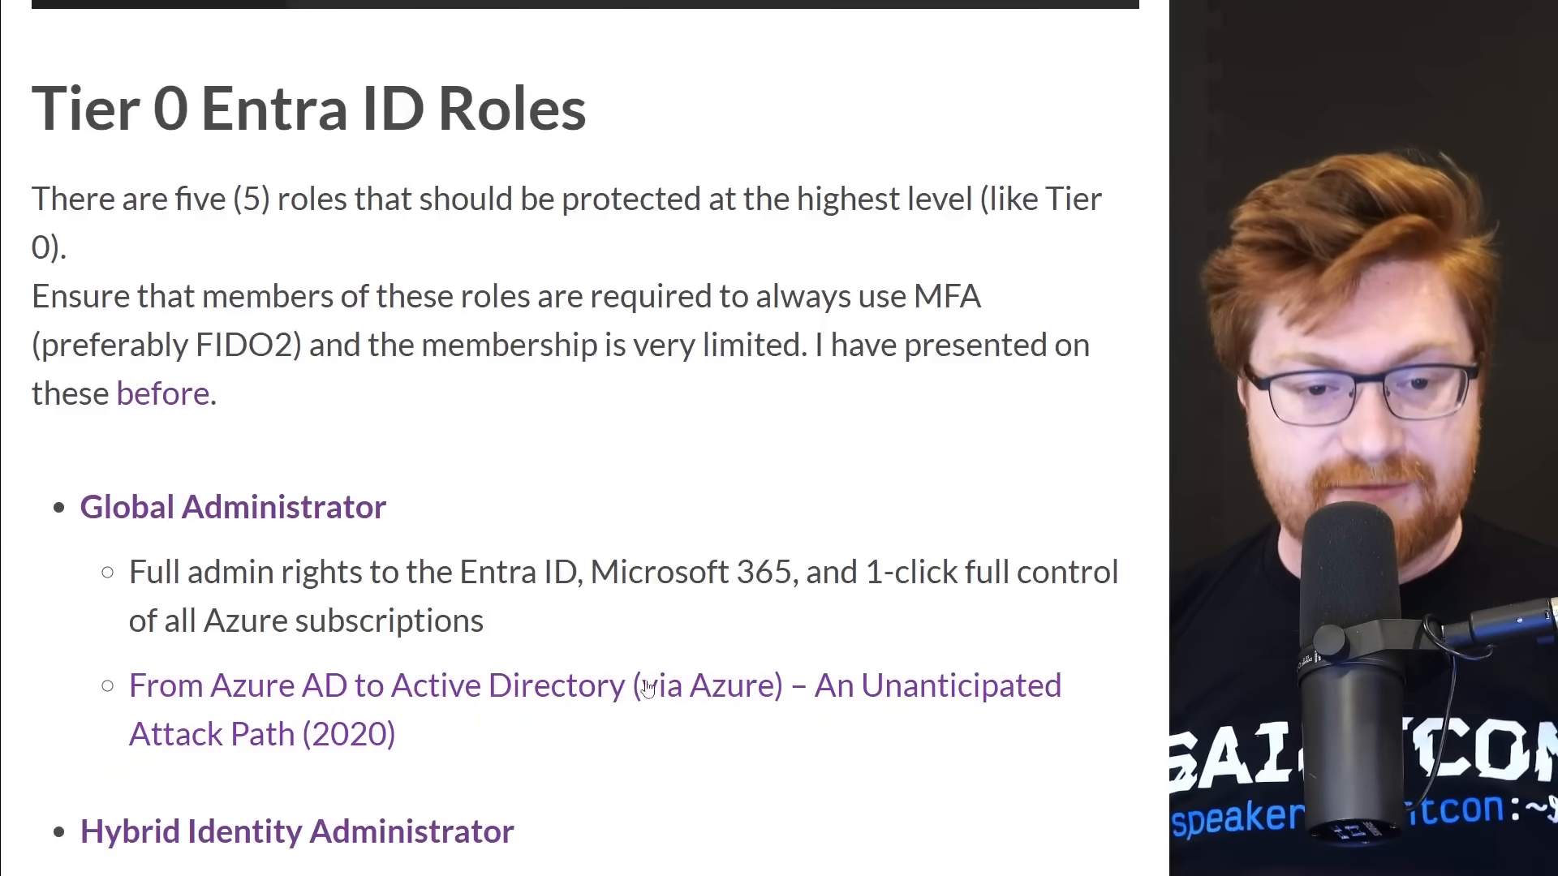
left_click_drag(199, 296, 410, 295)
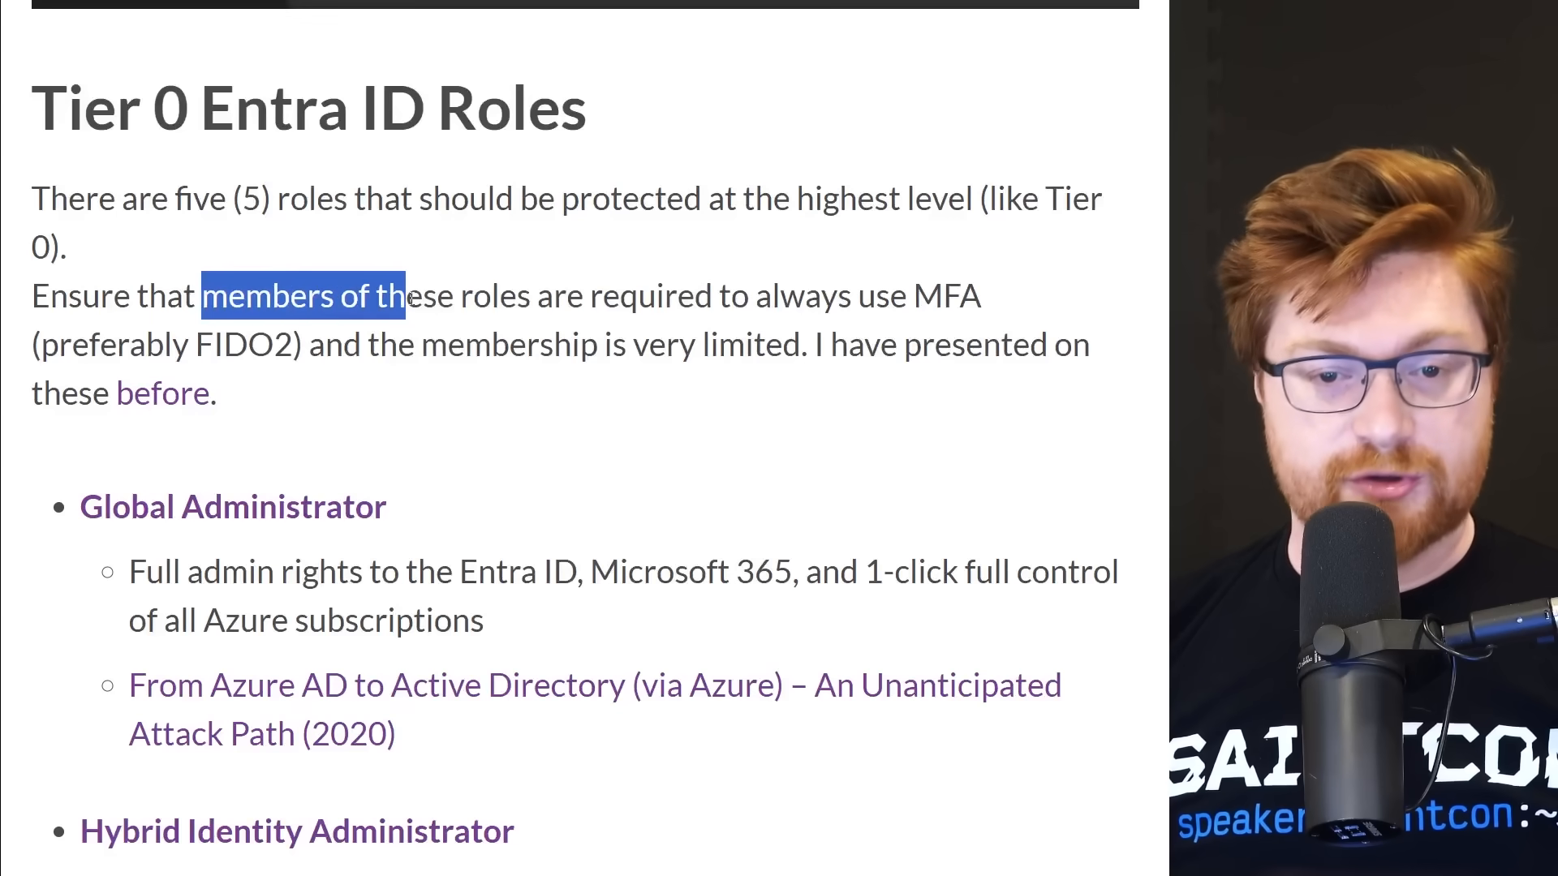
left_click_drag(407, 295, 974, 296)
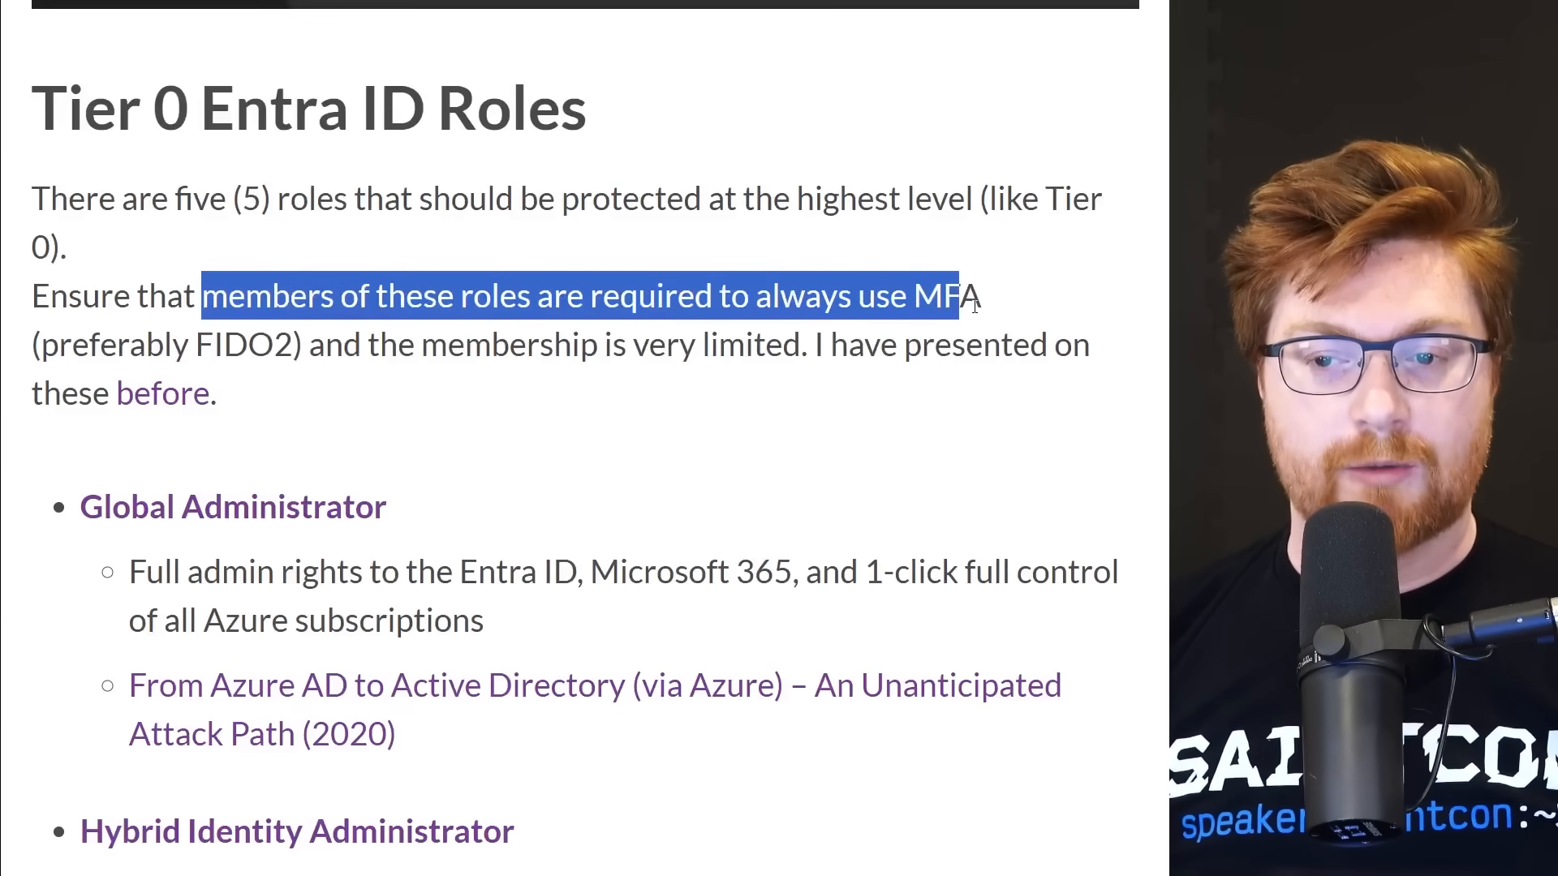
left_click(979, 295)
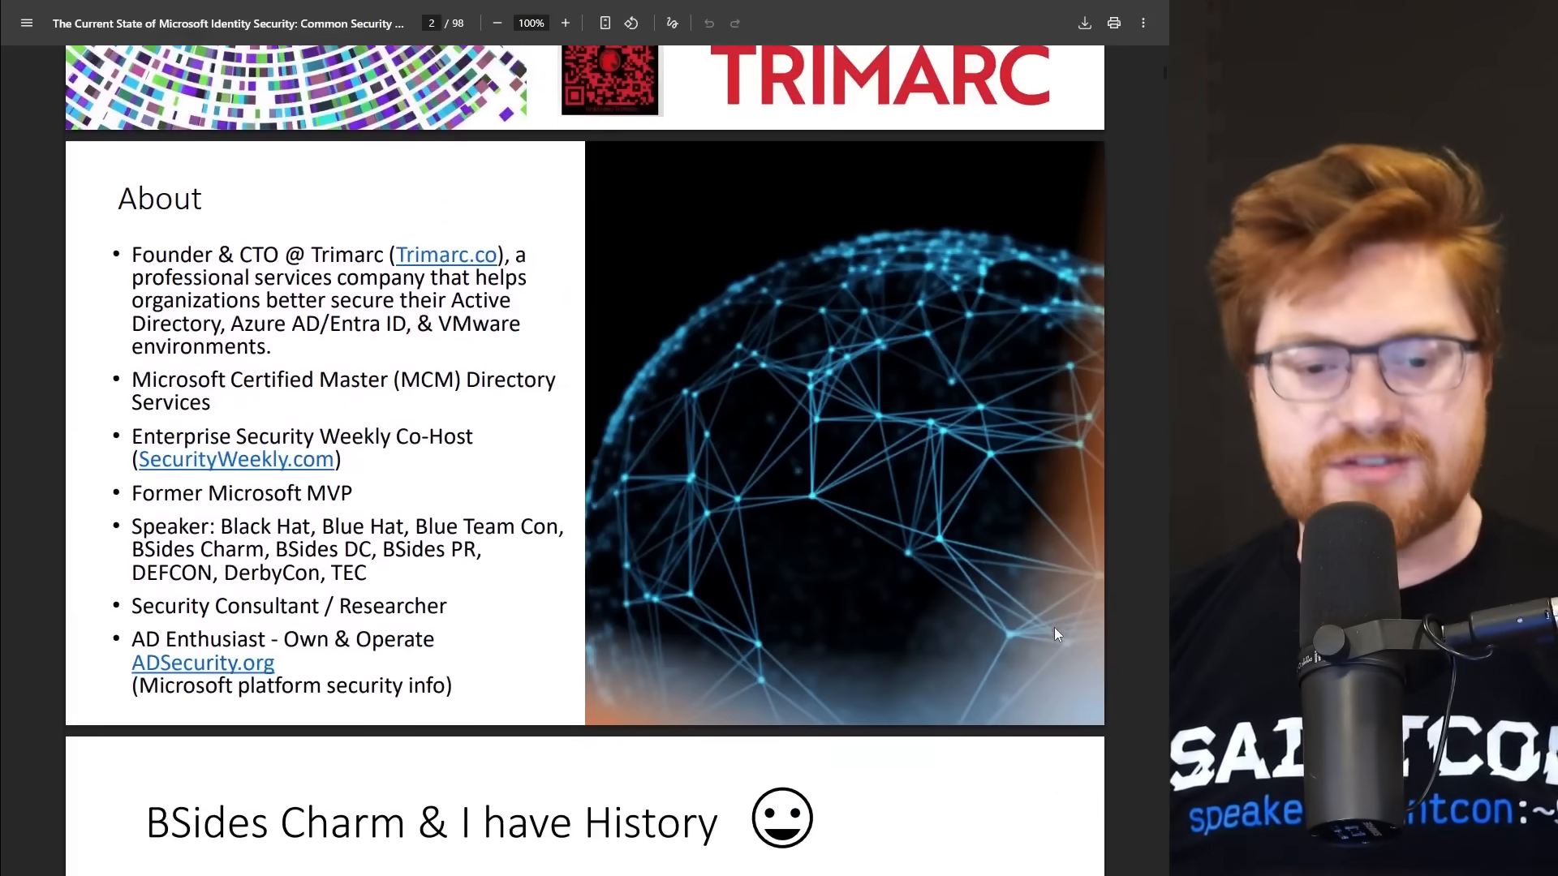
Skim the deck's About, Agenda and TEC slides before returning to the blog.
scroll("down", 3)
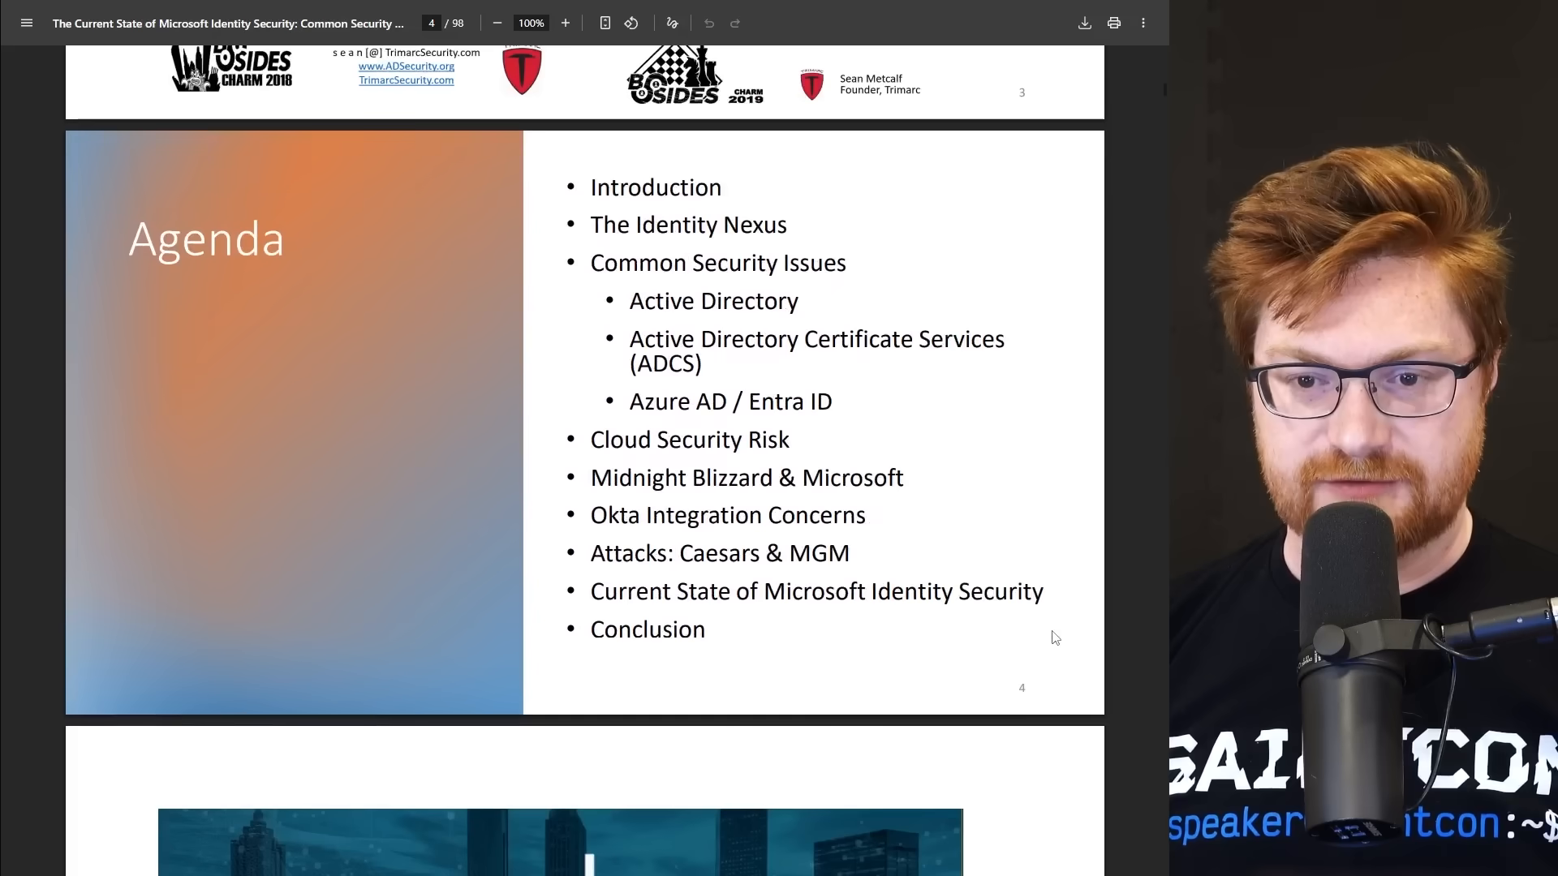
scroll("down", 3)
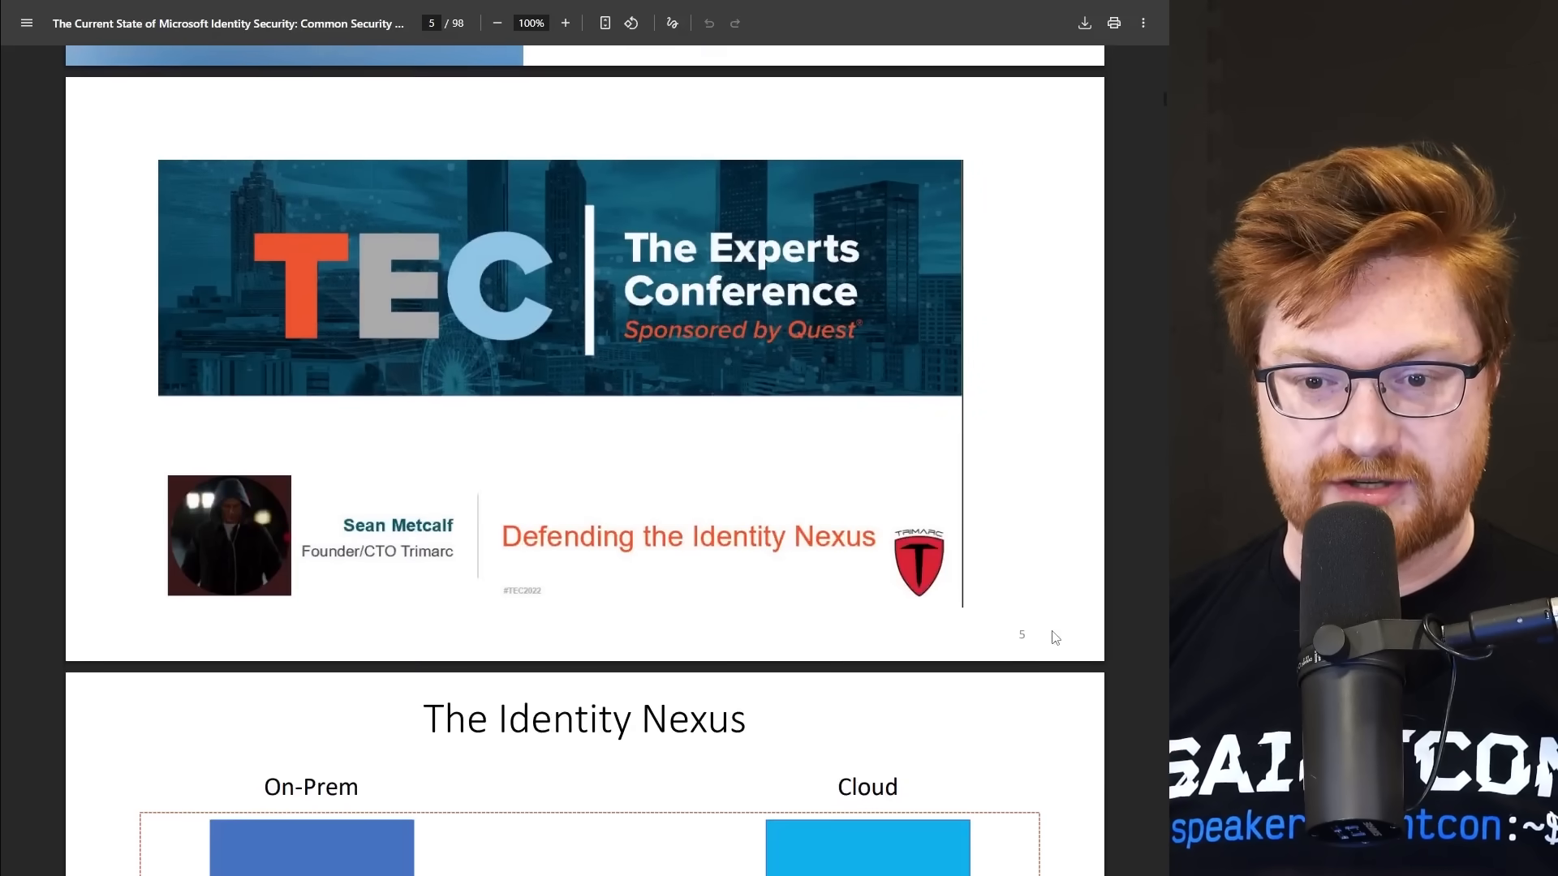
scroll("down", 3)
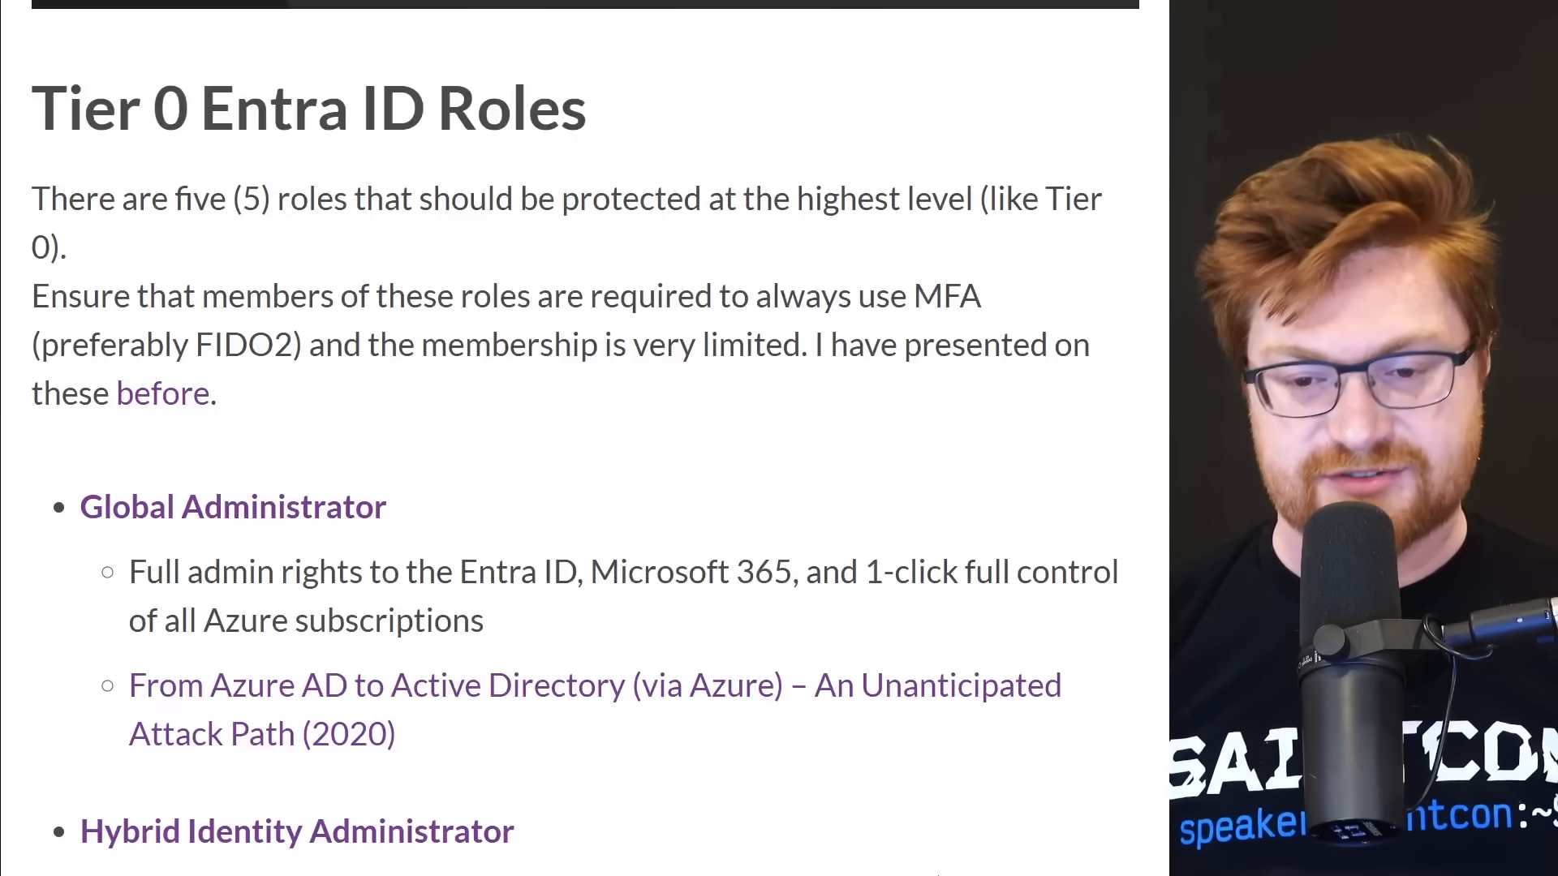
Highlight 'not quite as powerful as Global Admin' and Microsoft's do-not-use warning in the Tier 0 roles list.
scroll("down", 3)
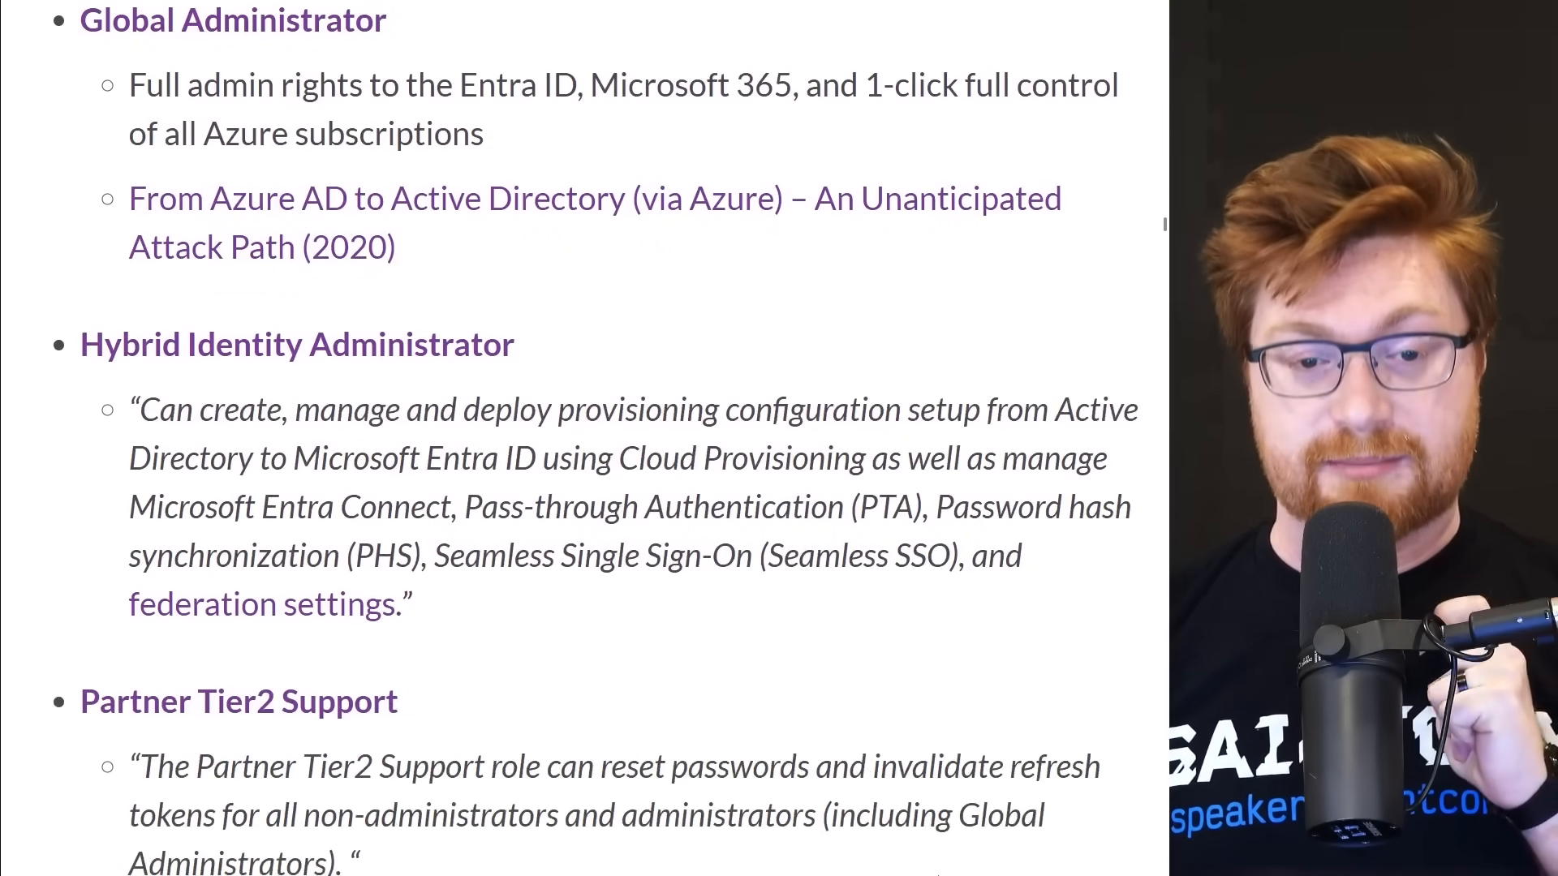
scroll("down", 3)
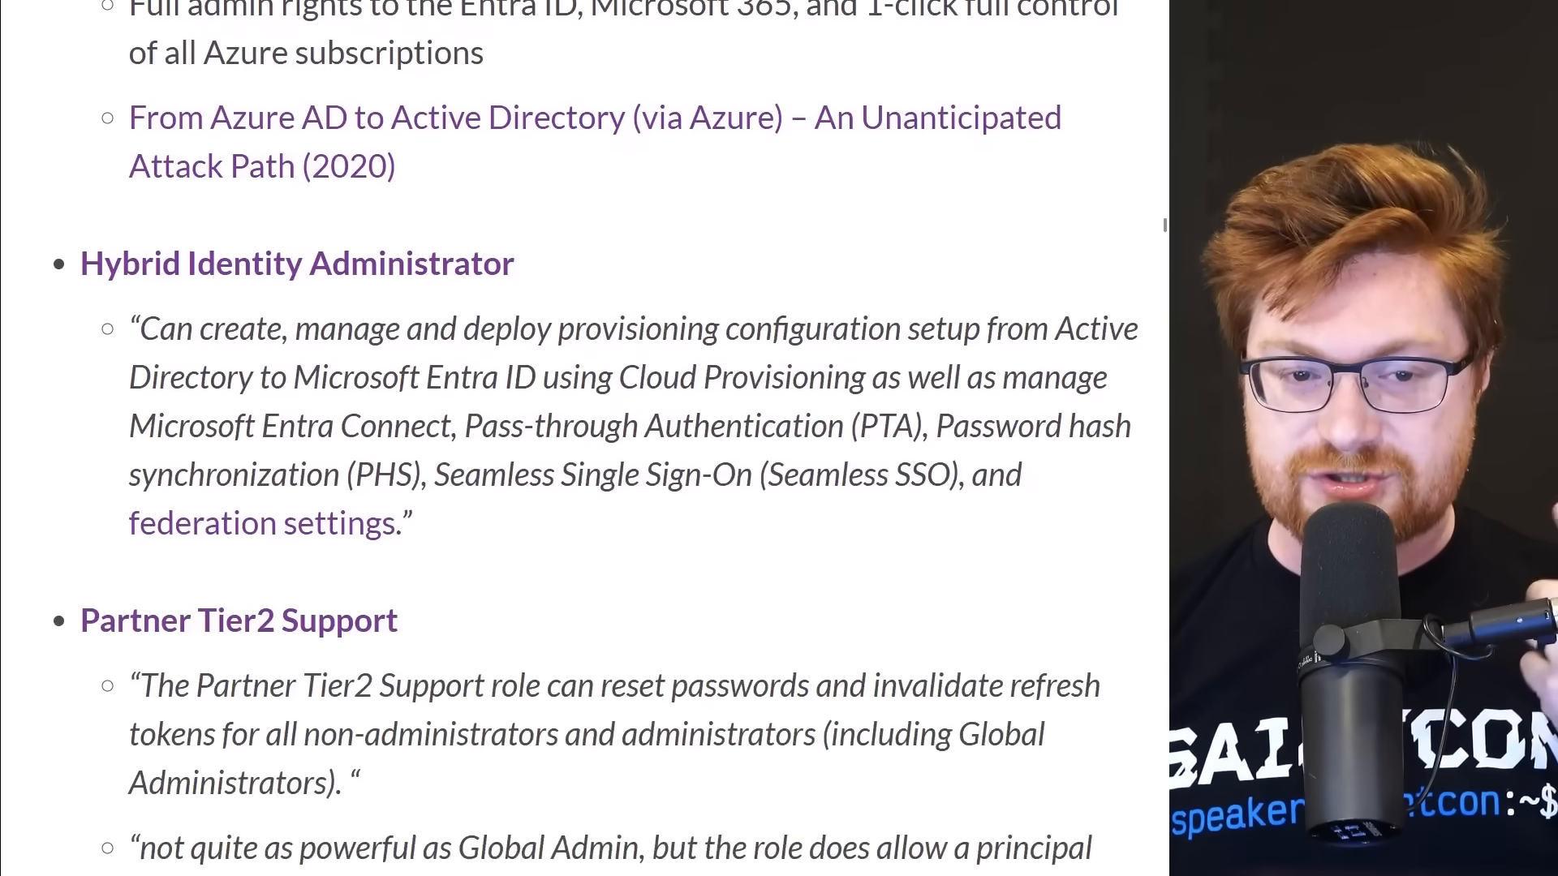
scroll("down", 3)
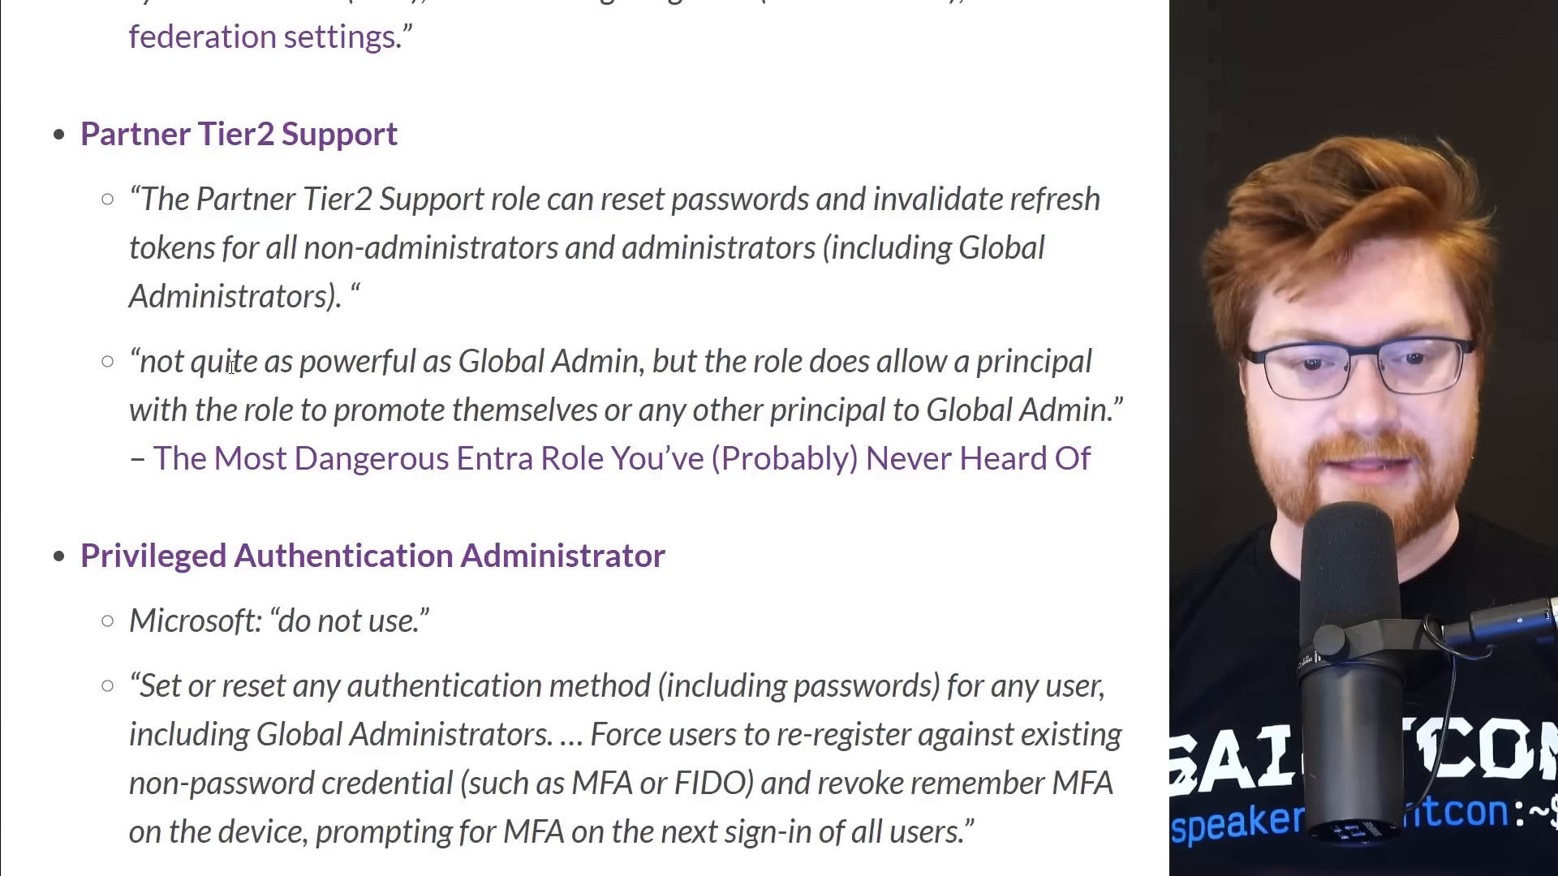
left_click_drag(137, 361, 638, 360)
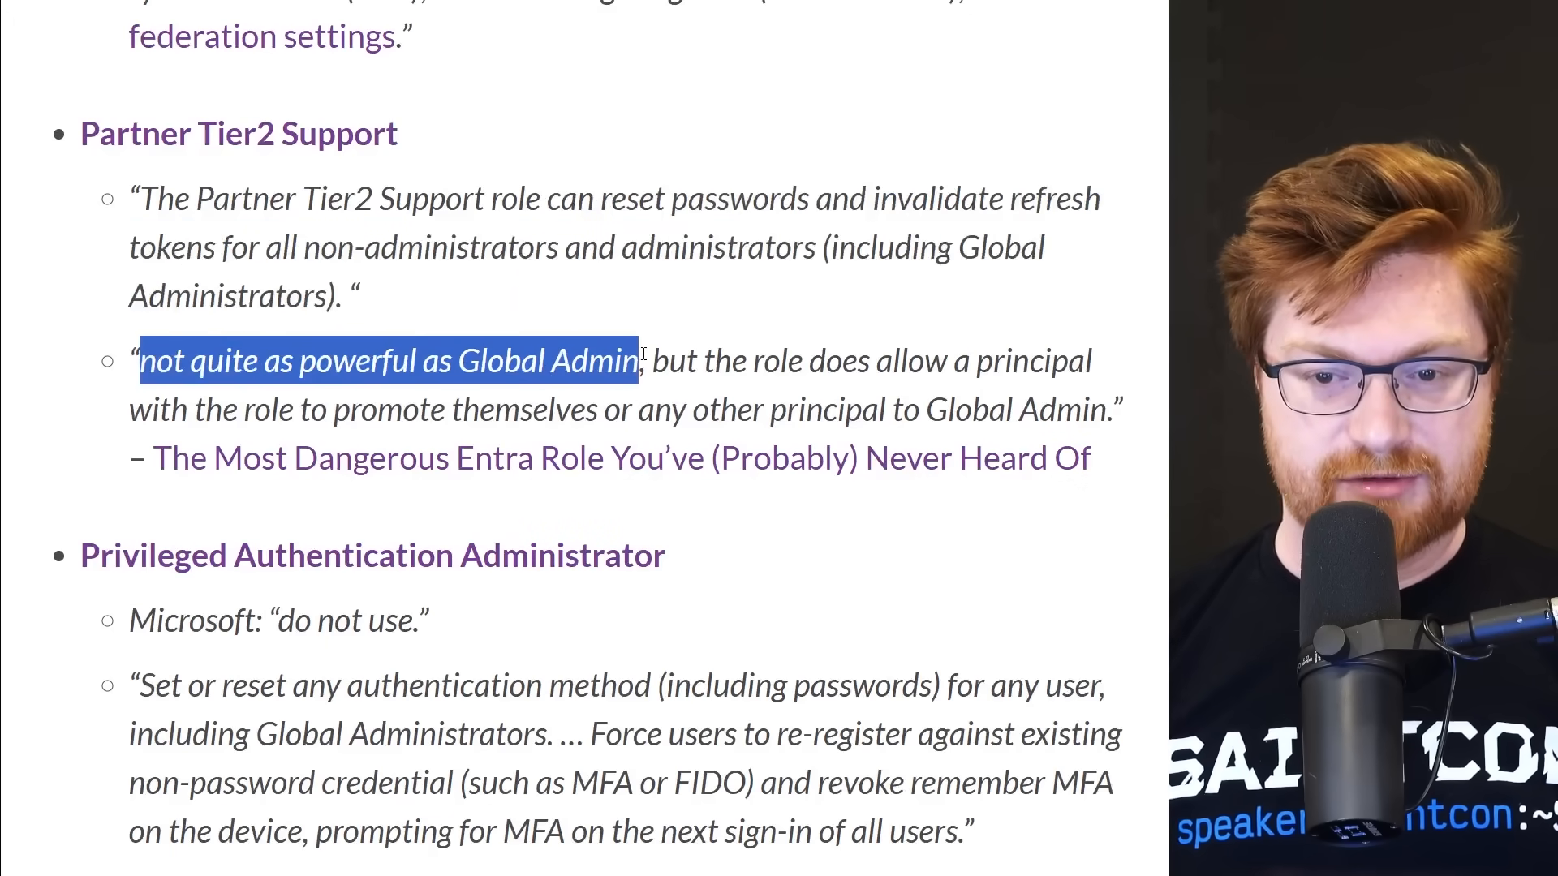
double_click(395, 409)
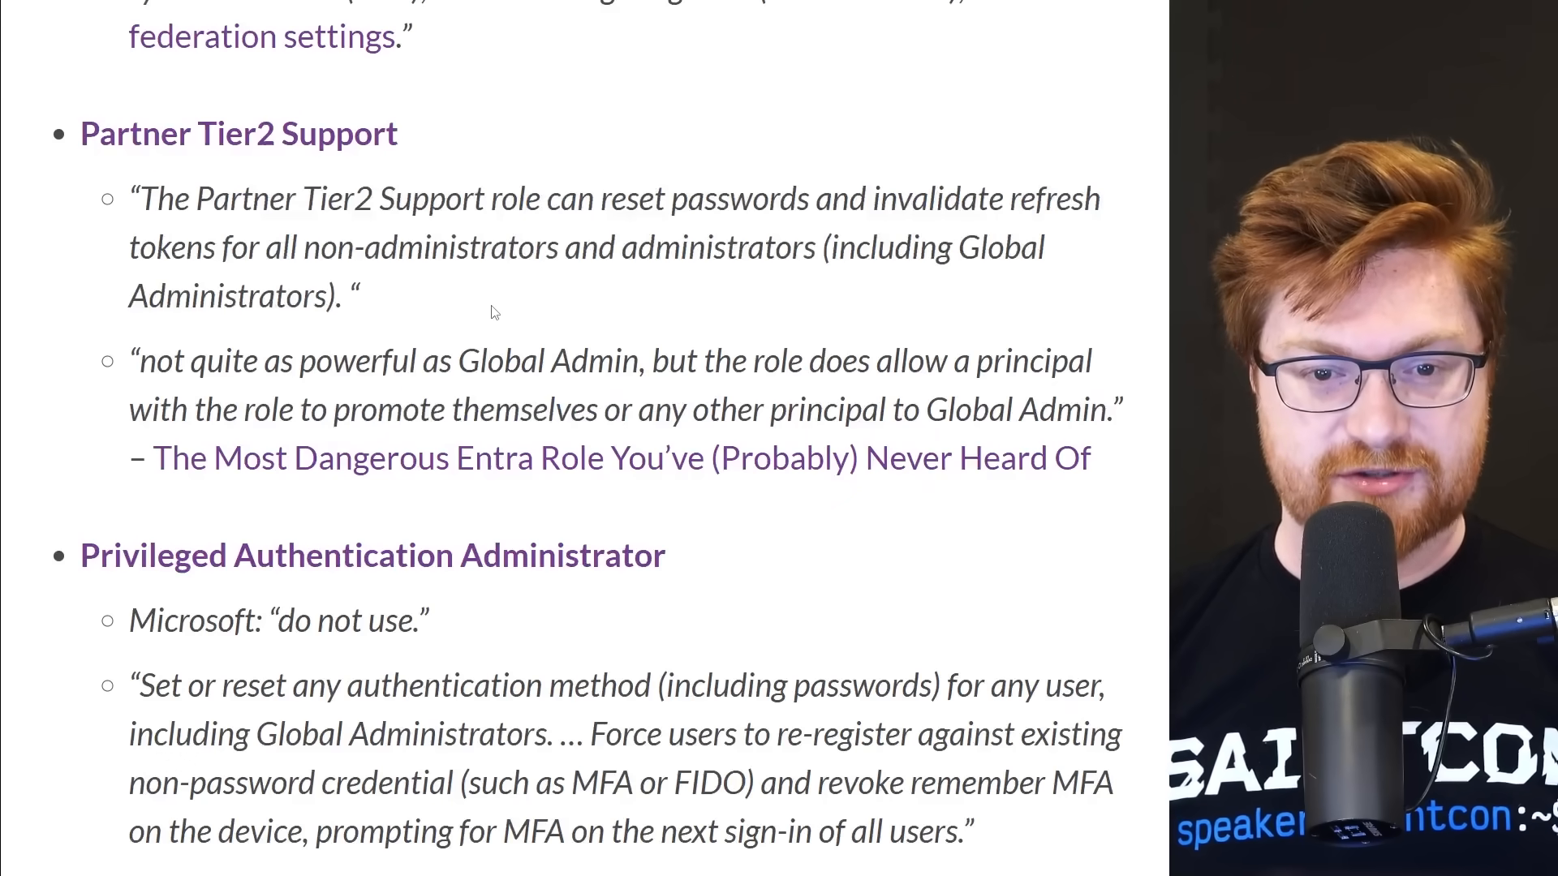
scroll("down", 3)
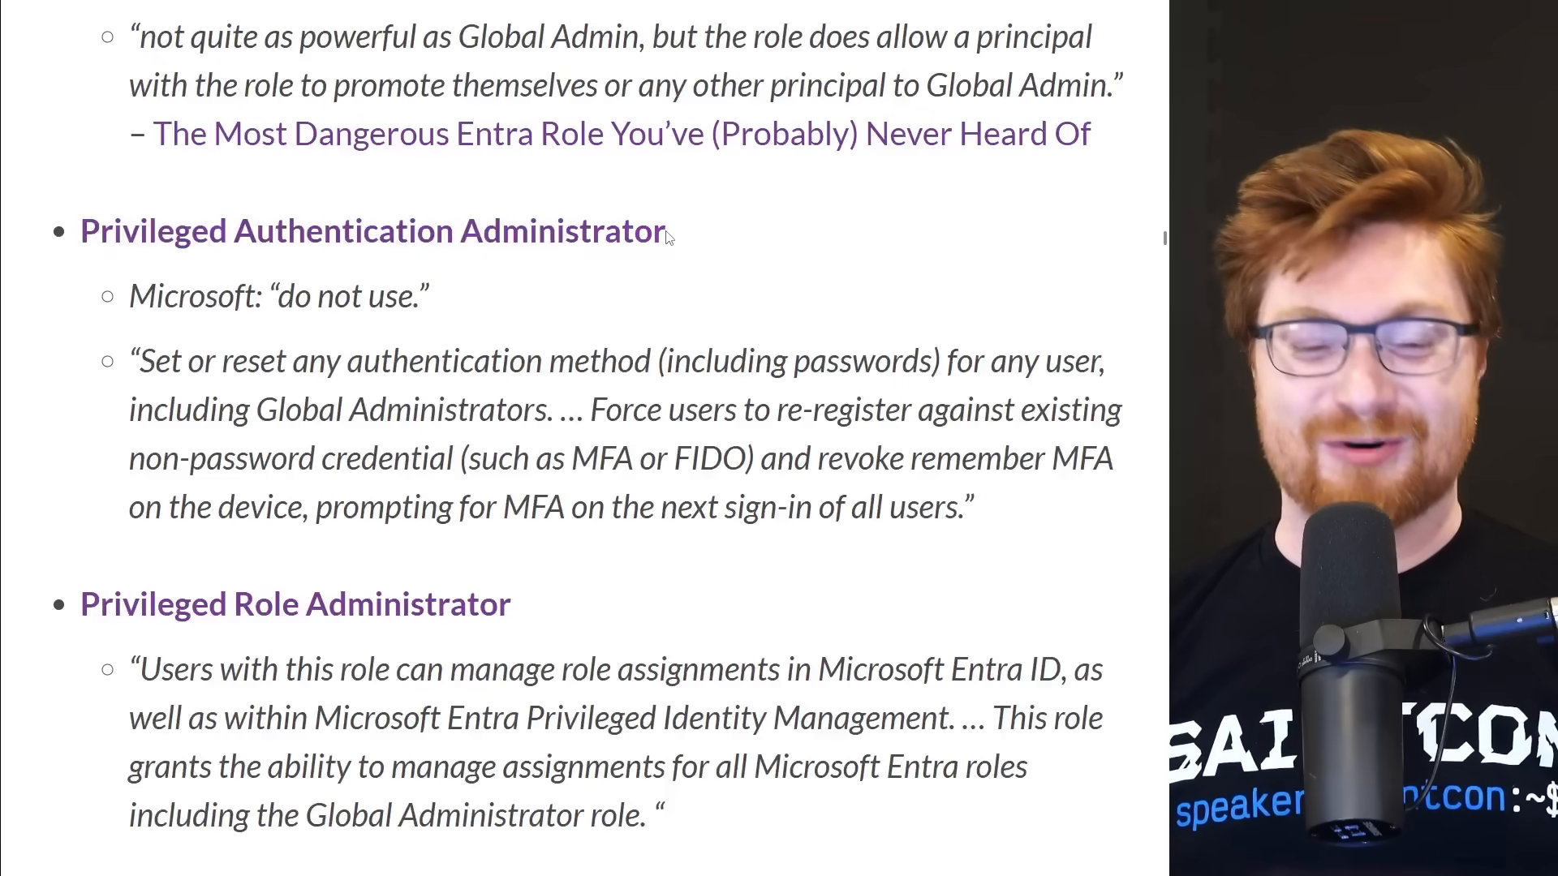
left_click_drag(132, 296, 364, 296)
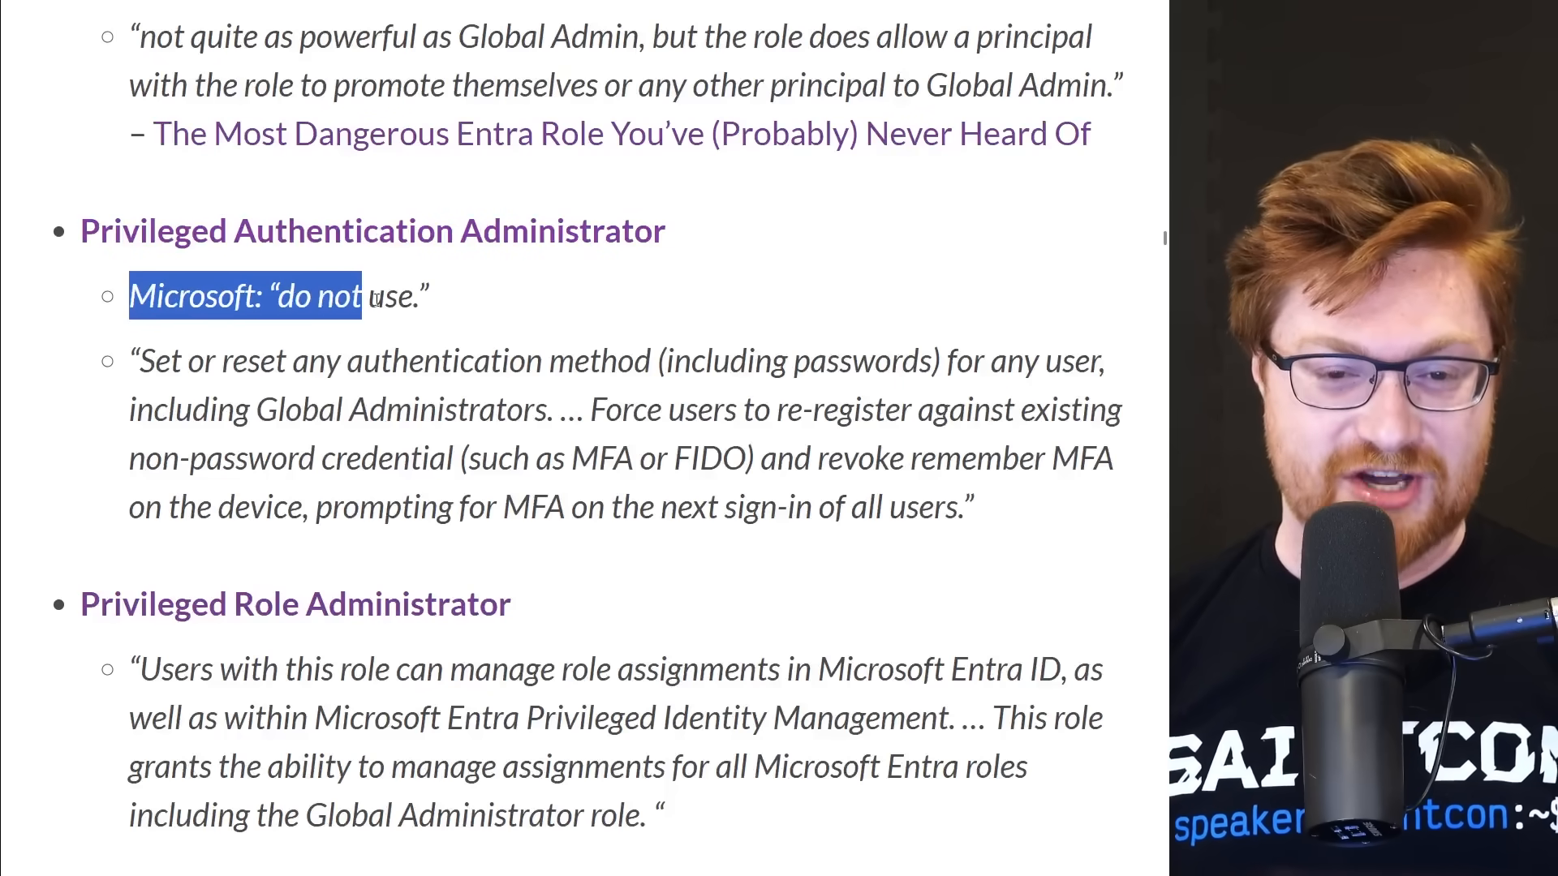
left_click_drag(364, 296, 438, 296)
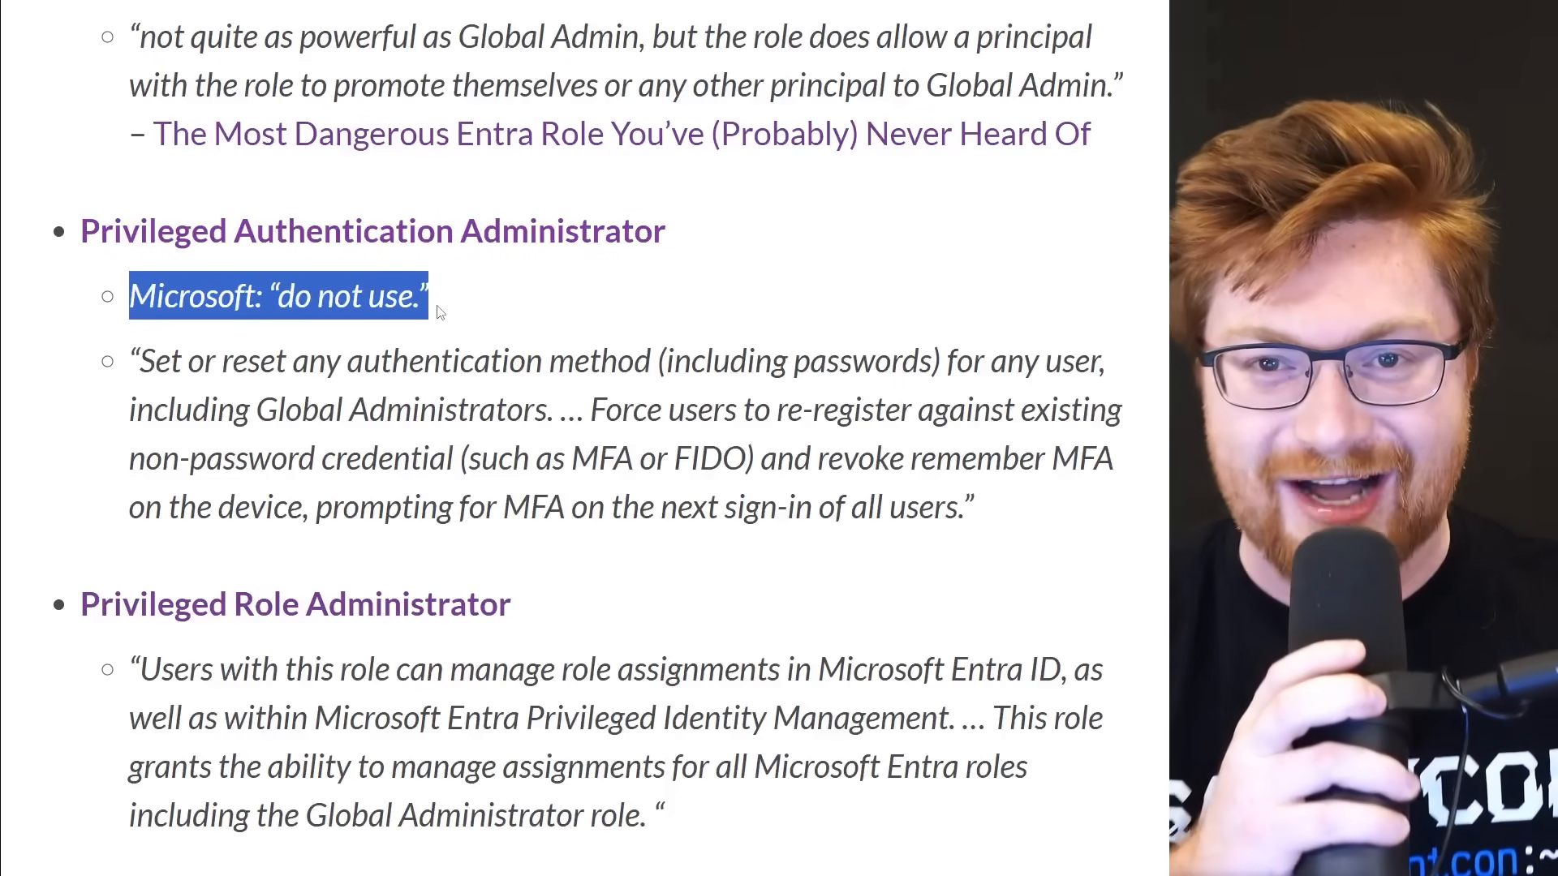
Highlight the sentence on managing Entra role assignments, then jump to privileged role membership.
scroll("down", 3)
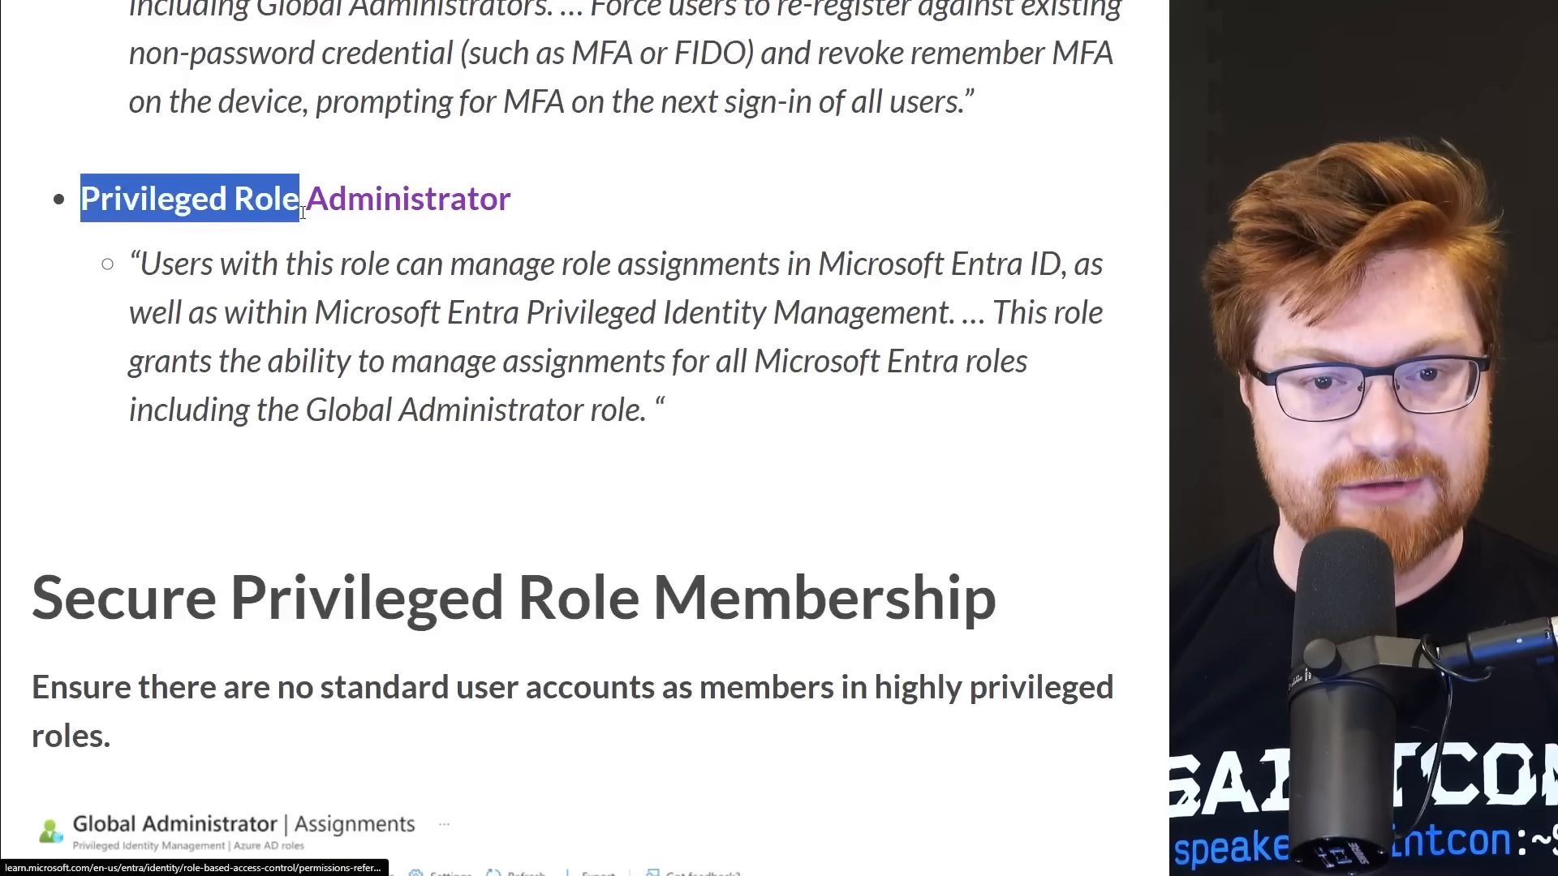
left_click(199, 293)
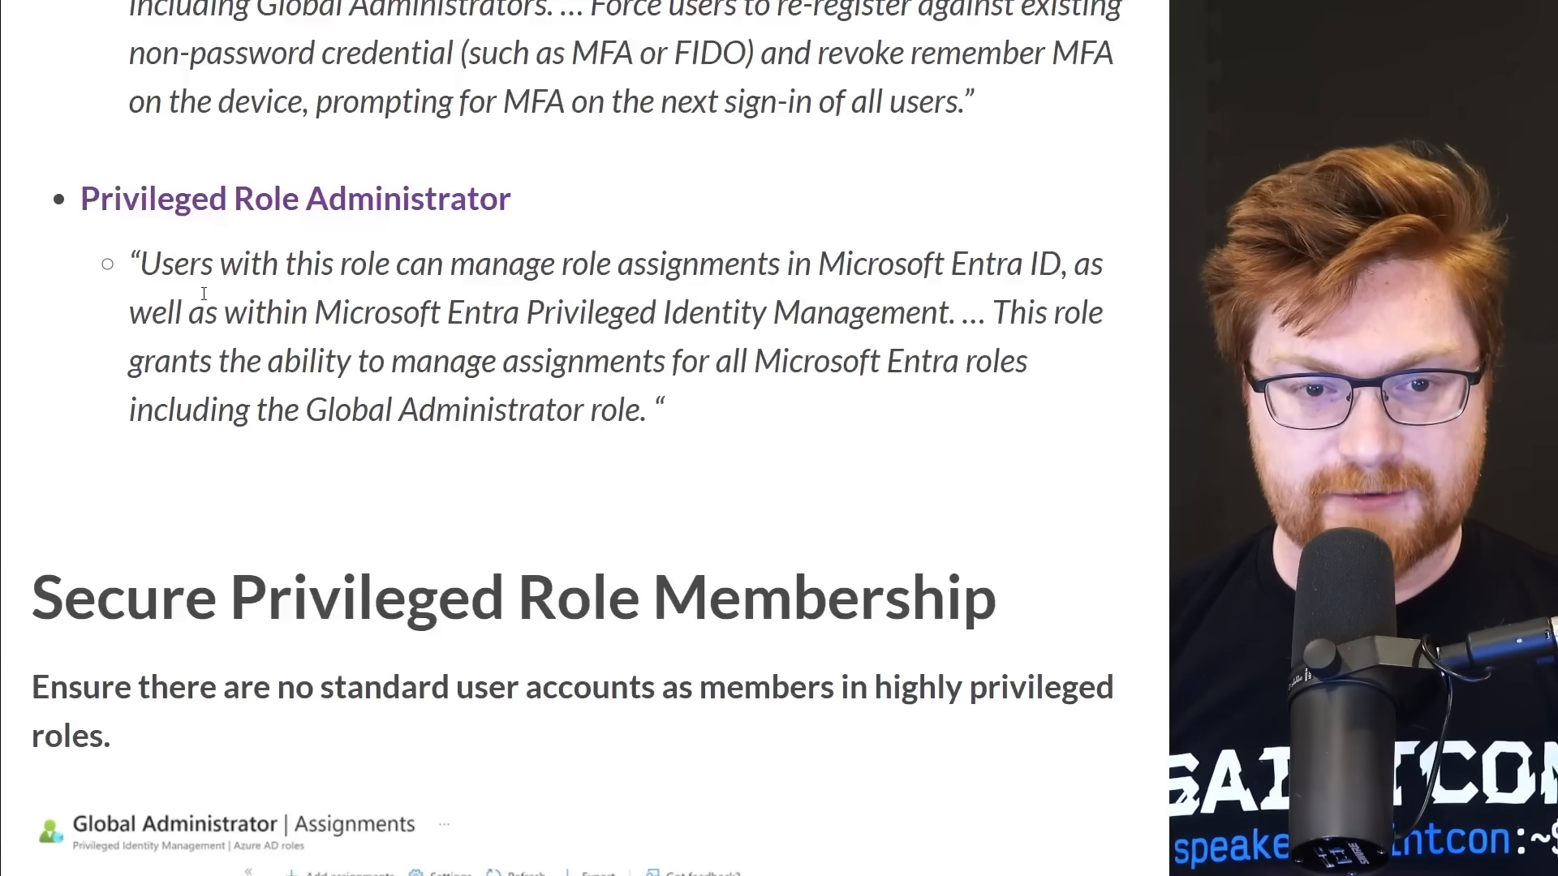
left_click_drag(159, 263, 726, 263)
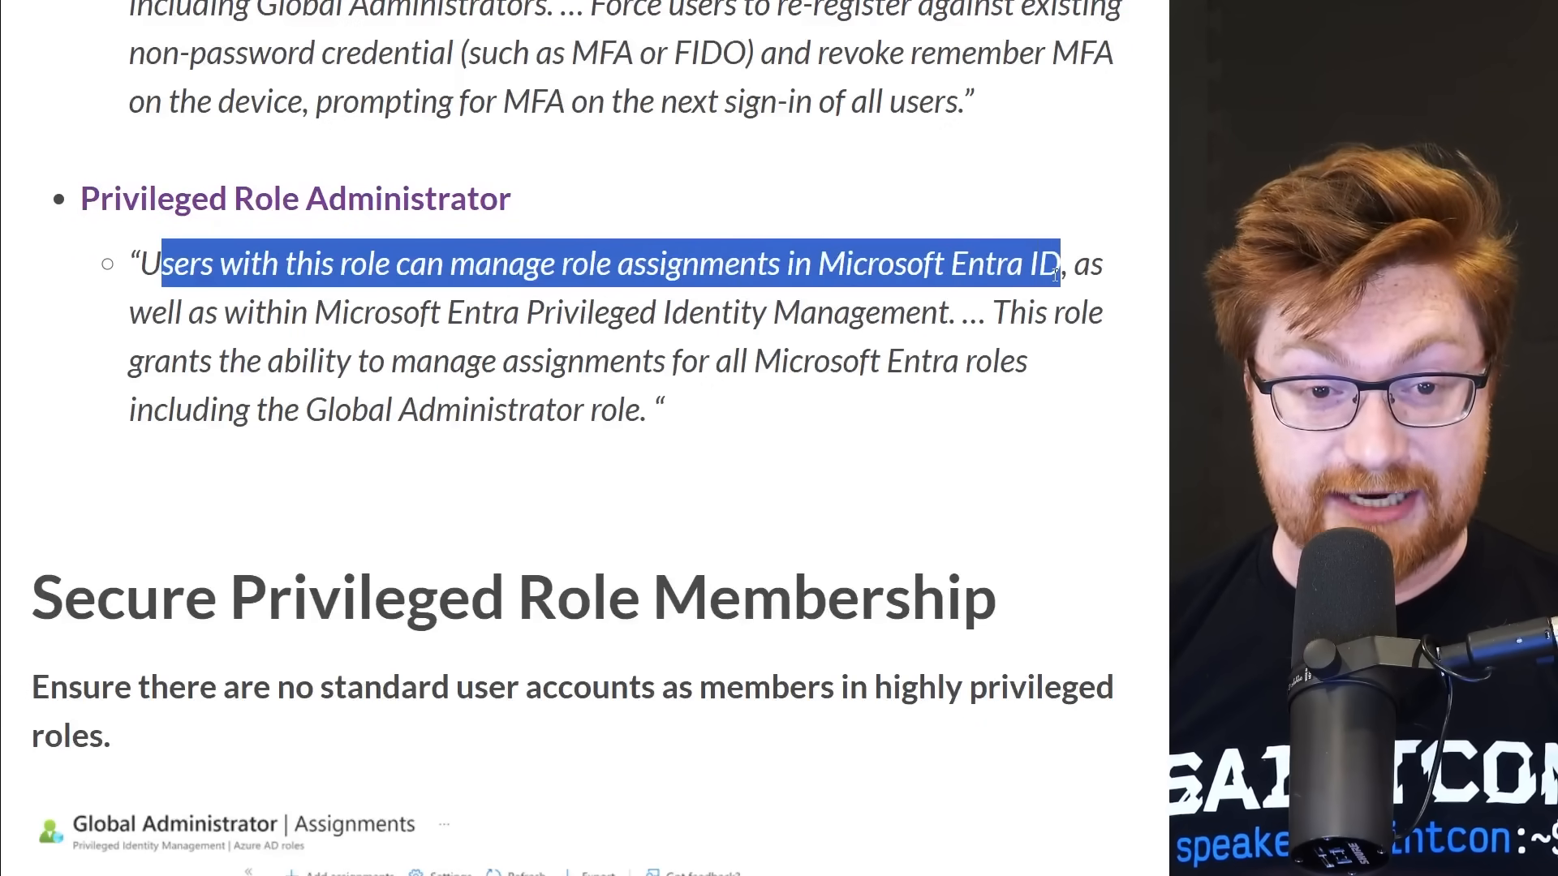
left_click_drag(146, 262, 566, 312)
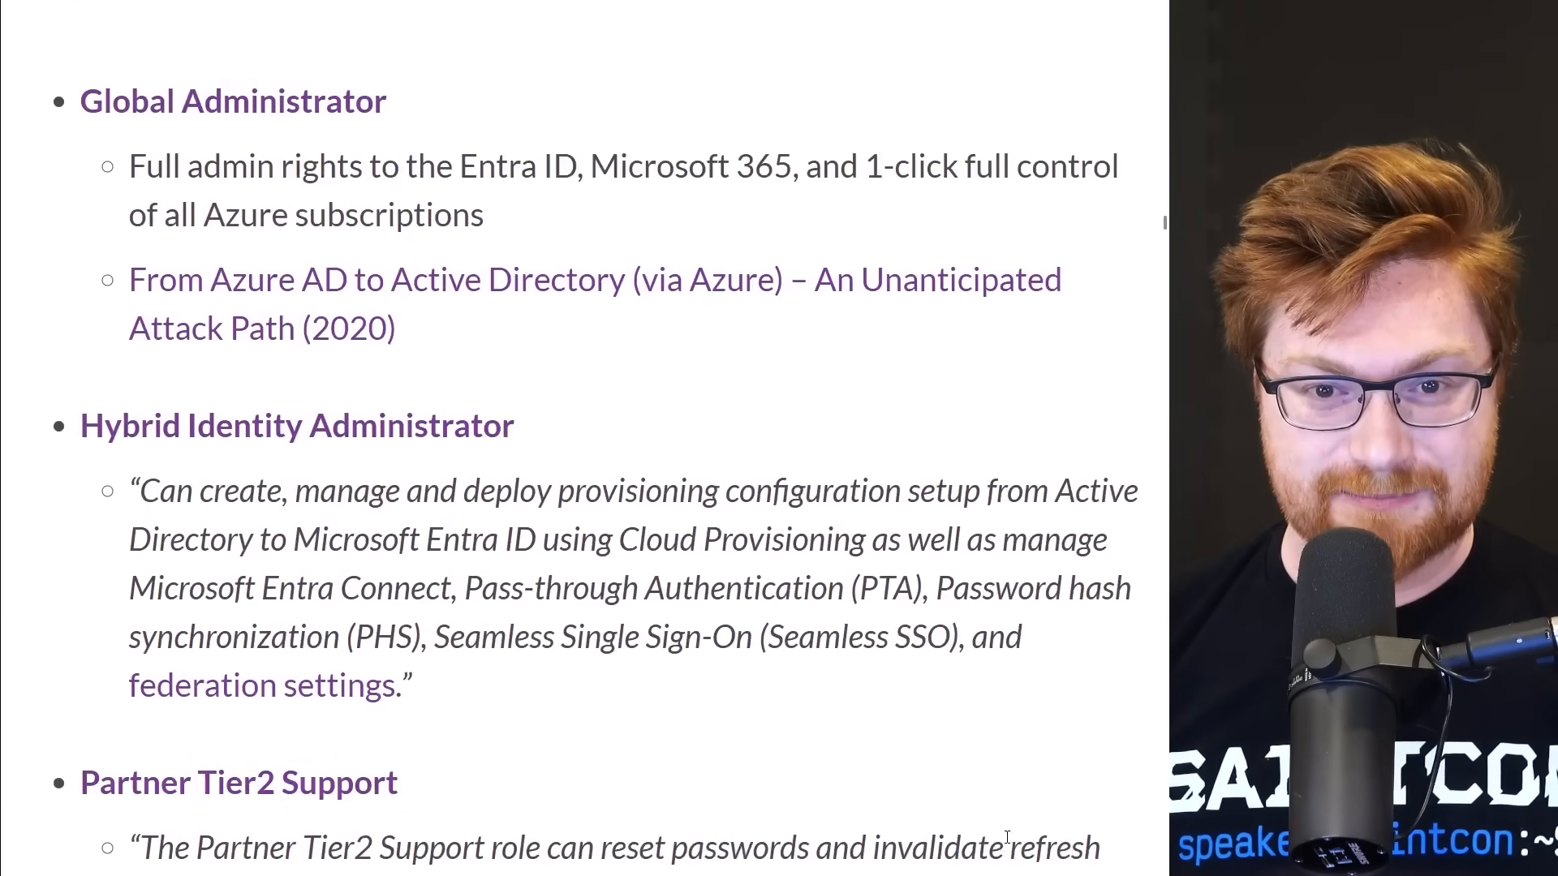
key("Right")
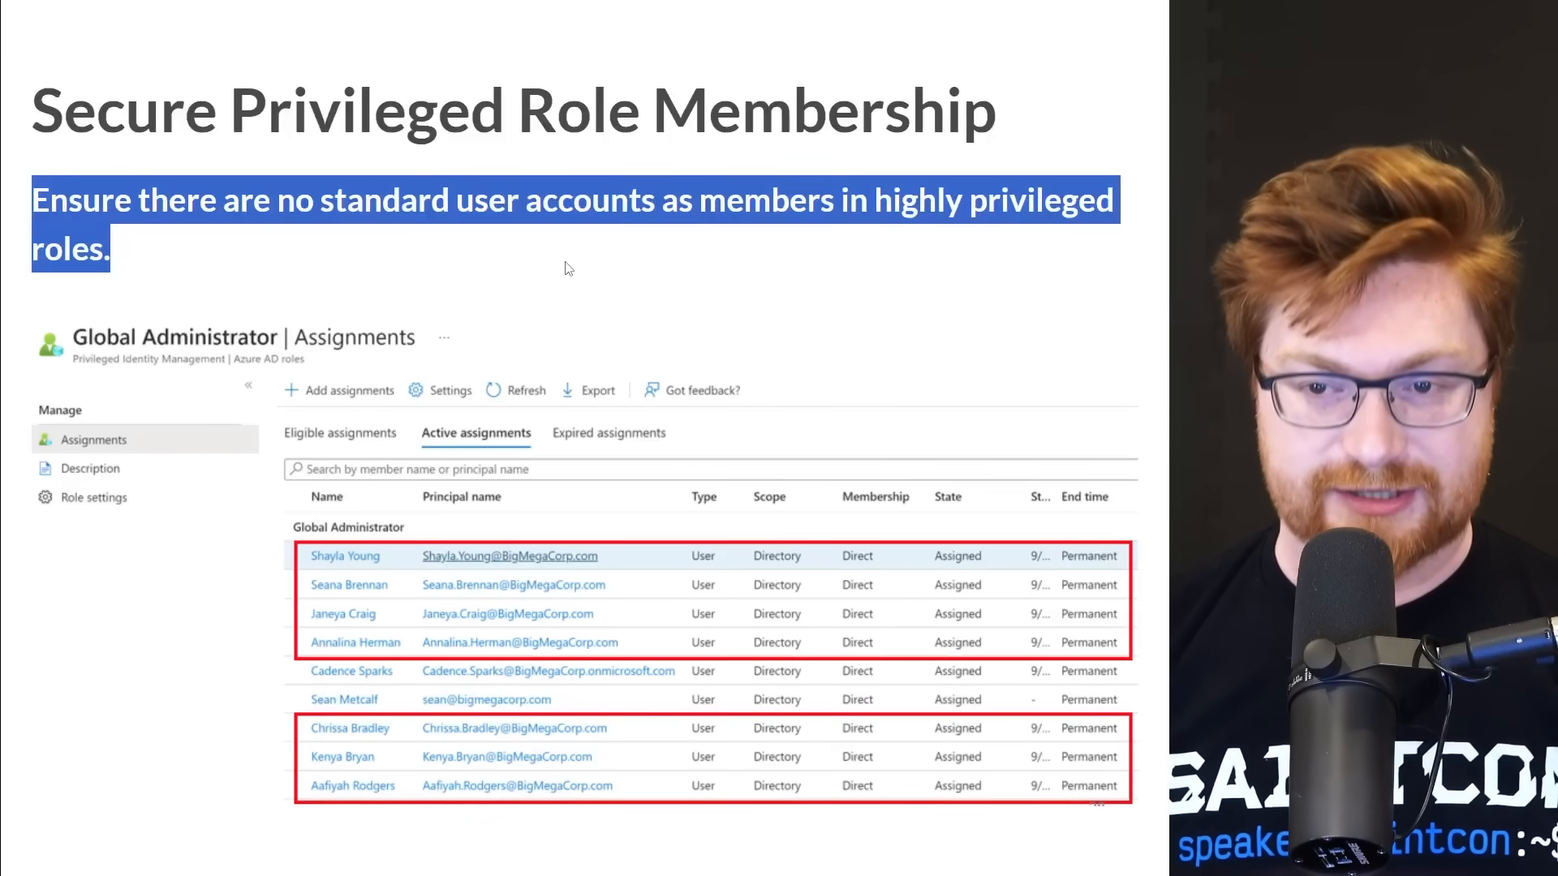
Scroll through Secure Privileged Role Membership and Role Assignable Groups to Secure Highly Privileged Applications.
scroll("down", 3)
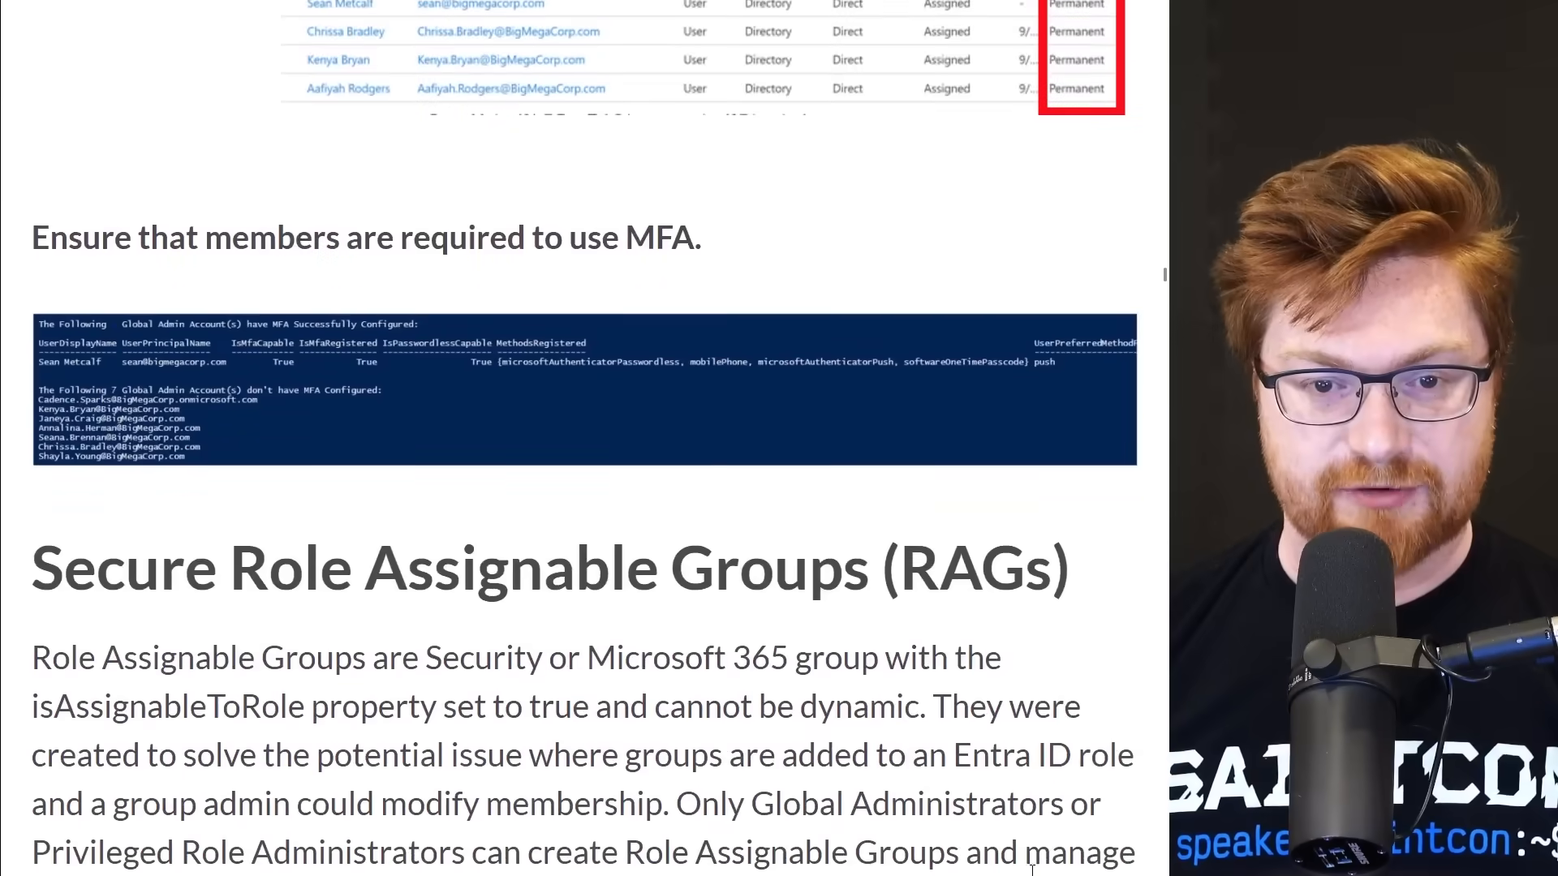
scroll("down", 3)
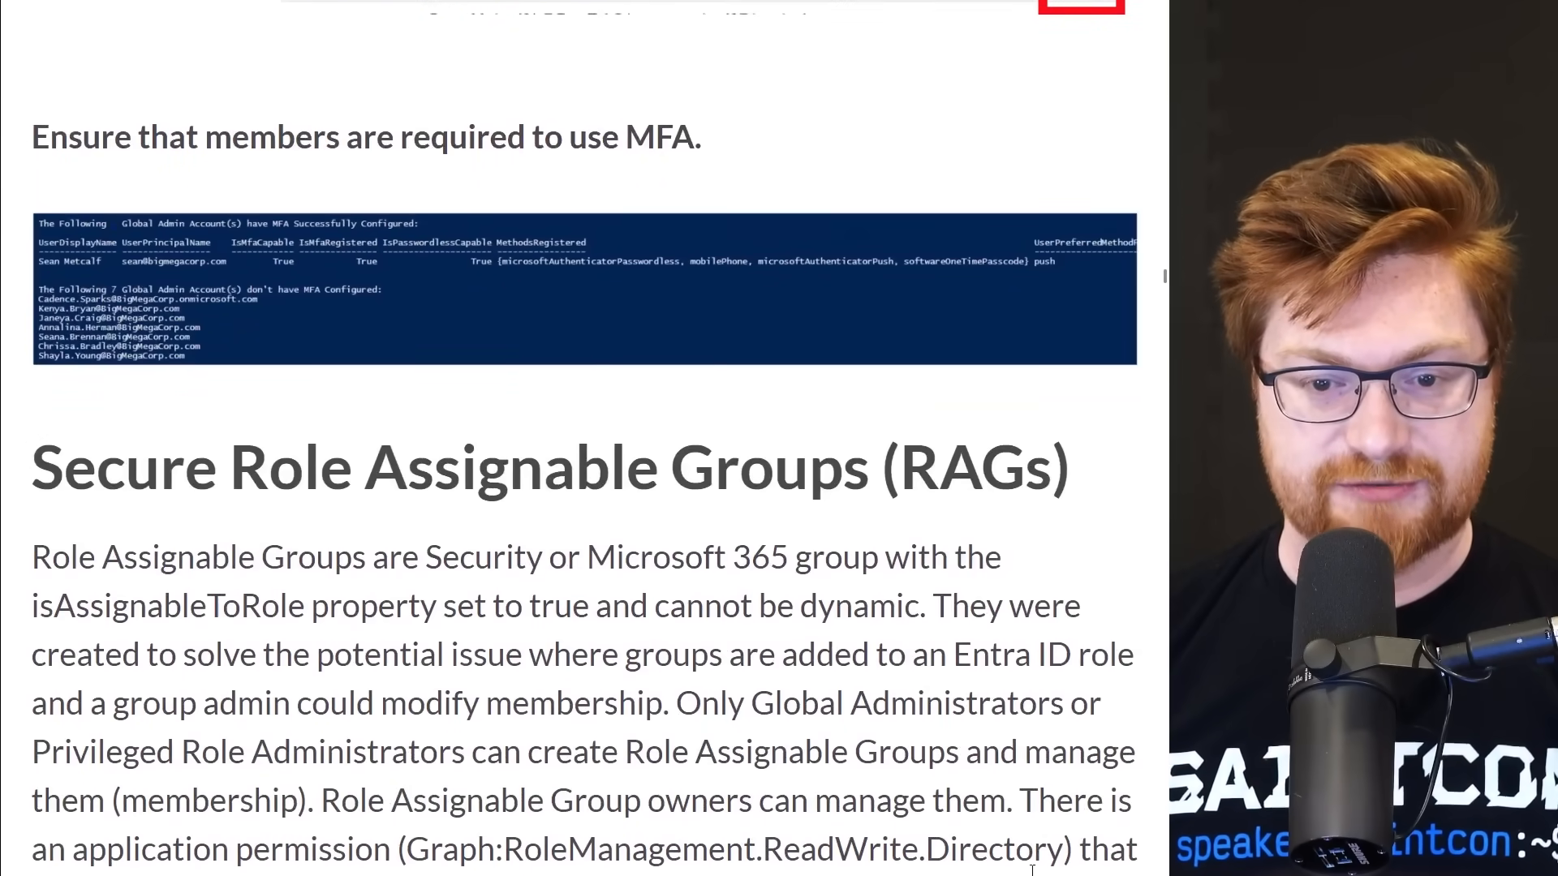
scroll("down", 3)
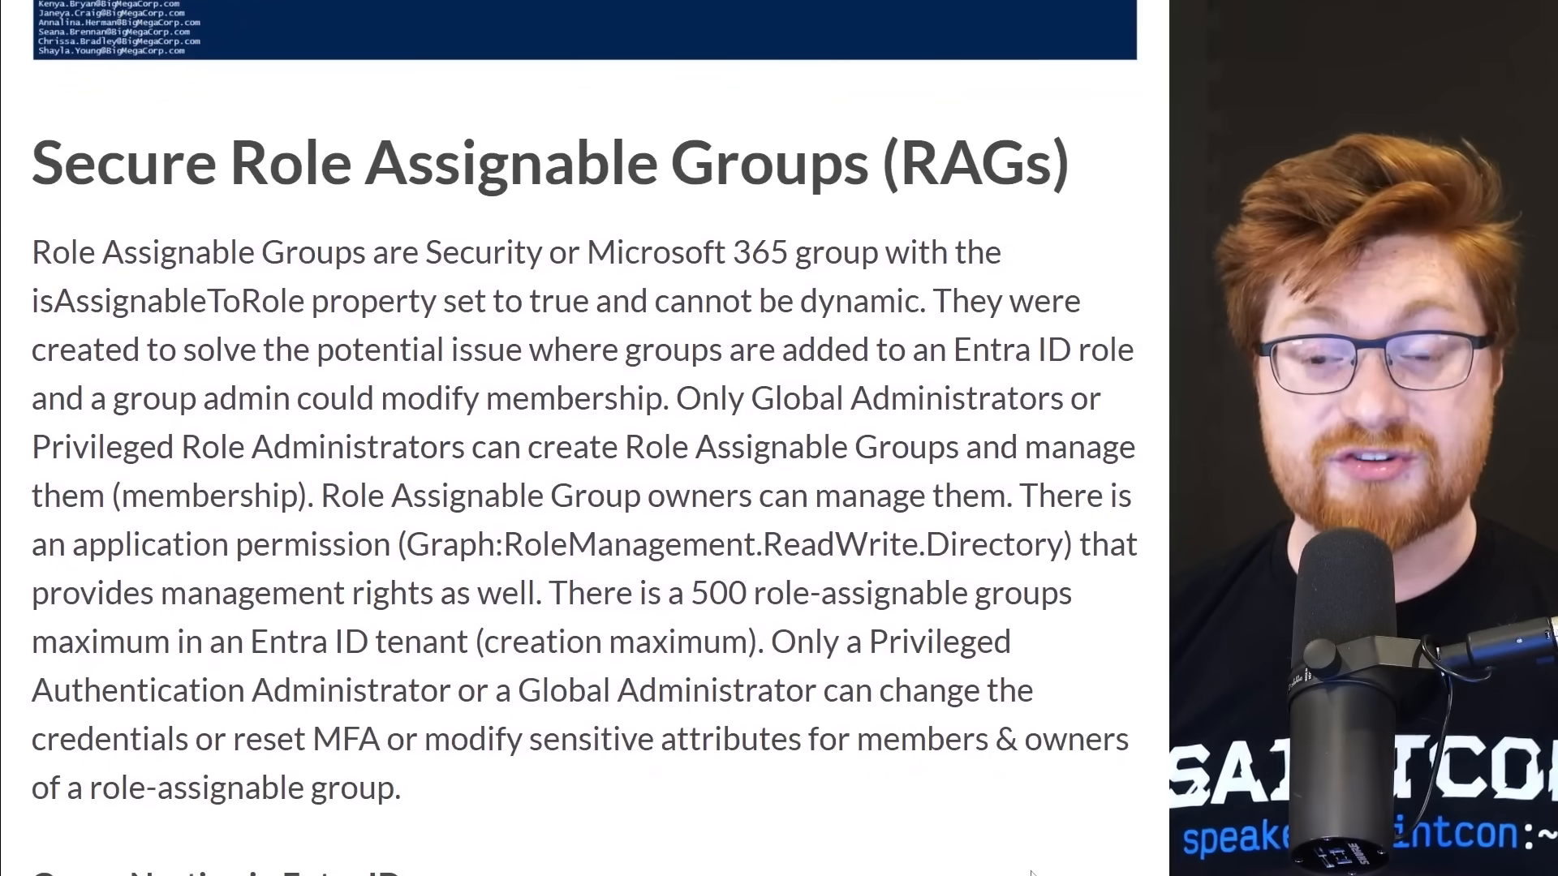
scroll("down", 3)
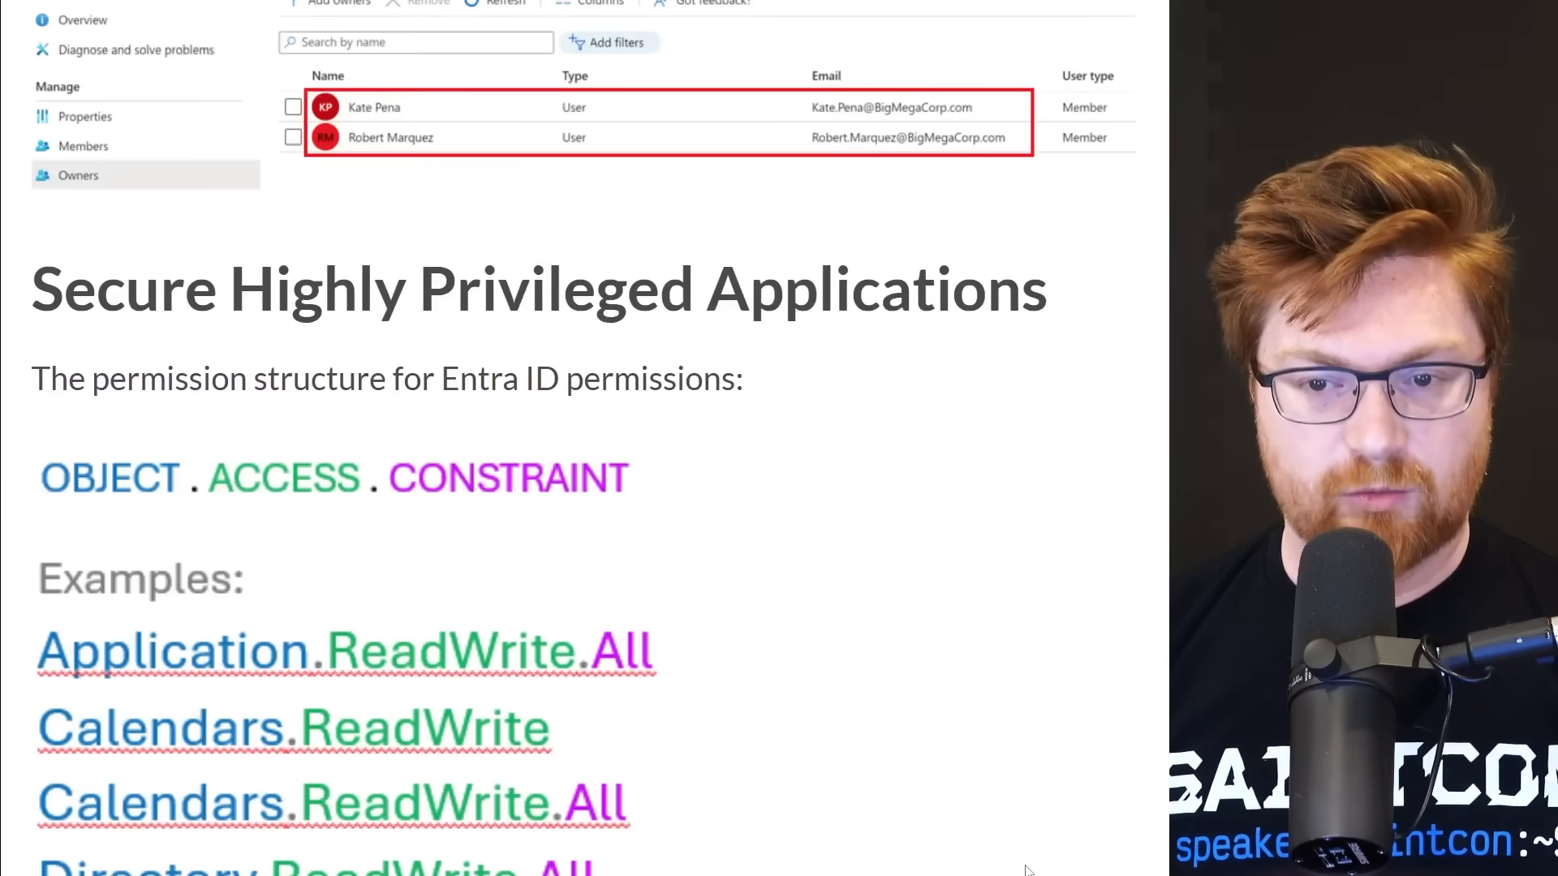
Scroll through the blog's permission structure examples.
scroll("down", 3)
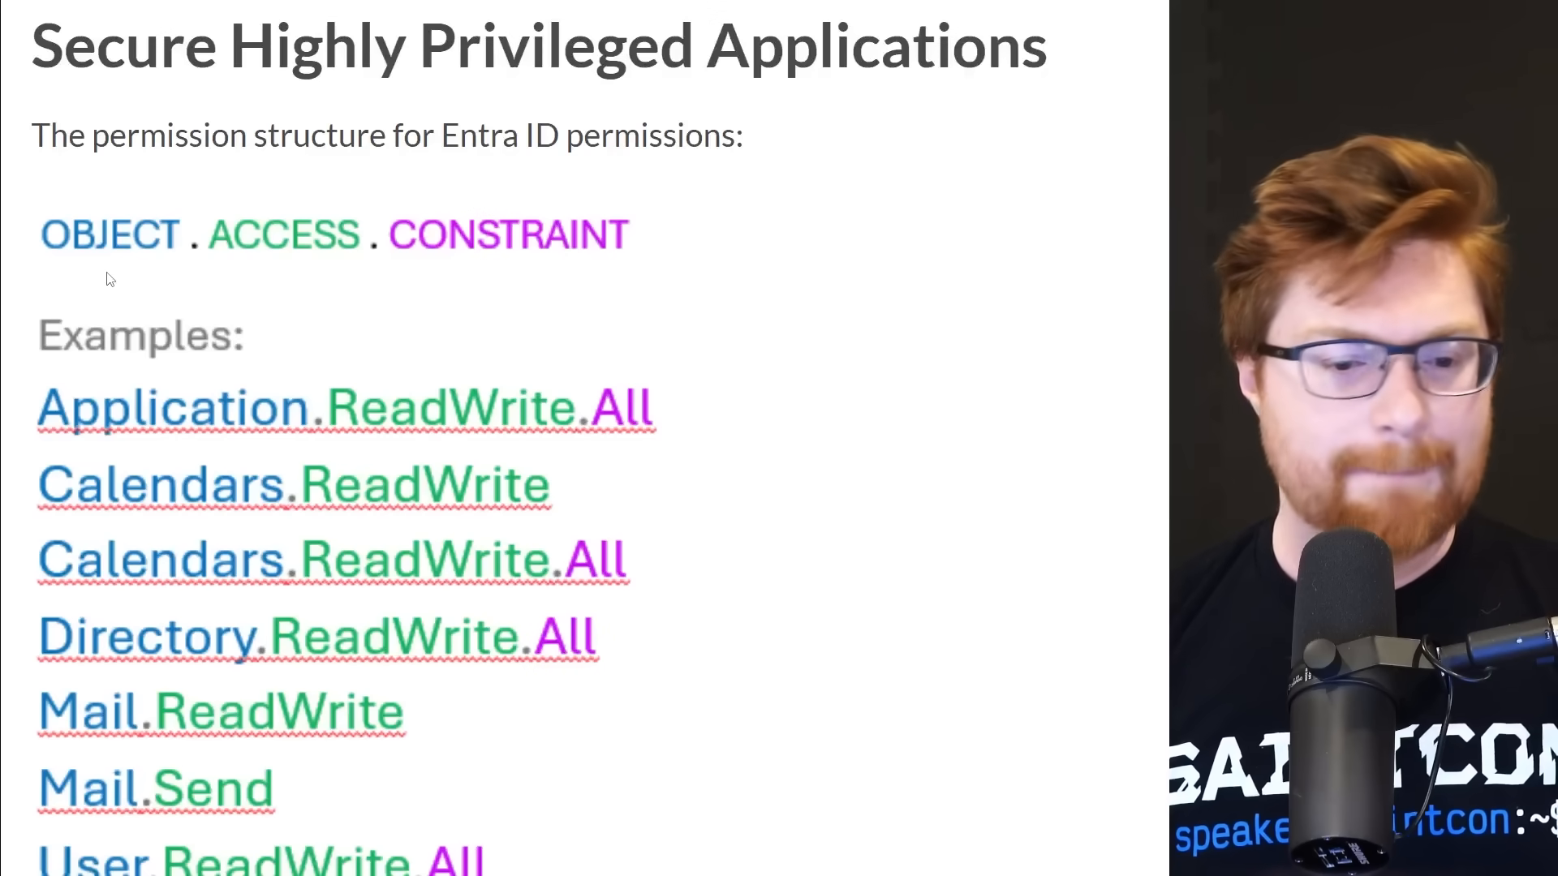
scroll("down", 3)
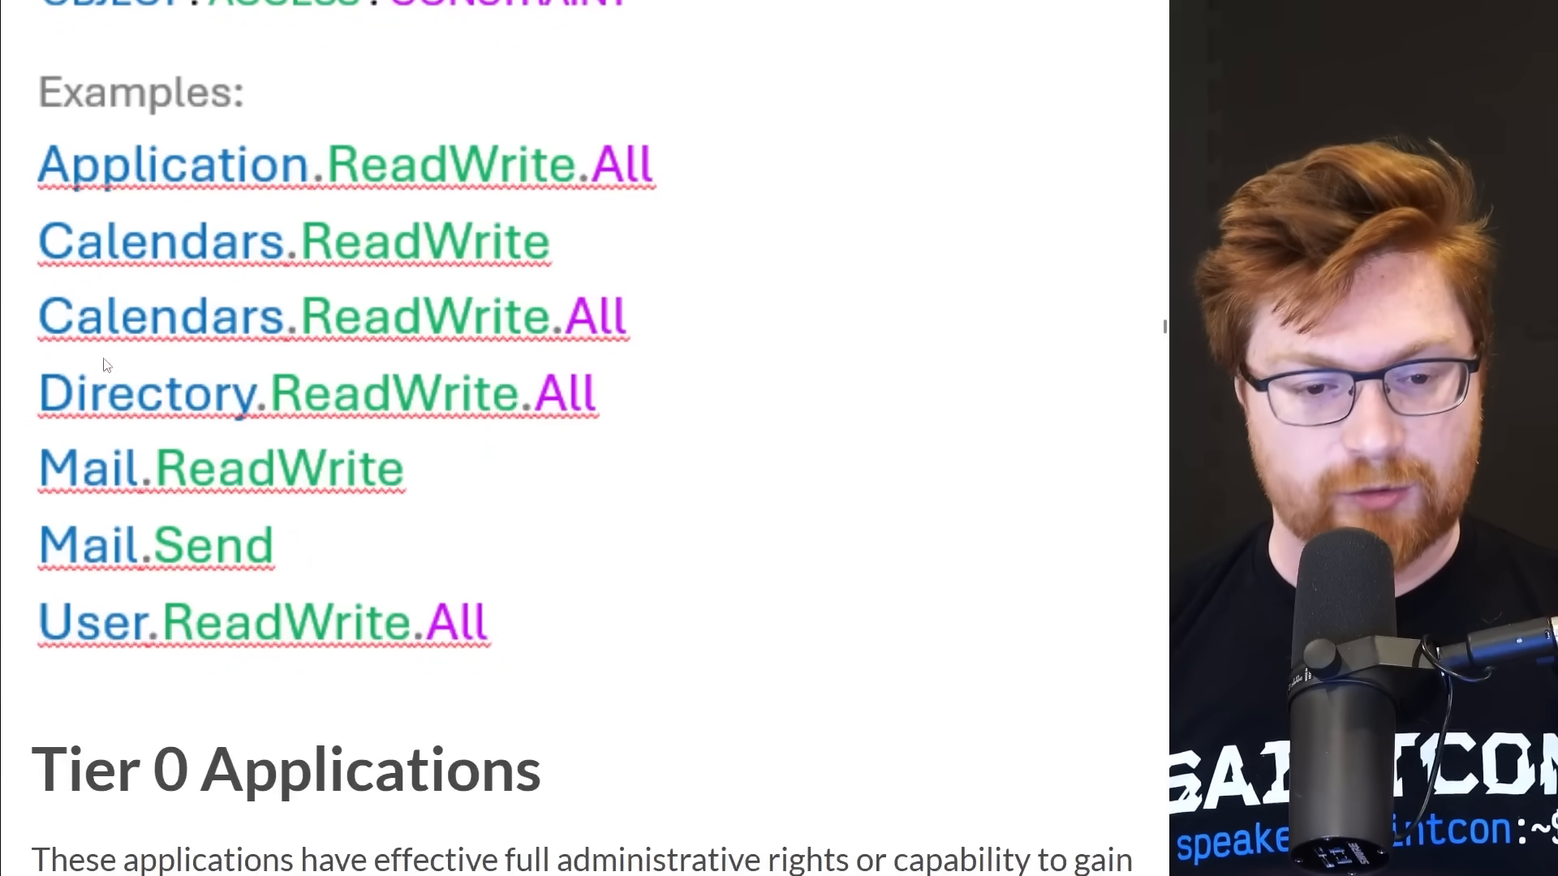
mouse_move(636, 674)
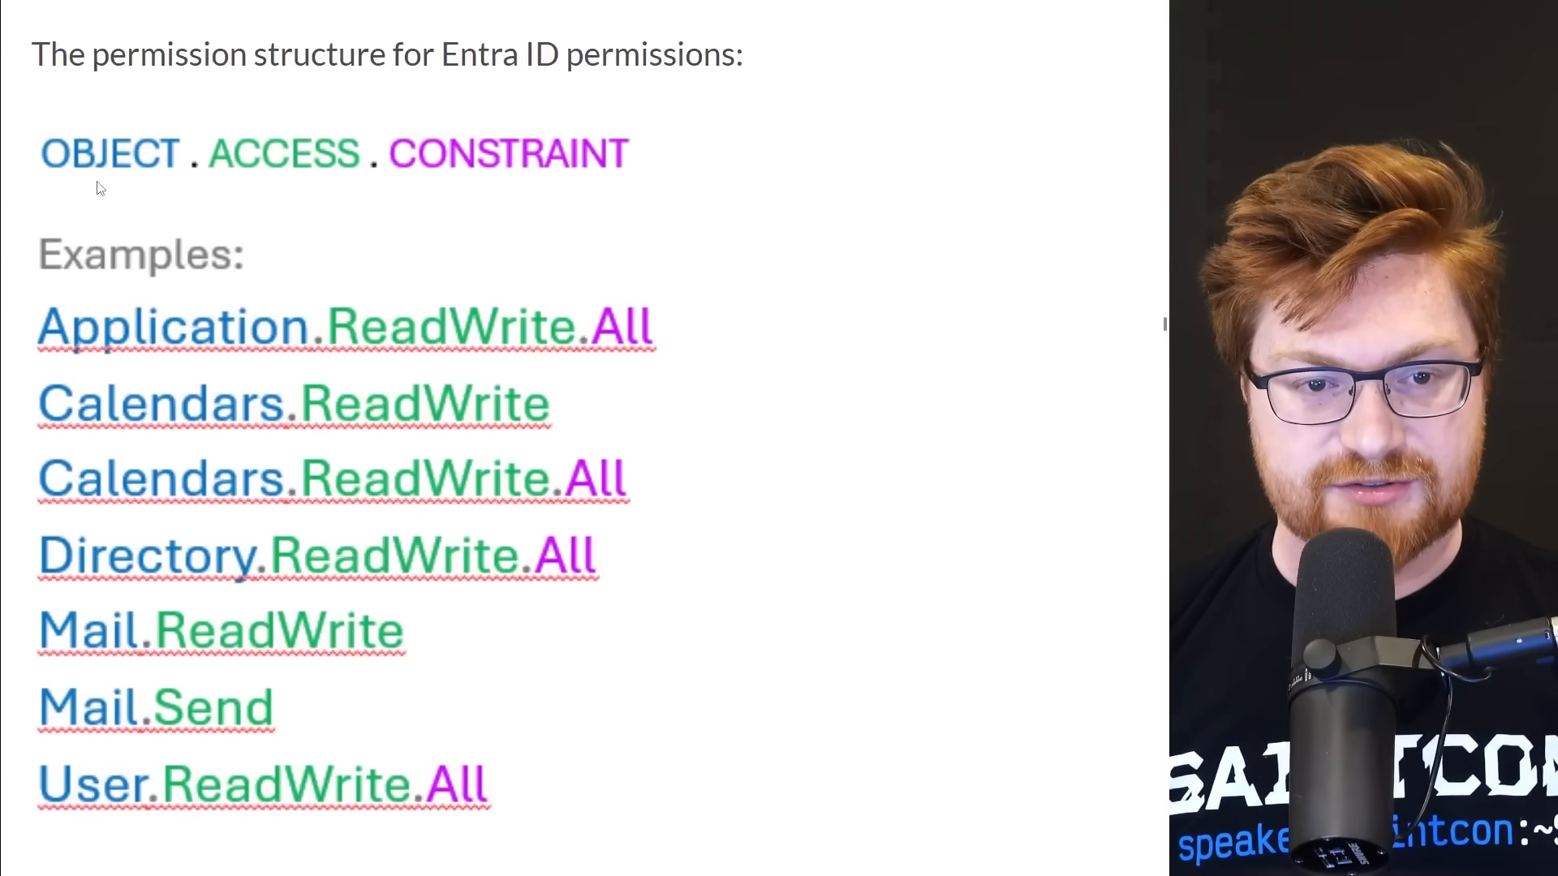
mouse_move(427, 196)
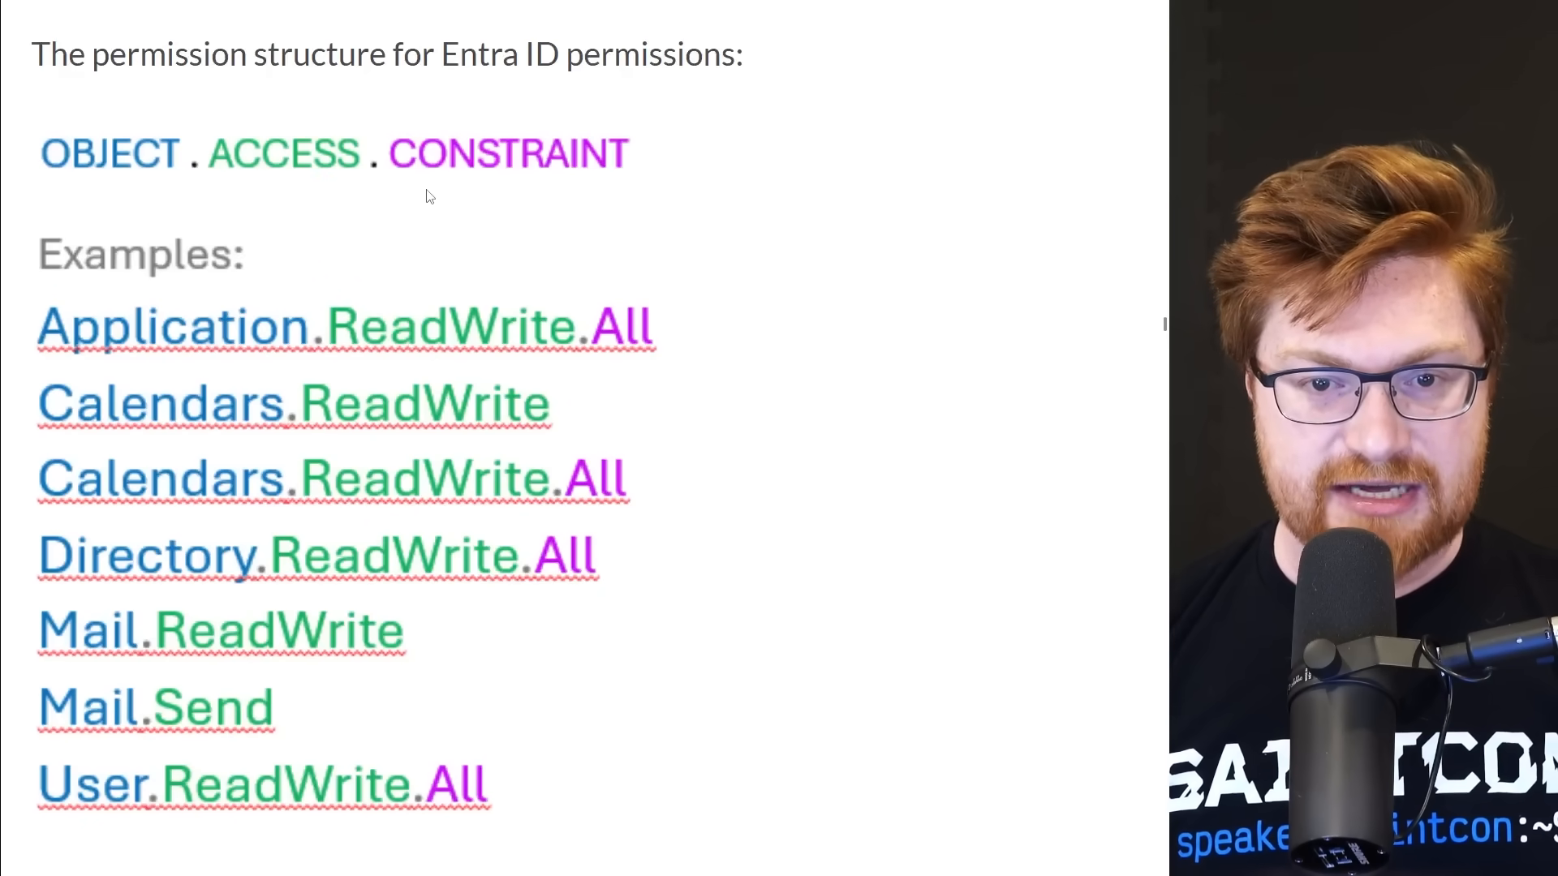
scroll("down", 3)
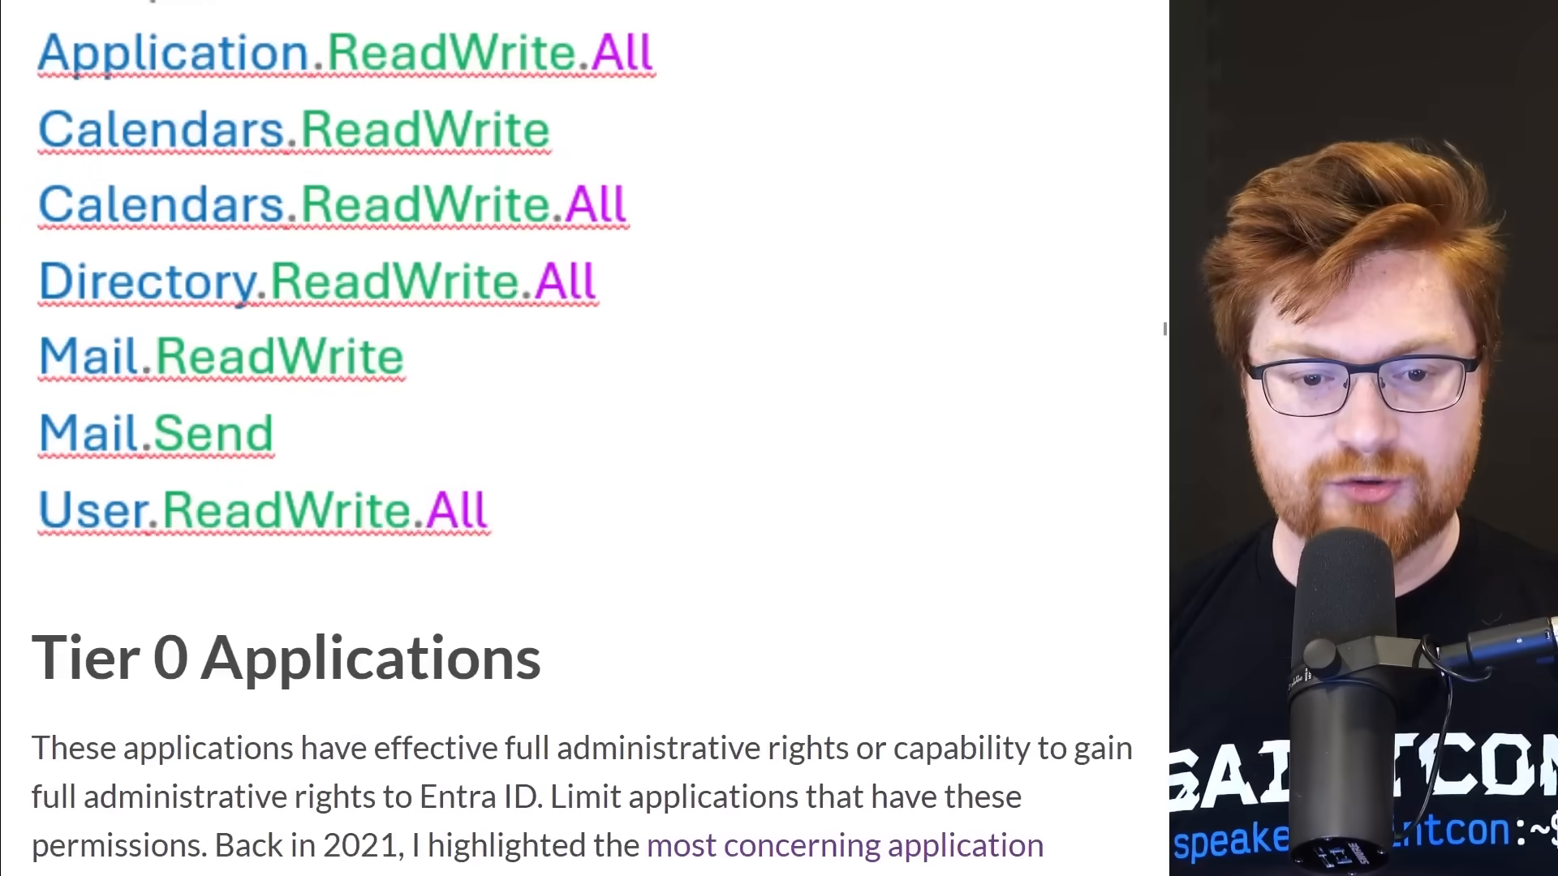
scroll("down", 3)
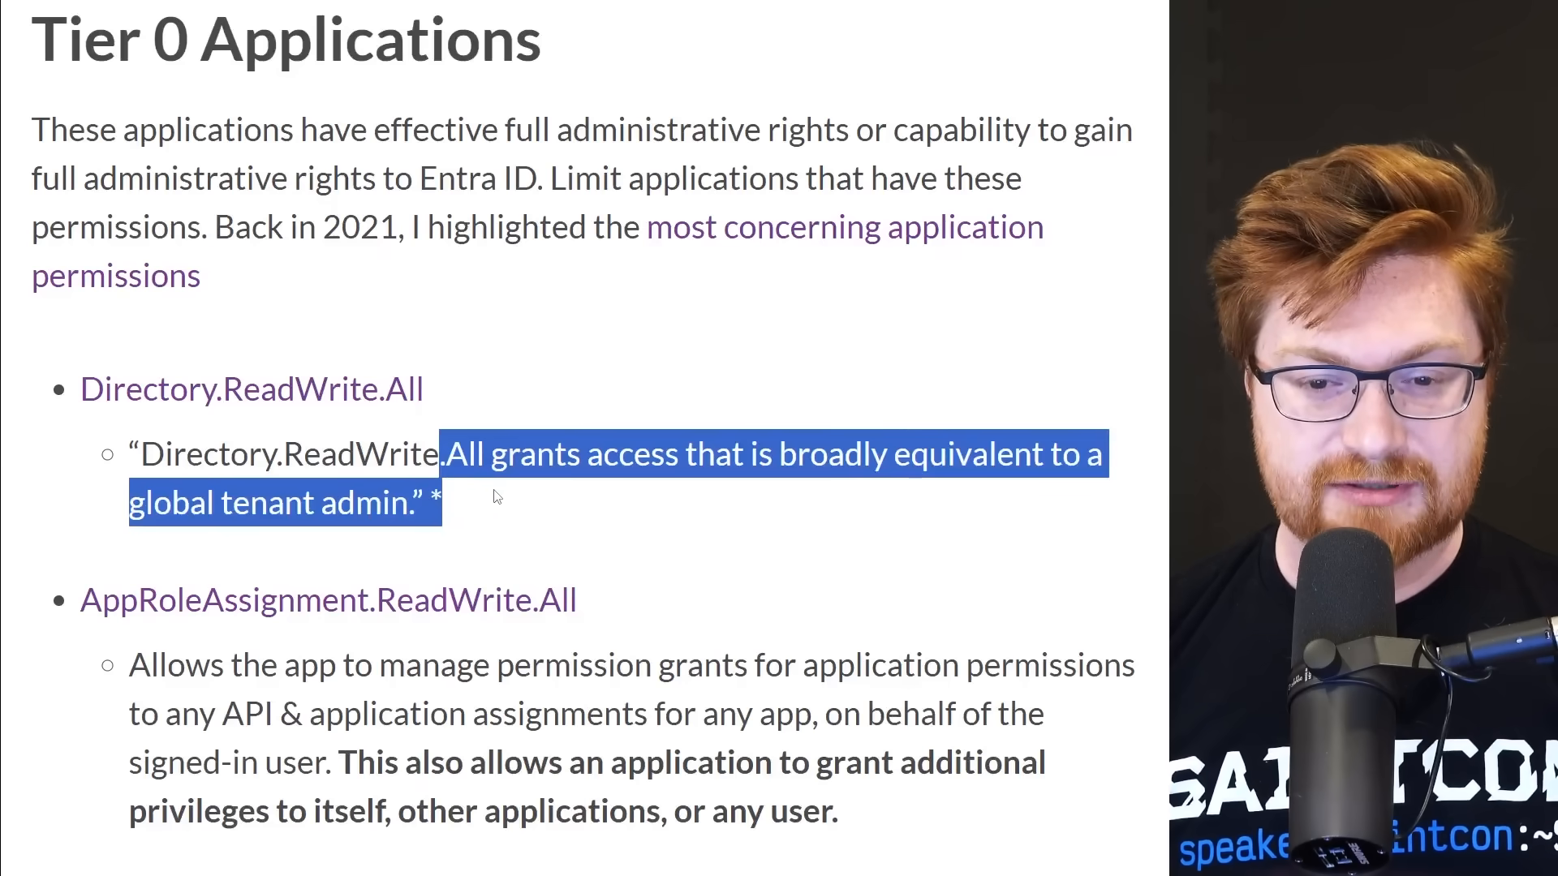
Continue through the Tier 0 Applications list to 'Secure Entra ID with Conditional Access Policies'.
scroll("down", 3)
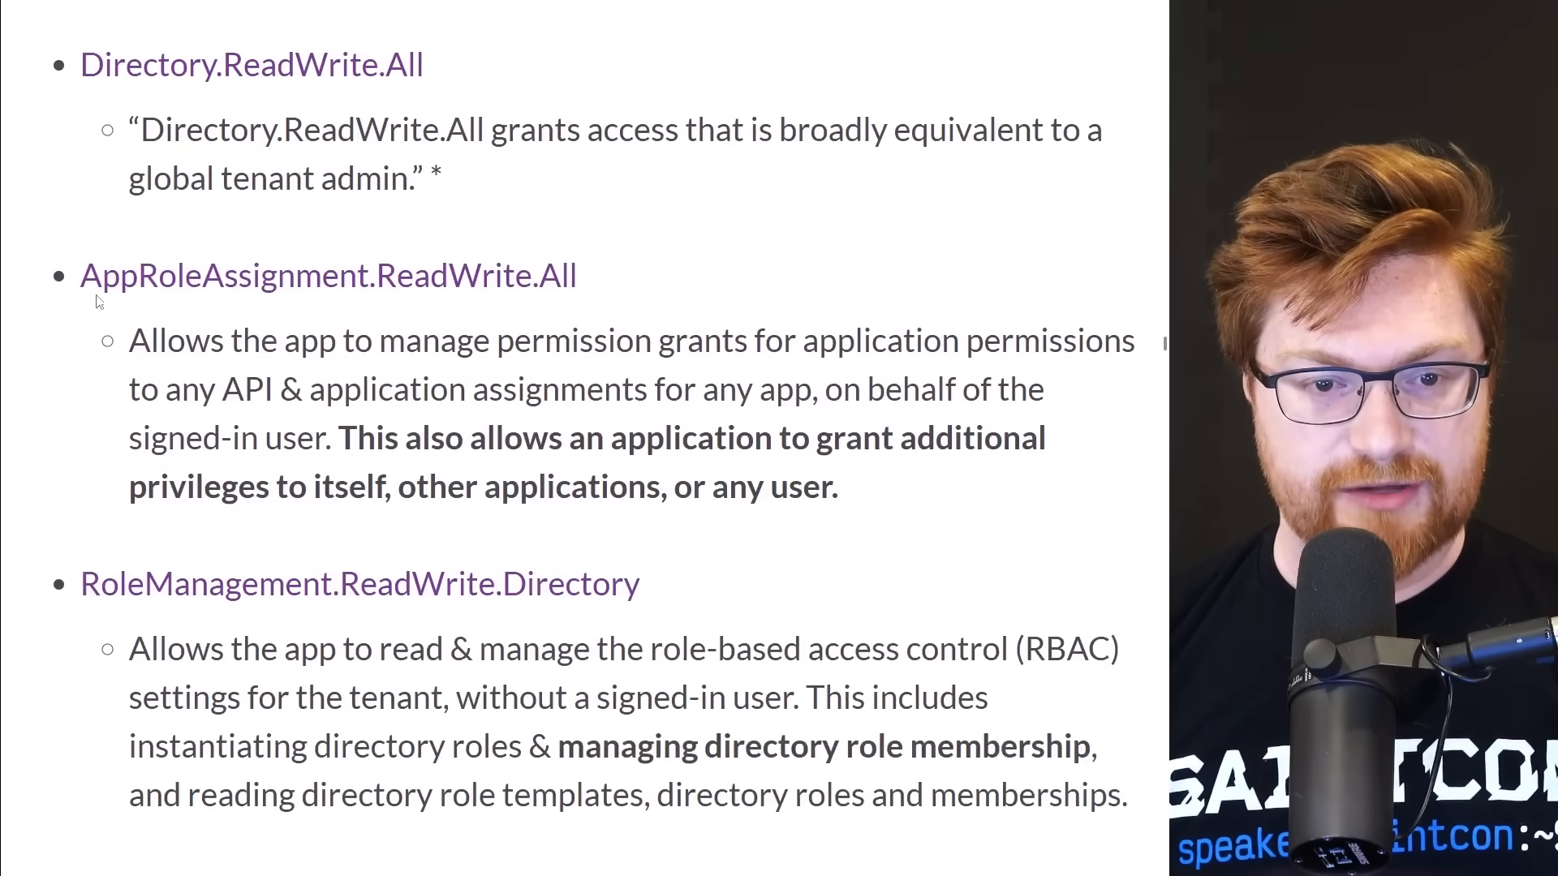
scroll("down", 3)
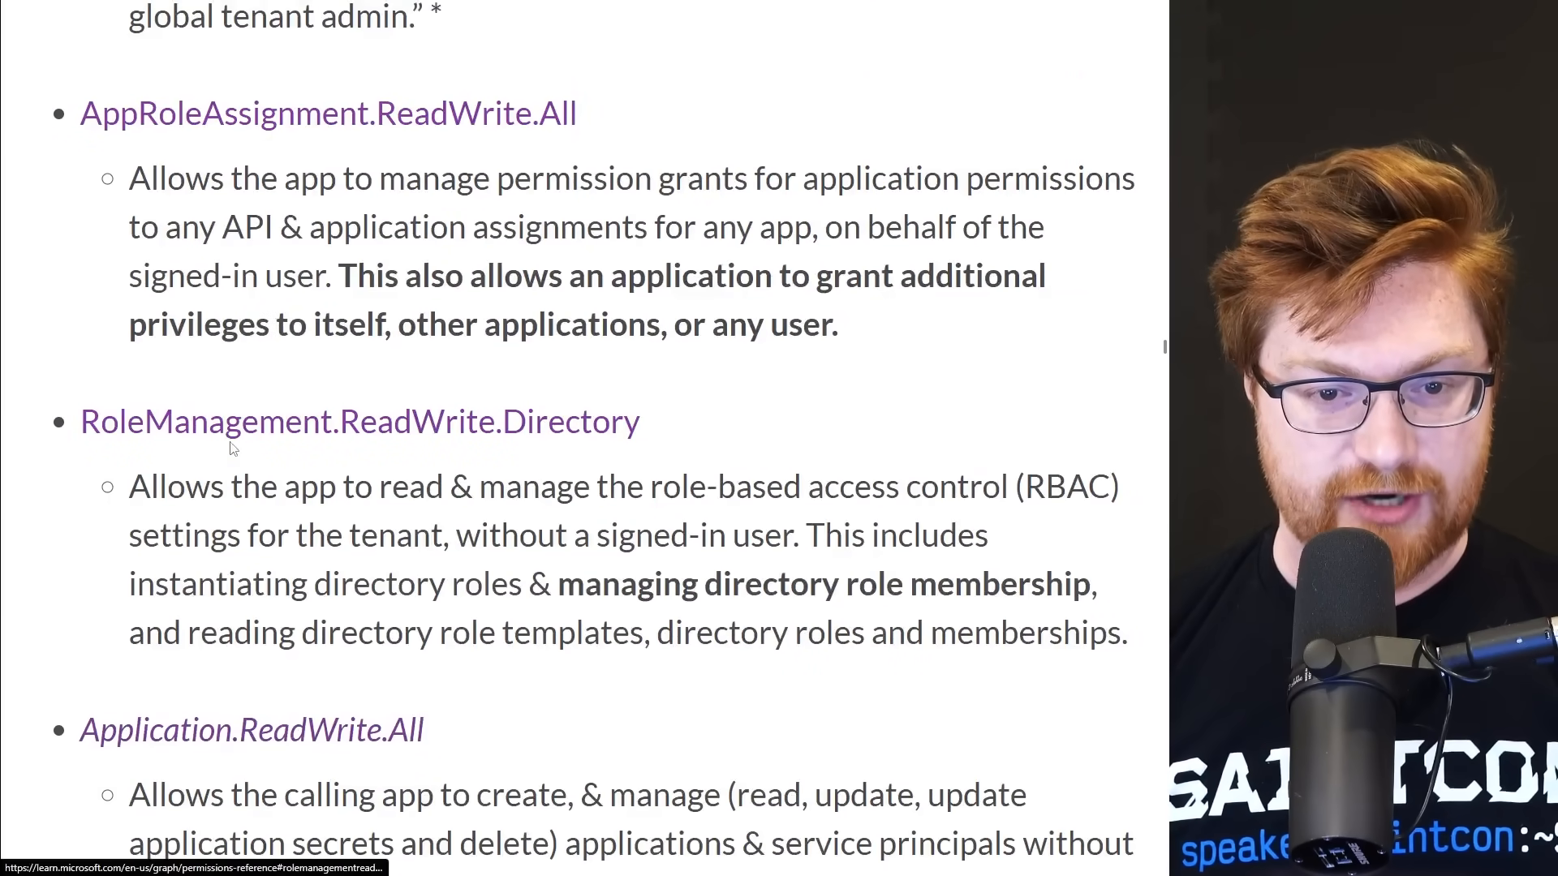
mouse_move(760, 472)
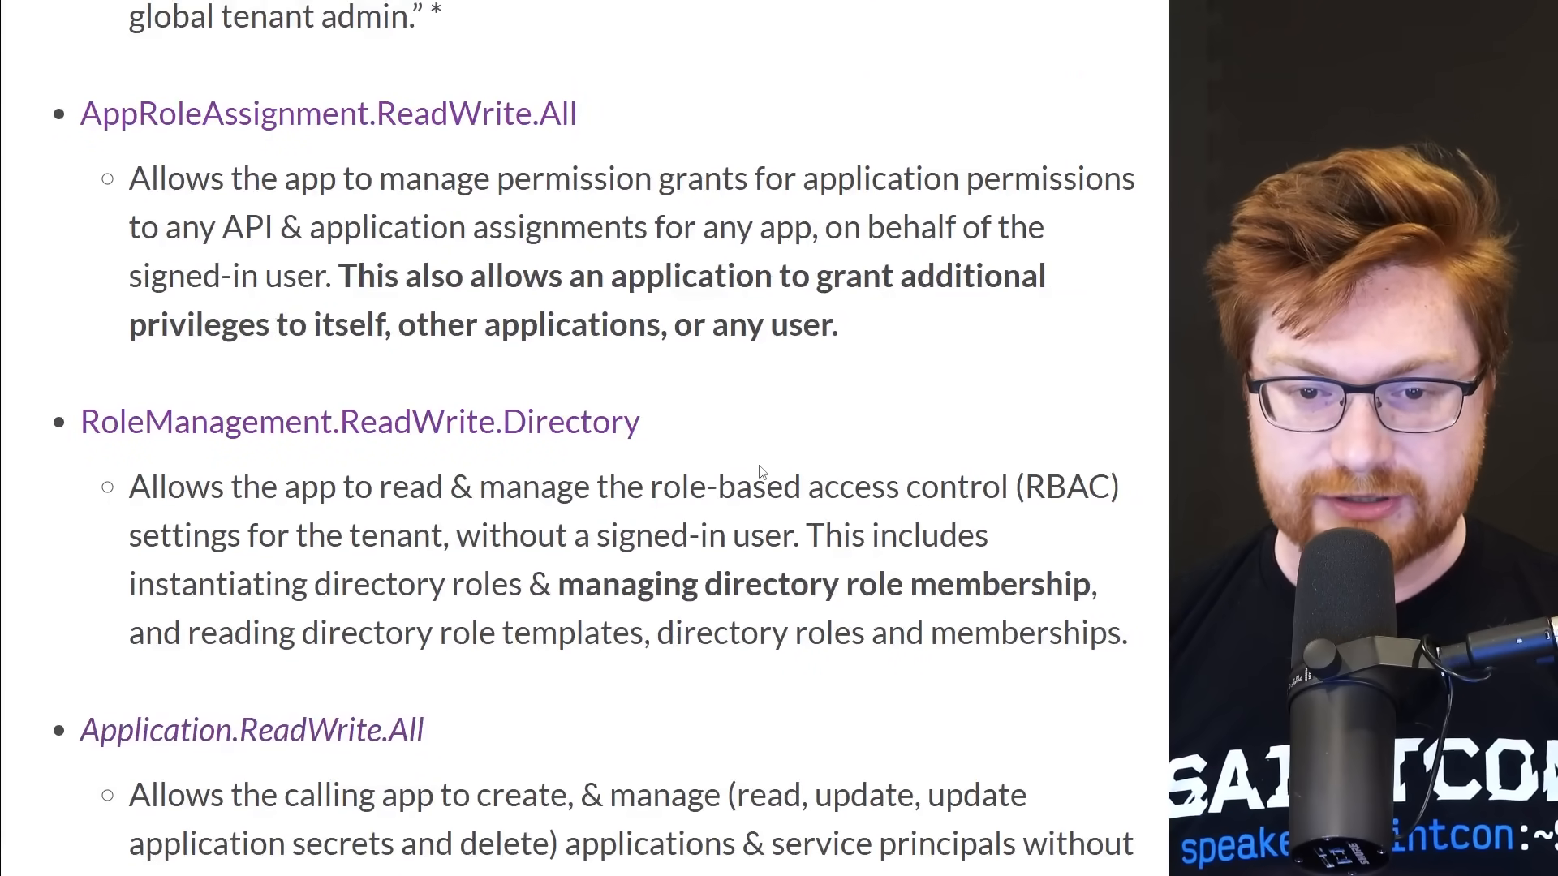
scroll("down", 3)
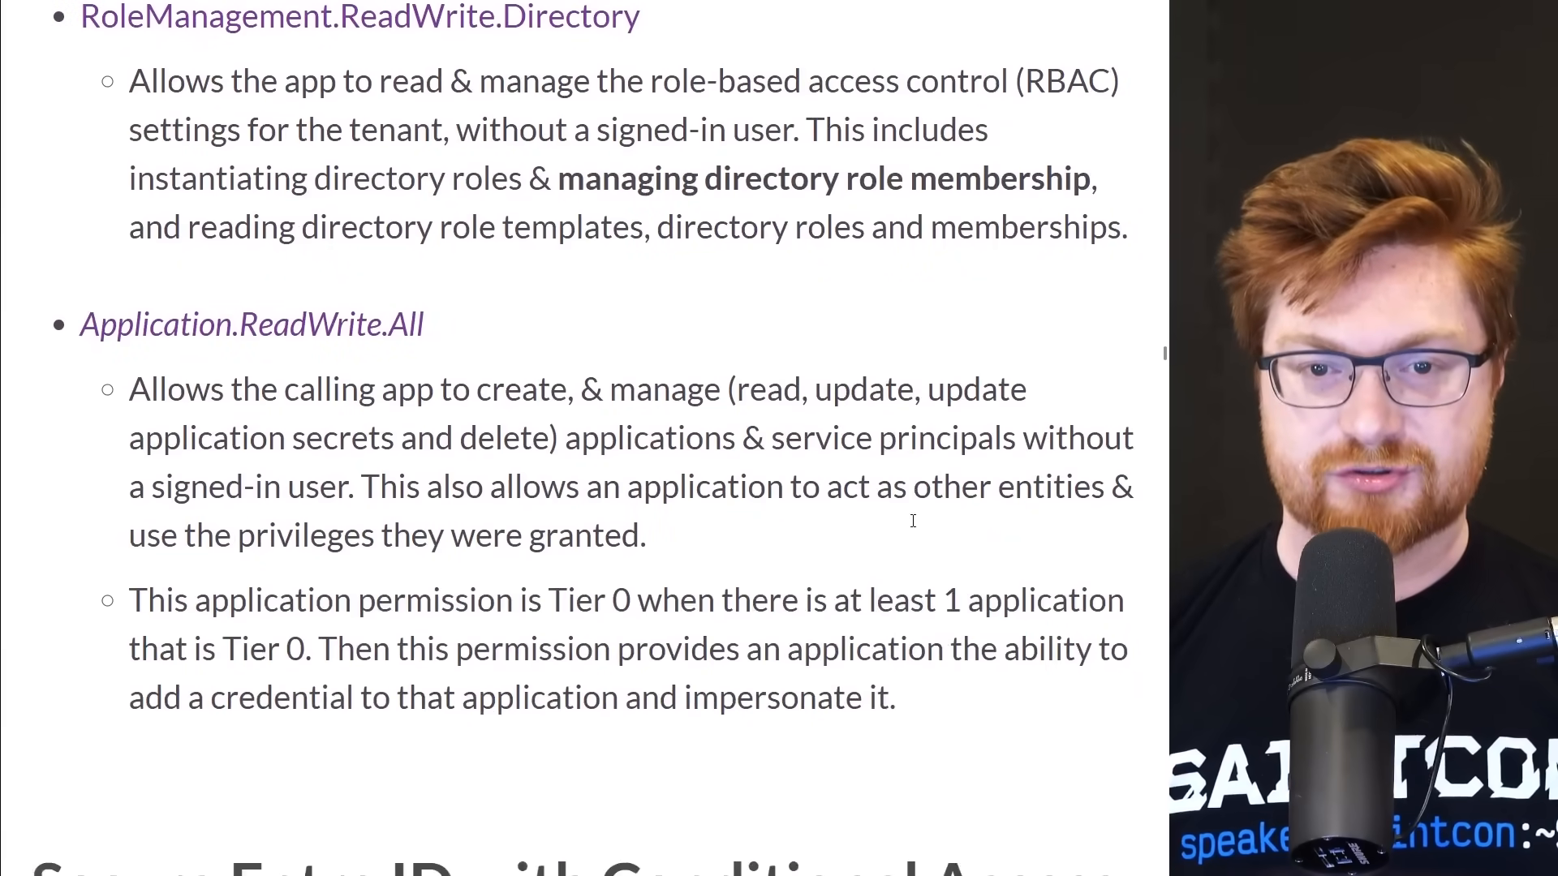
scroll("down", 3)
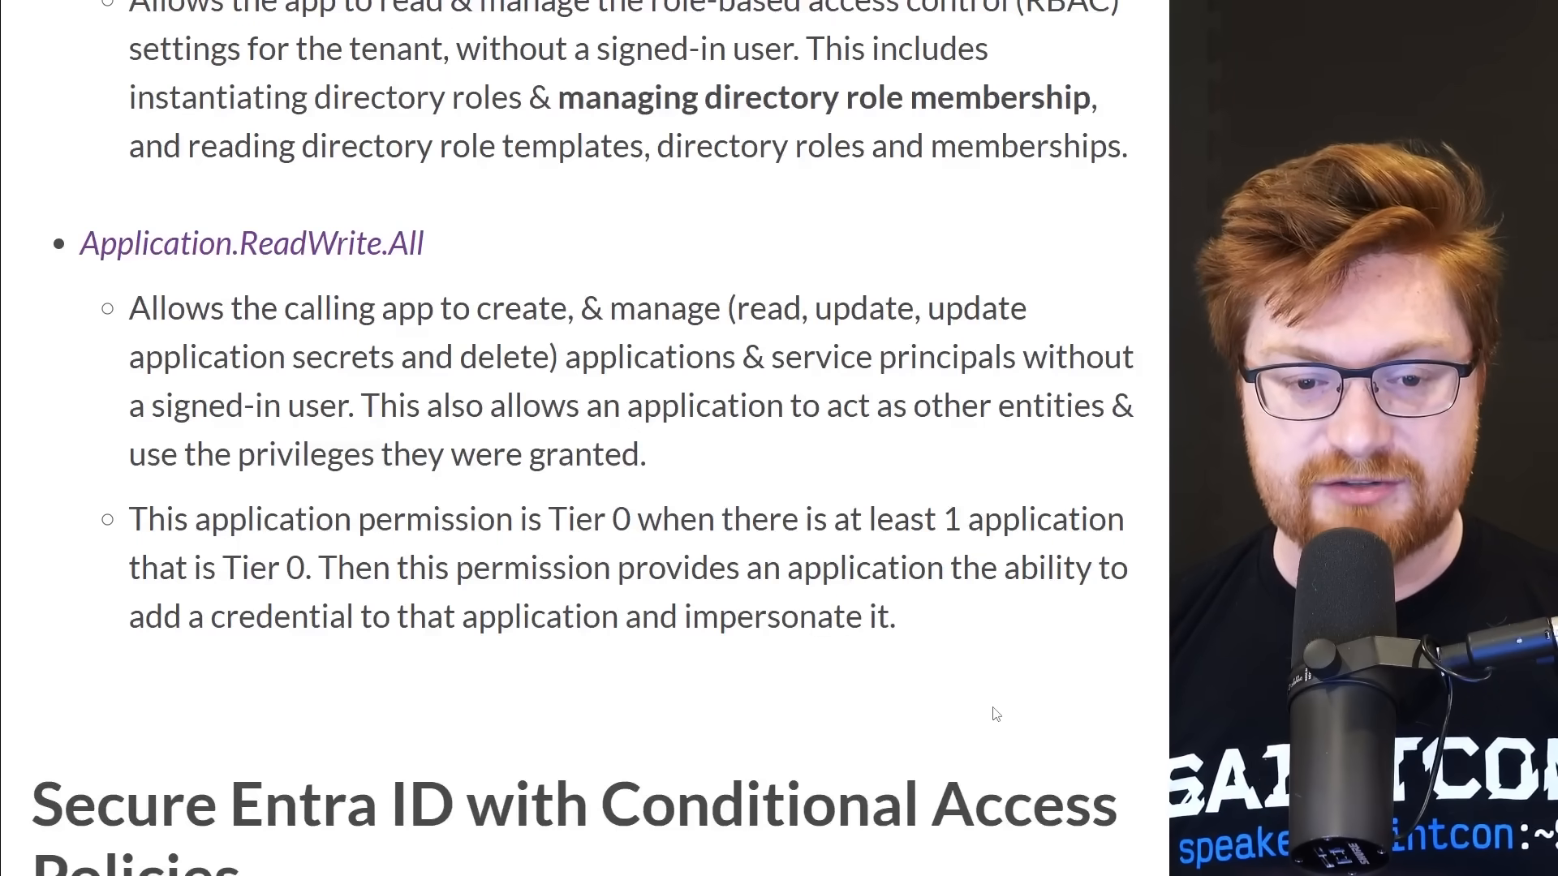
scroll("down", 3)
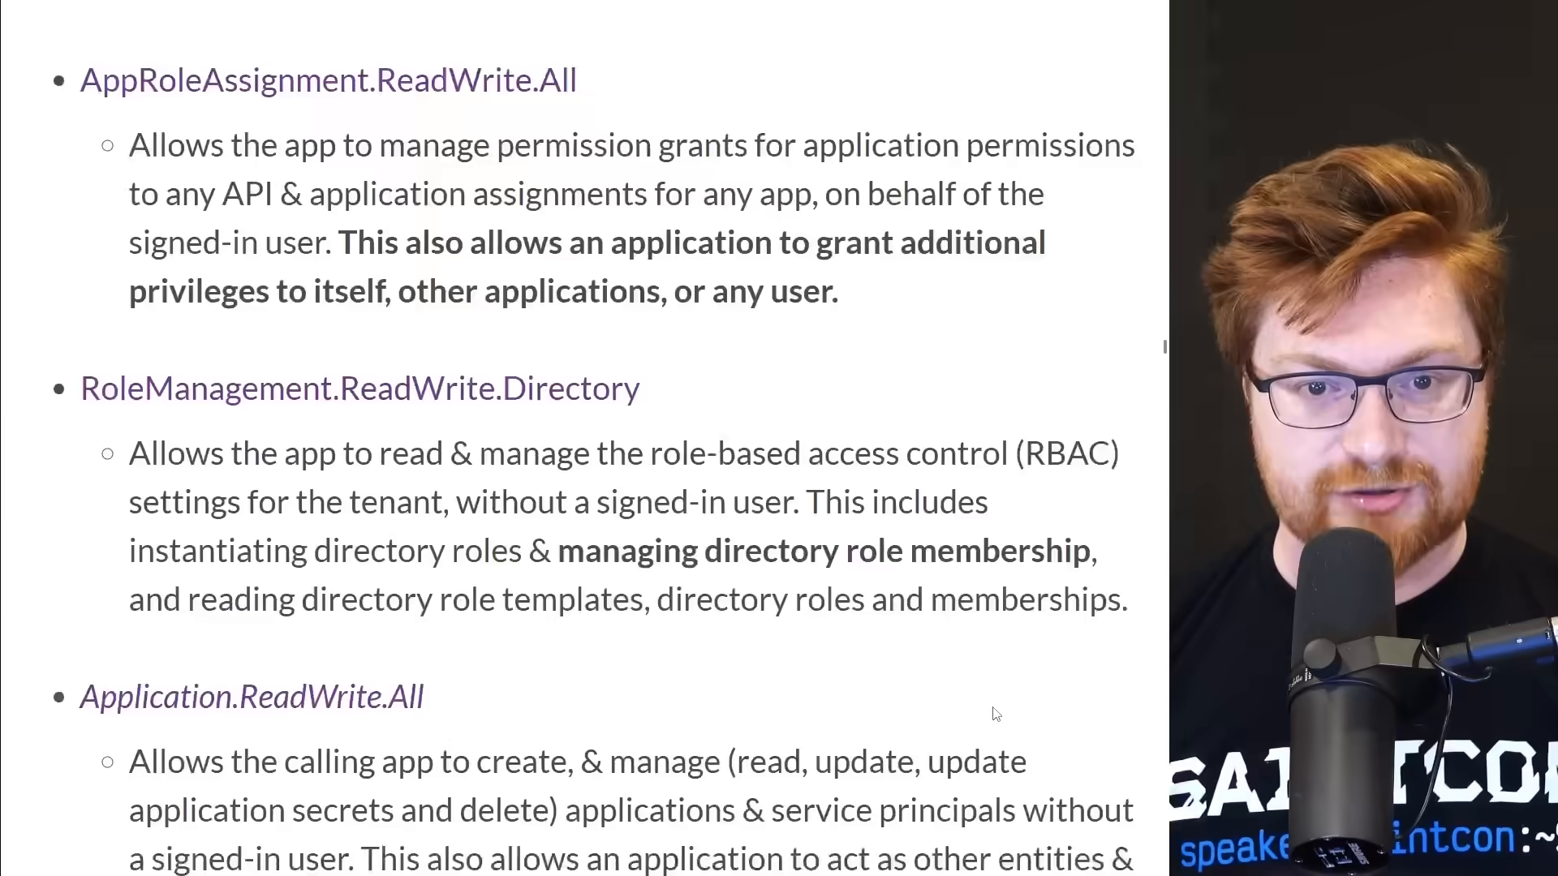
scroll("down", 3)
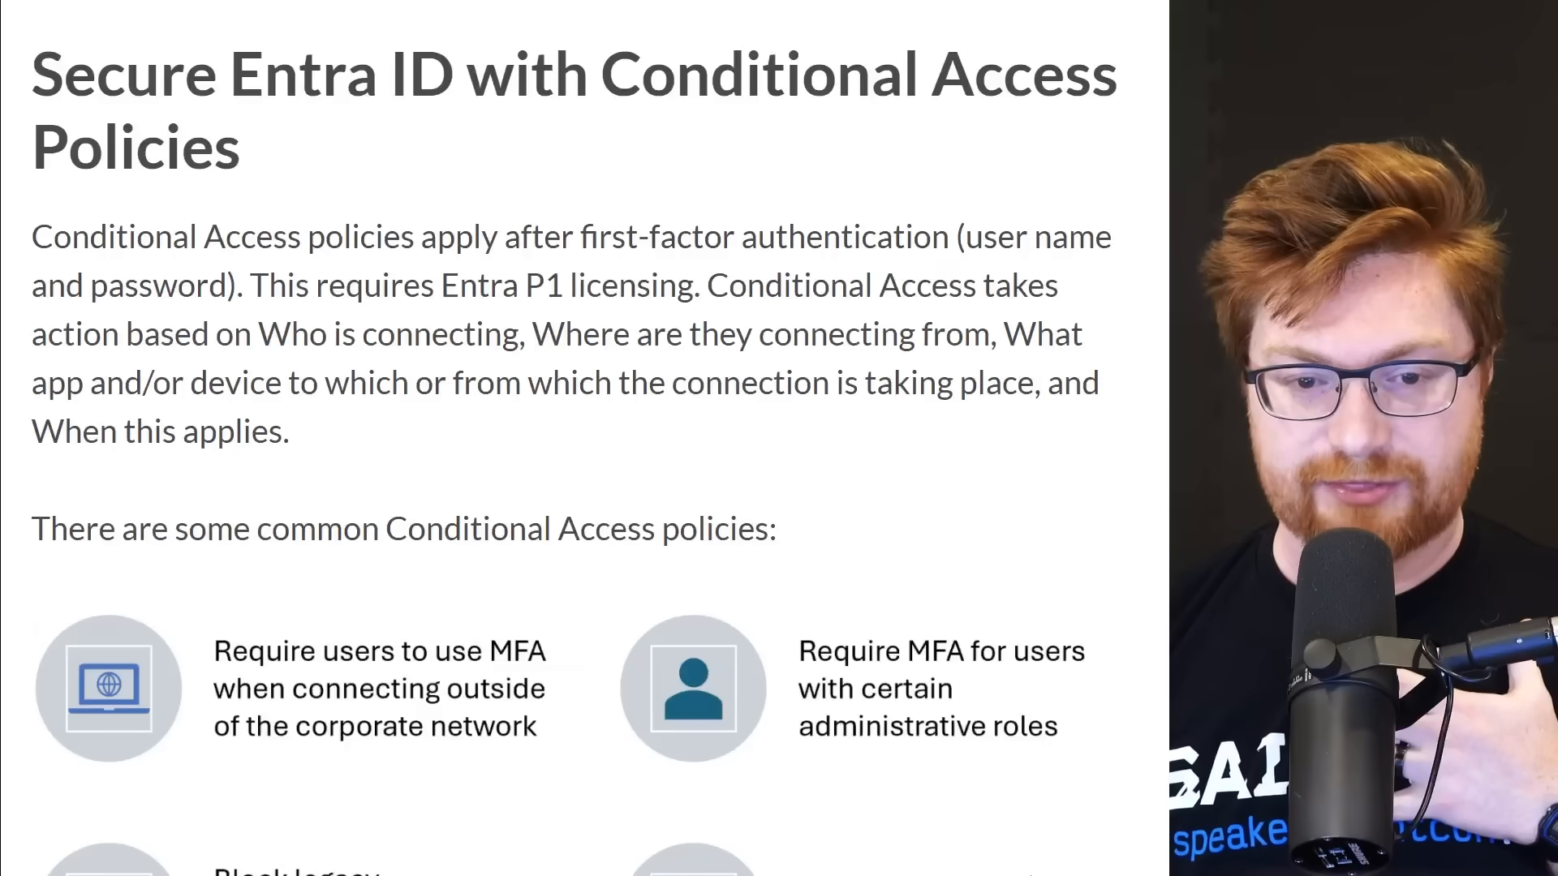
Scroll through CA Policy Gaps #1–#3 down to the Entra Connect impersonation diagram.
scroll("down", 3)
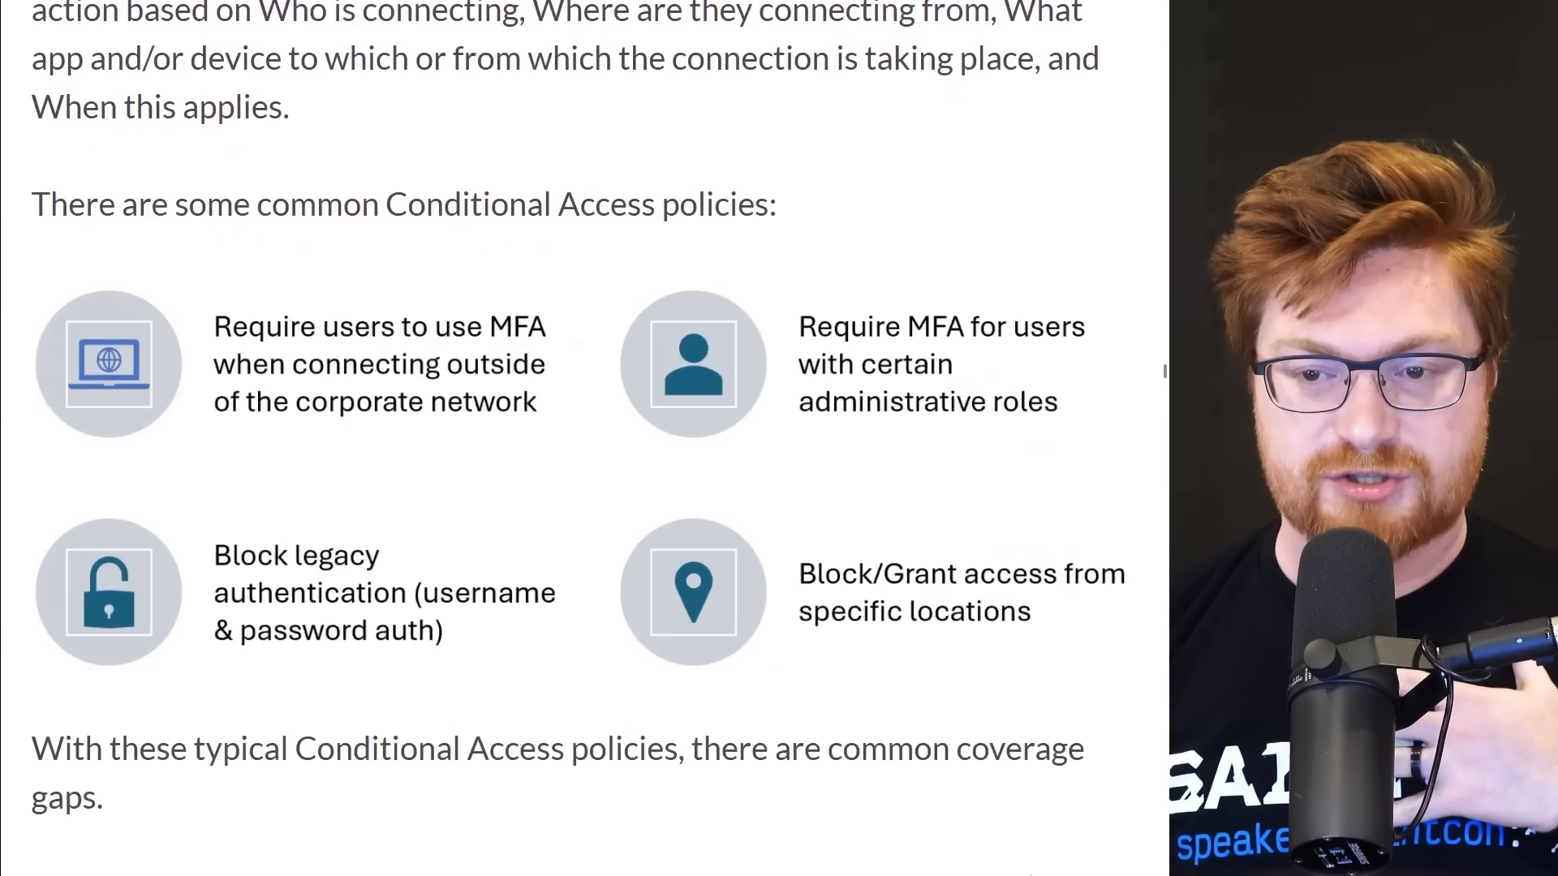
scroll("down", 3)
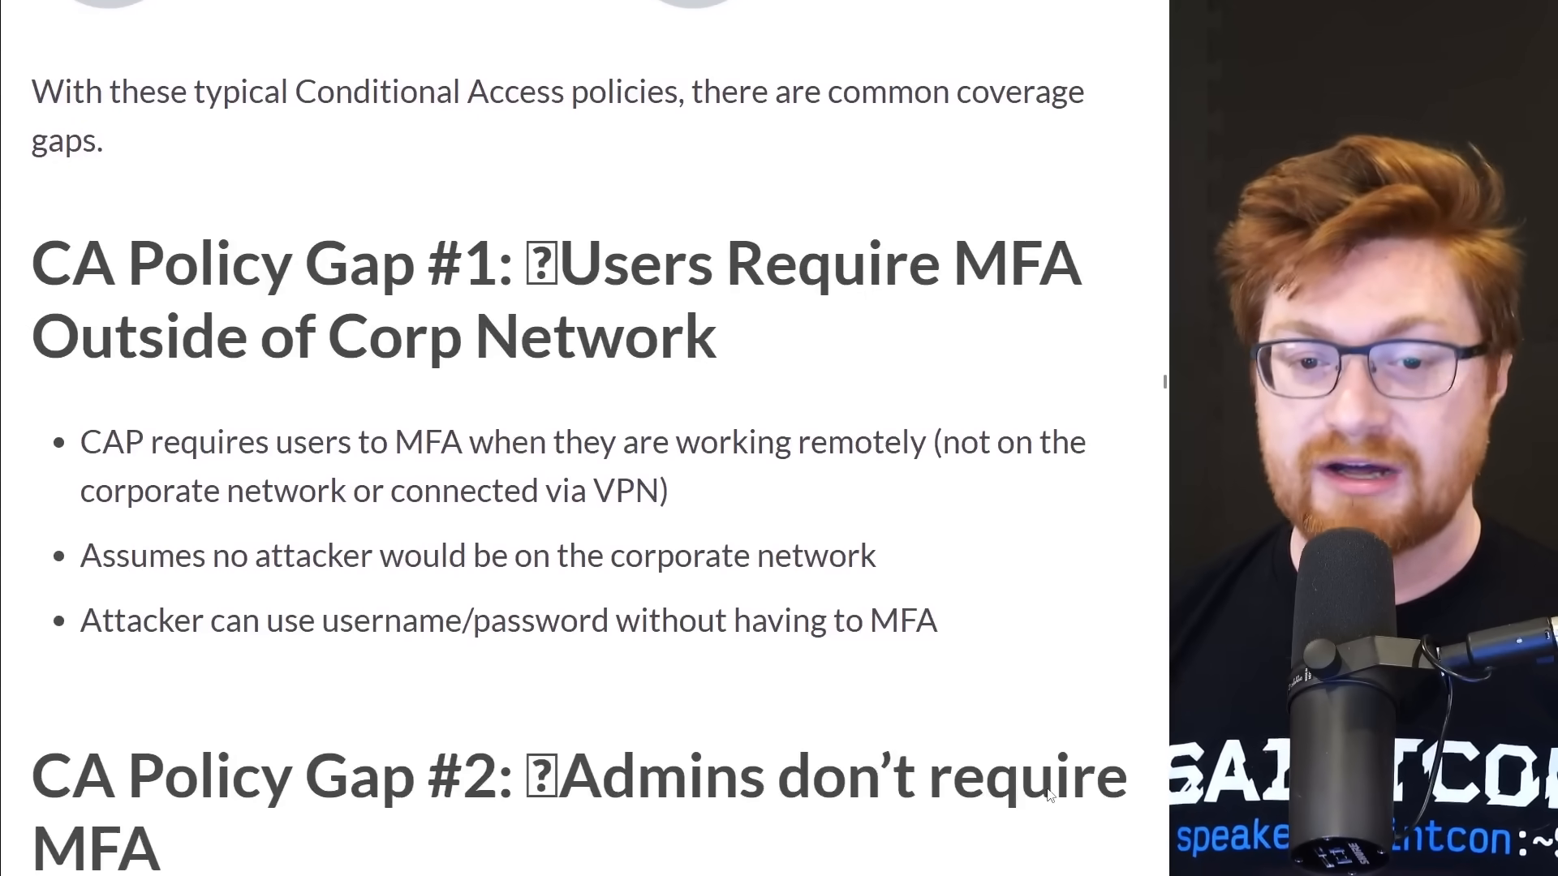
scroll("down", 3)
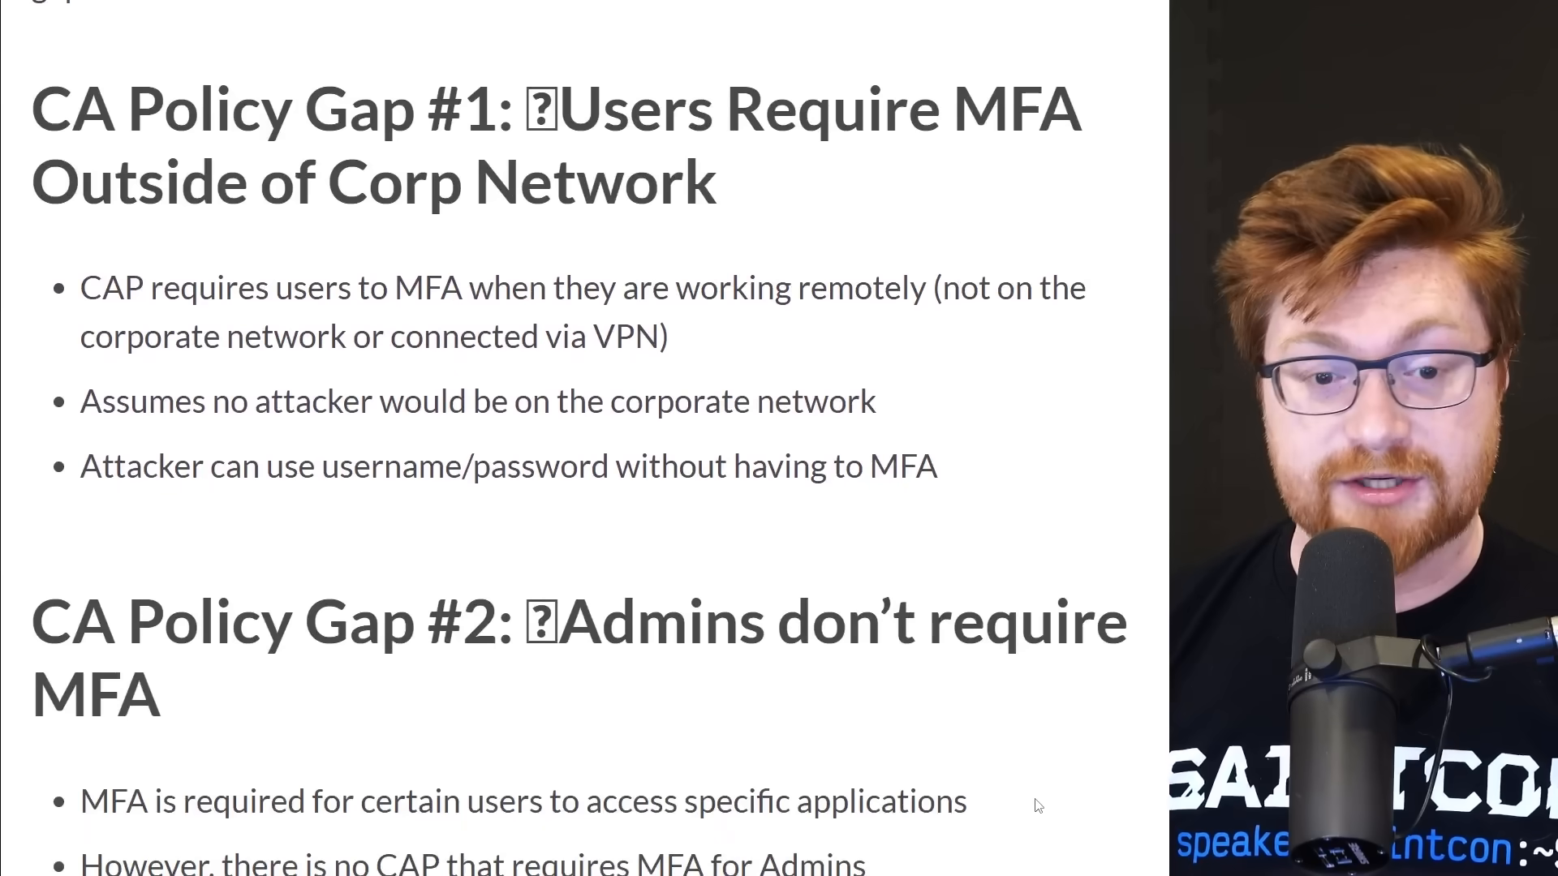
scroll("down", 3)
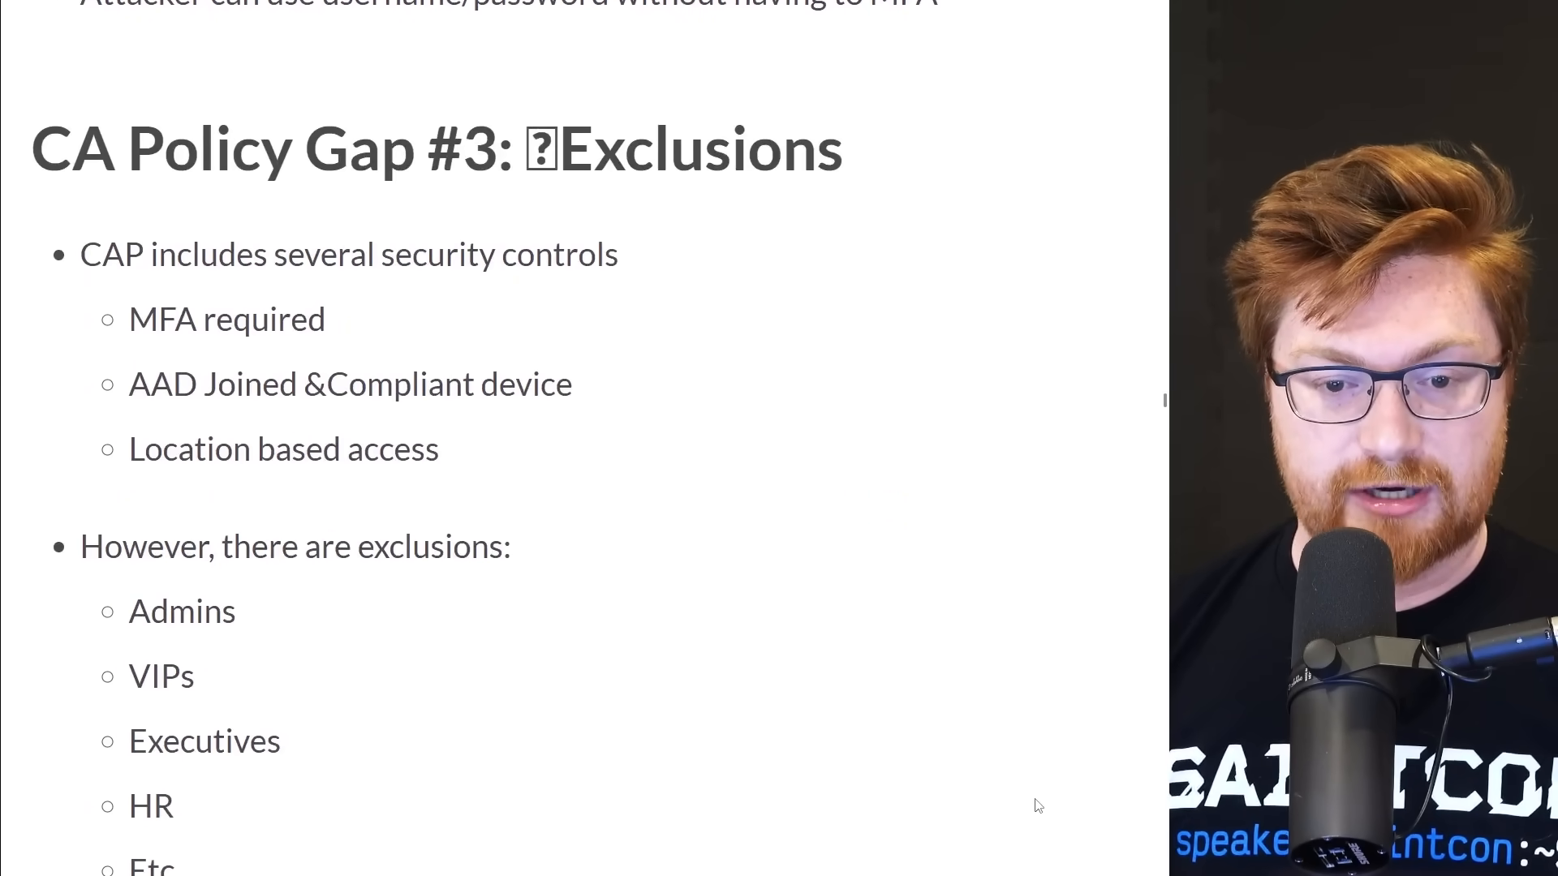
scroll("down", 3)
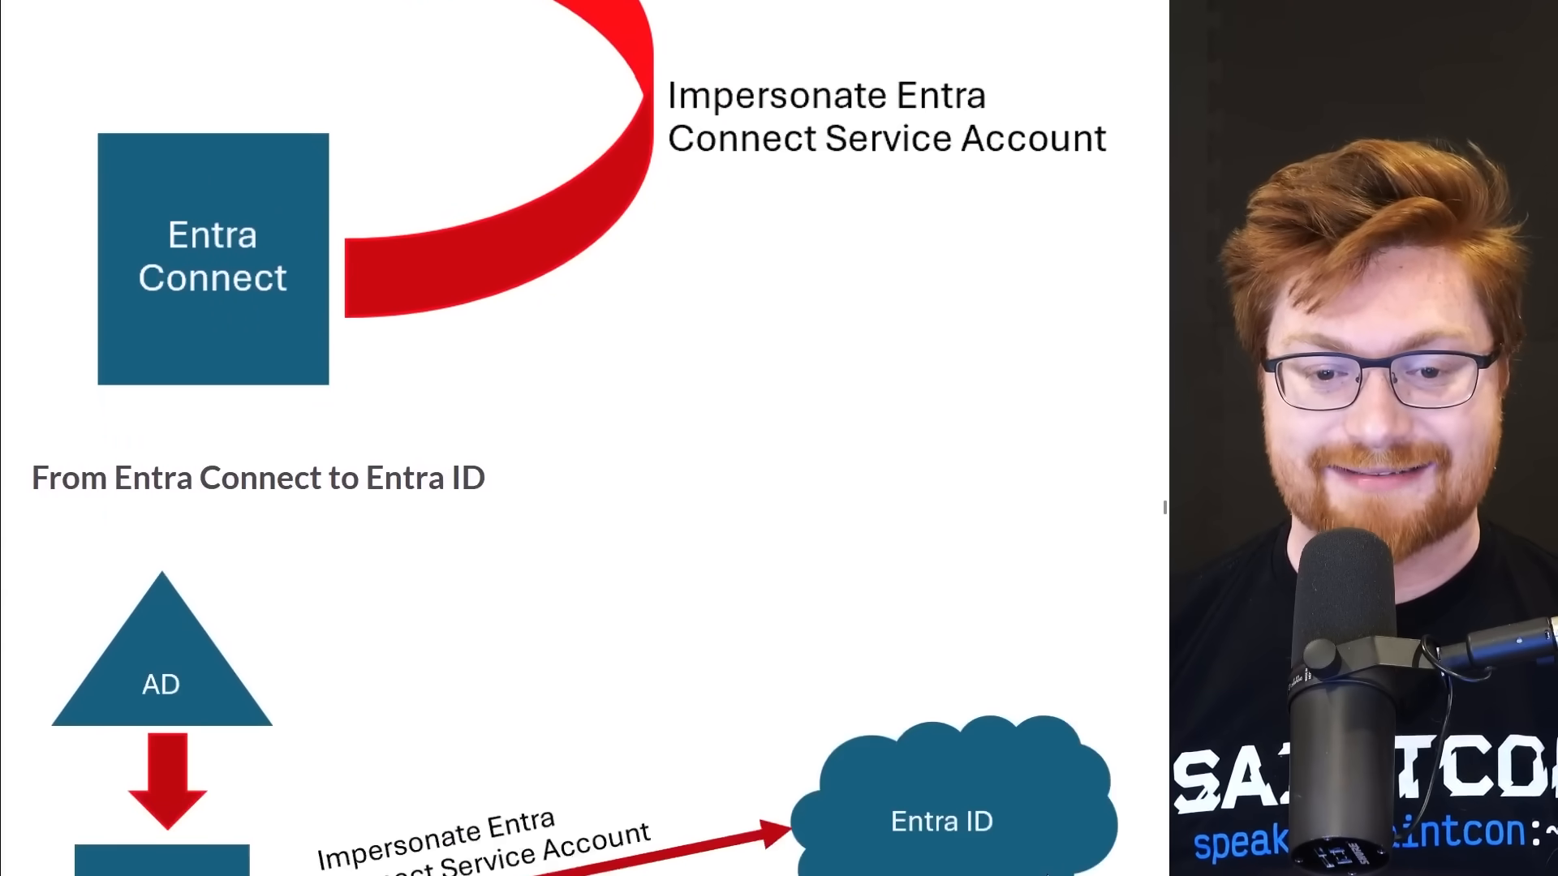
Read the Defending Entra Connect, Seamless SSO and final checklist sections down to Sean's Entra ID Security List.
key("Right")
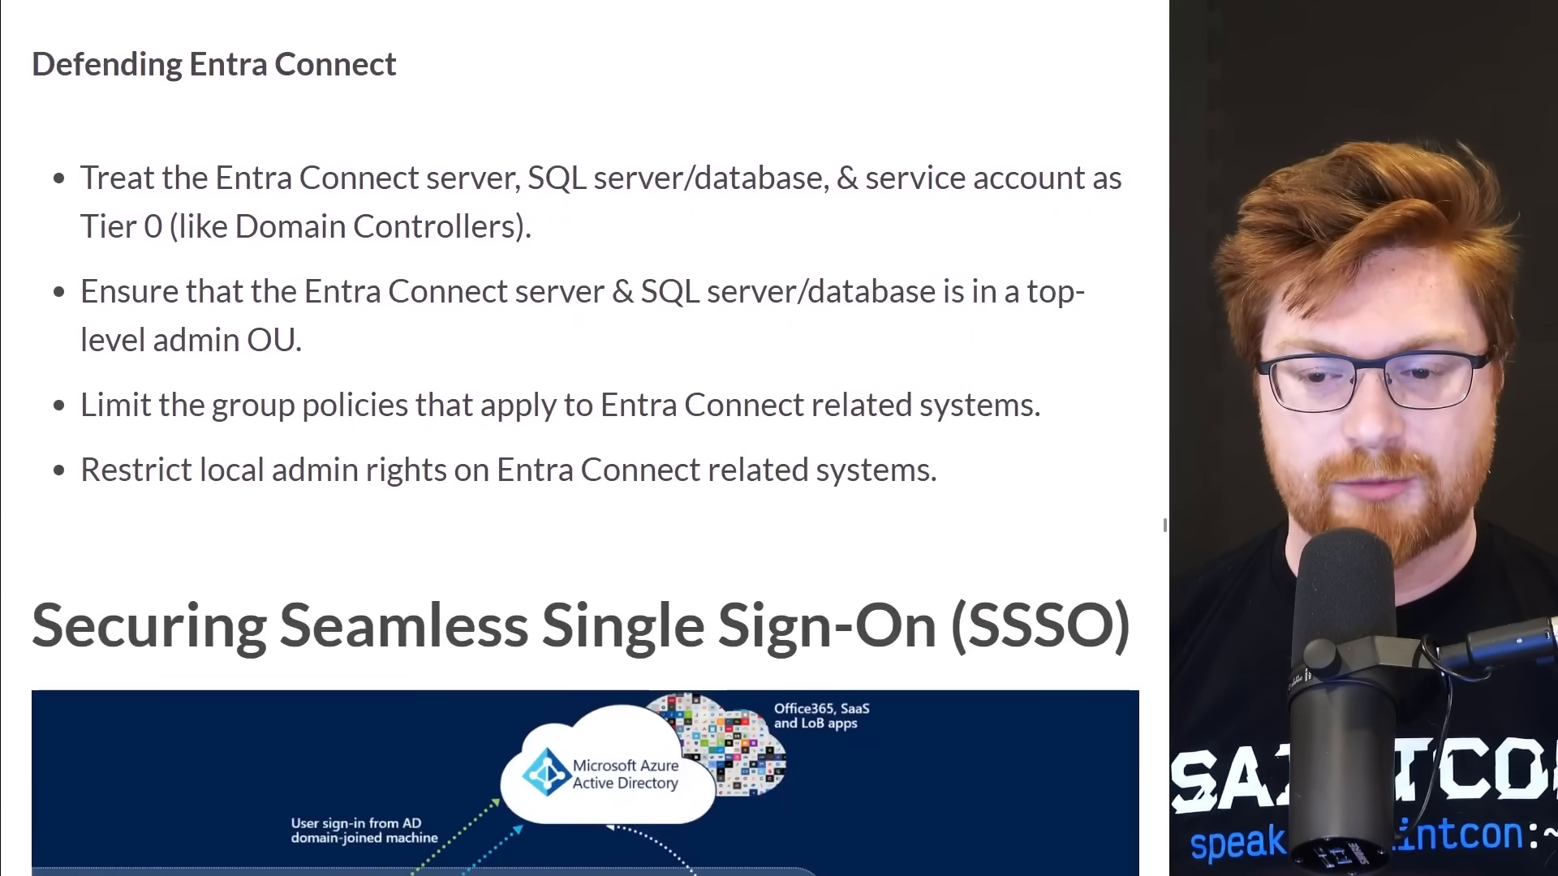
scroll("down", 3)
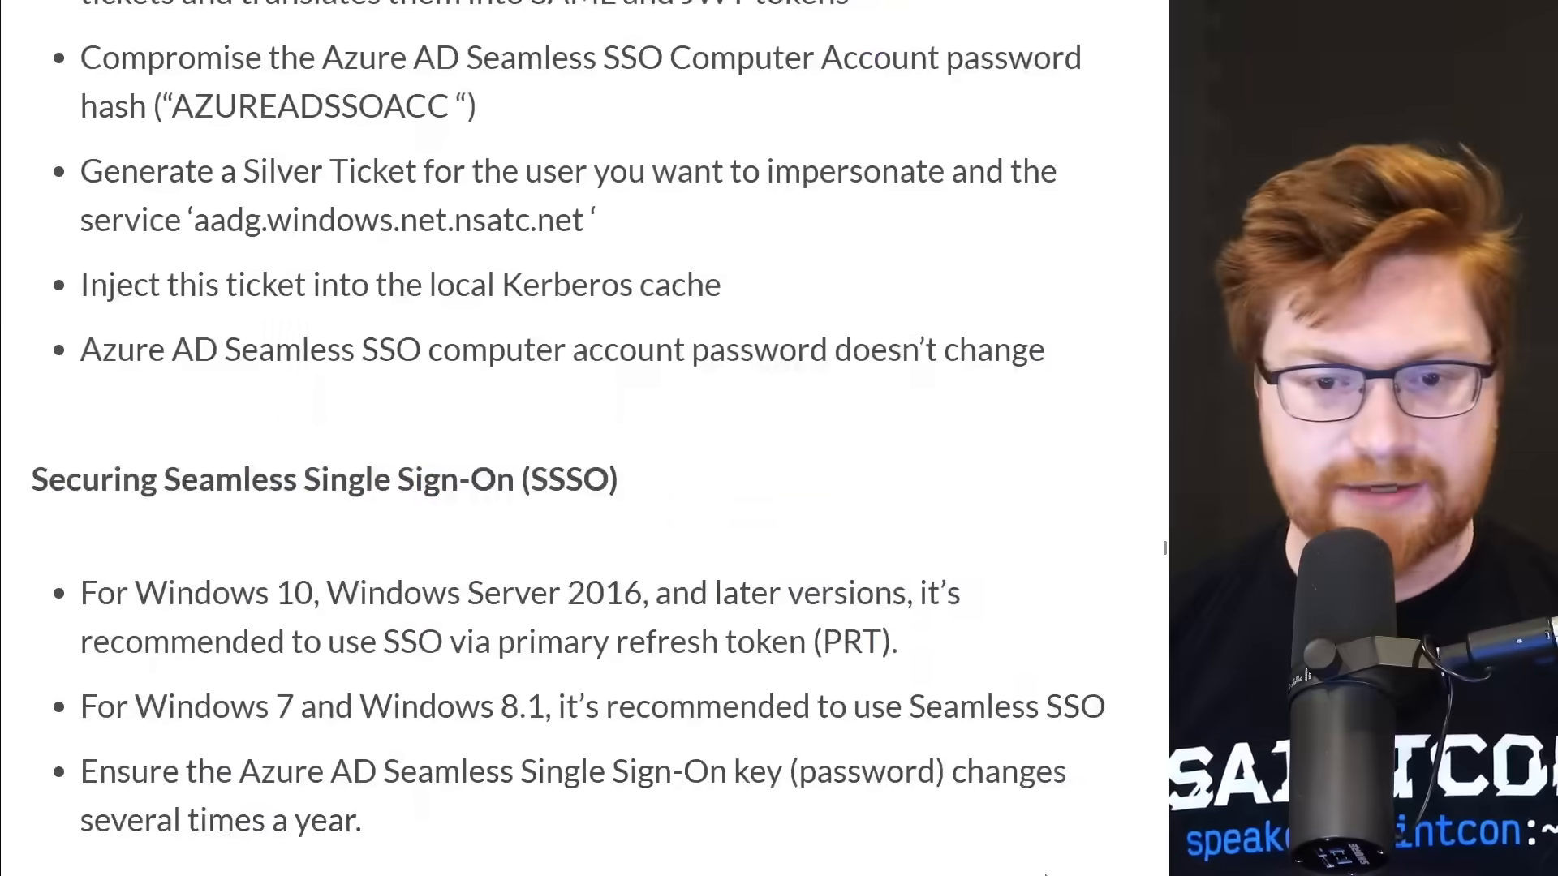
scroll("down", 3)
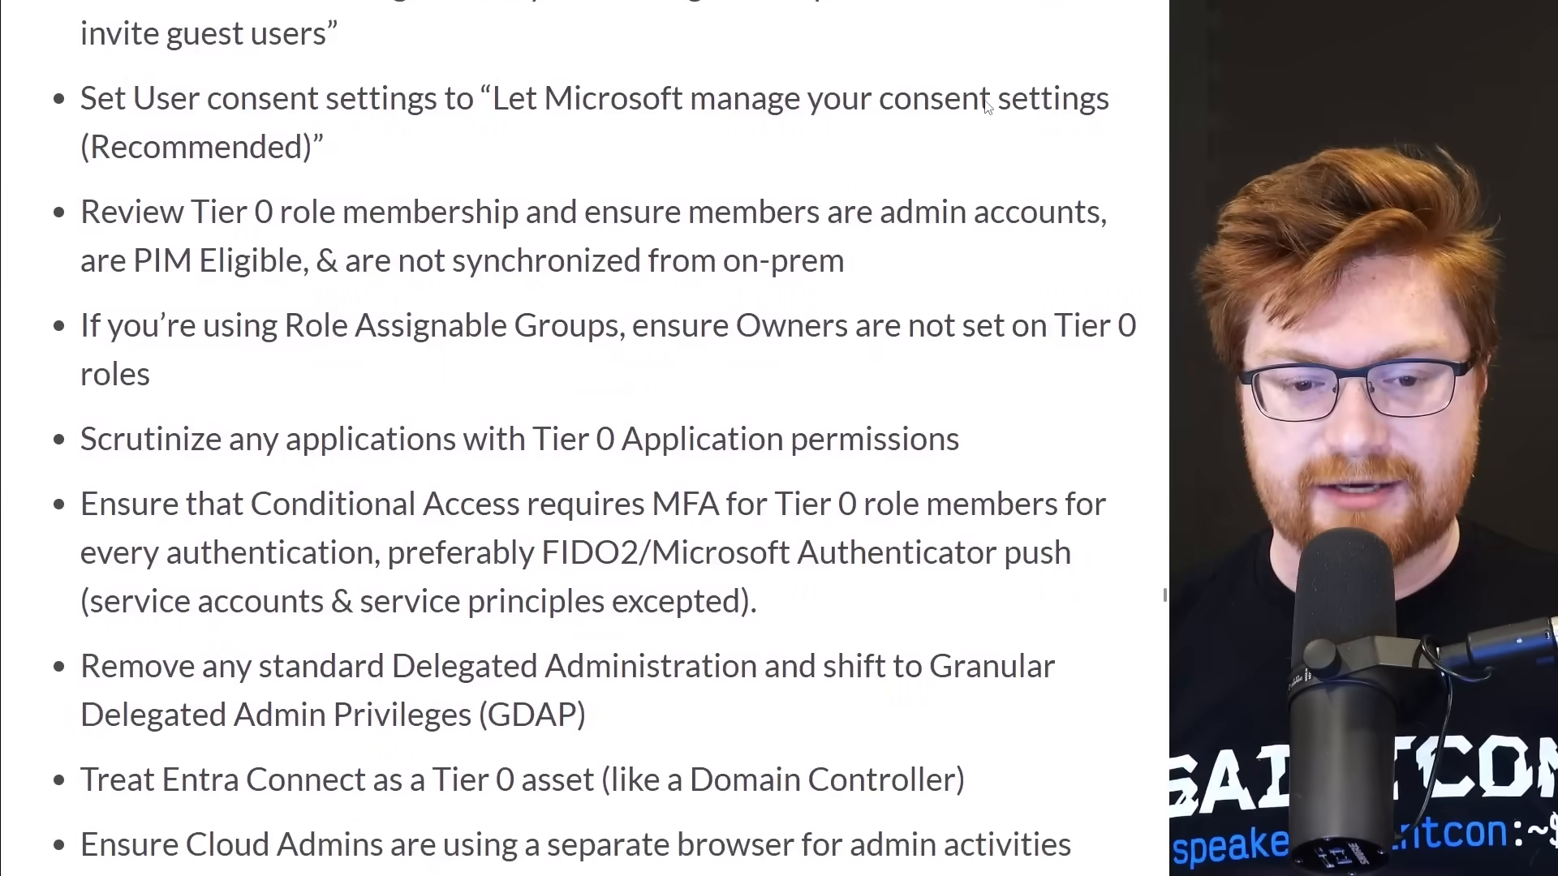
scroll("down", 3)
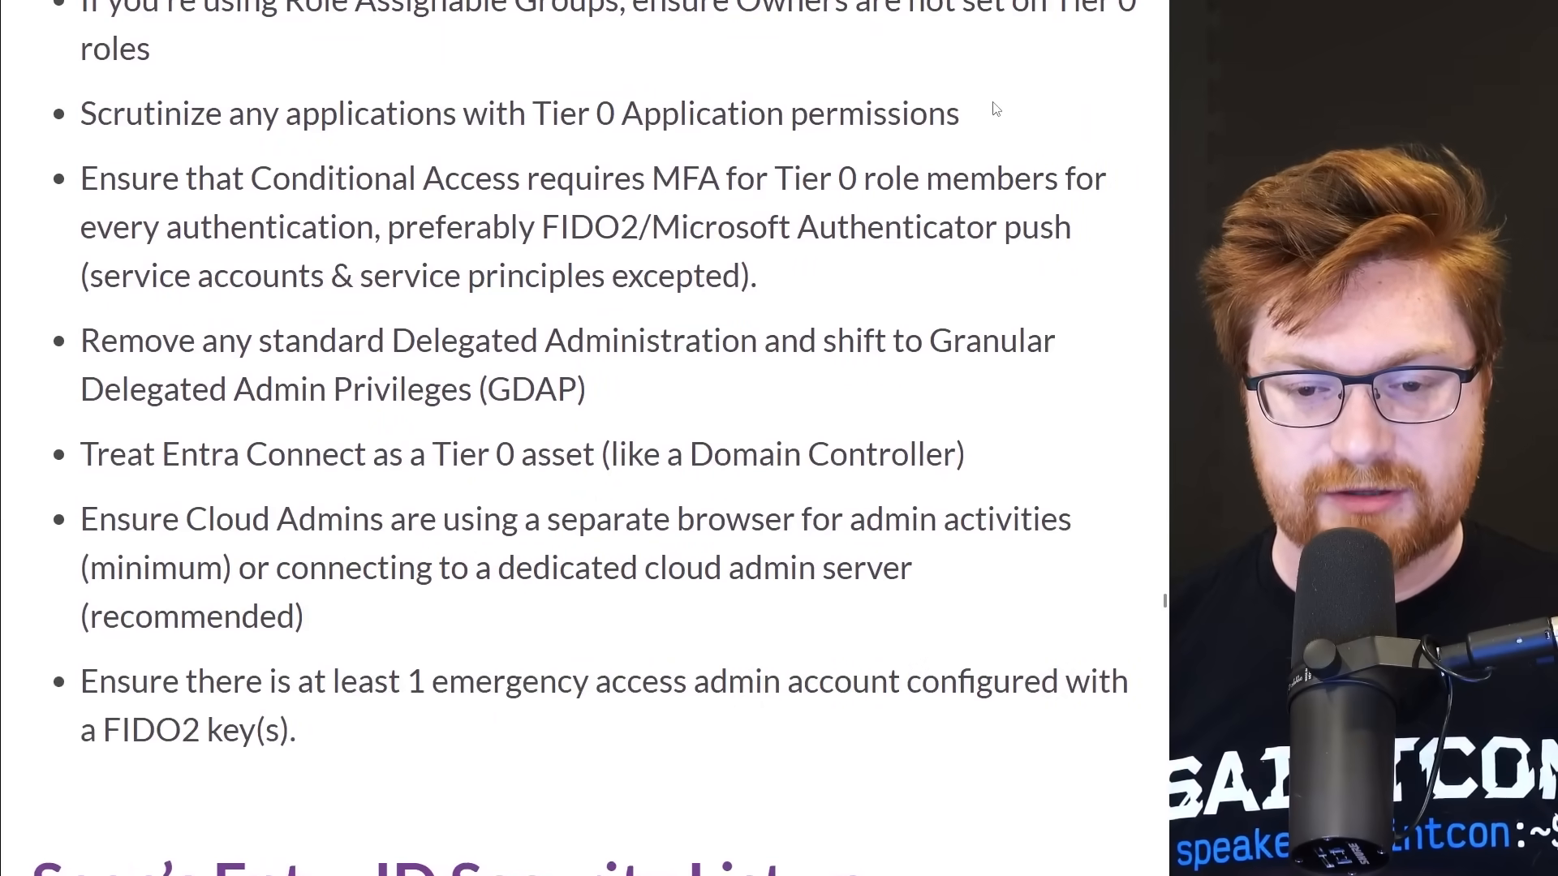
scroll("down", 3)
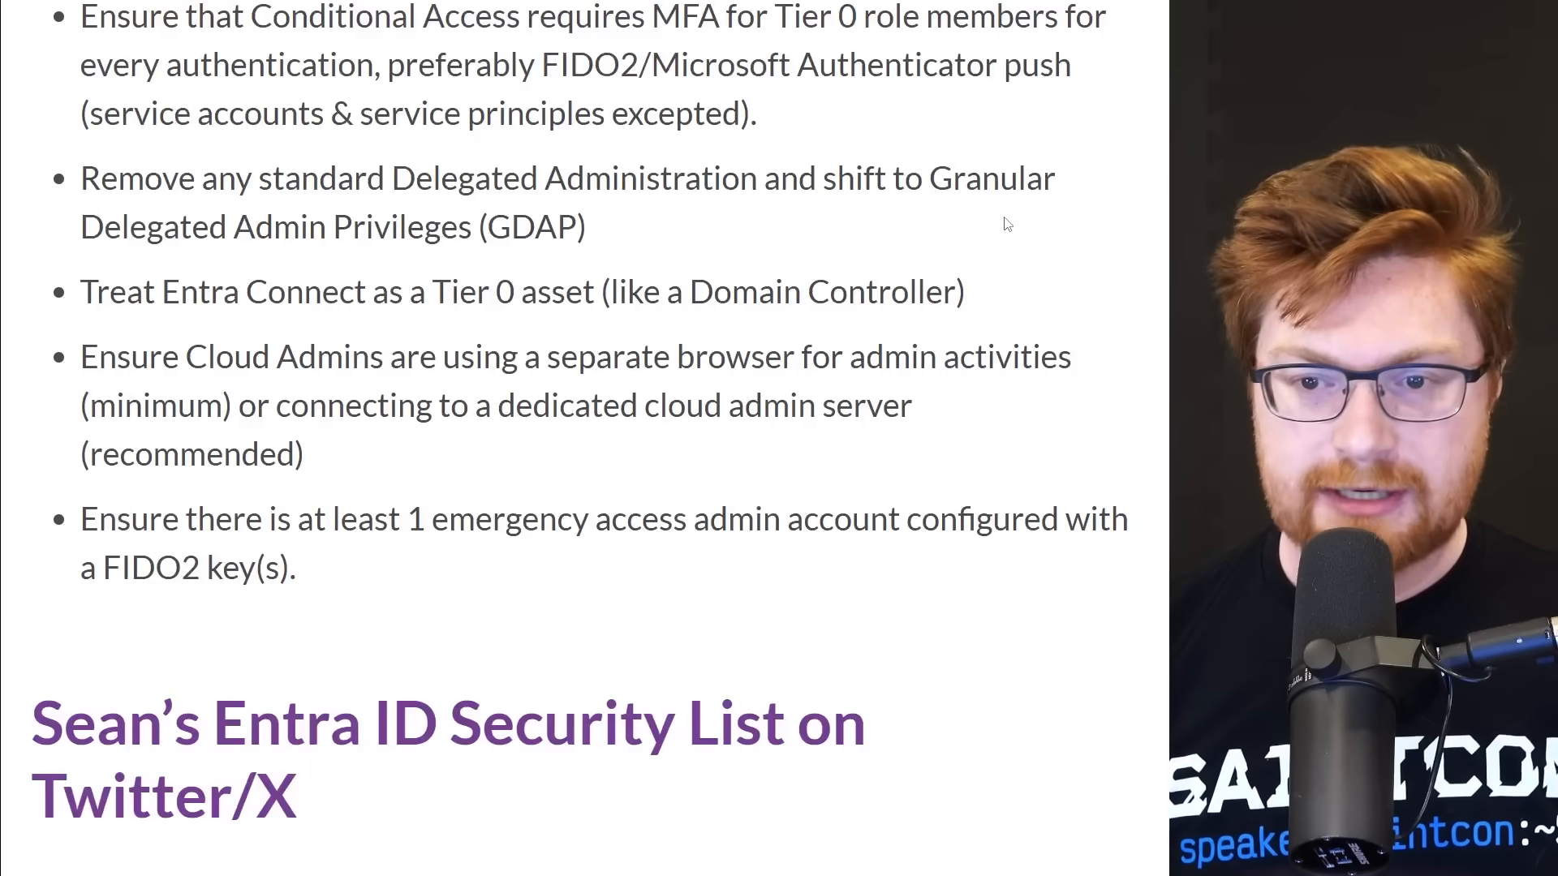